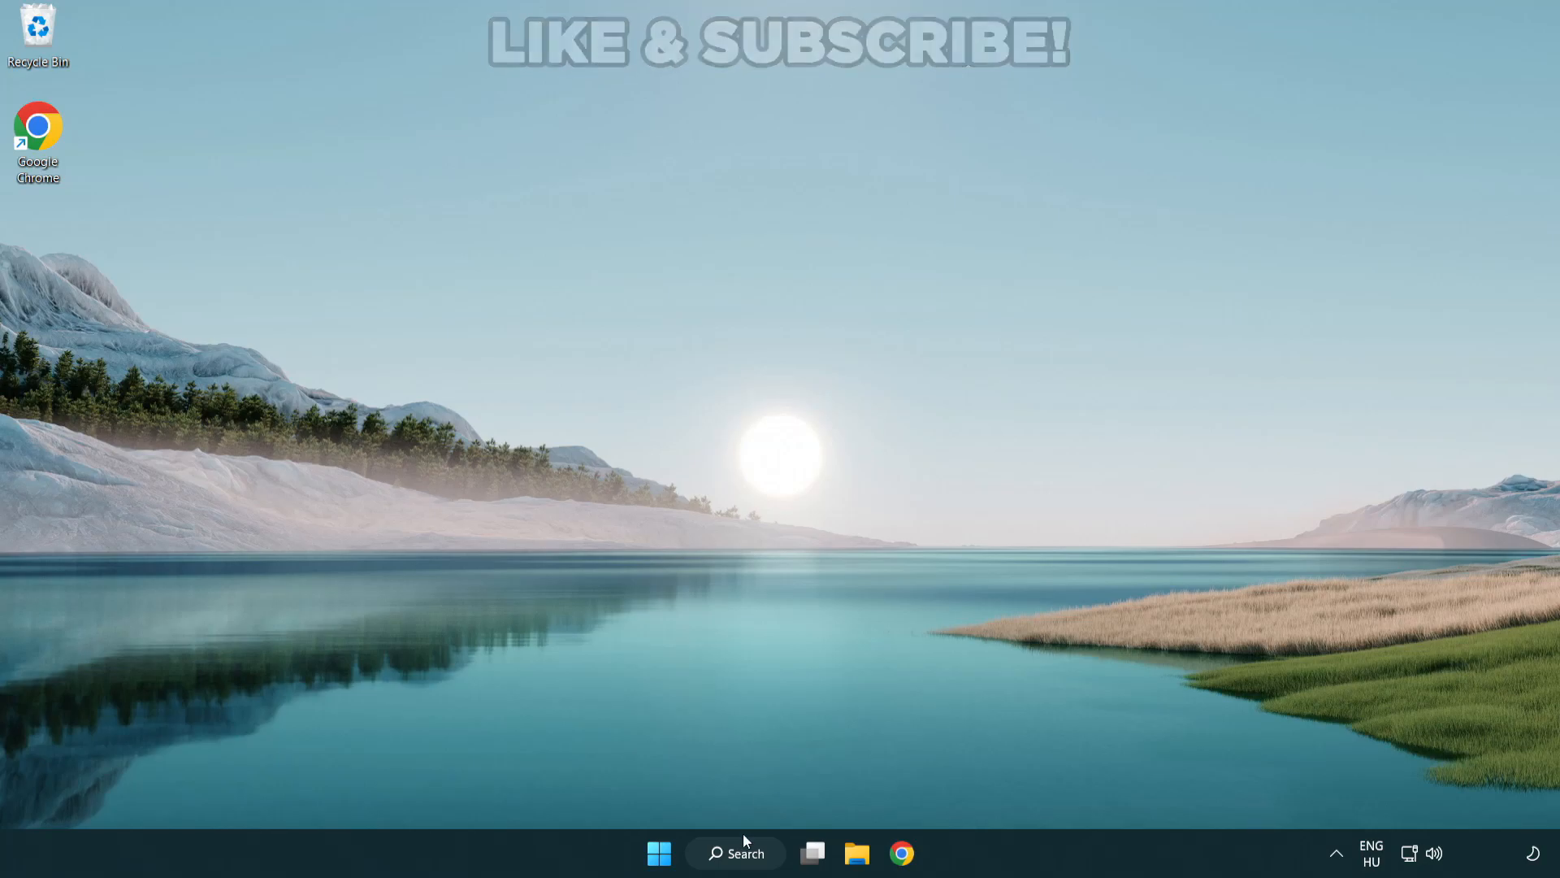
# - Search for 'device manager' from the taskbar so Device Manager appears as best match
pyautogui.click(735, 853)
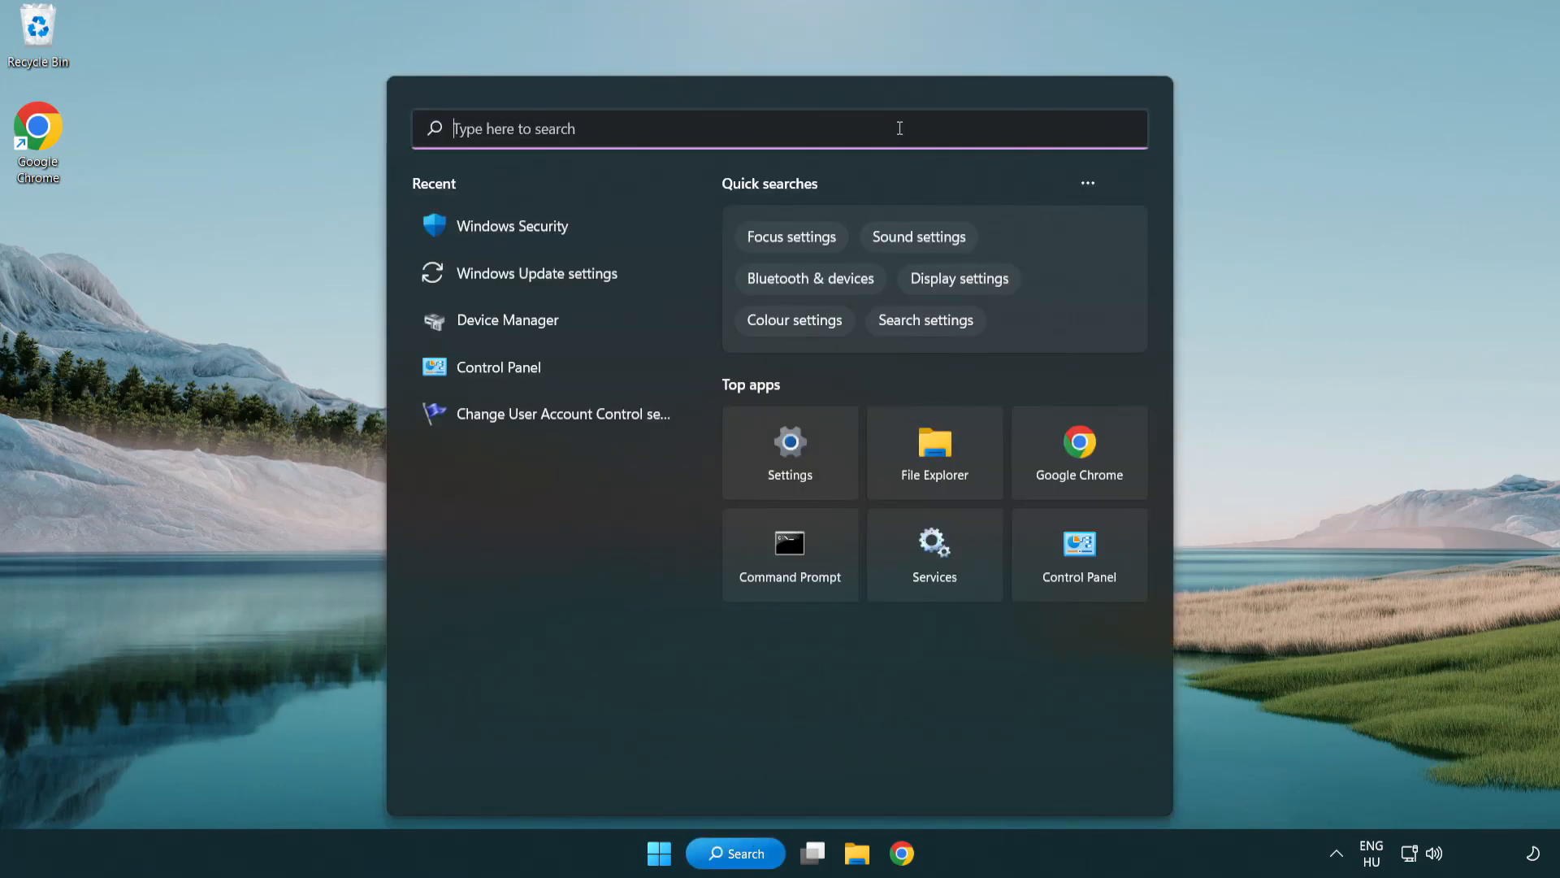
pyautogui.write('device manager')
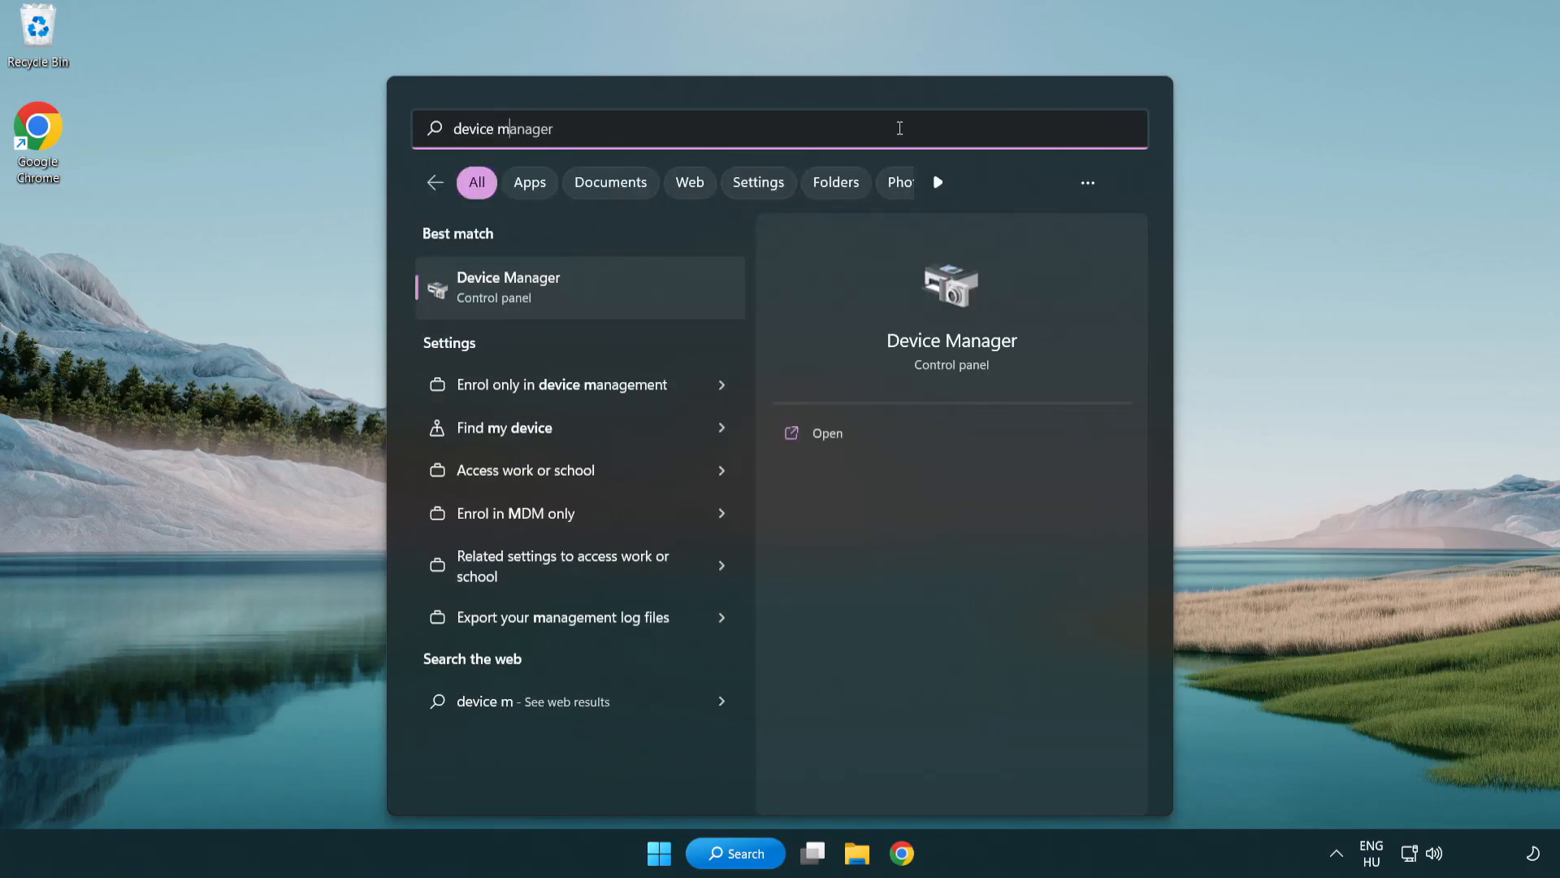
pyautogui.write('ager')
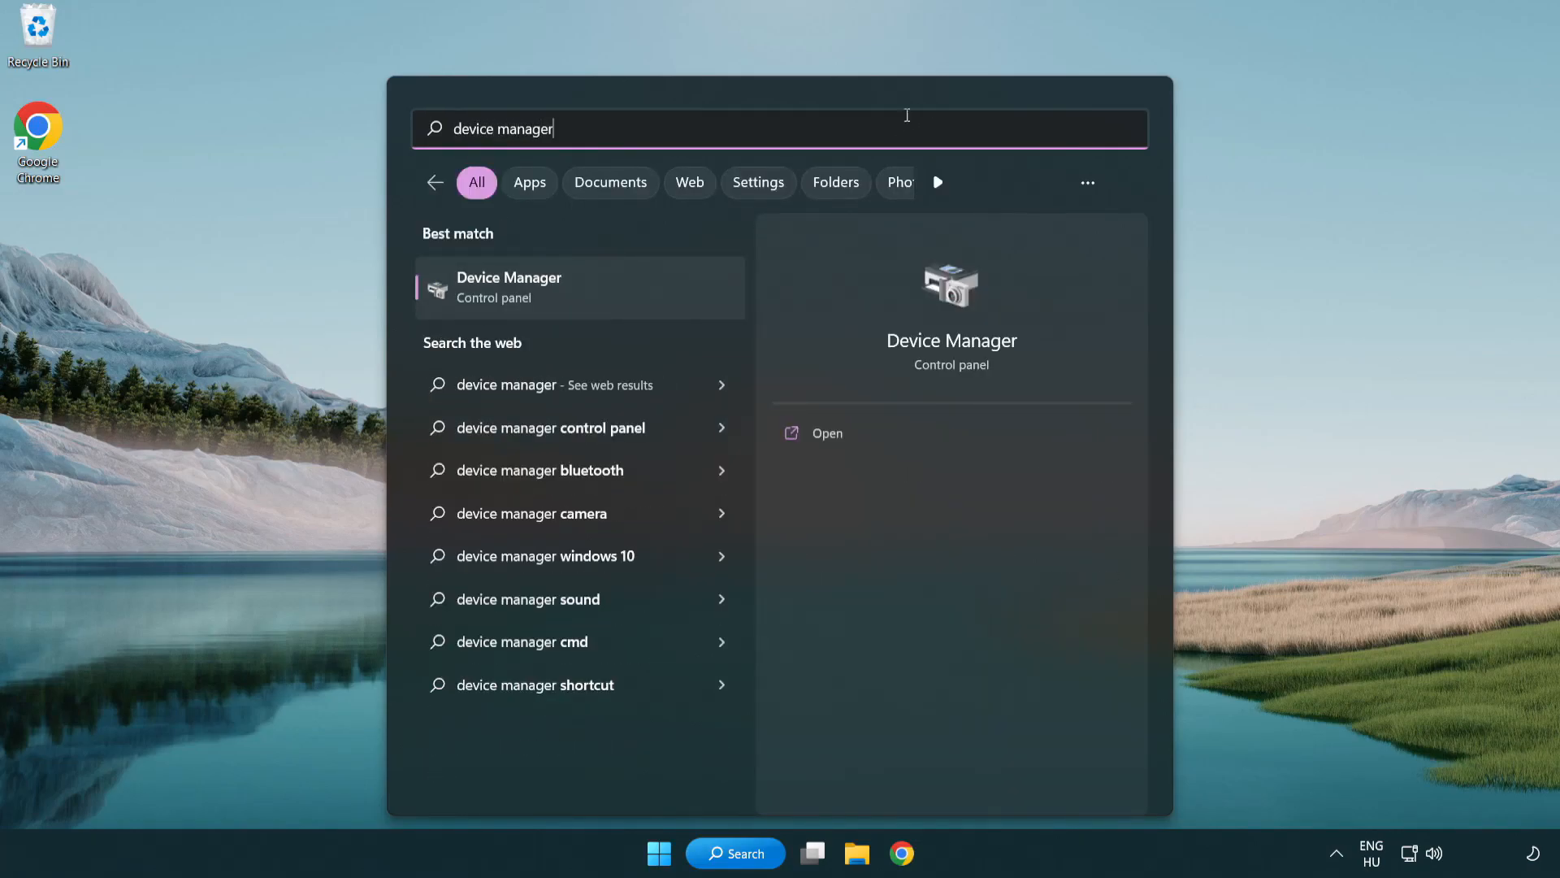
pyautogui.moveTo(624, 299)
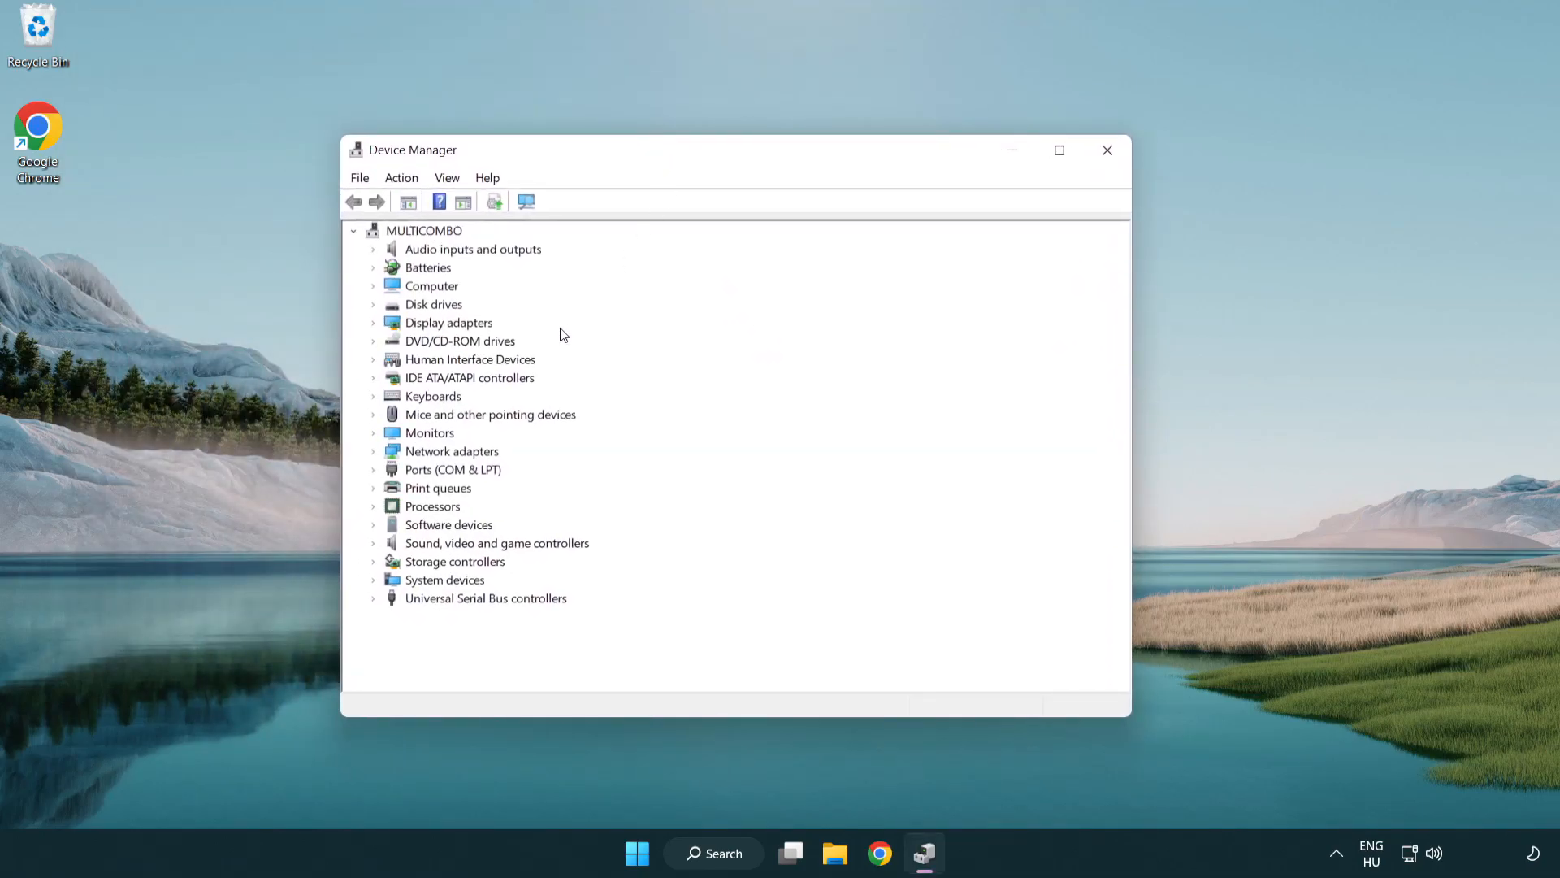
# - Expand Display adapters and bring up the context menu for the VMware SVGA 3D adapter
pyautogui.click(449, 321)
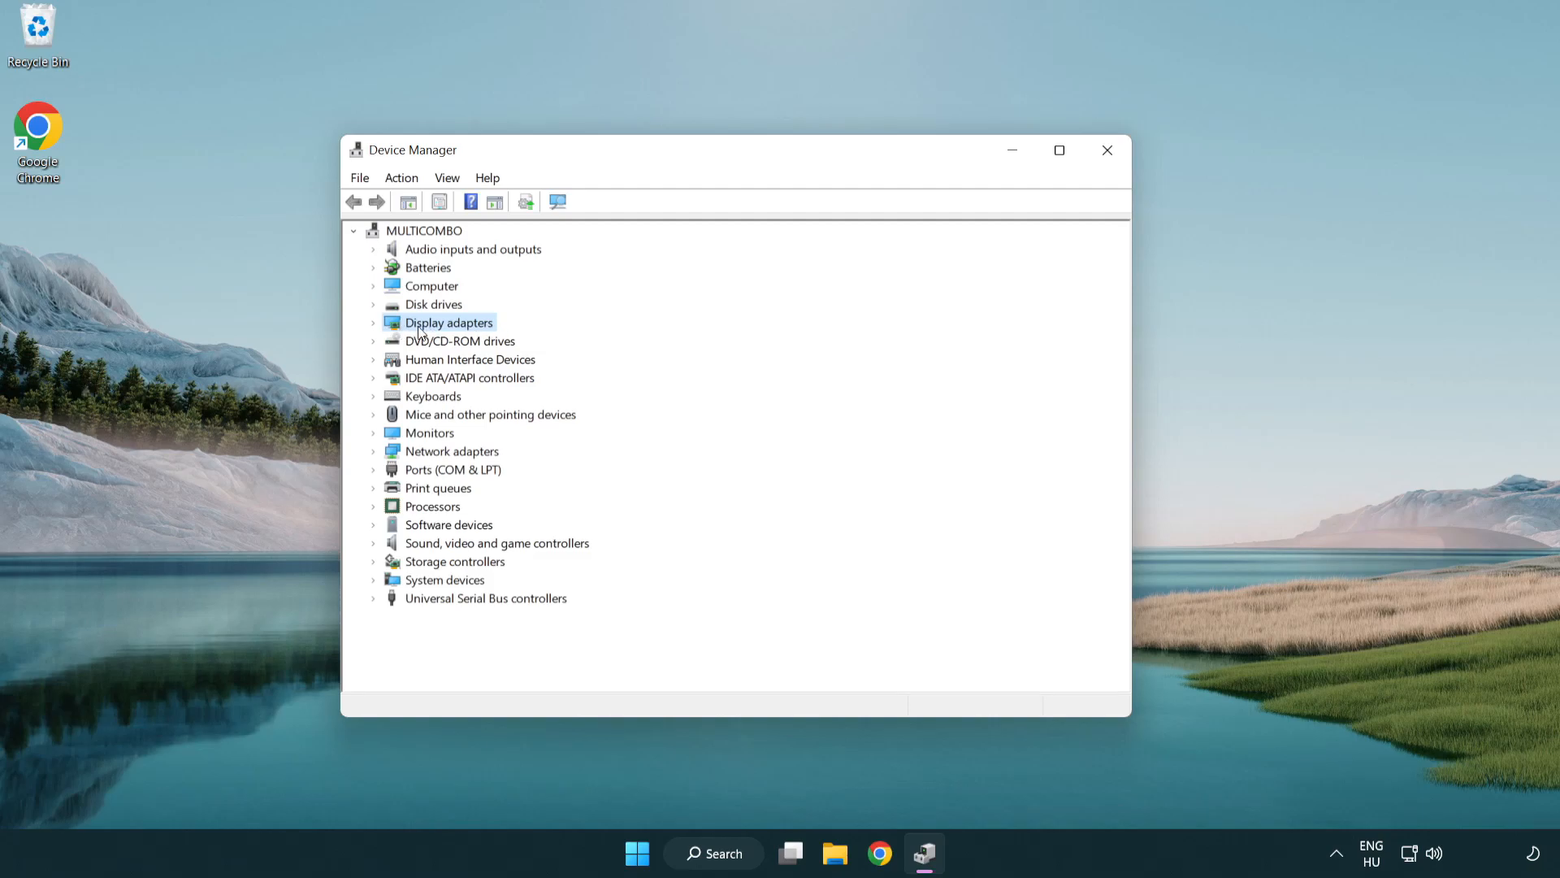
pyautogui.click(374, 321)
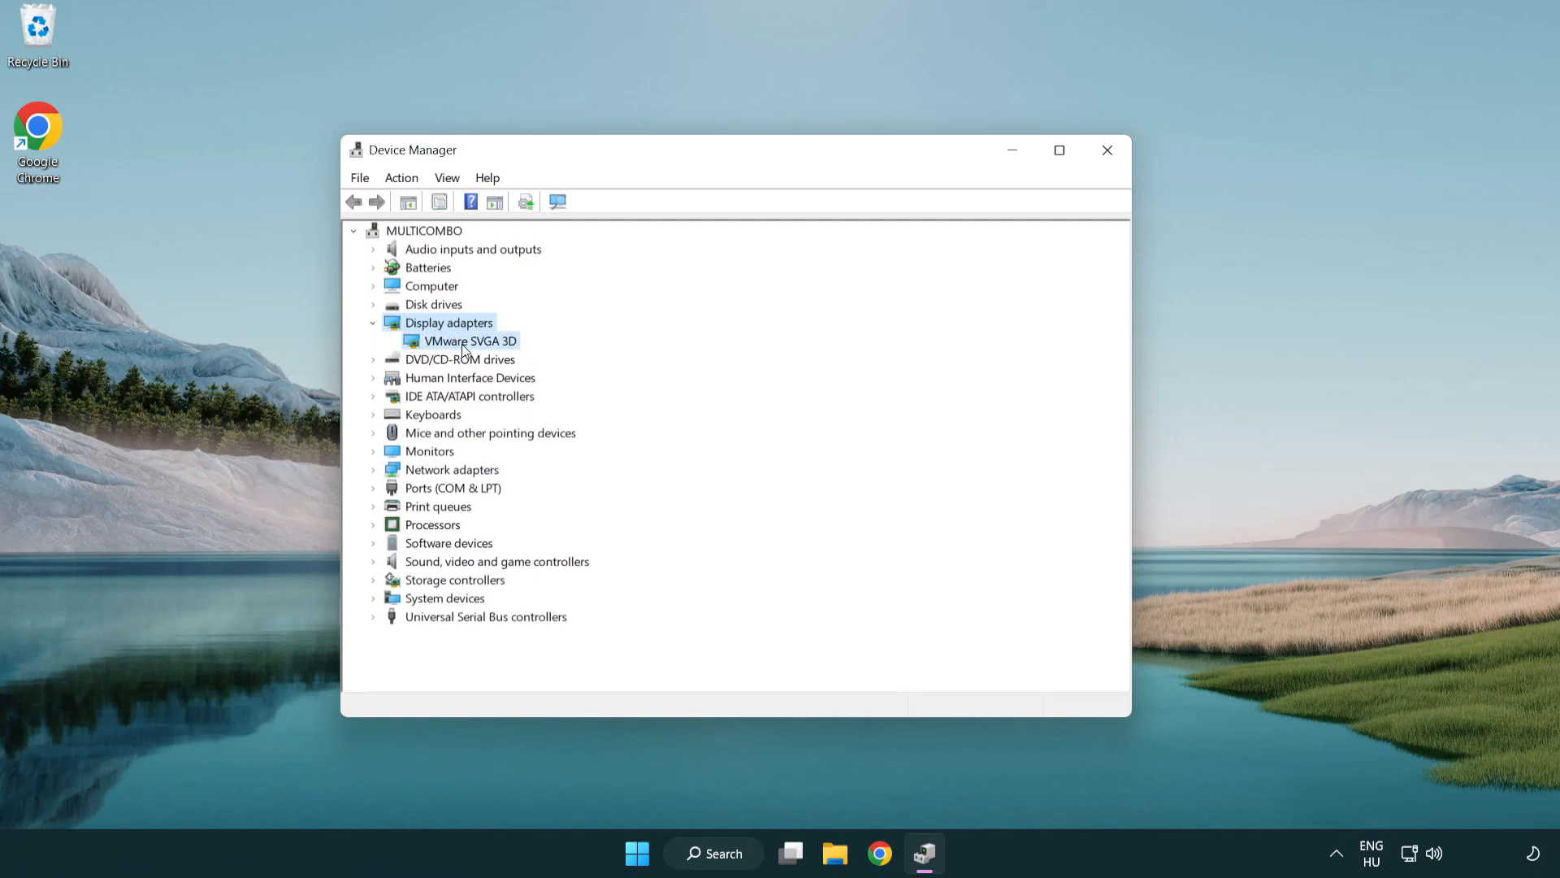
pyautogui.click(470, 340)
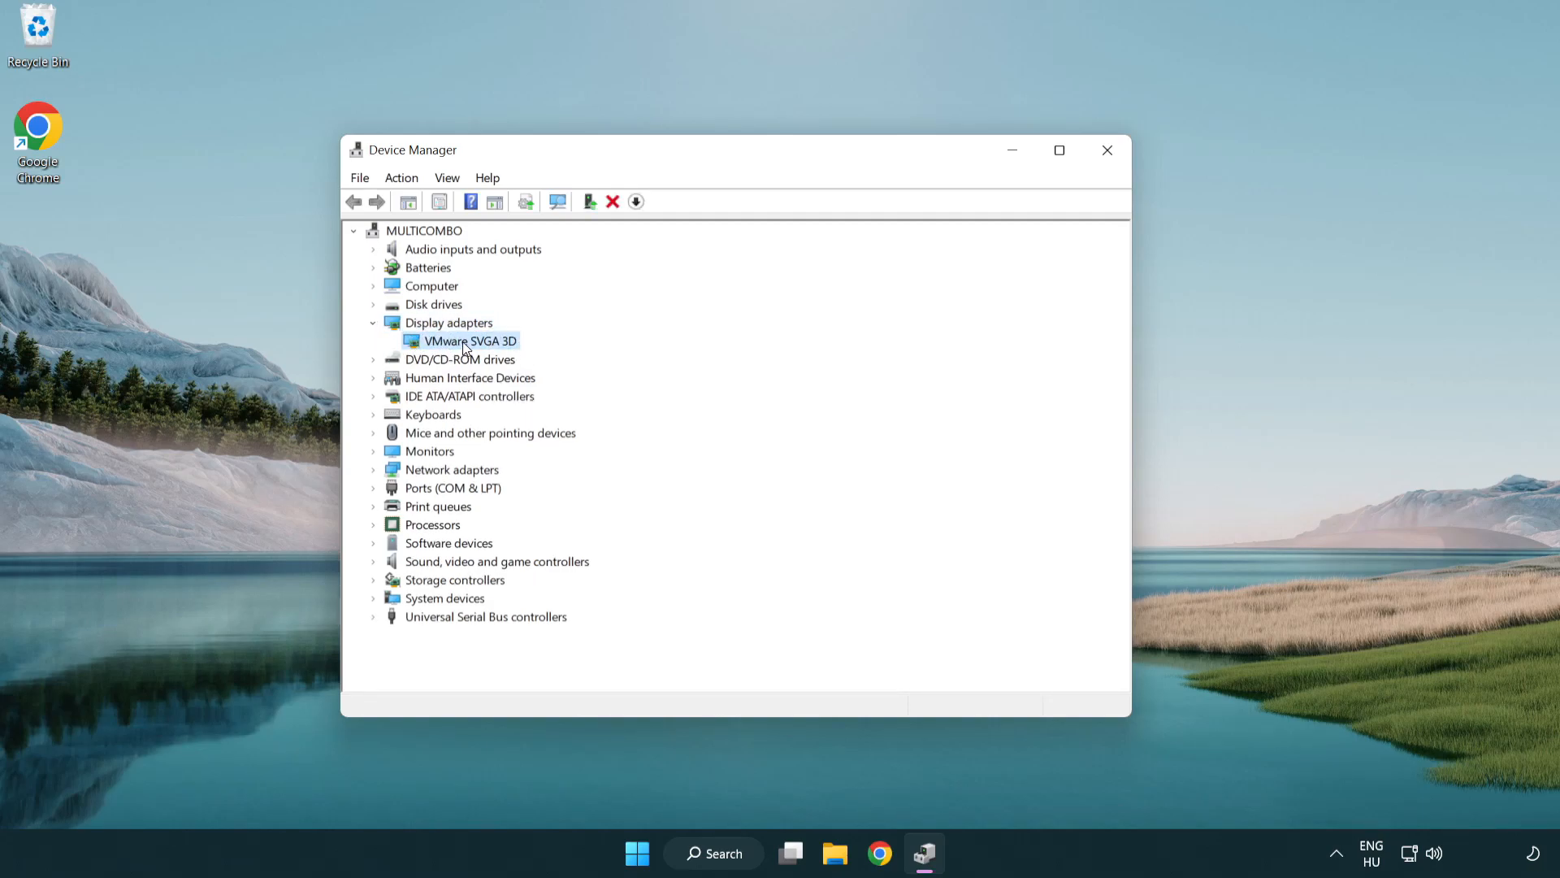
pyautogui.rightClick(466, 339)
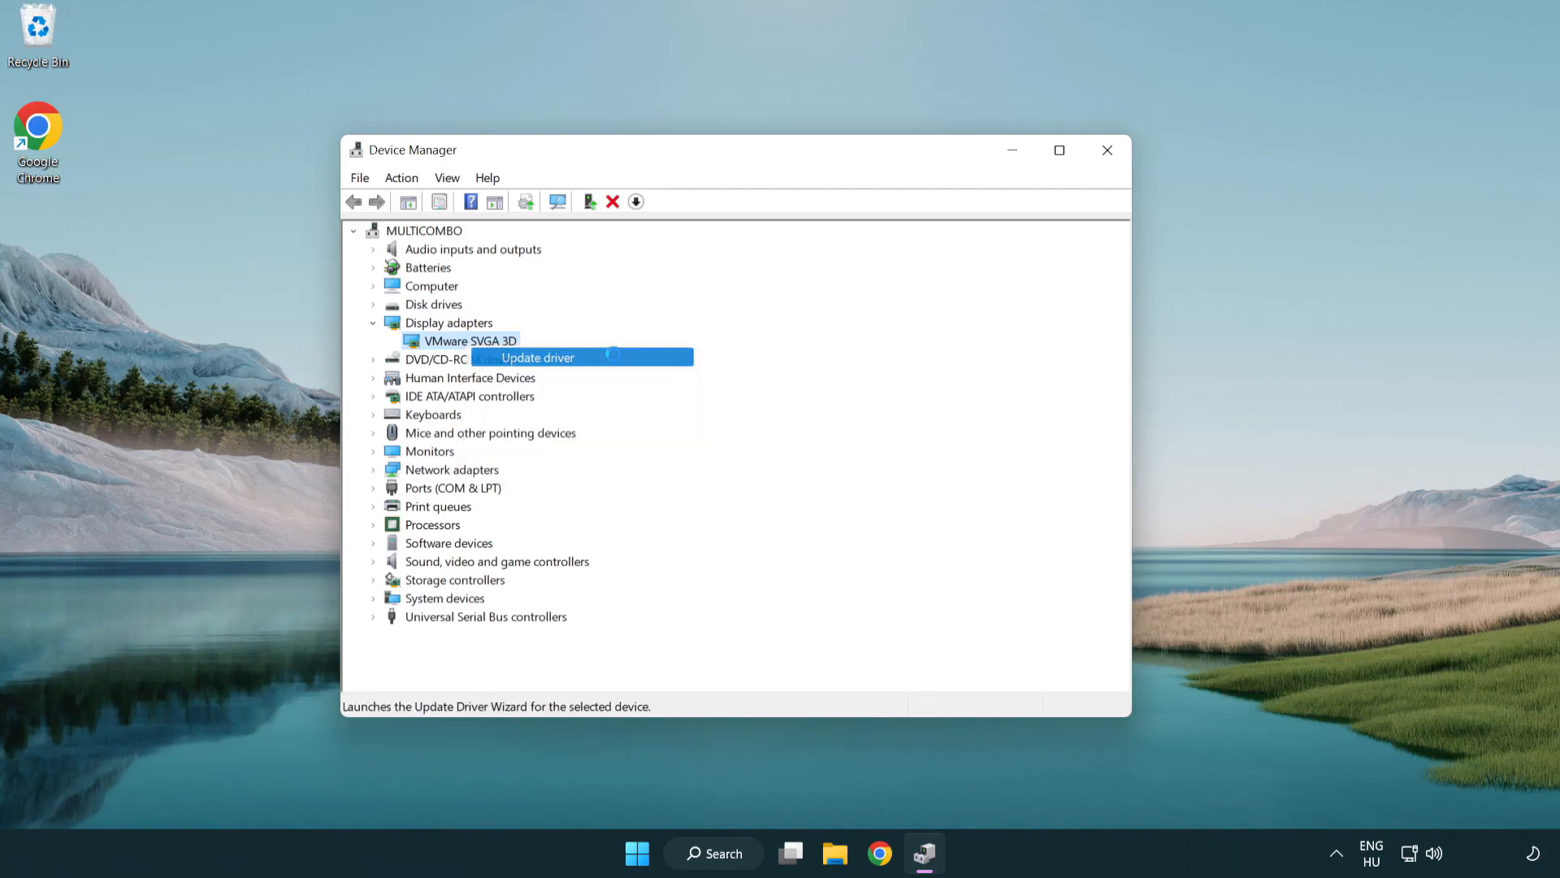
# - Run an automatic driver search for VMware SVGA 3D, dismiss the result and close Device Manager
pyautogui.click(537, 358)
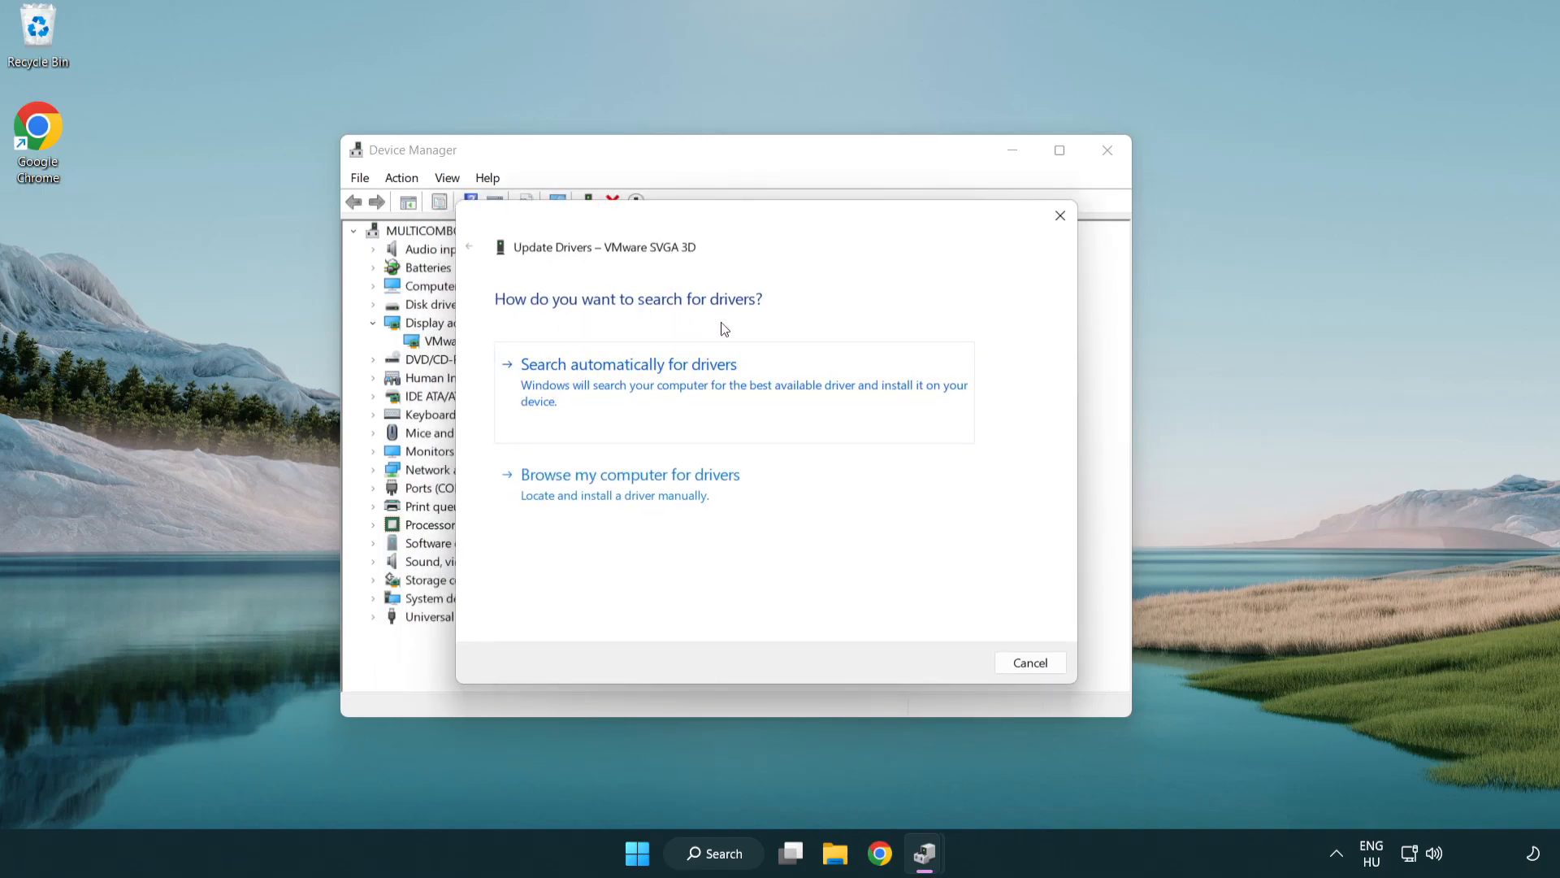
pyautogui.moveTo(697, 388)
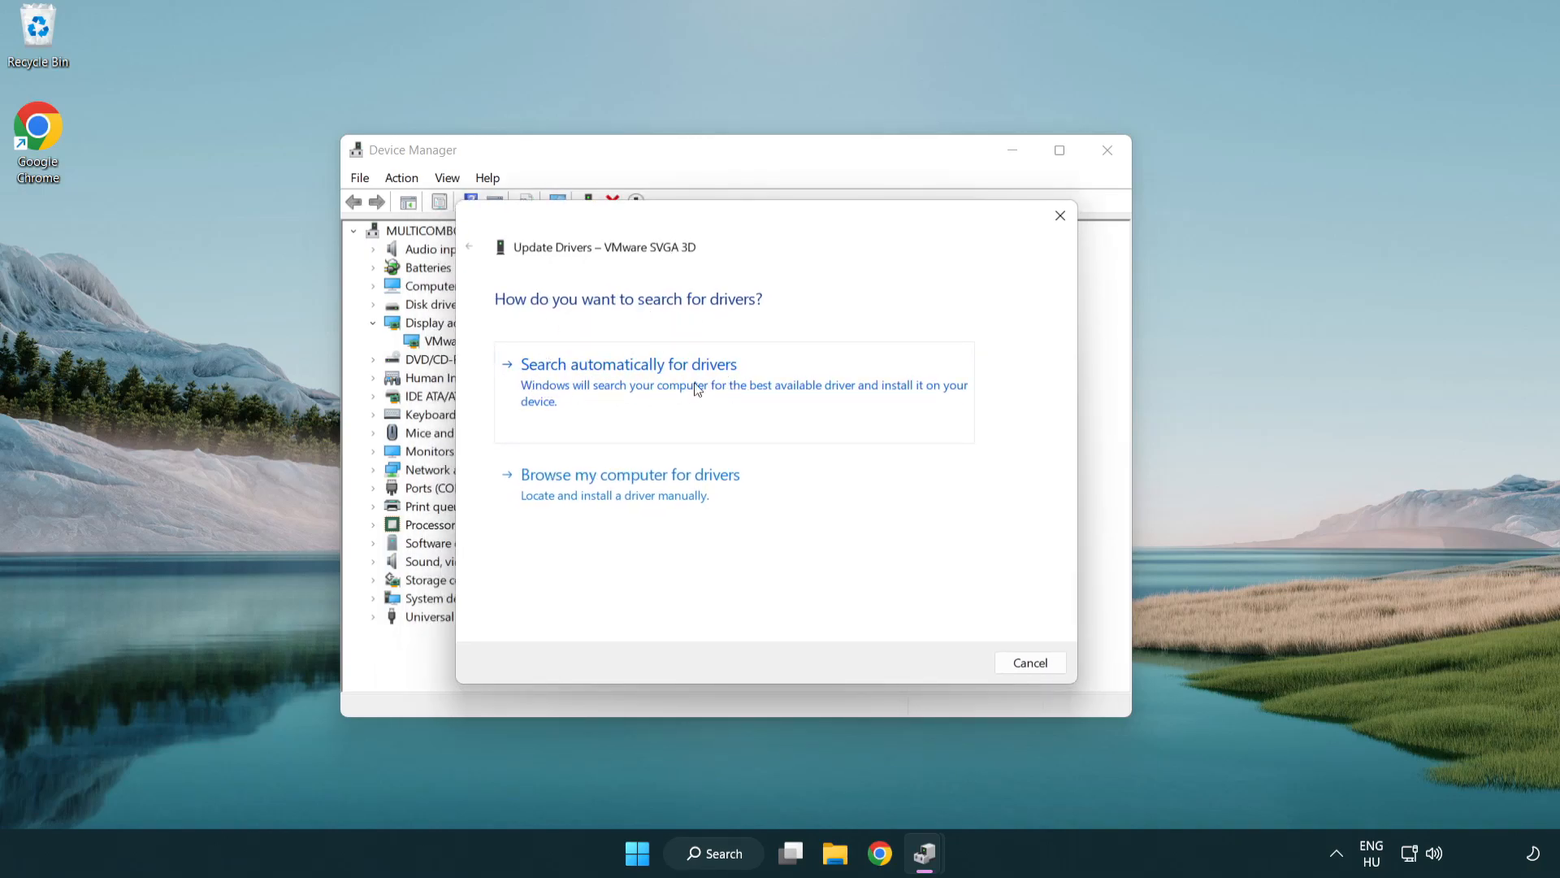
pyautogui.click(627, 362)
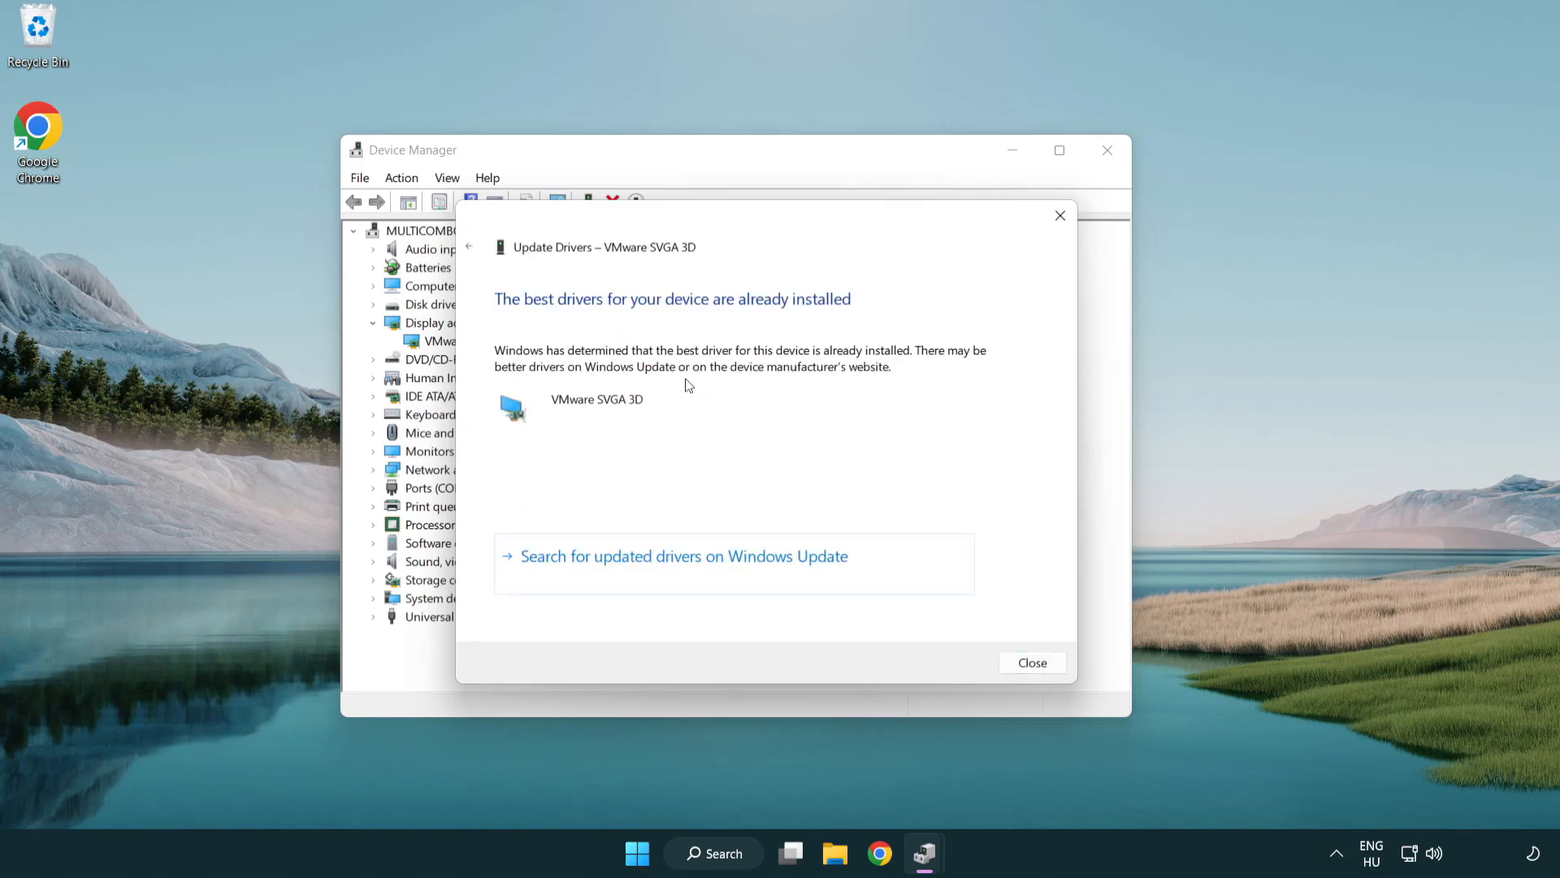
pyautogui.moveTo(538, 316)
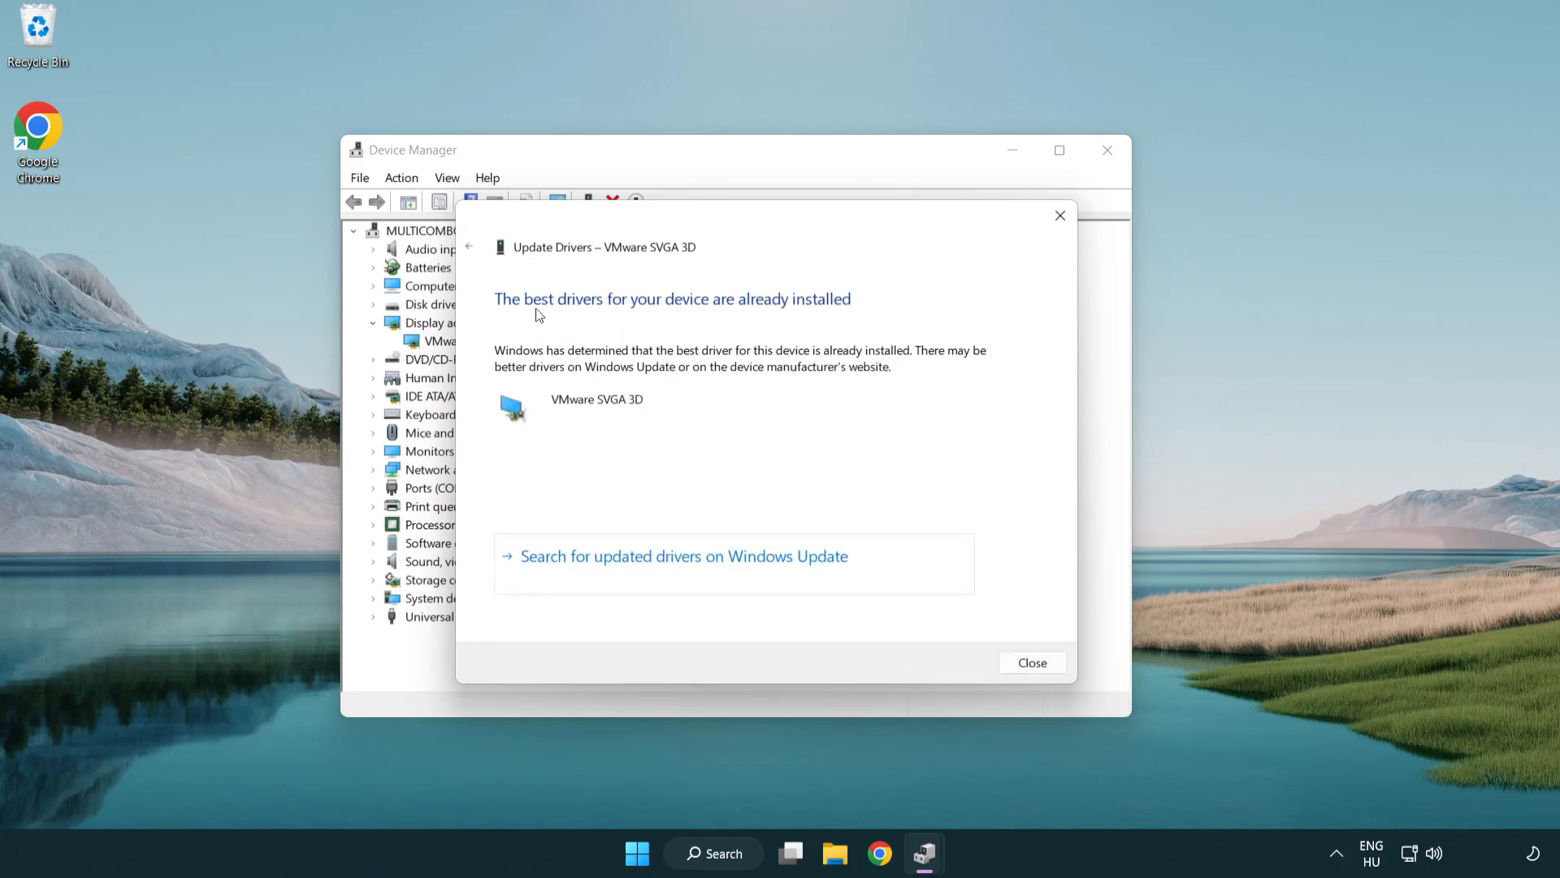
pyautogui.moveTo(730, 426)
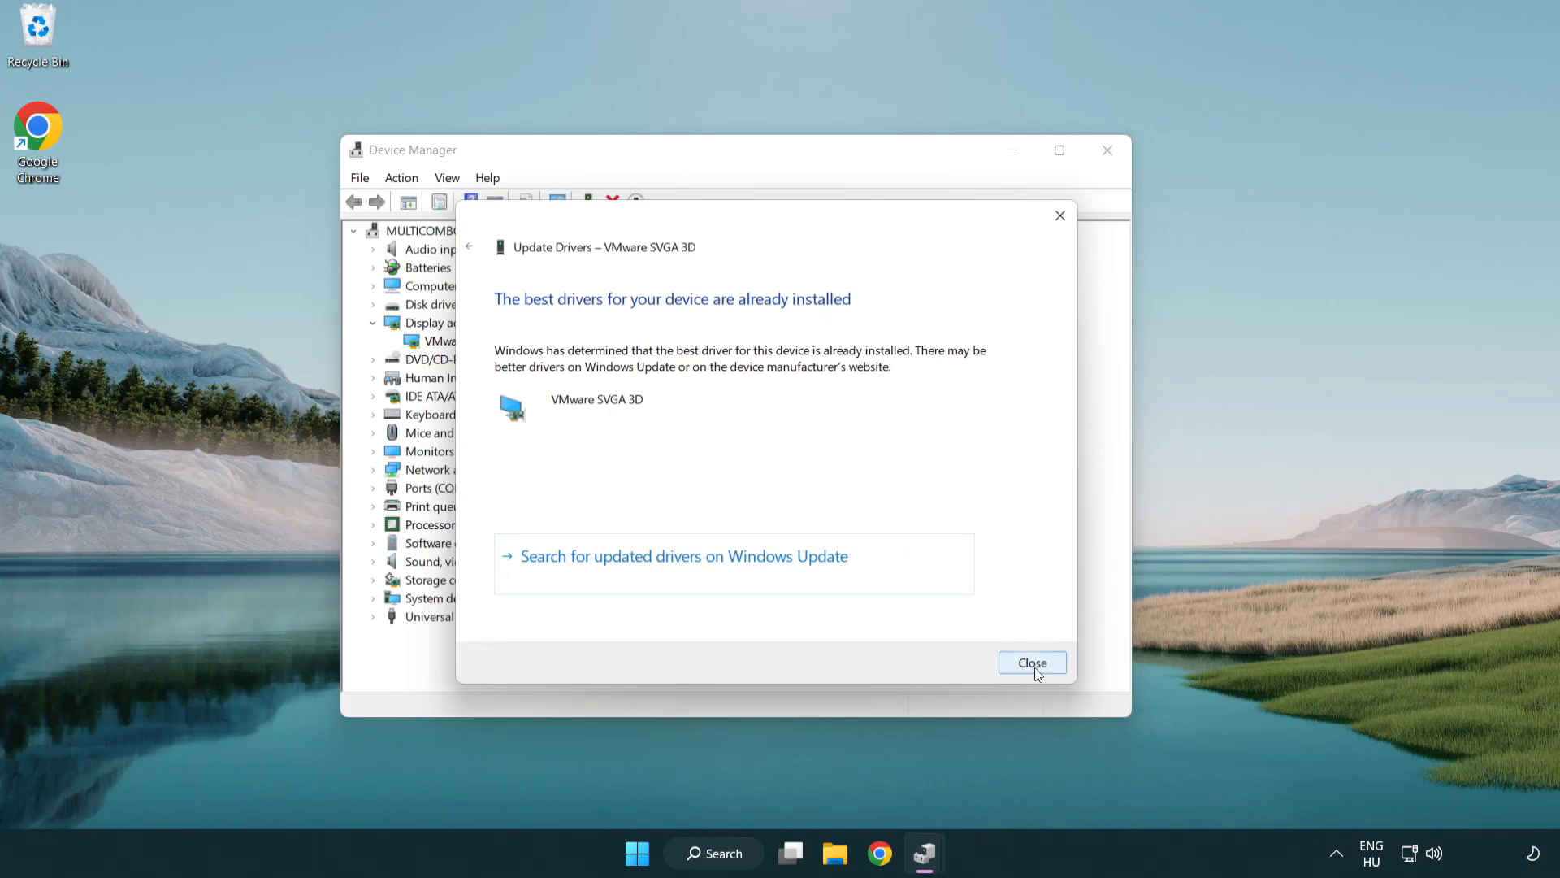
pyautogui.click(1032, 663)
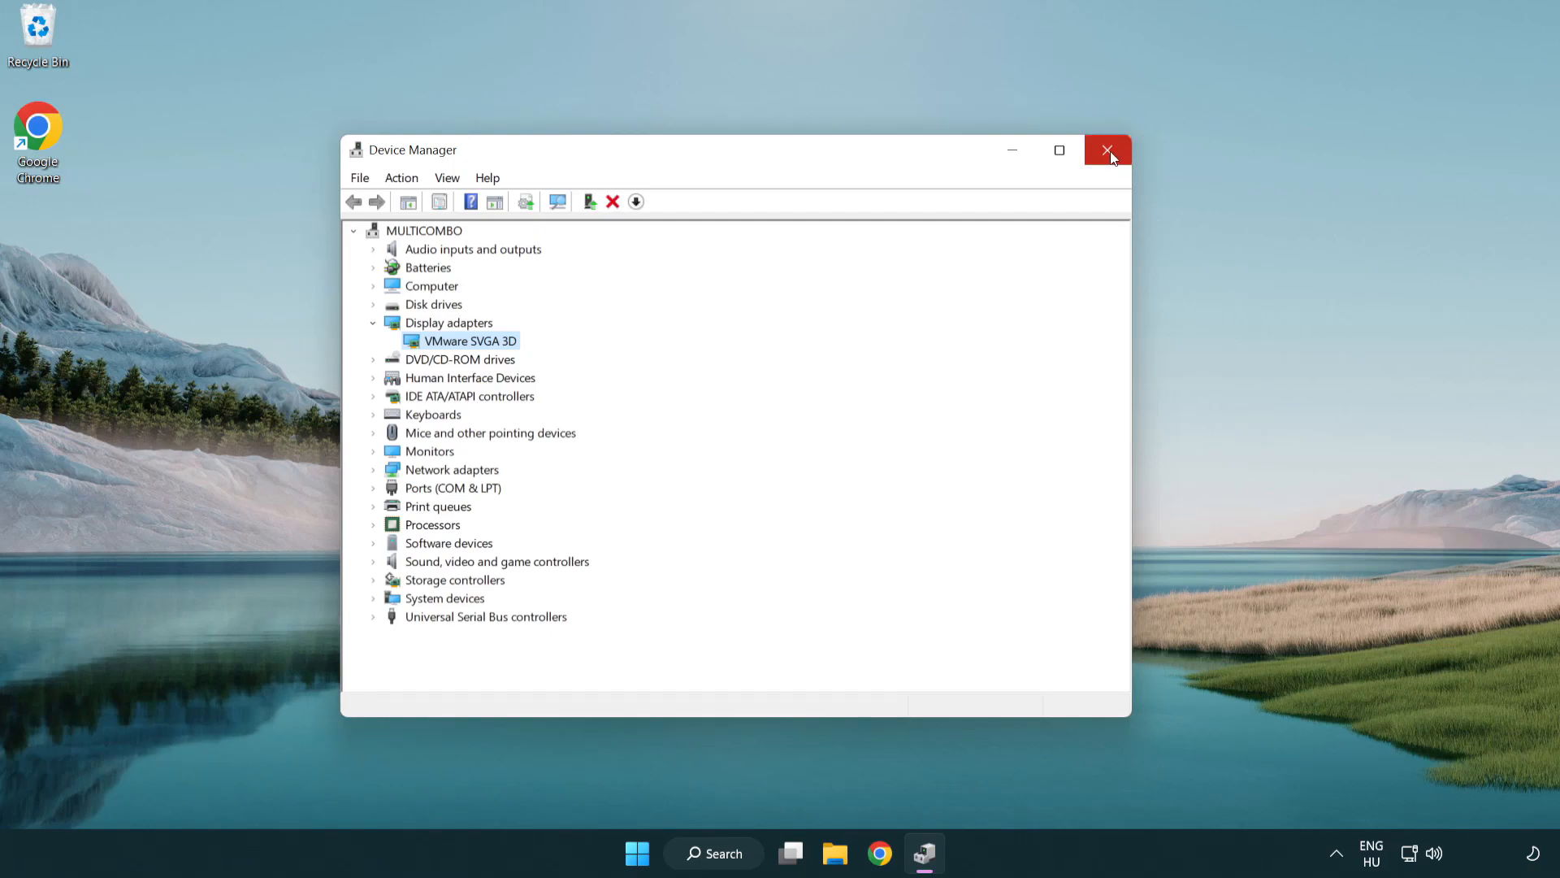
pyautogui.click(1107, 150)
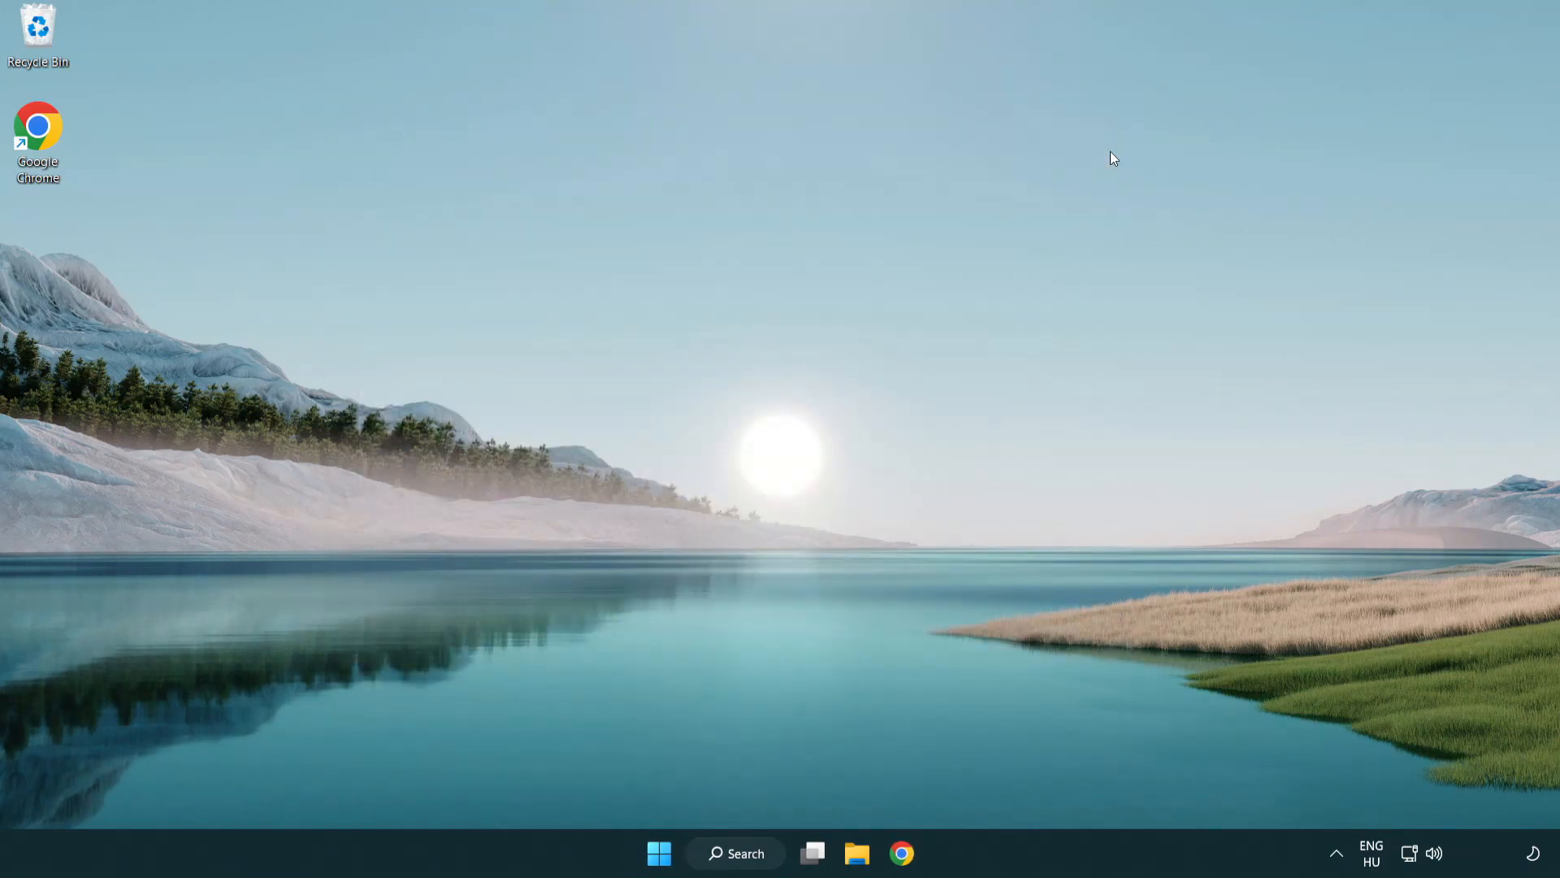
pyautogui.moveTo(749, 854)
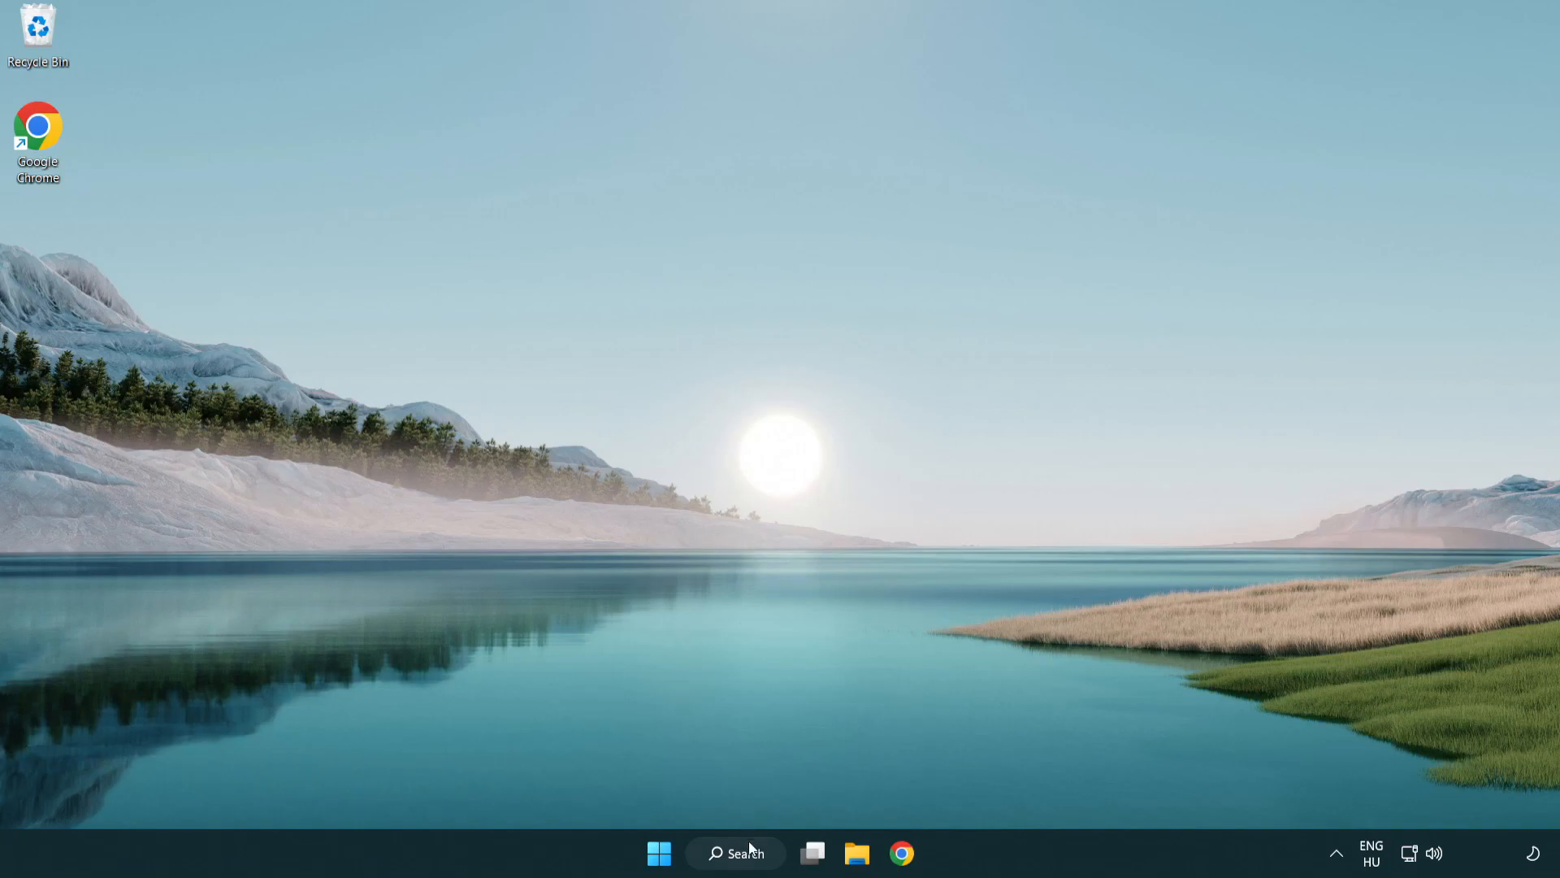
# - Search for 'update' from the taskbar so Windows Update settings appear as best match
pyautogui.click(734, 853)
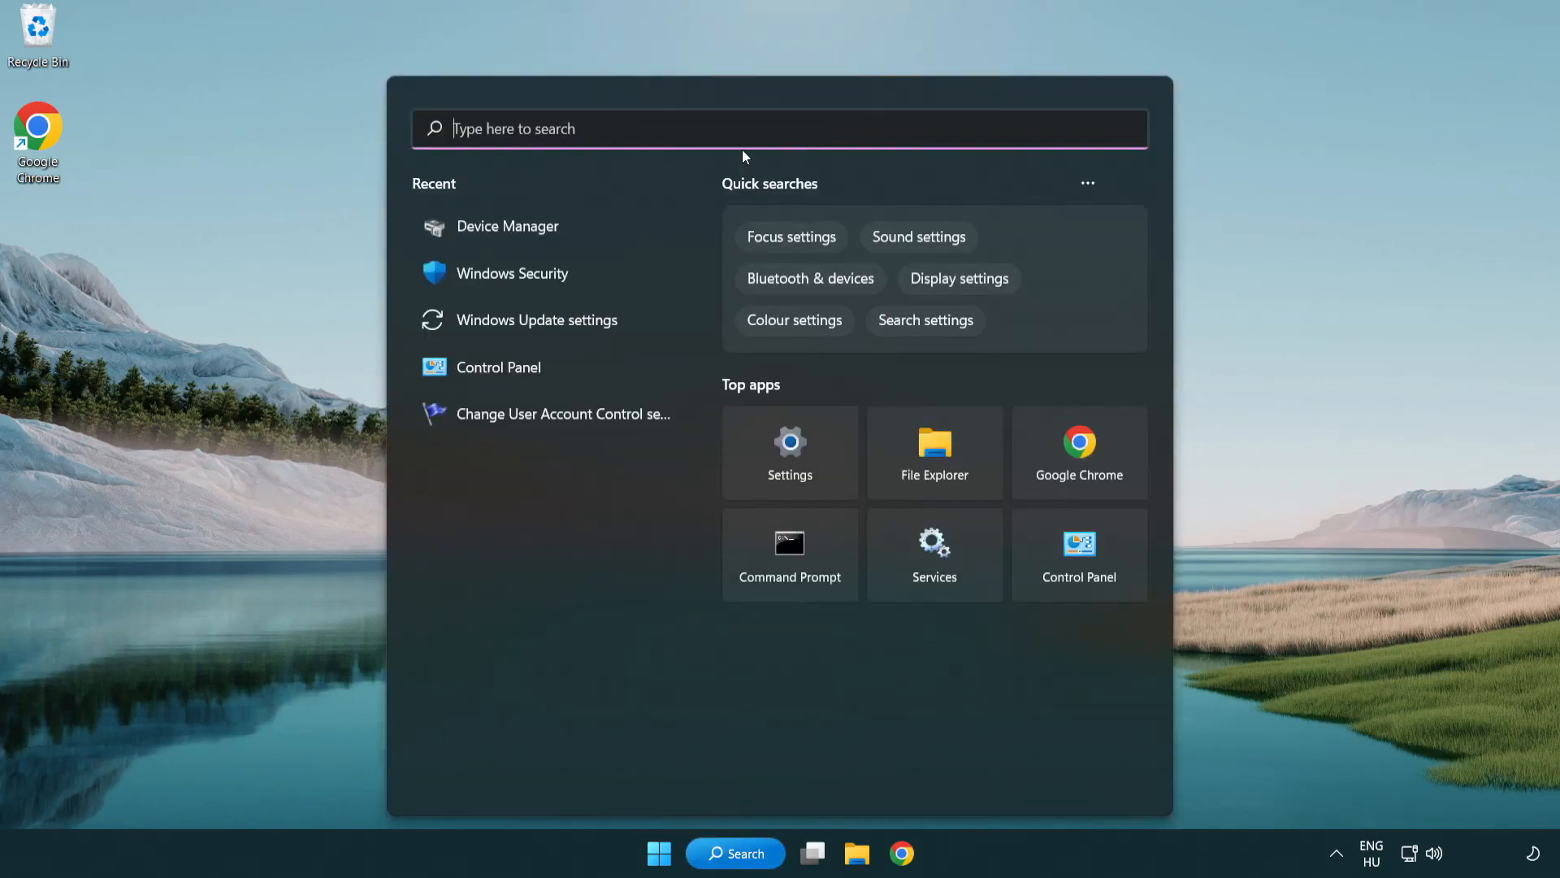
pyautogui.write('u')
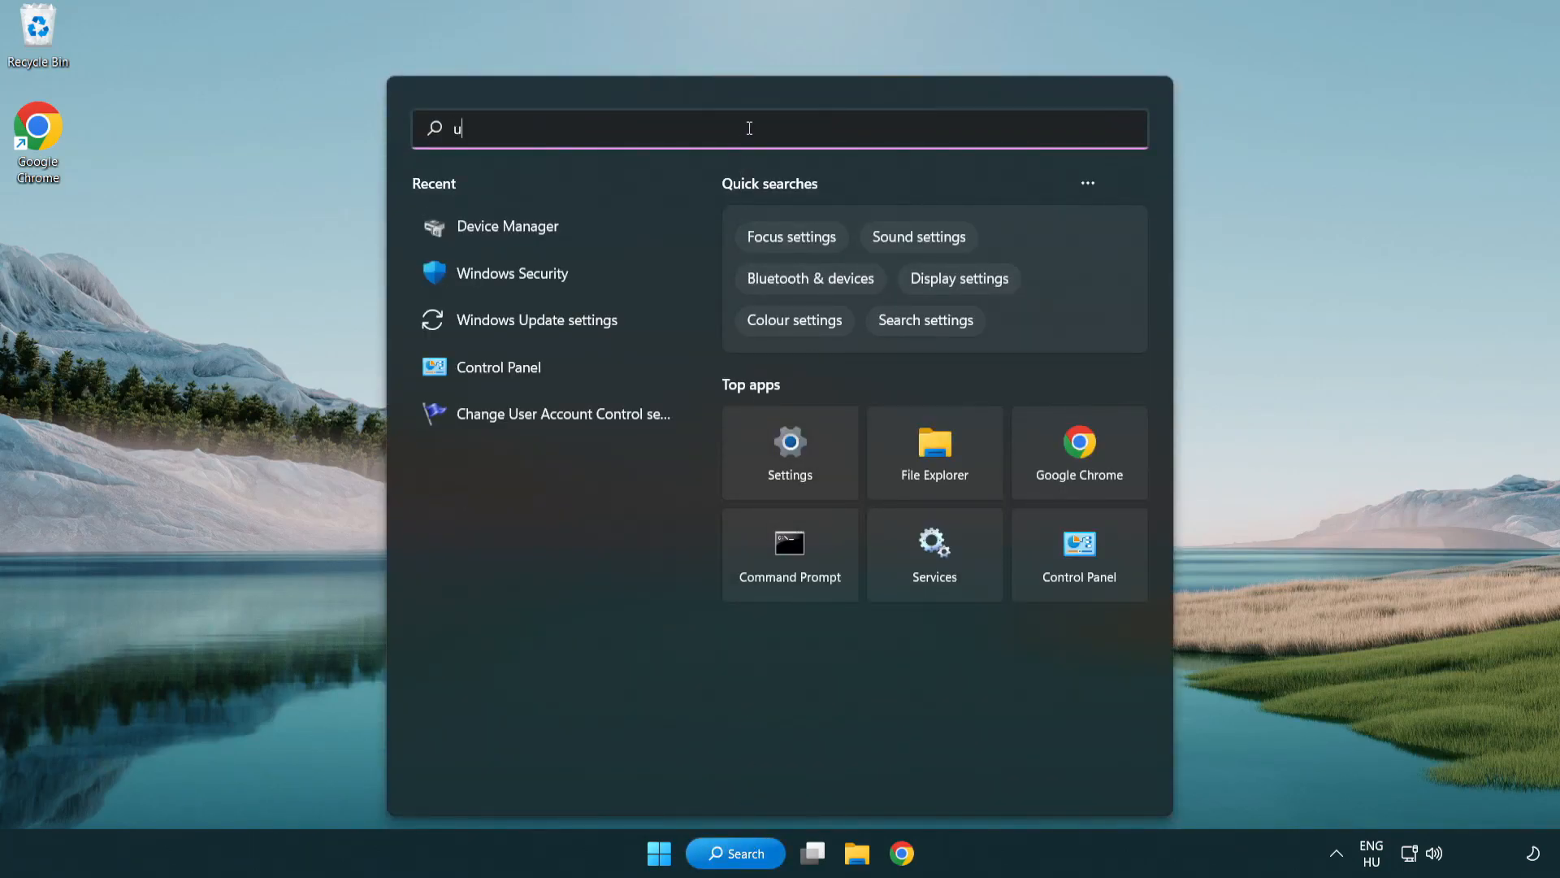
pyautogui.write('pdate')
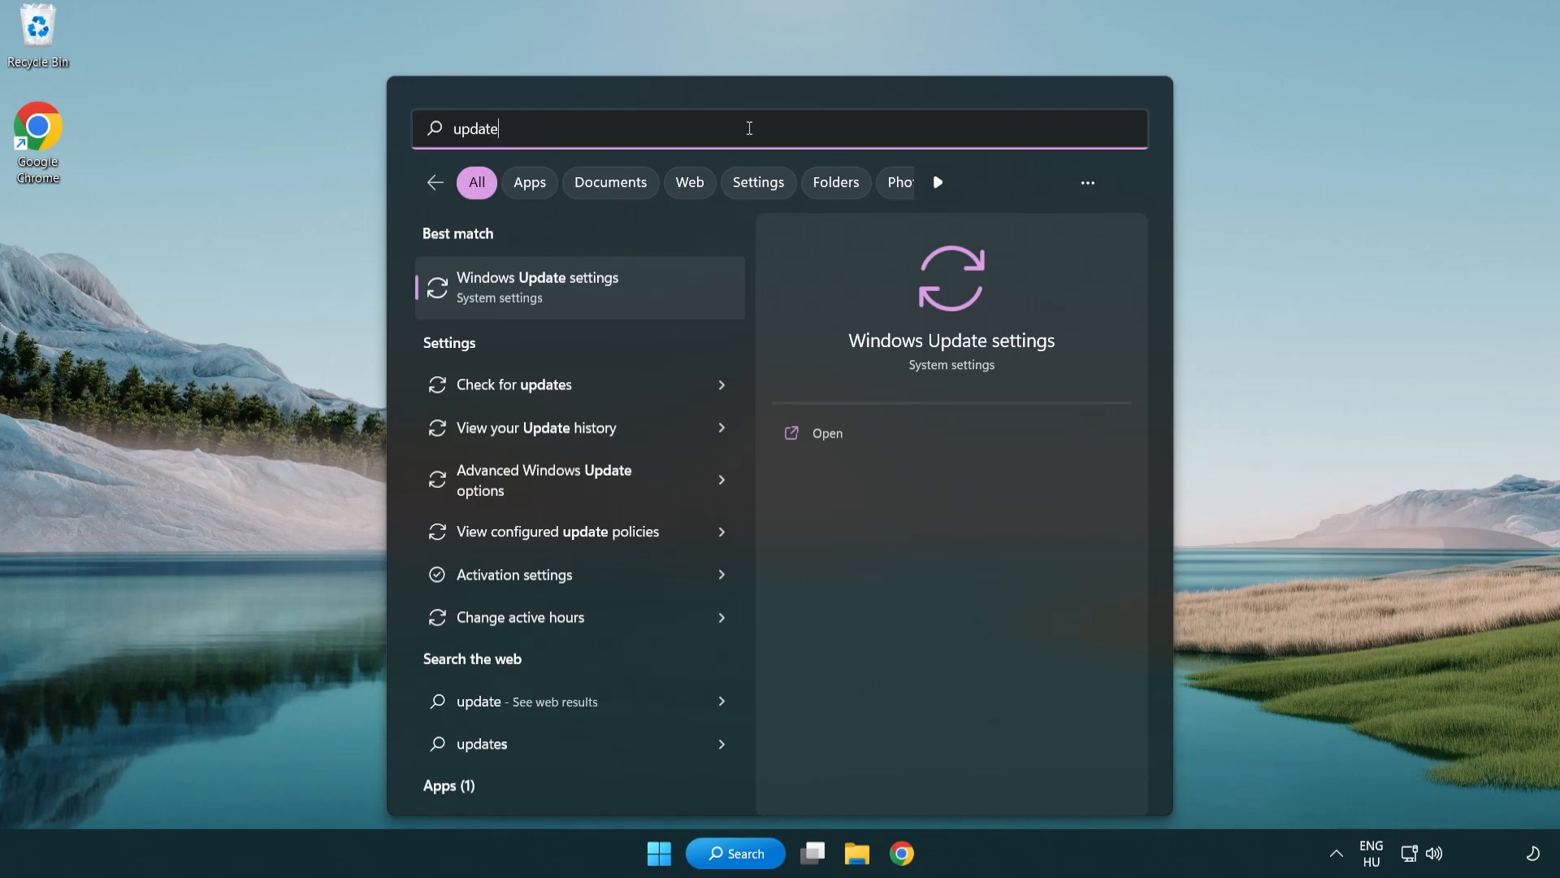
pyautogui.moveTo(609, 301)
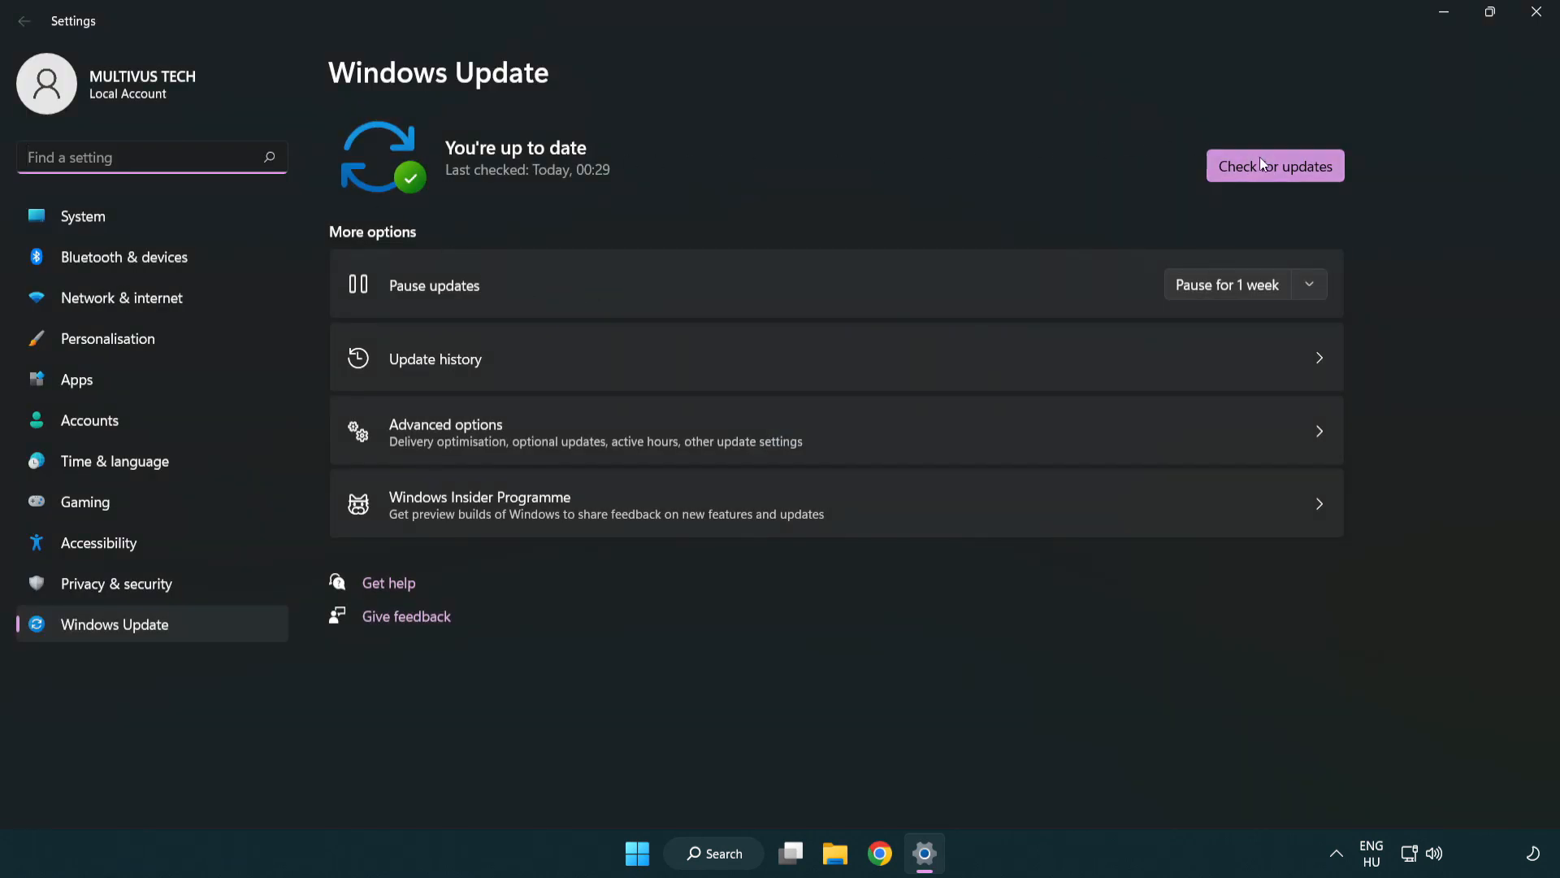
# - Check for Windows updates and confirm the system reports 'You're up to date'
pyautogui.click(1275, 166)
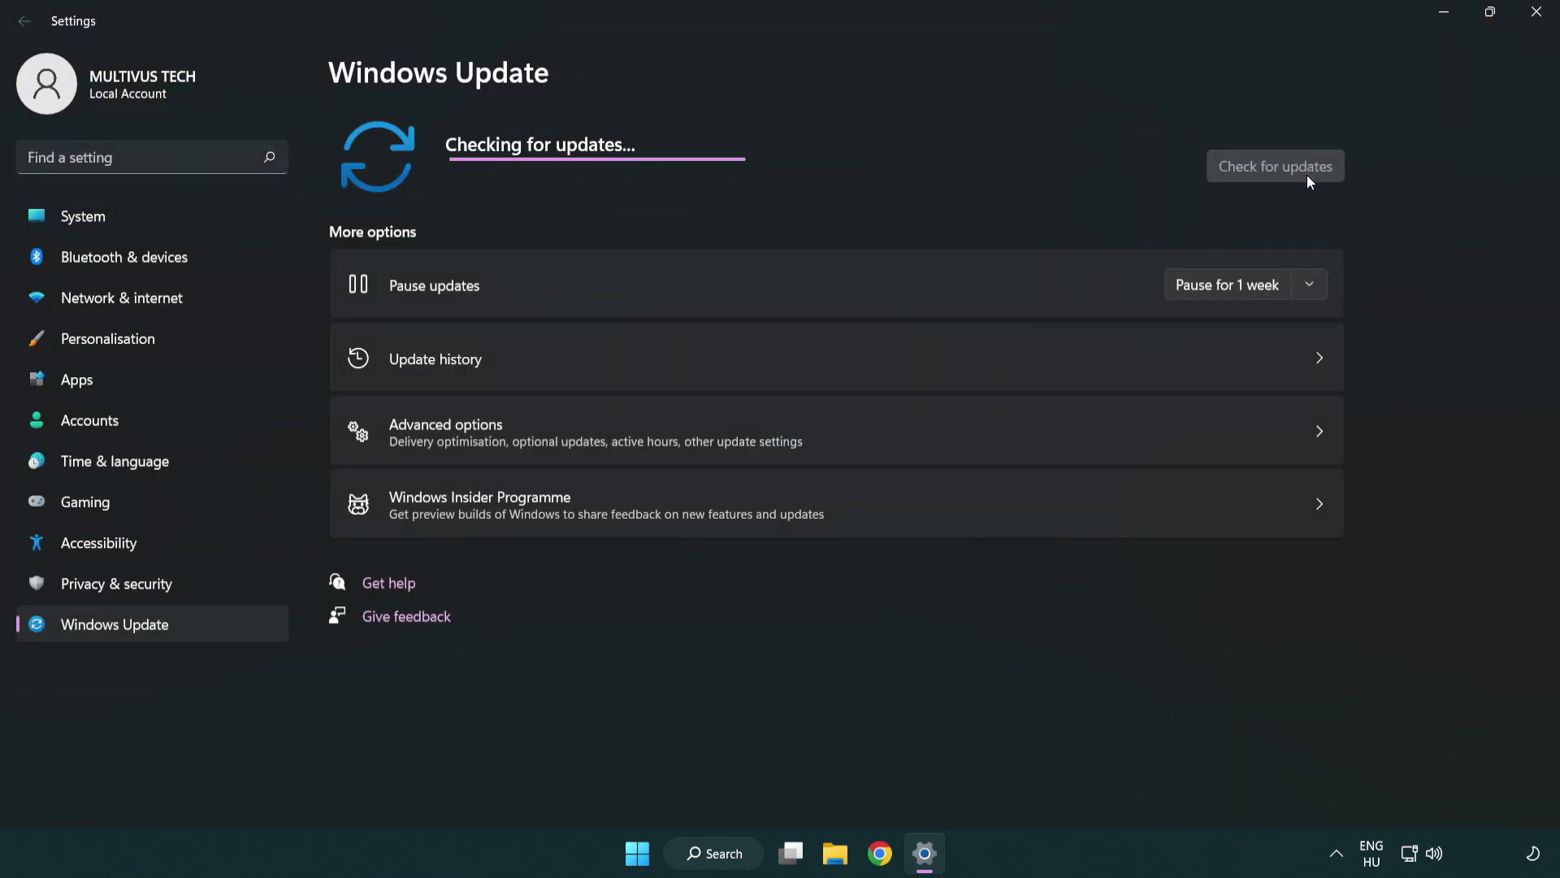
pyautogui.moveTo(841, 207)
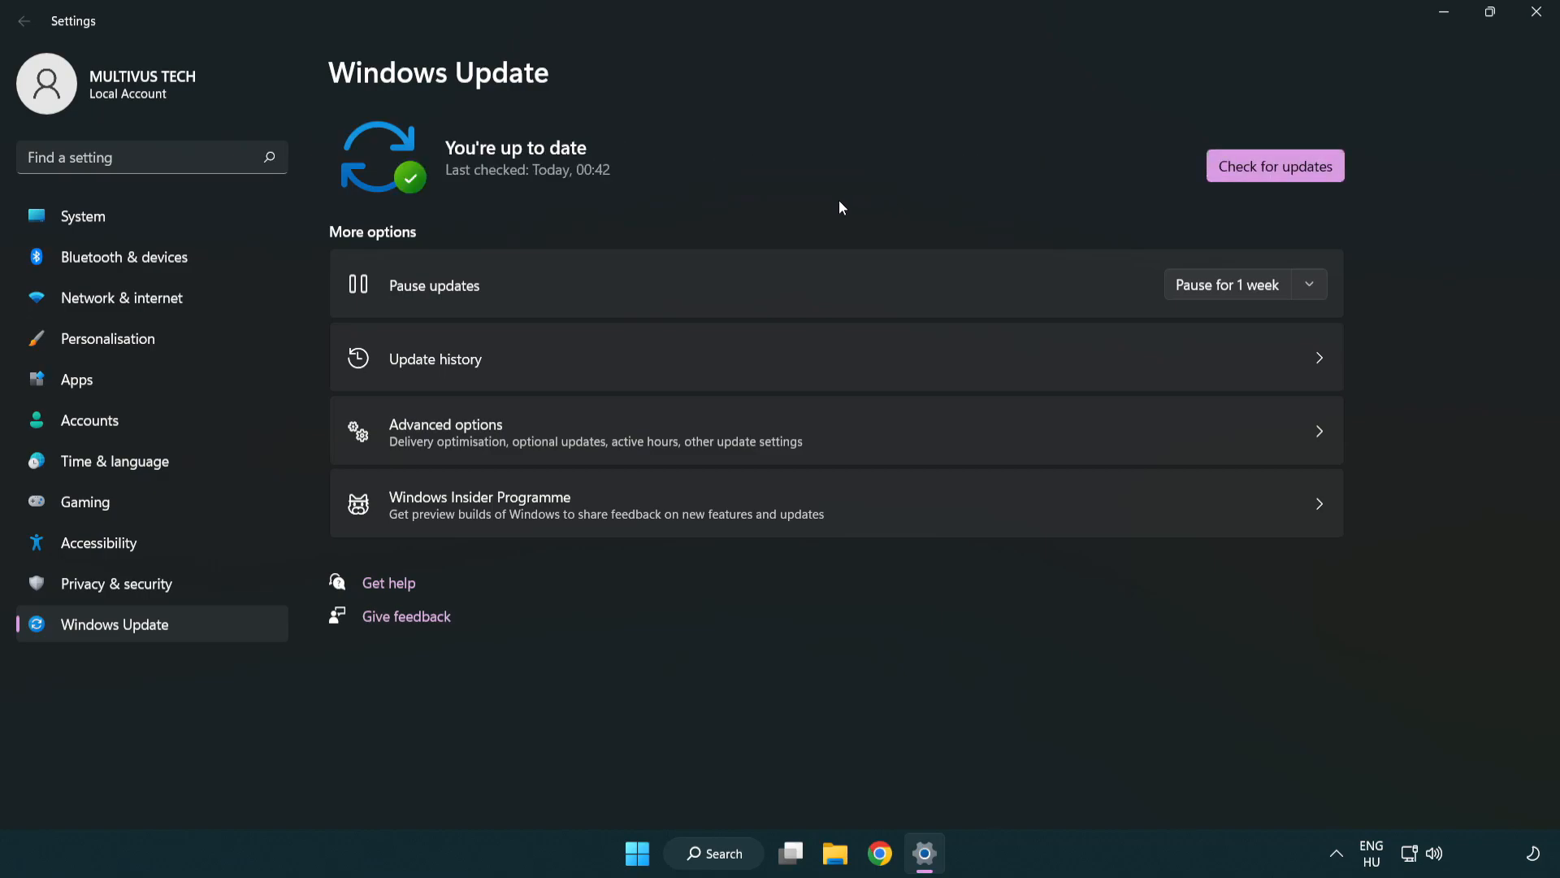
pyautogui.moveTo(1340, 101)
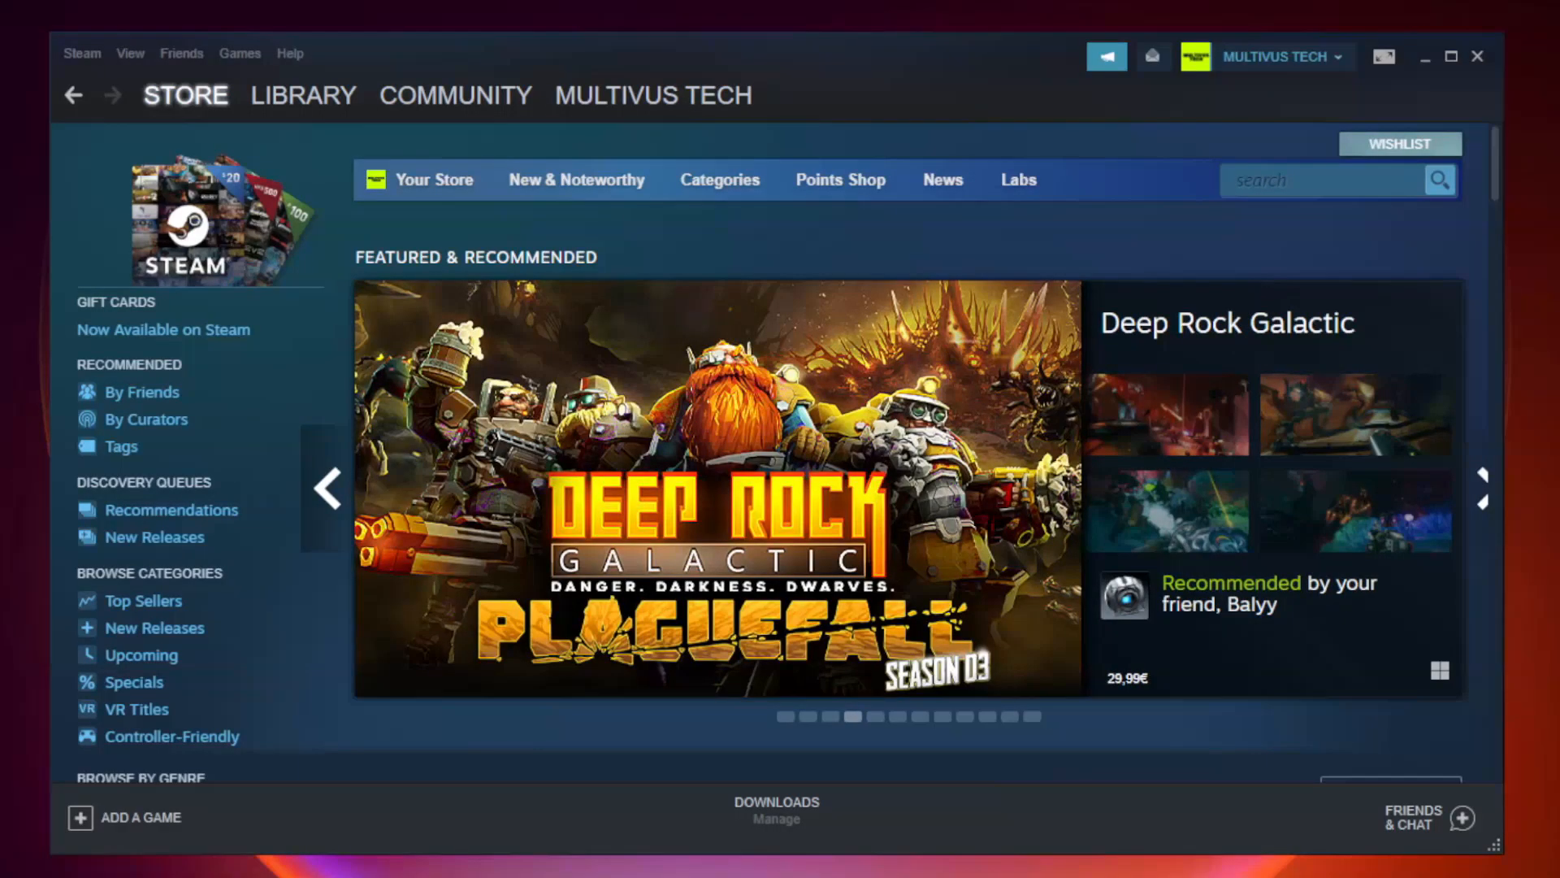
# - Show the Steam game library with the favorites and uncategorized game entries
pyautogui.click(304, 94)
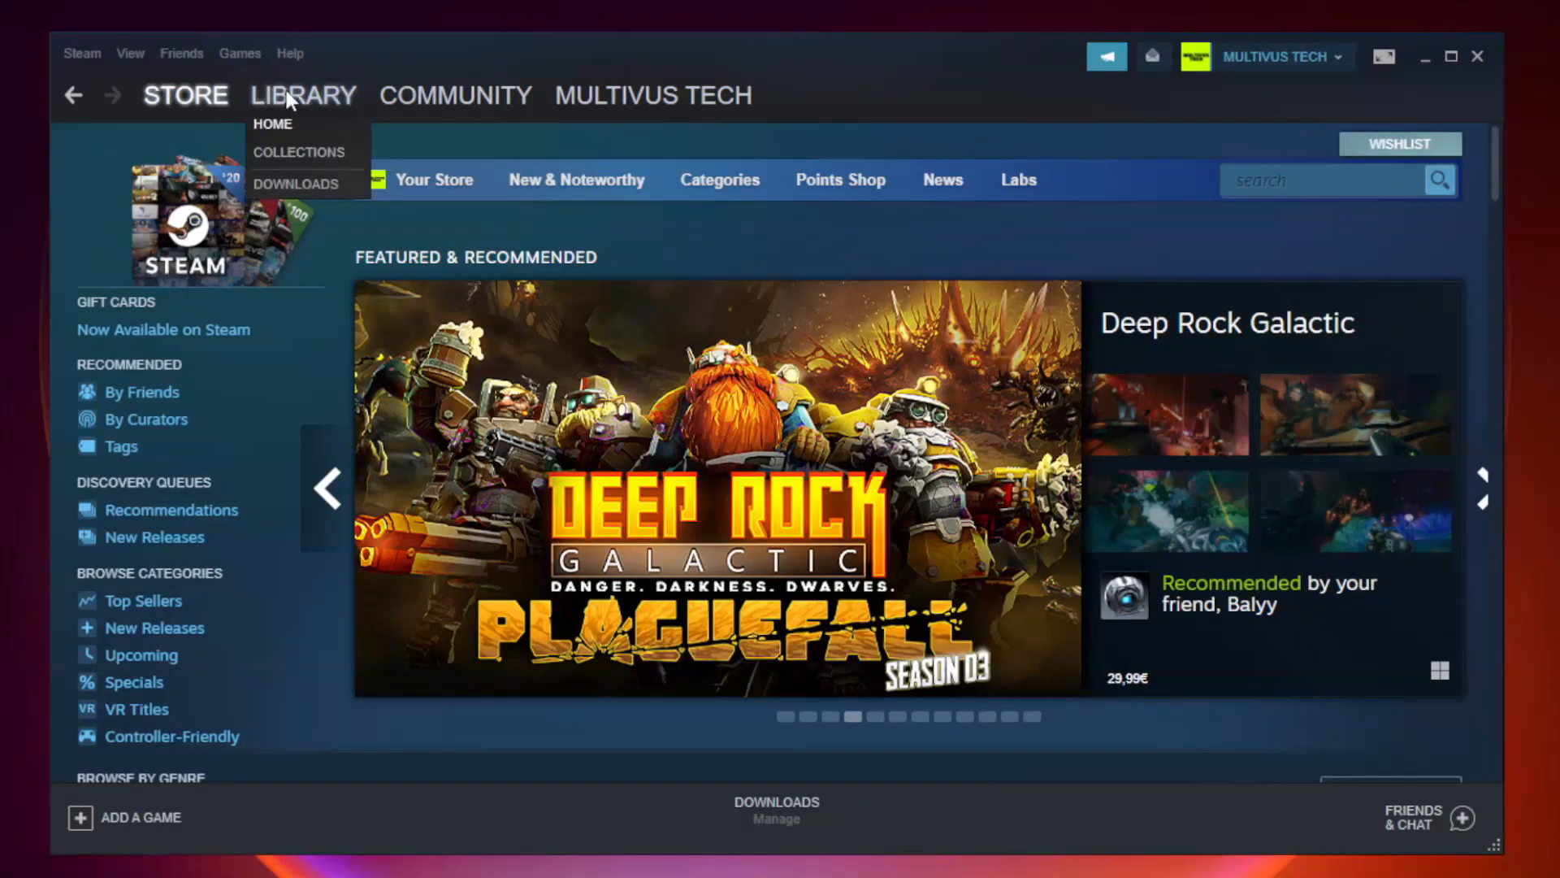
pyautogui.moveTo(315, 103)
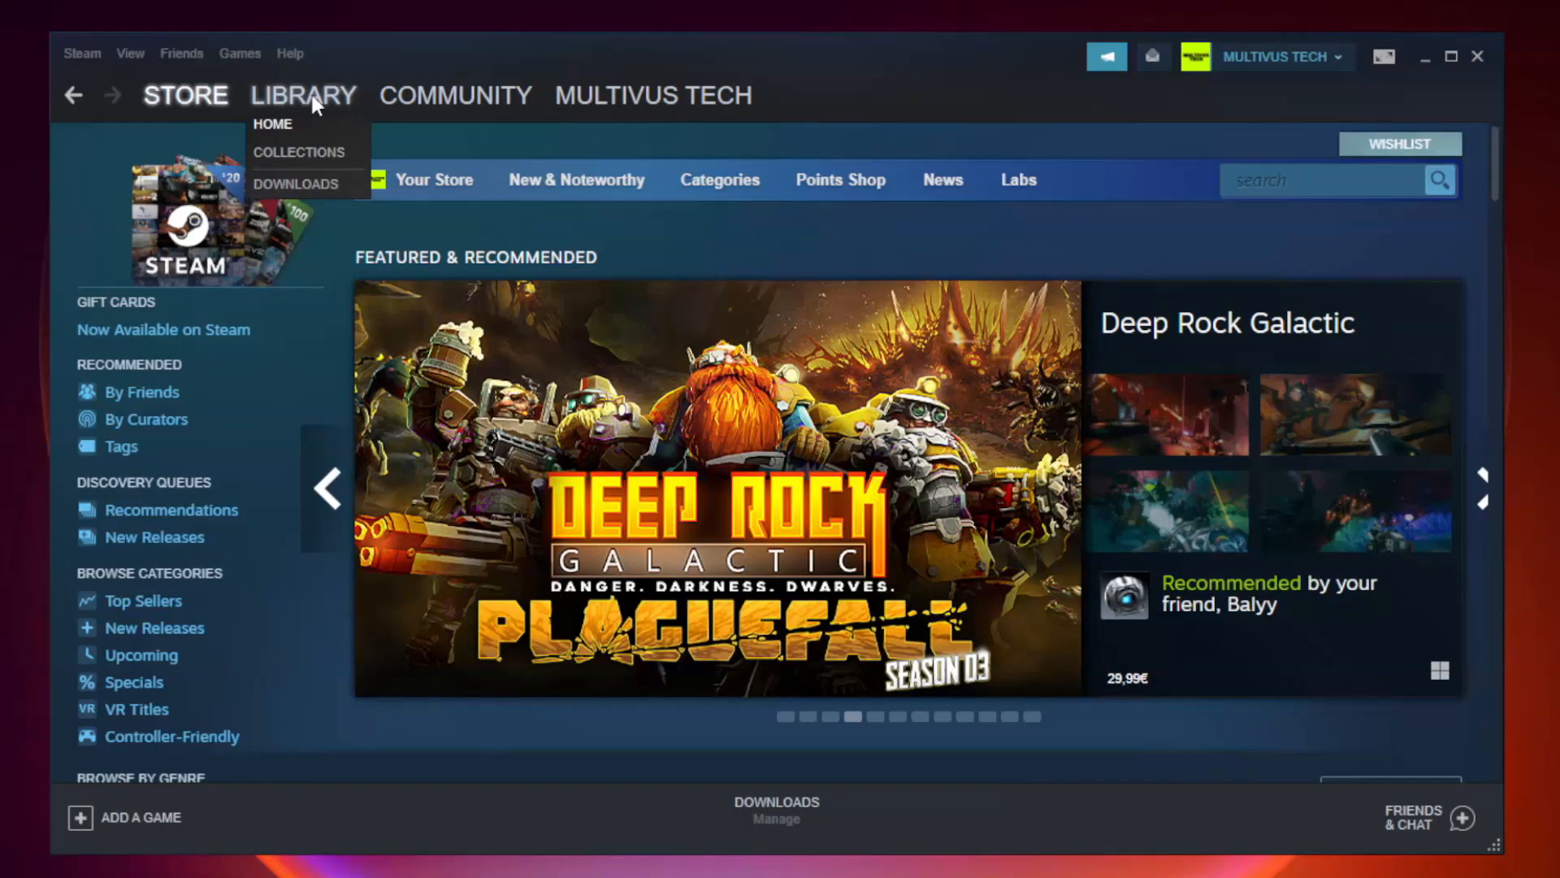
pyautogui.click(273, 124)
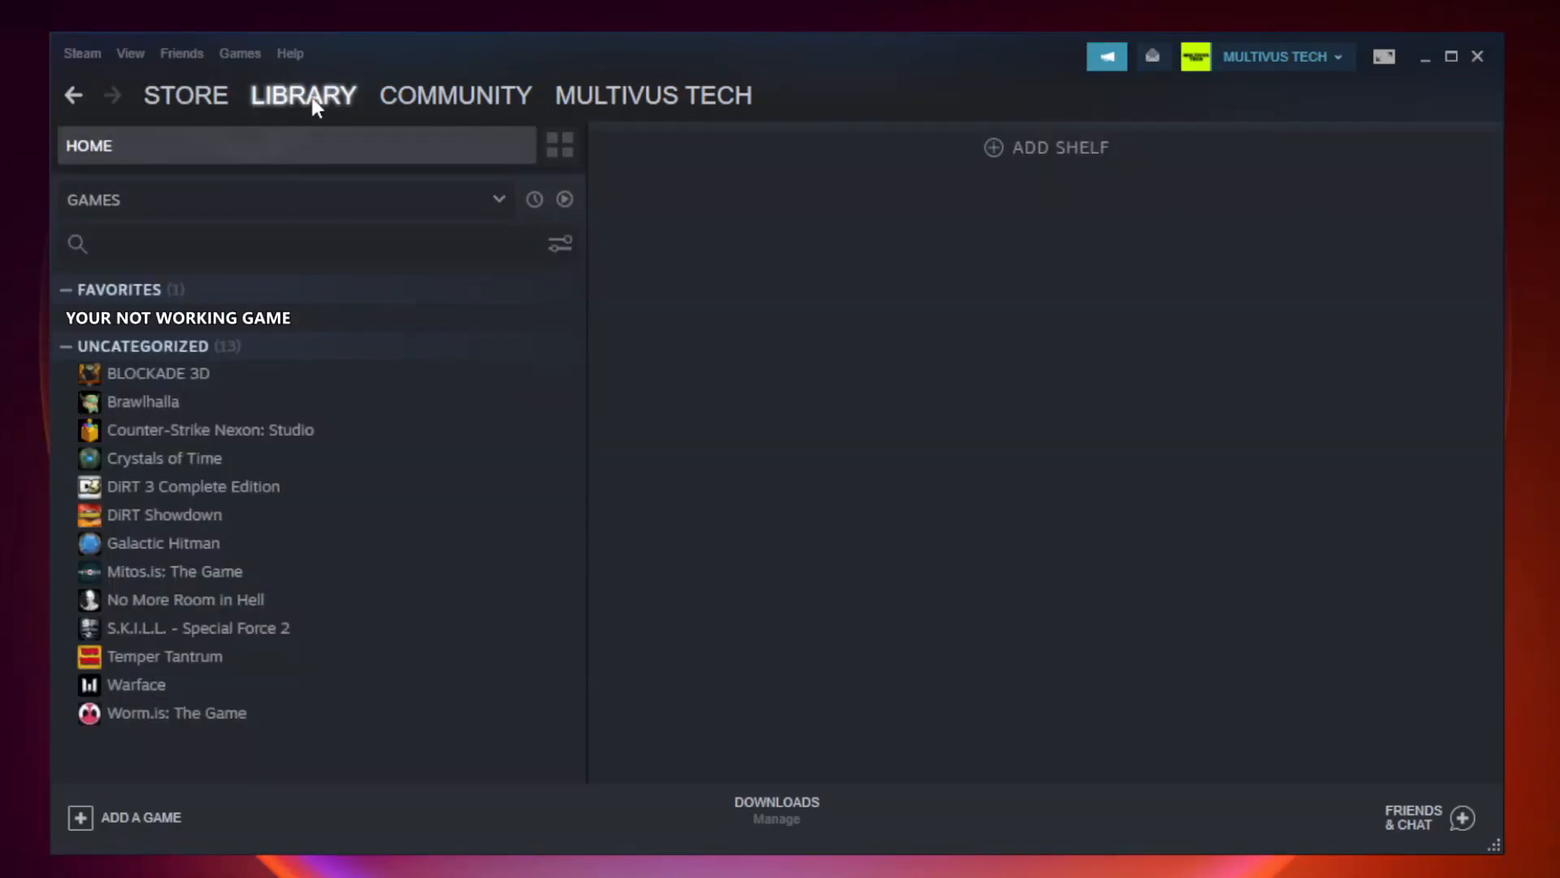
pyautogui.moveTo(376, 317)
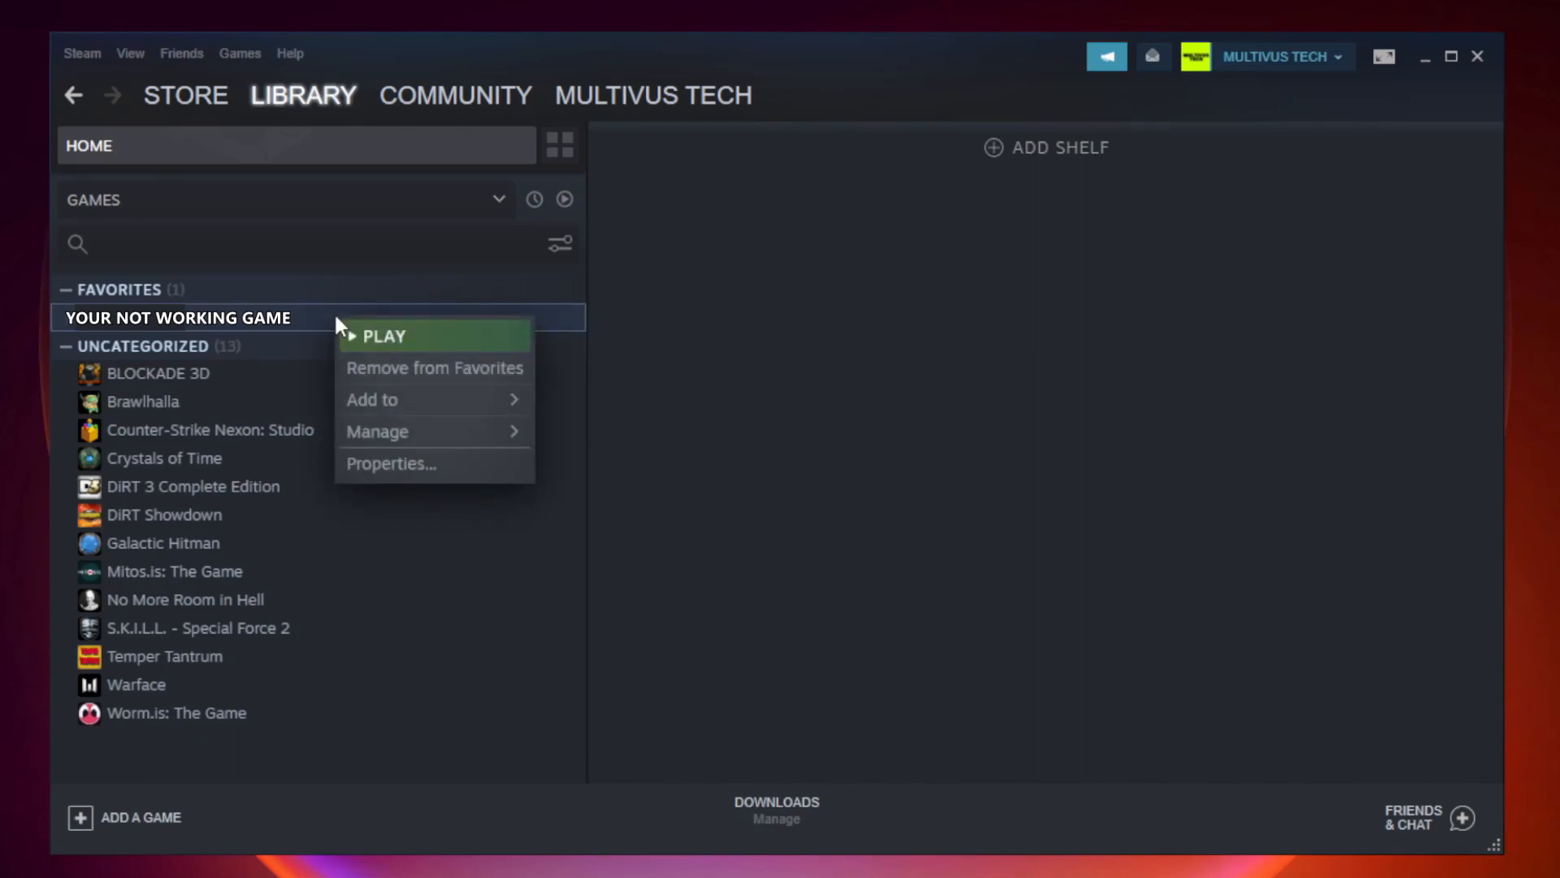
pyautogui.moveTo(437, 470)
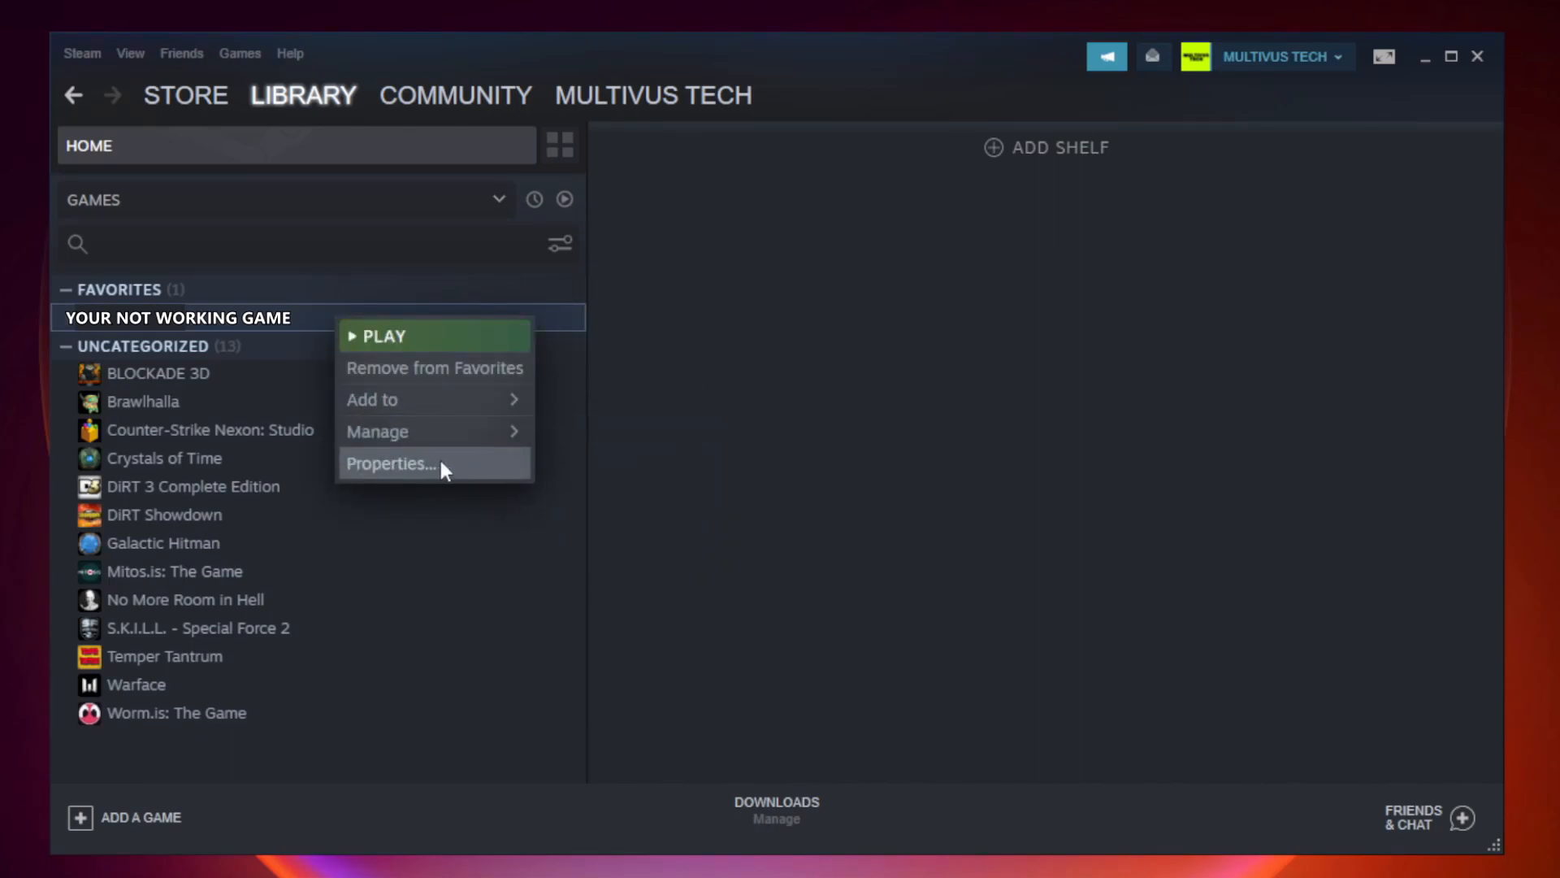
pyautogui.moveTo(432, 468)
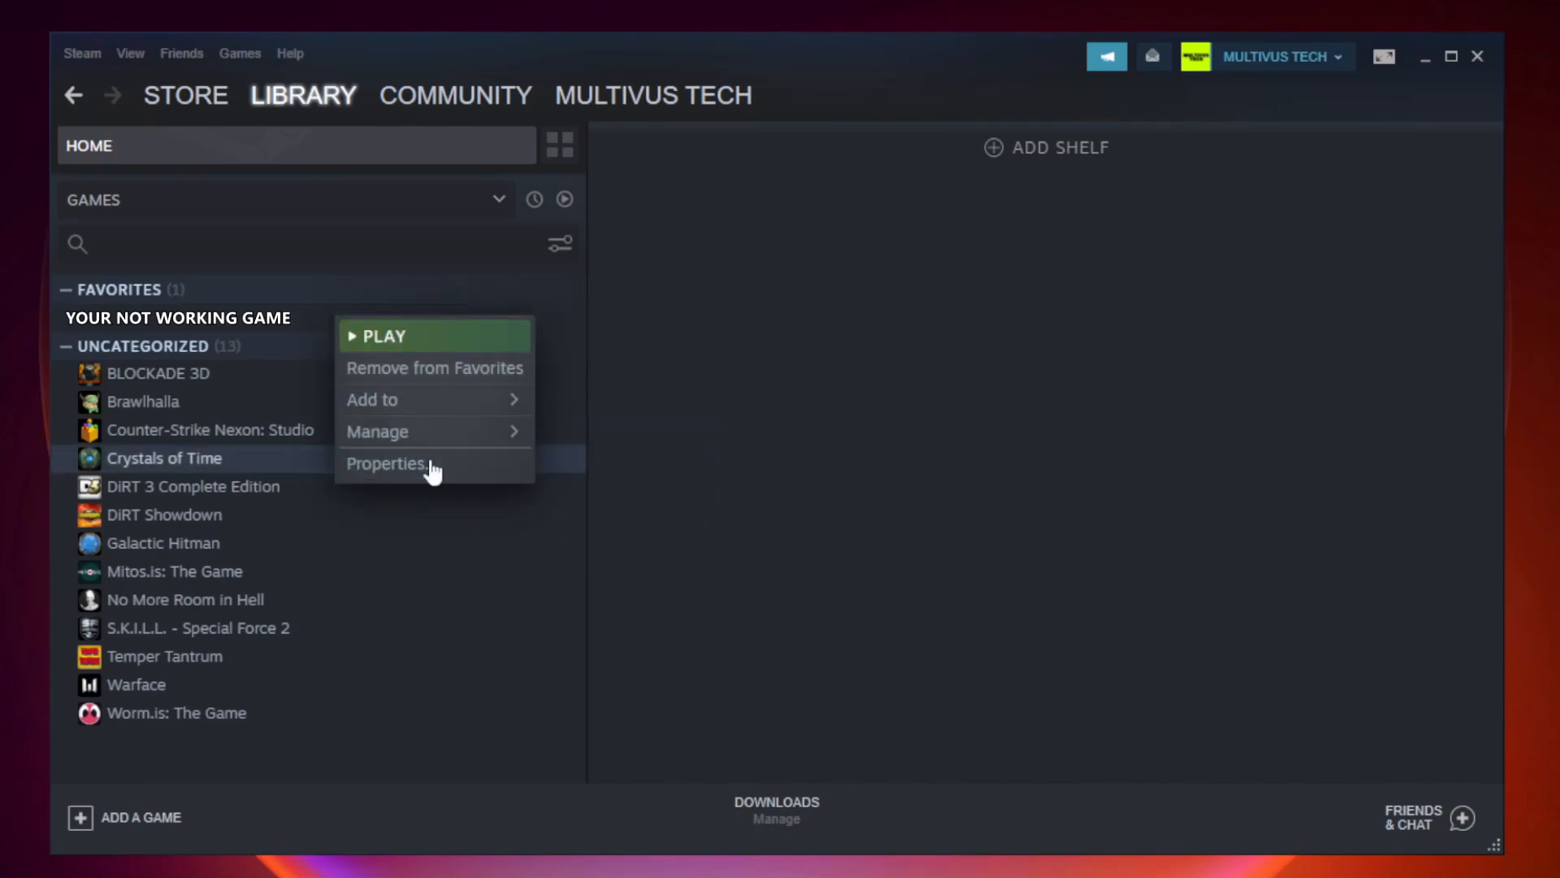
# - Verify integrity of the game's local files from its Properties until all 9192 files validate
pyautogui.click(387, 464)
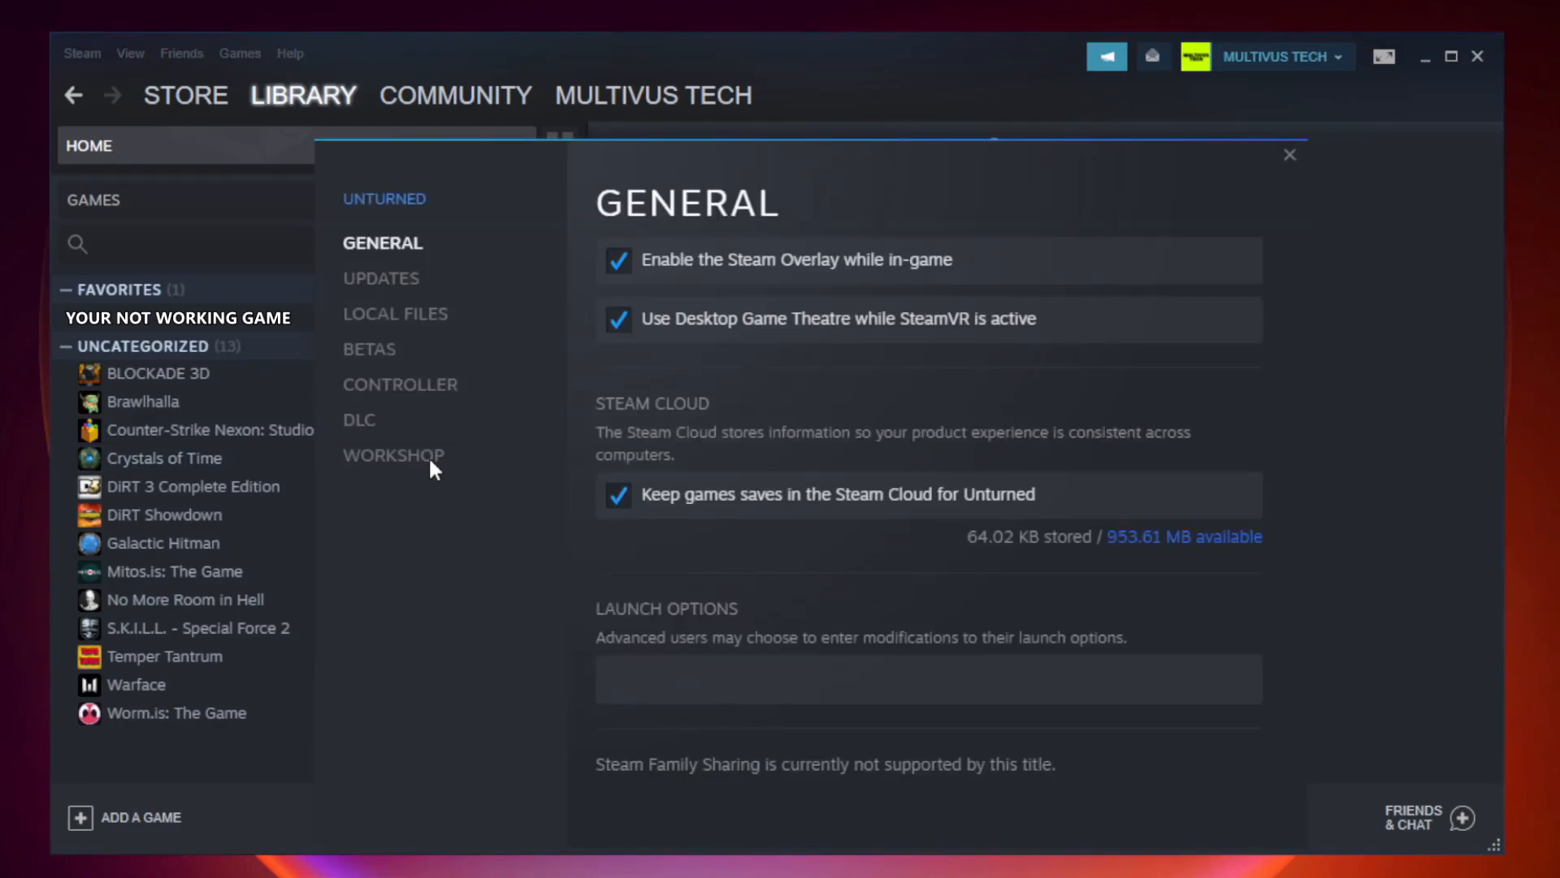
pyautogui.moveTo(411, 336)
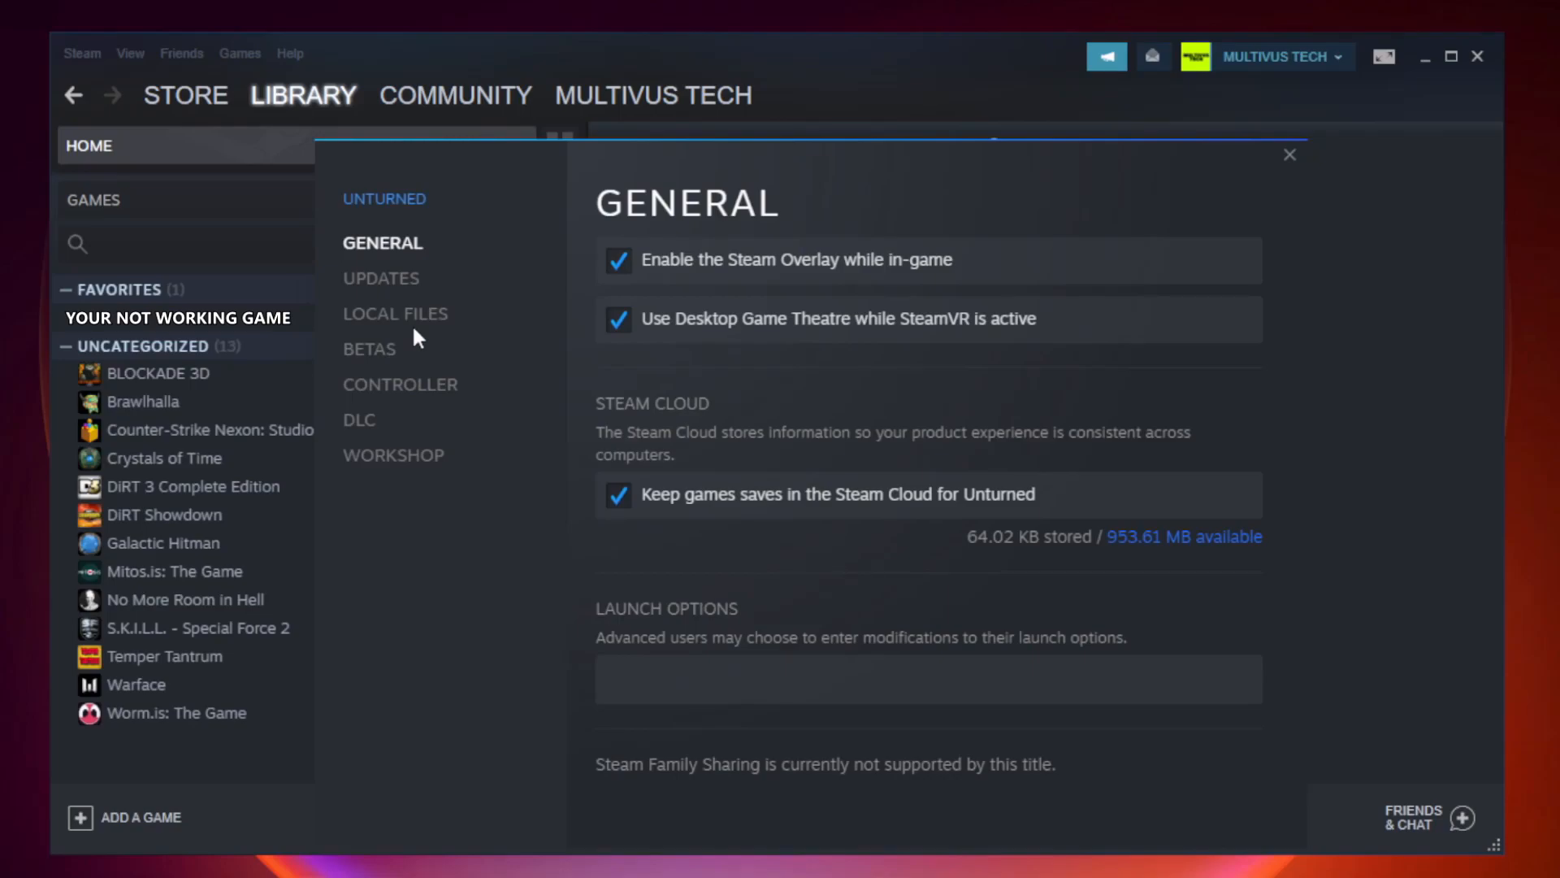
pyautogui.click(395, 313)
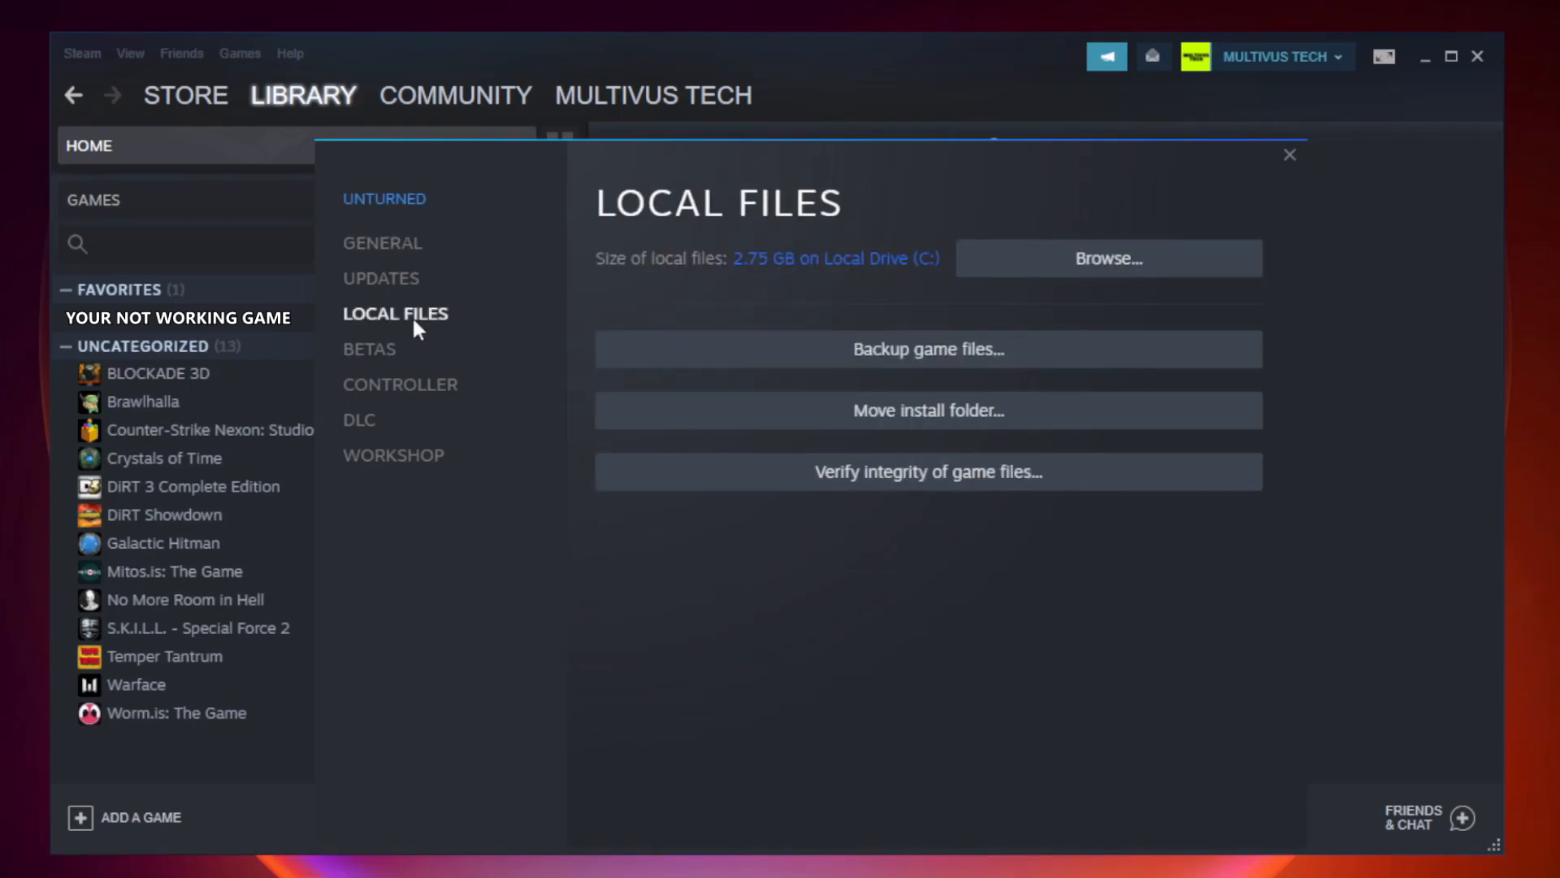
pyautogui.moveTo(914, 482)
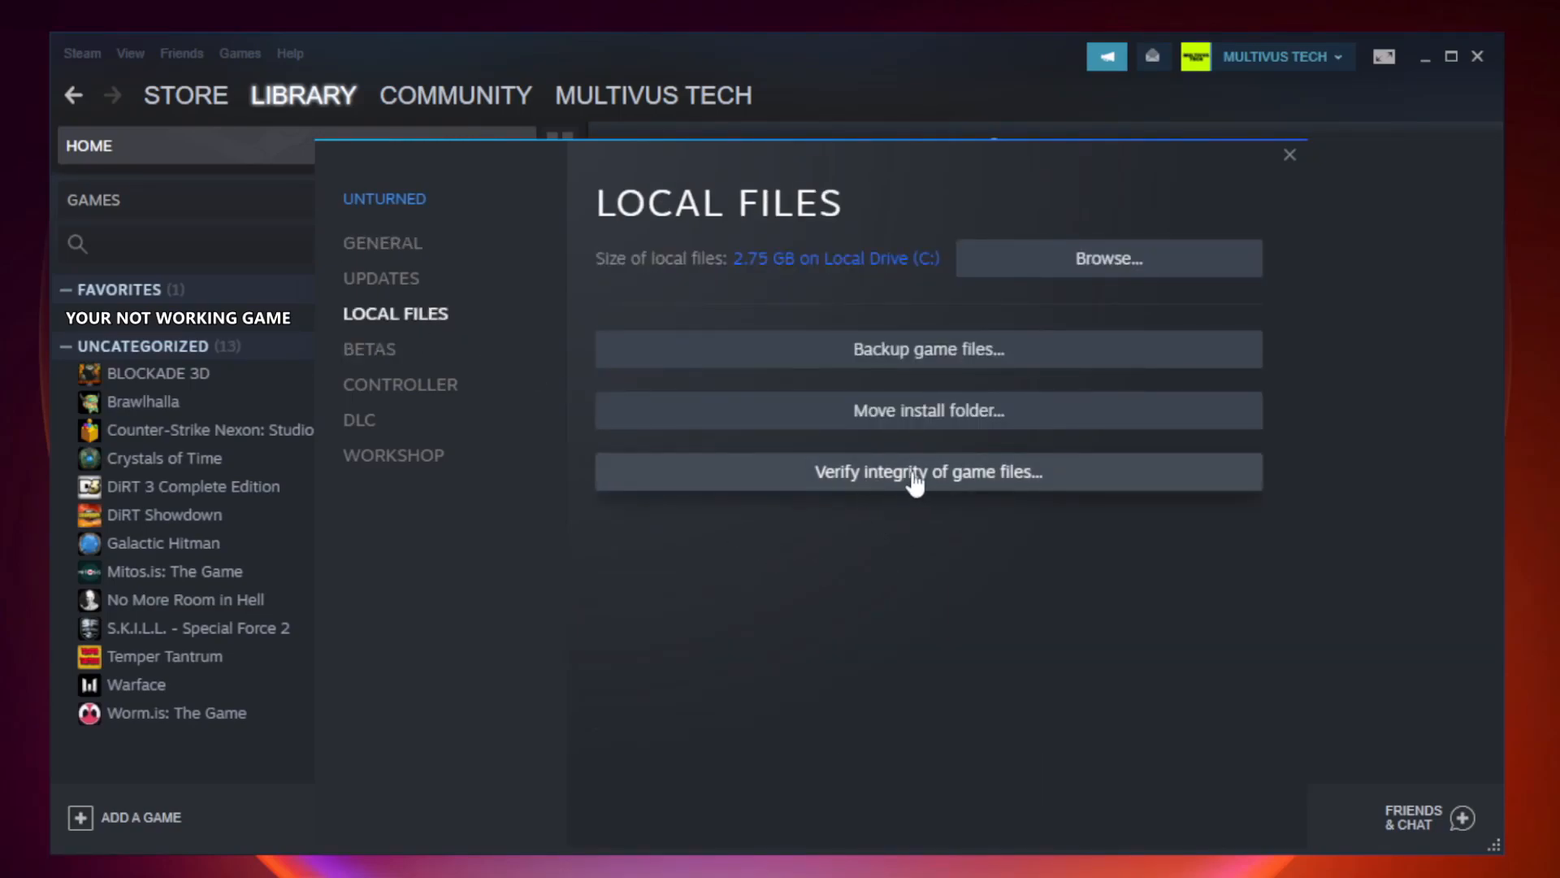
pyautogui.moveTo(951, 488)
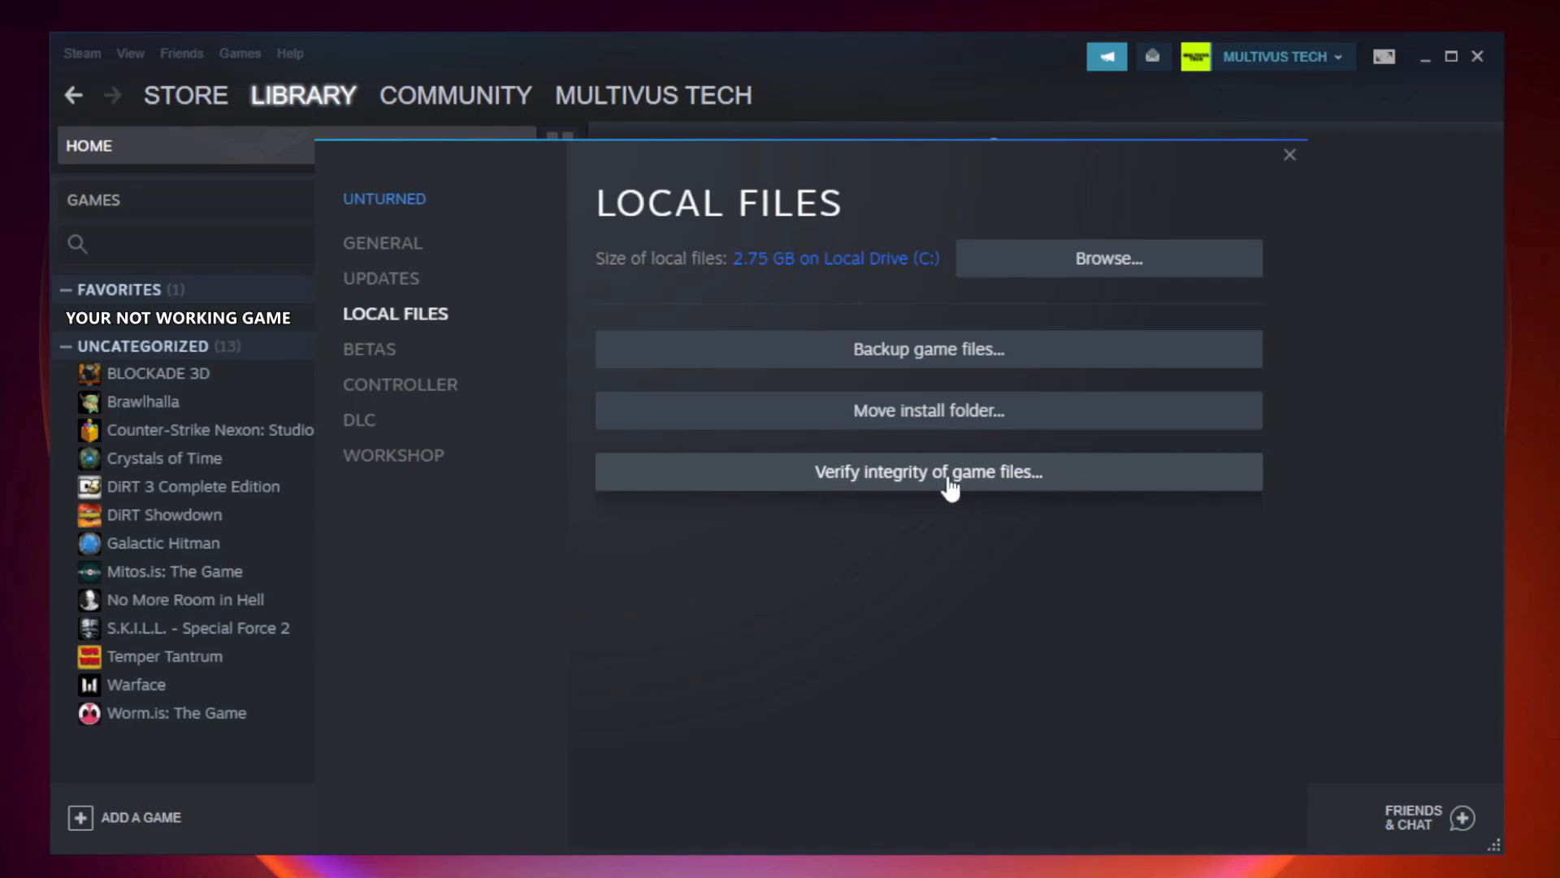
pyautogui.click(927, 472)
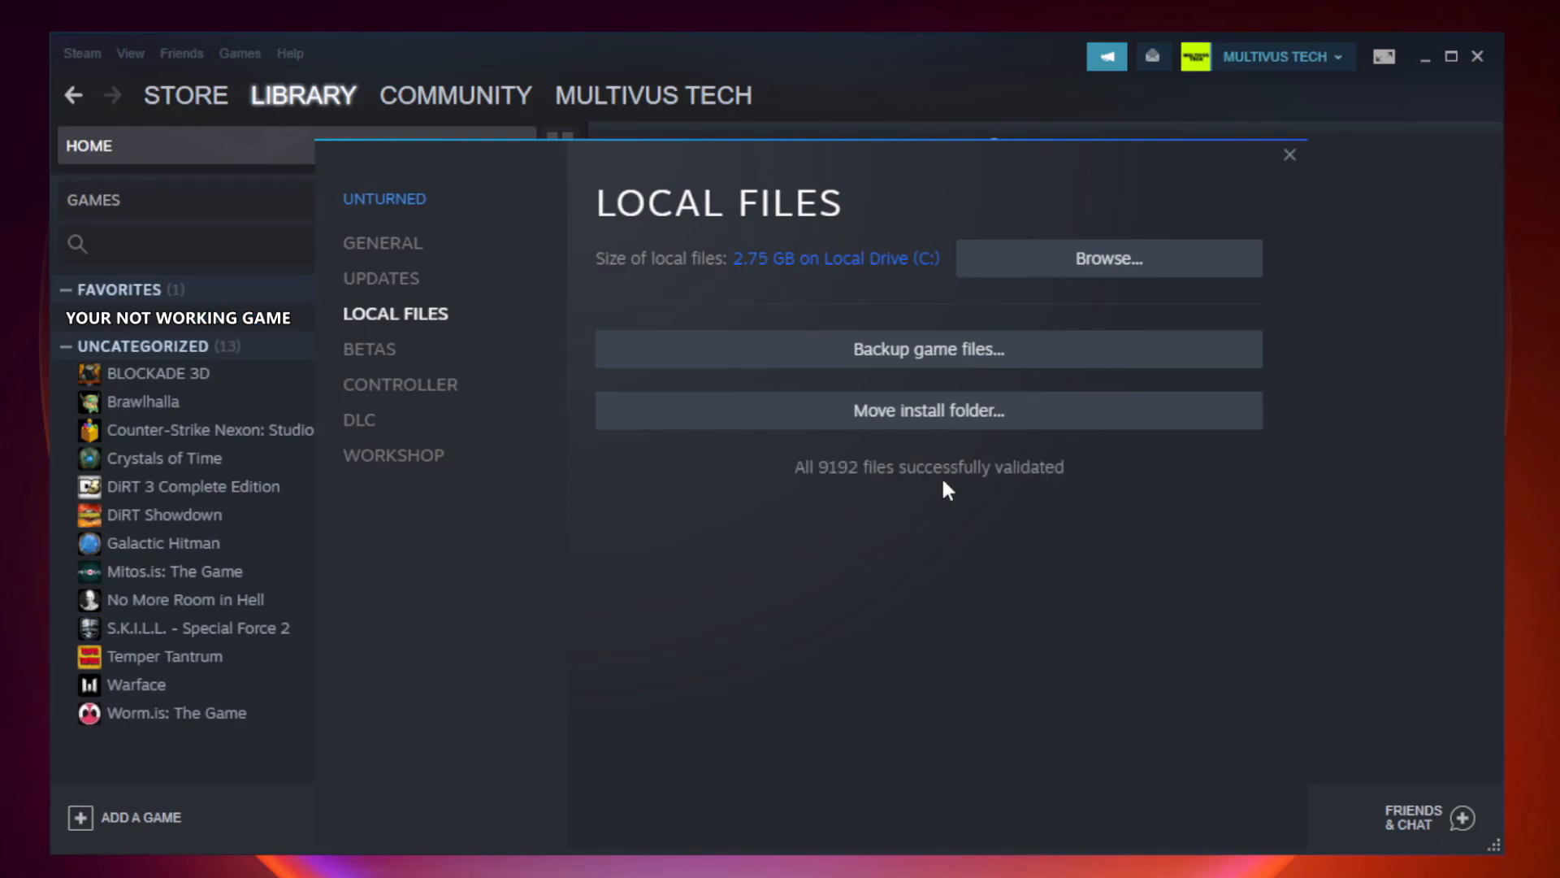
pyautogui.moveTo(1035, 502)
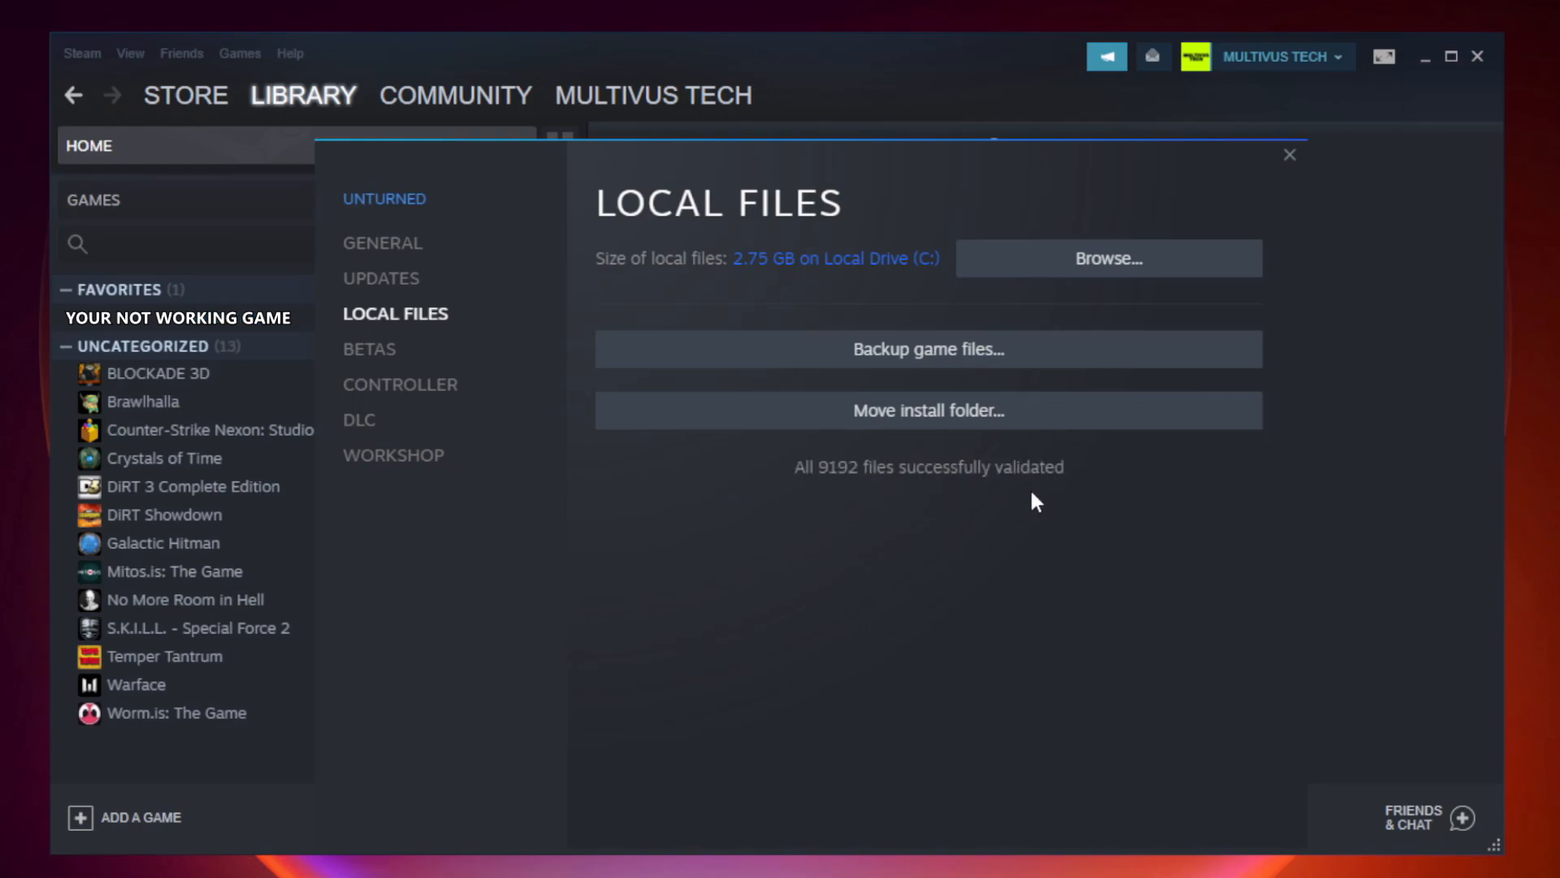
pyautogui.moveTo(1082, 280)
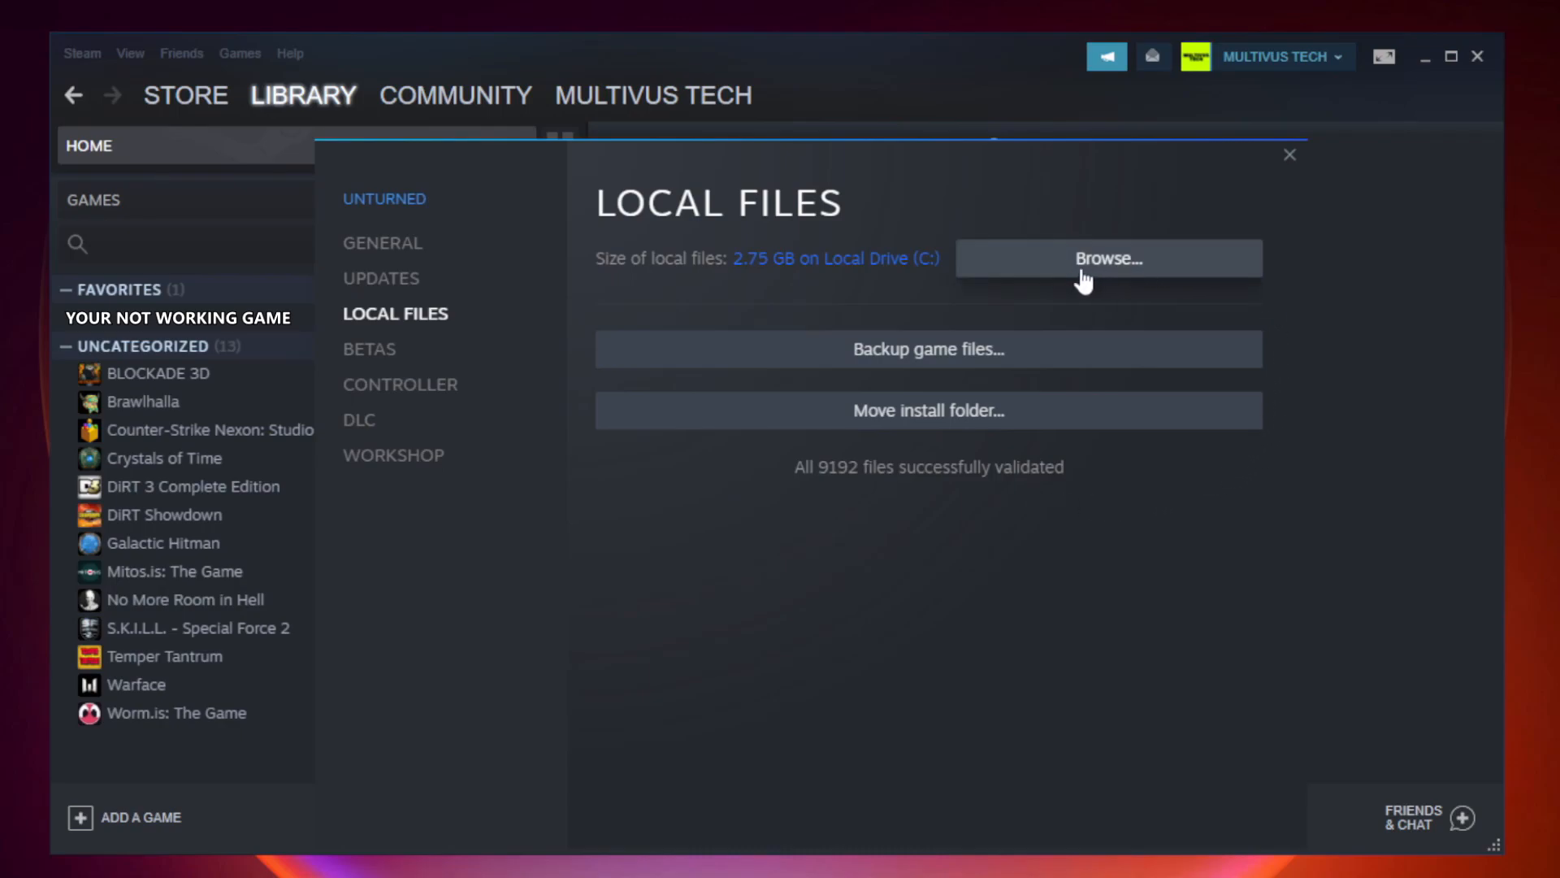
# - Browse to the game's install folder and bring up actions for the YOUR NOT WORKING GAME shortcut
pyautogui.click(1105, 258)
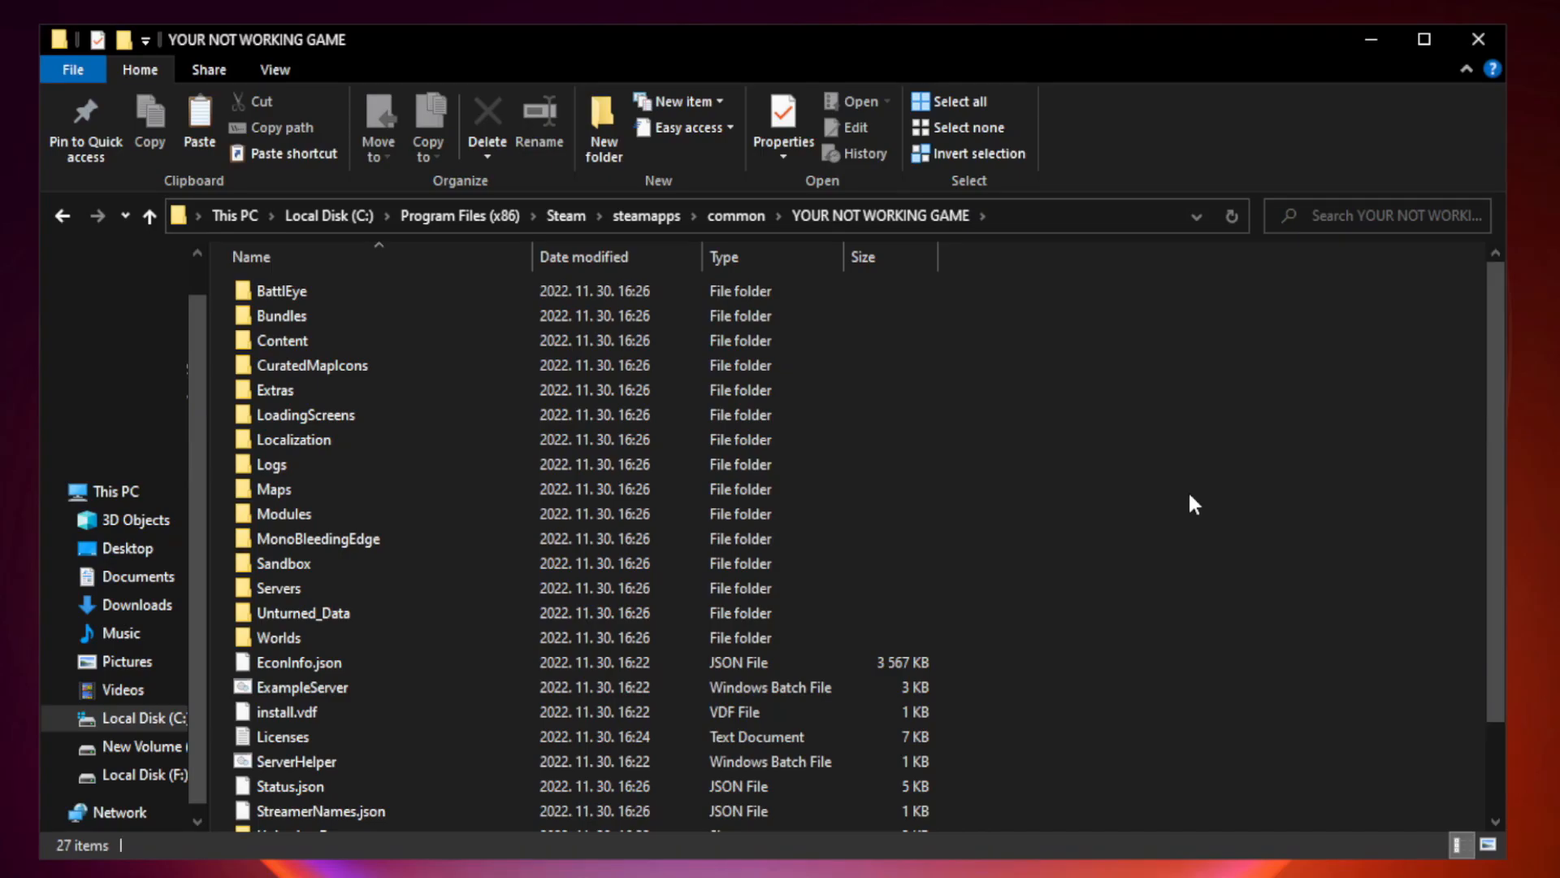
pyautogui.scroll(-3)
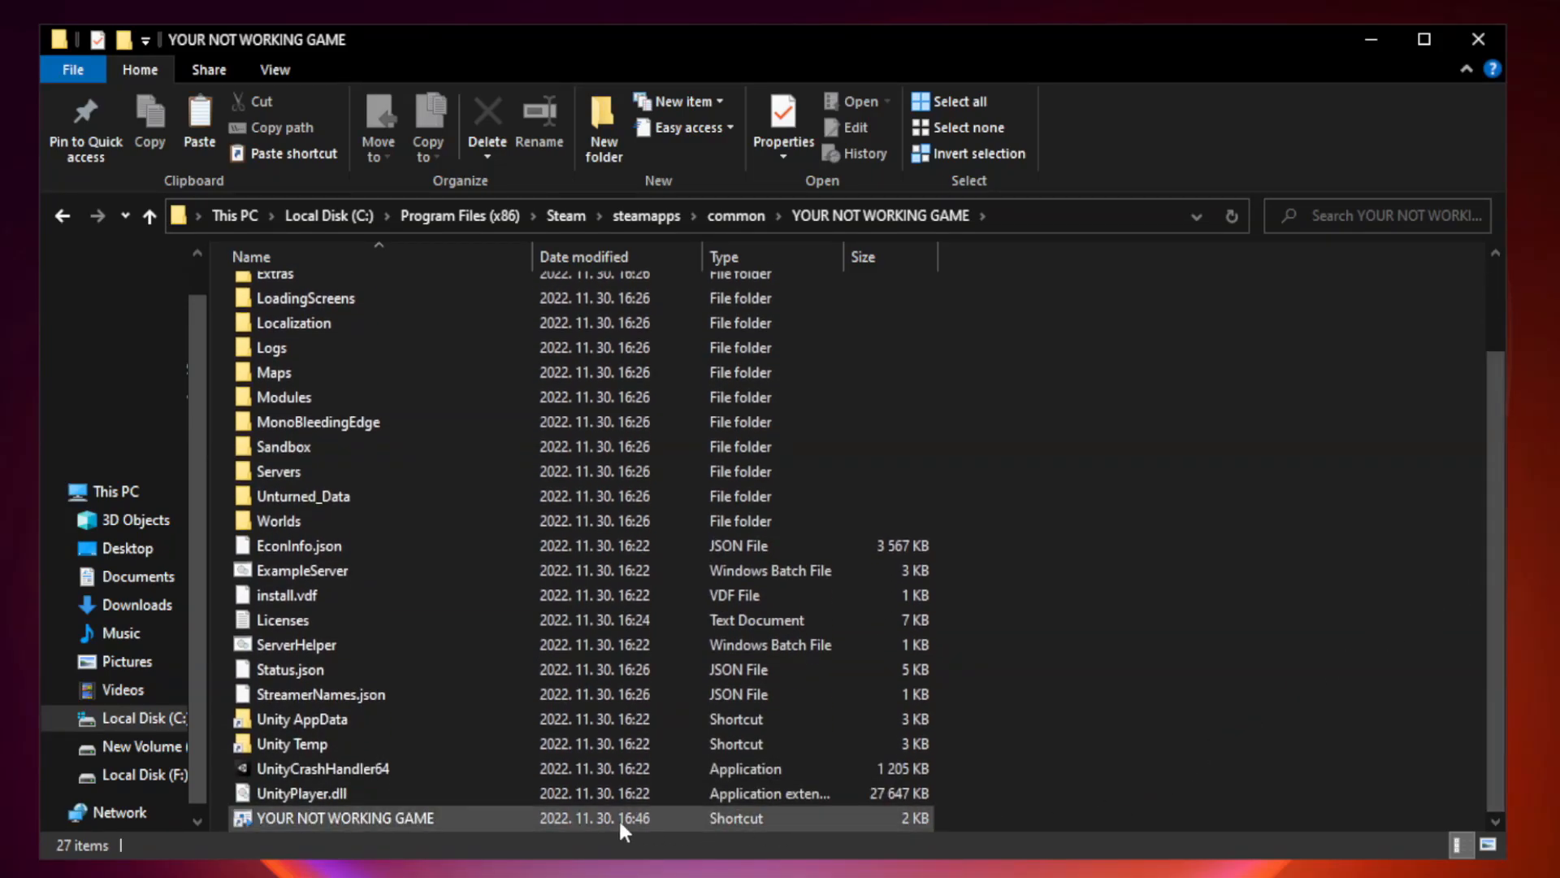
pyautogui.click(345, 817)
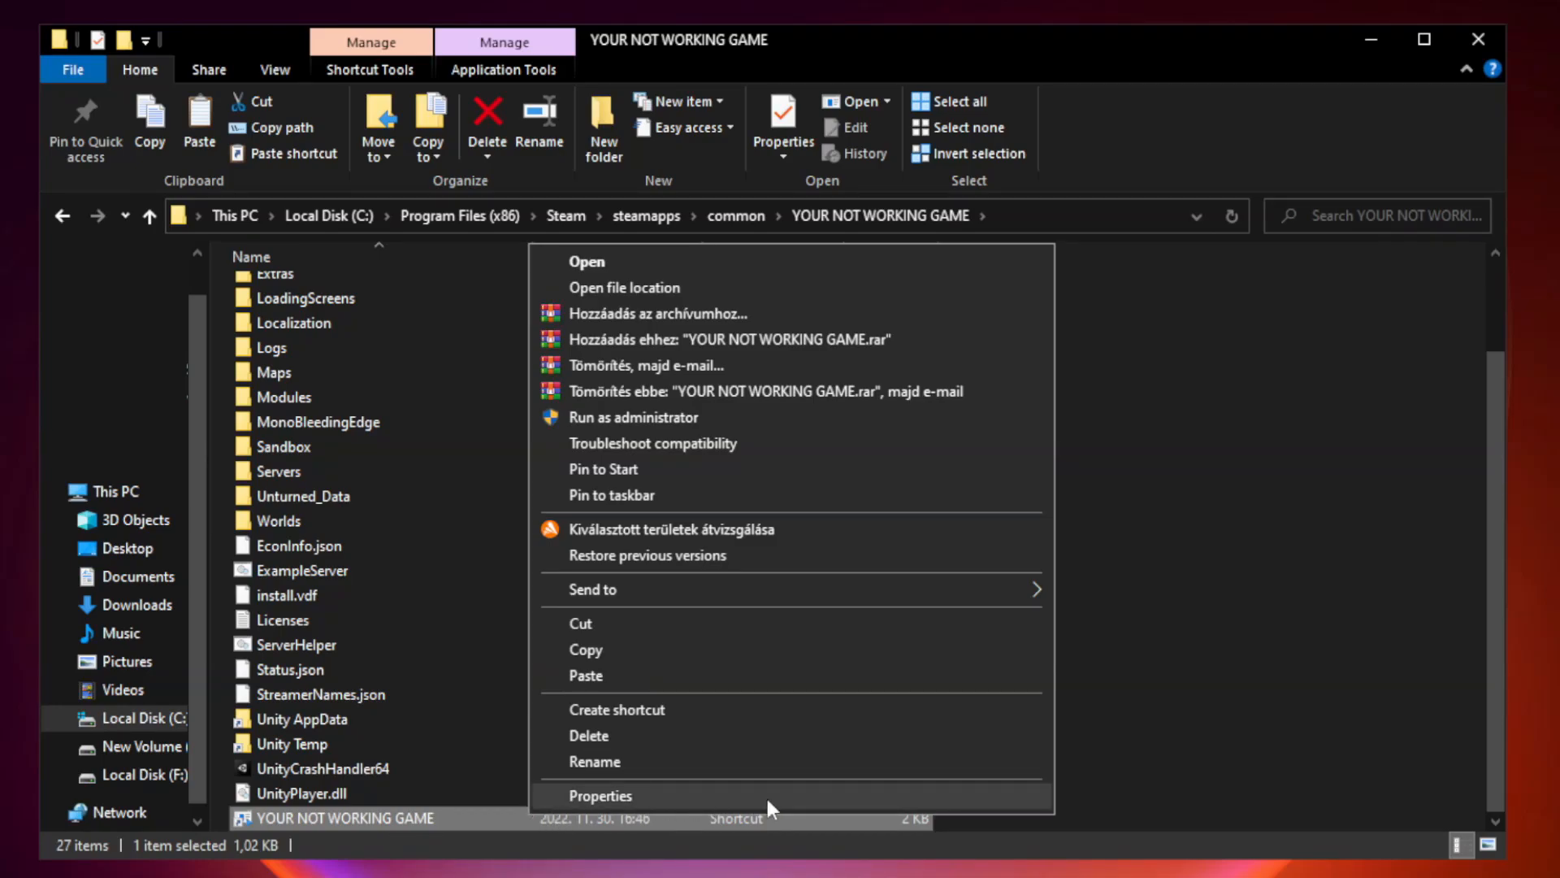
pyautogui.moveTo(790, 801)
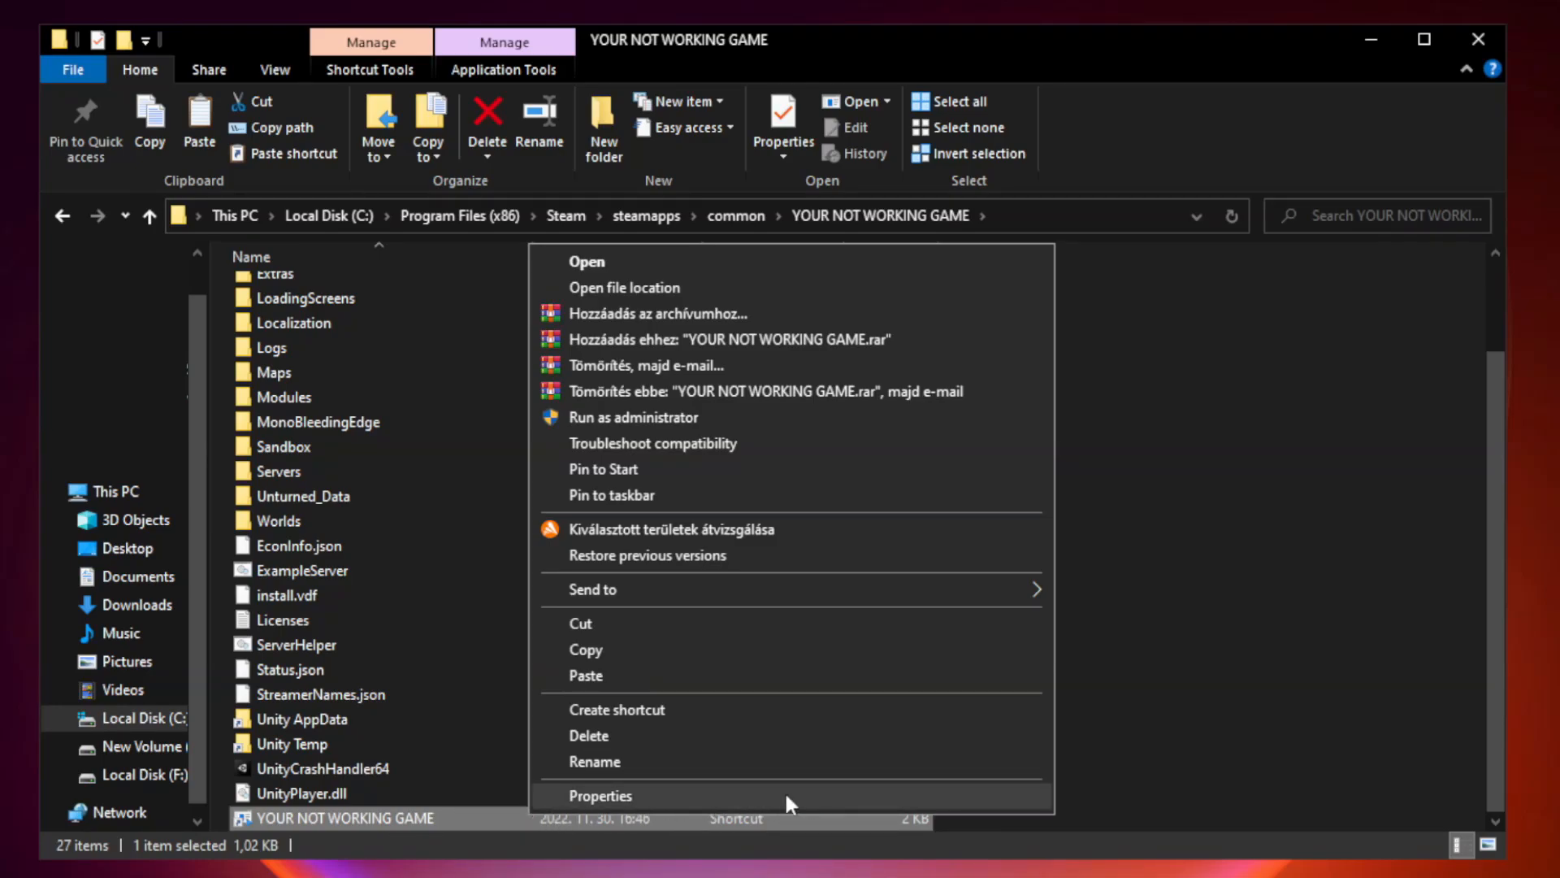
# - Set the shortcut to Windows 8 compatibility mode, disable fullscreen optimizations and run as administrator, then apply
pyautogui.click(599, 795)
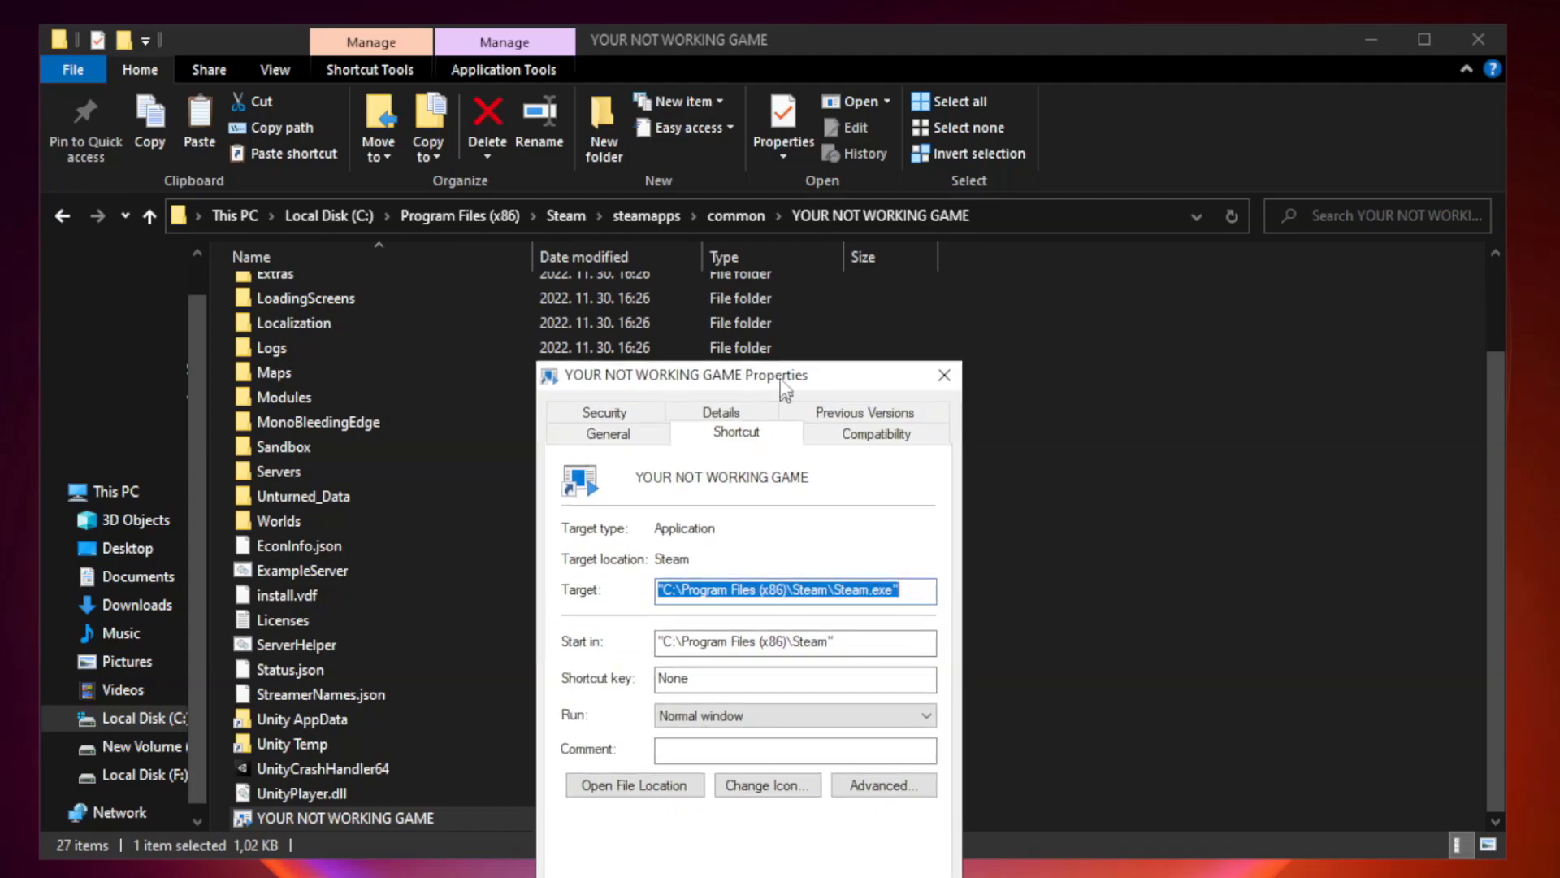
pyautogui.moveTo(681, 374); pyautogui.dragTo(681, 167)
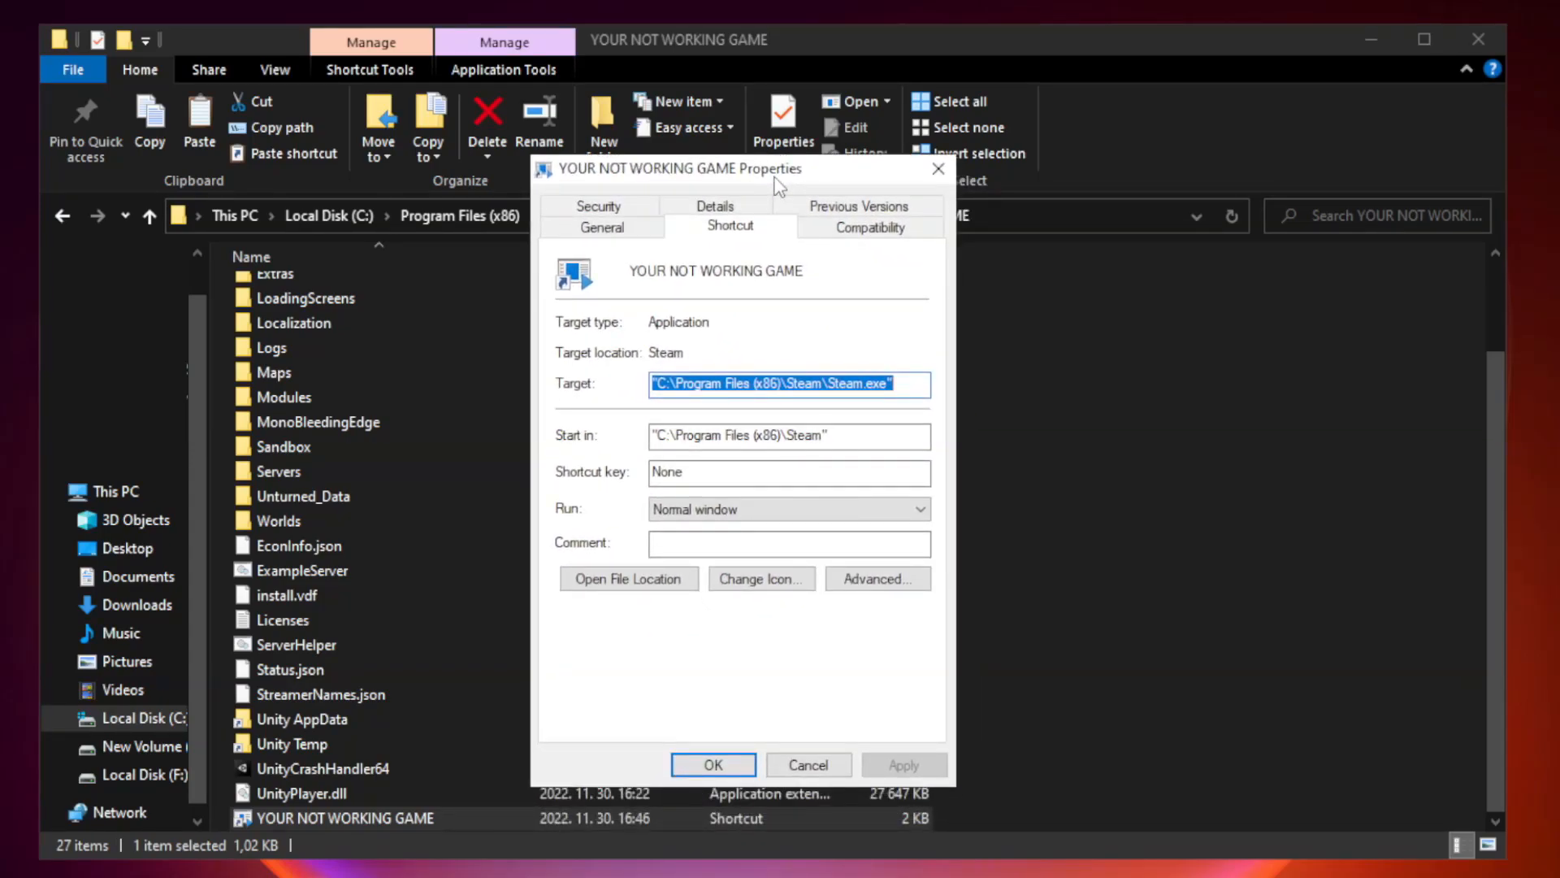
pyautogui.moveTo(859, 247)
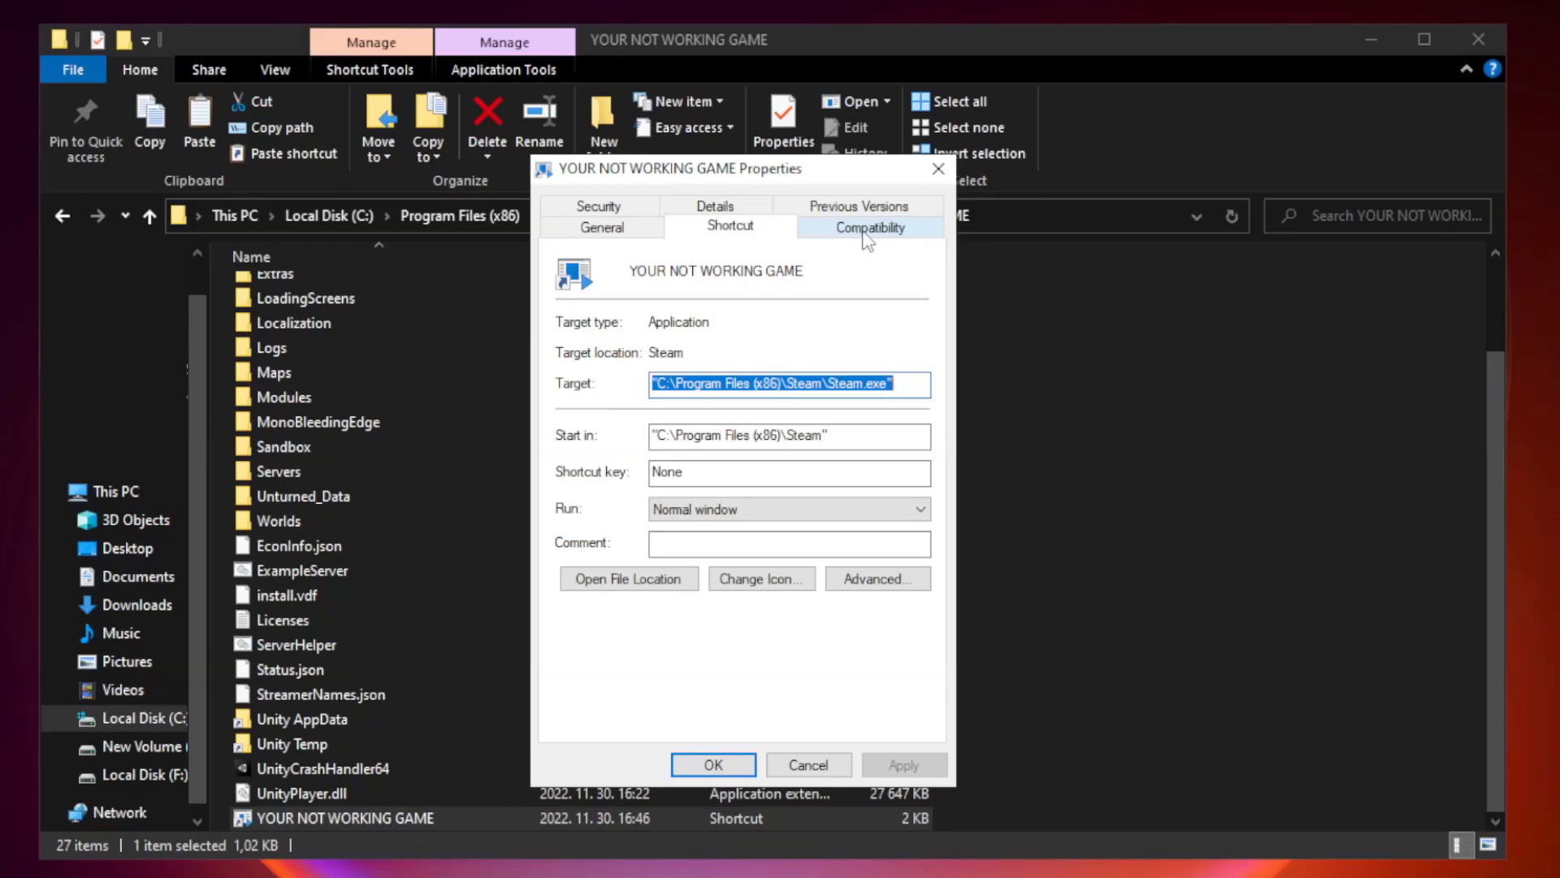
pyautogui.click(868, 227)
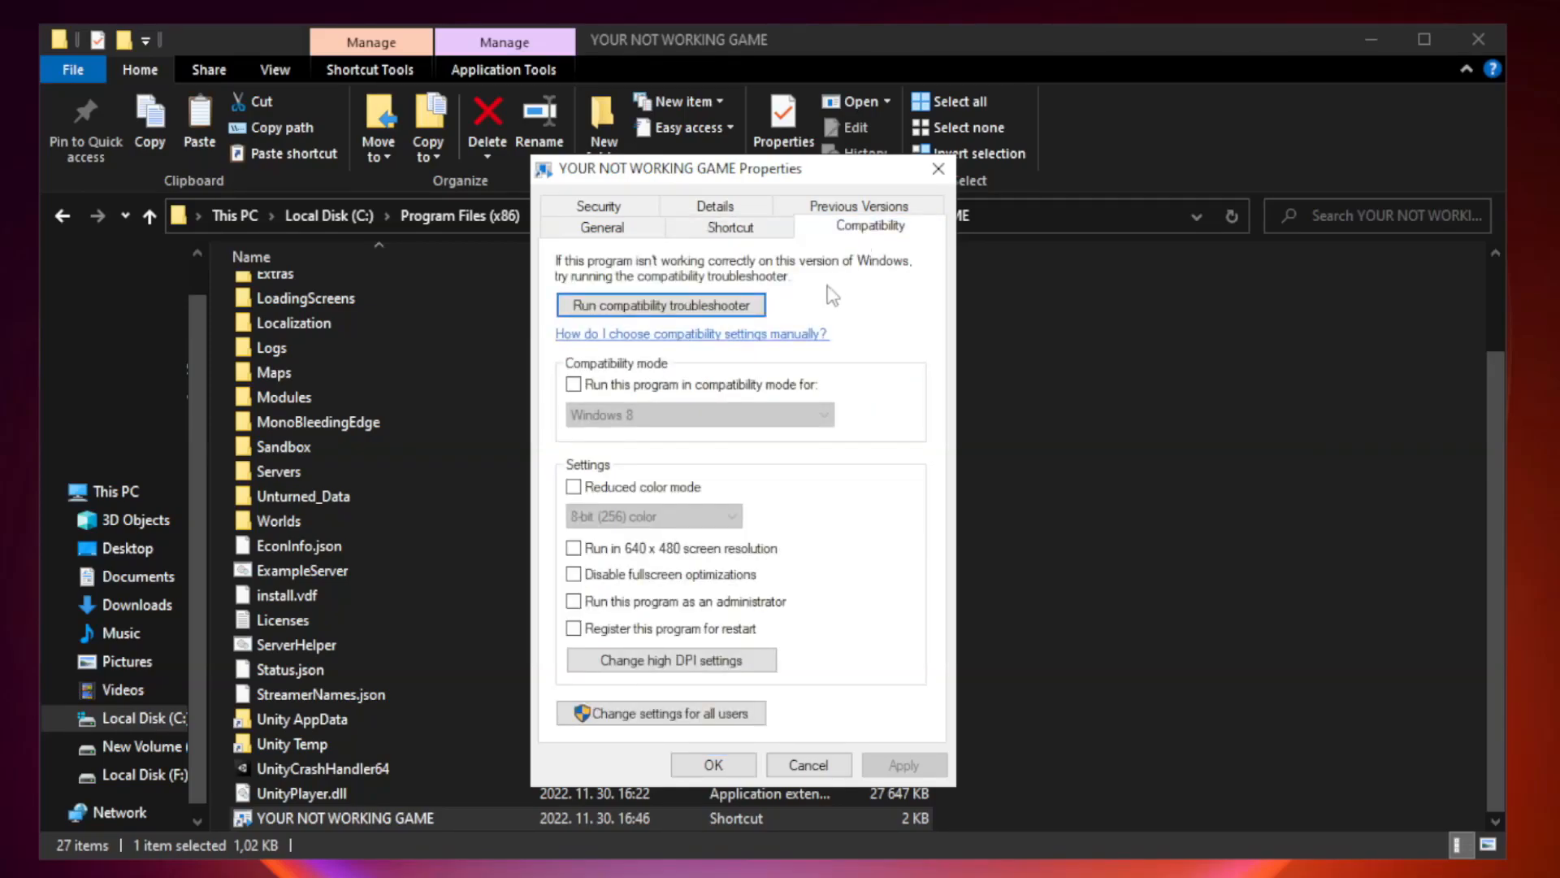
pyautogui.moveTo(787, 399)
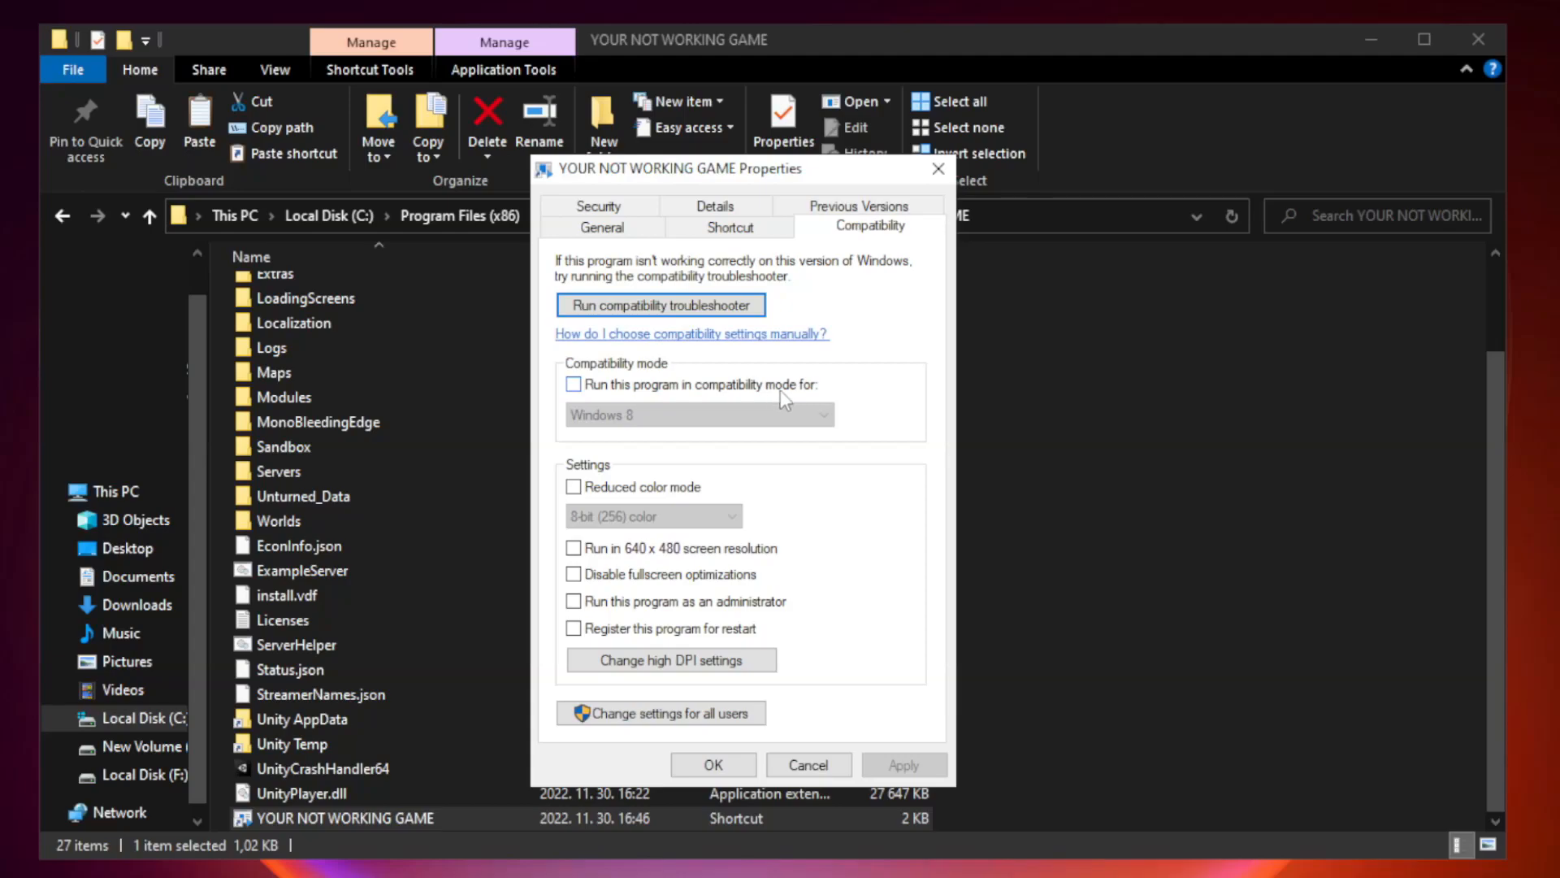
pyautogui.click(574, 385)
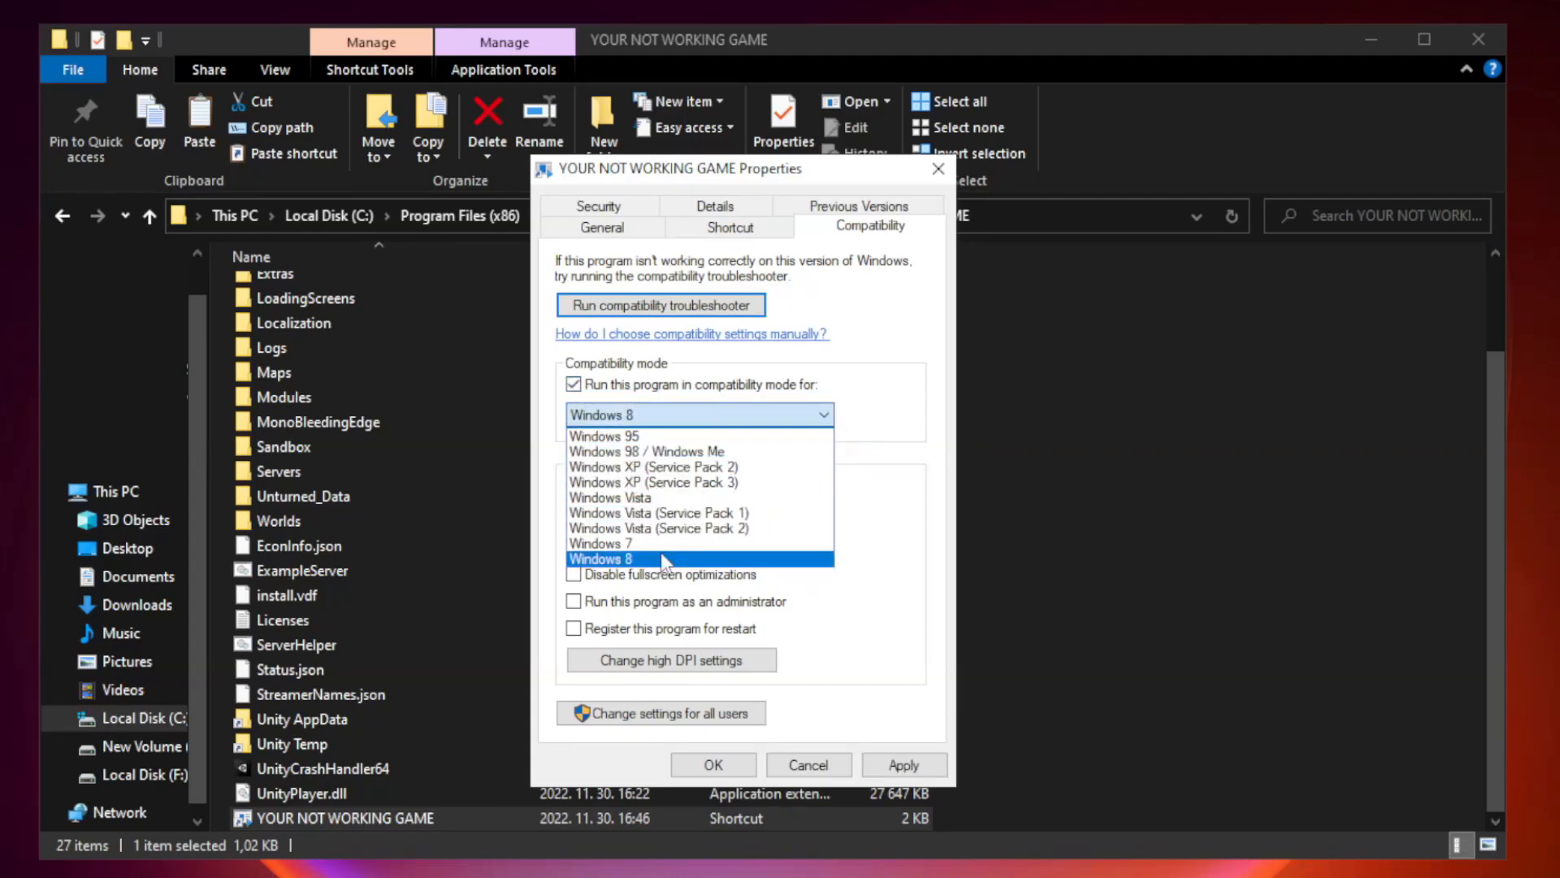
pyautogui.moveTo(661, 567)
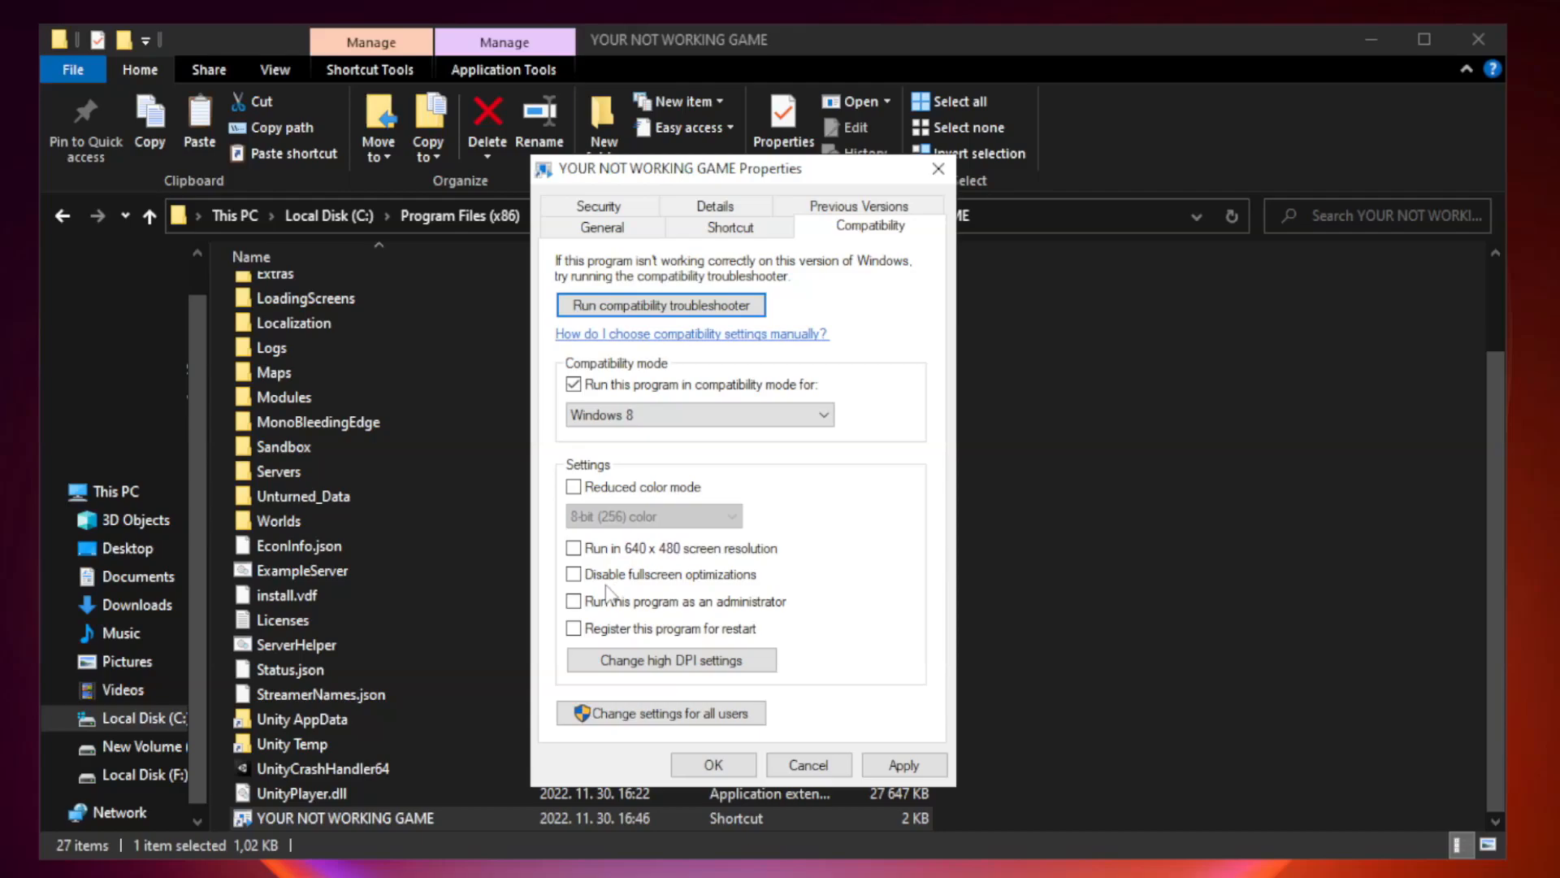
pyautogui.click(574, 574)
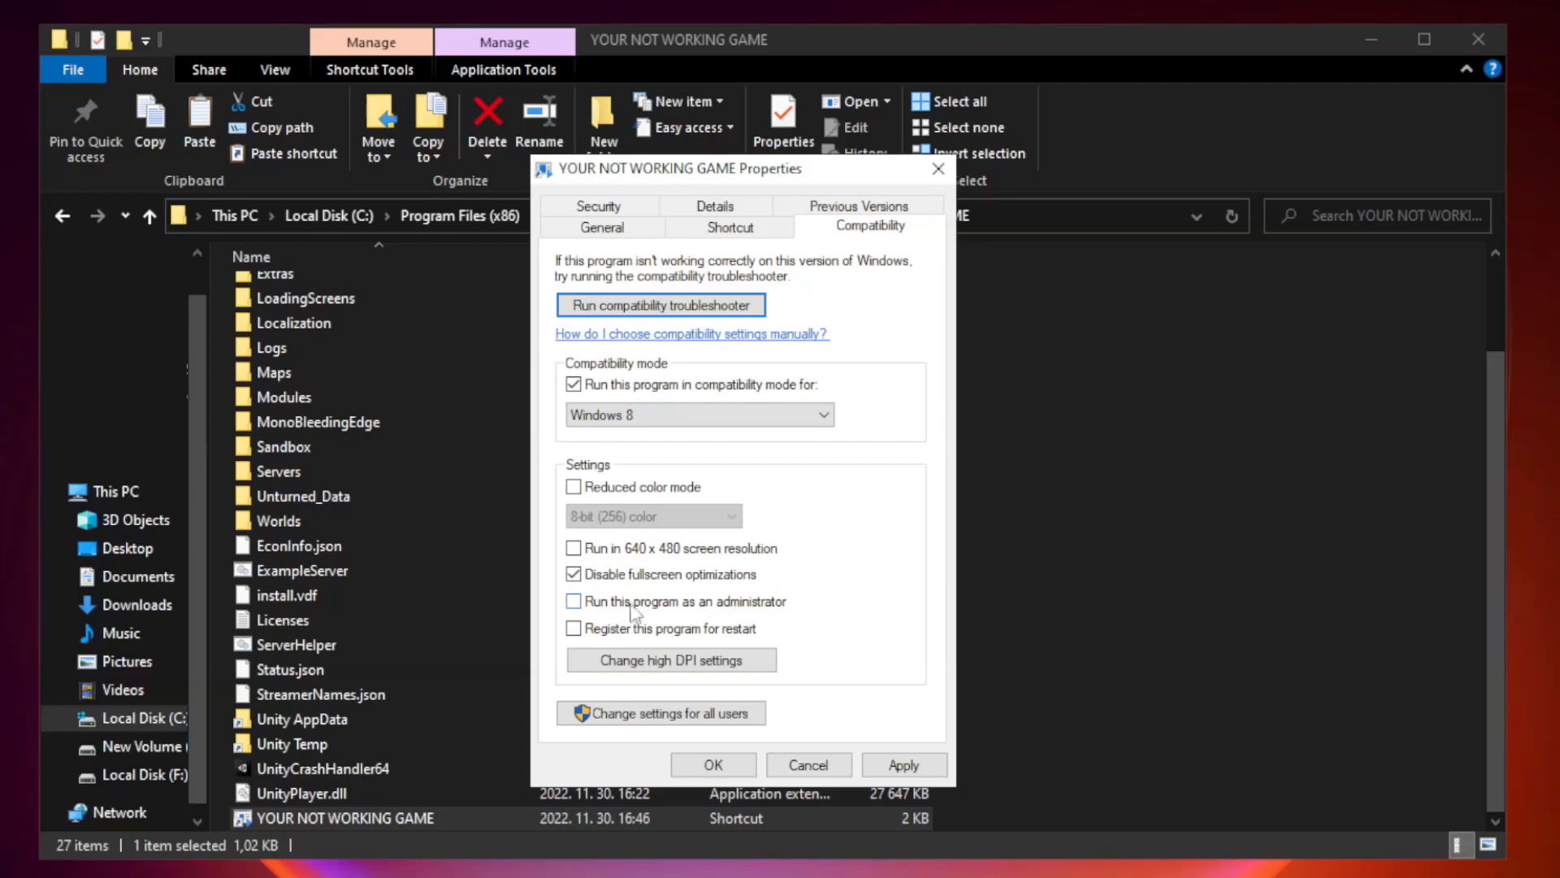
pyautogui.click(574, 601)
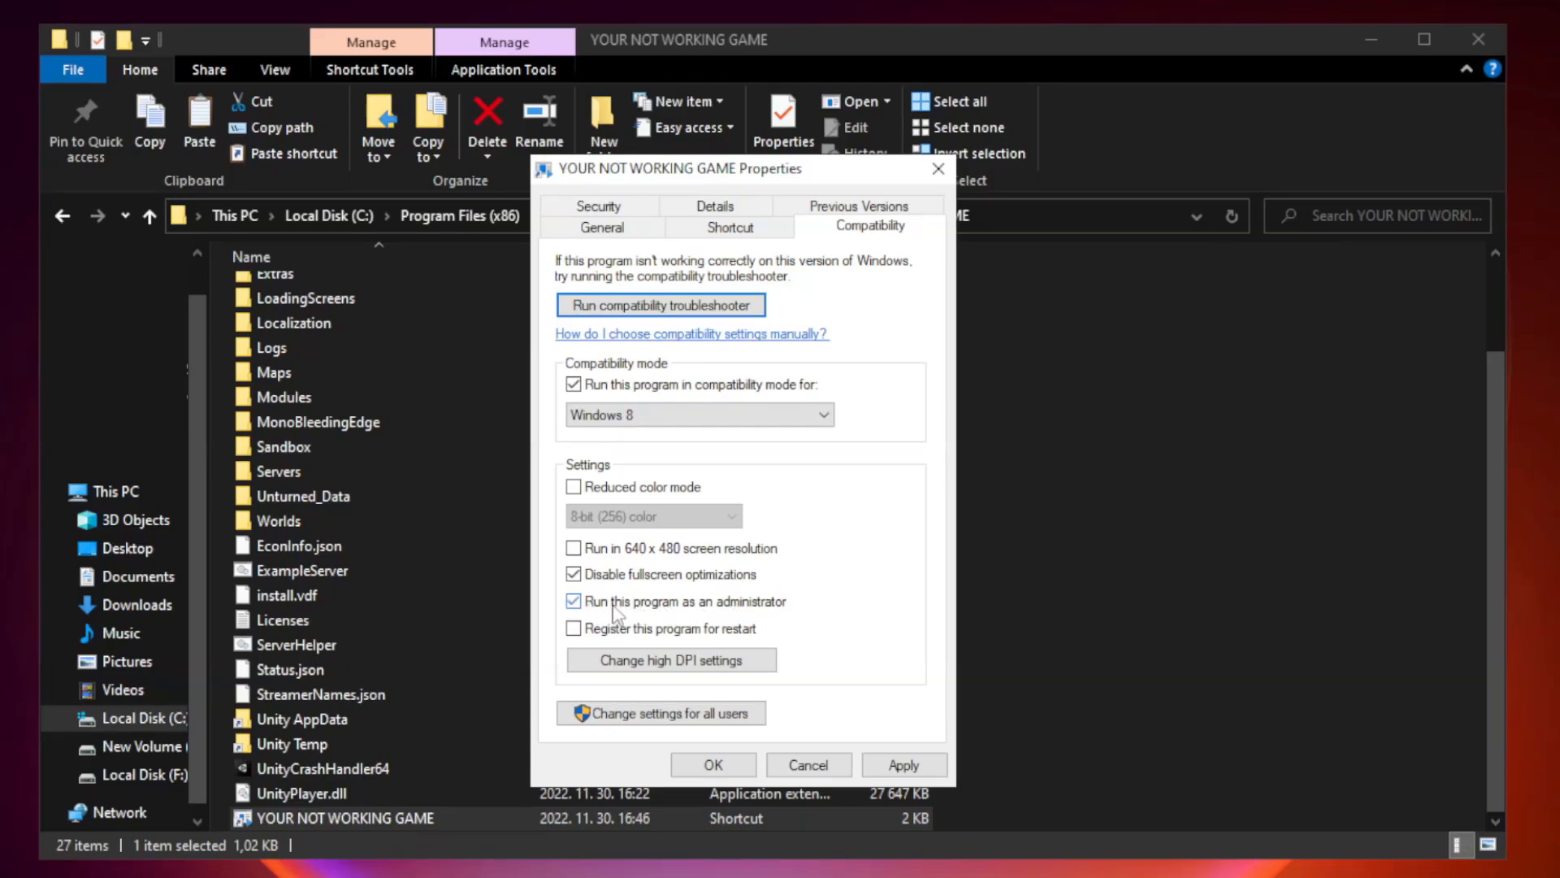
pyautogui.moveTo(814, 657)
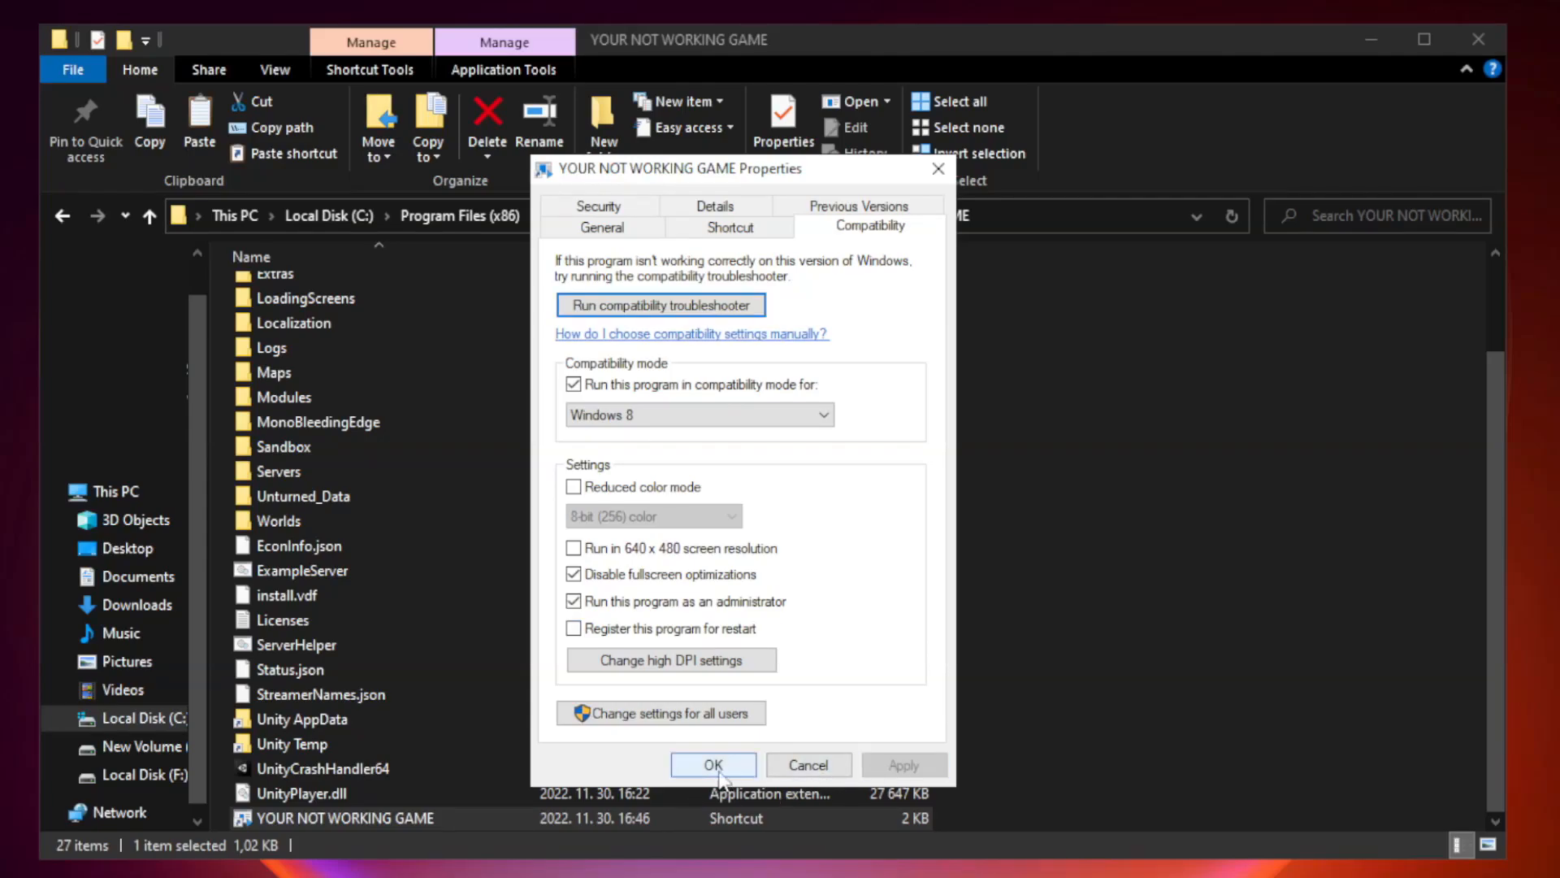
pyautogui.click(714, 764)
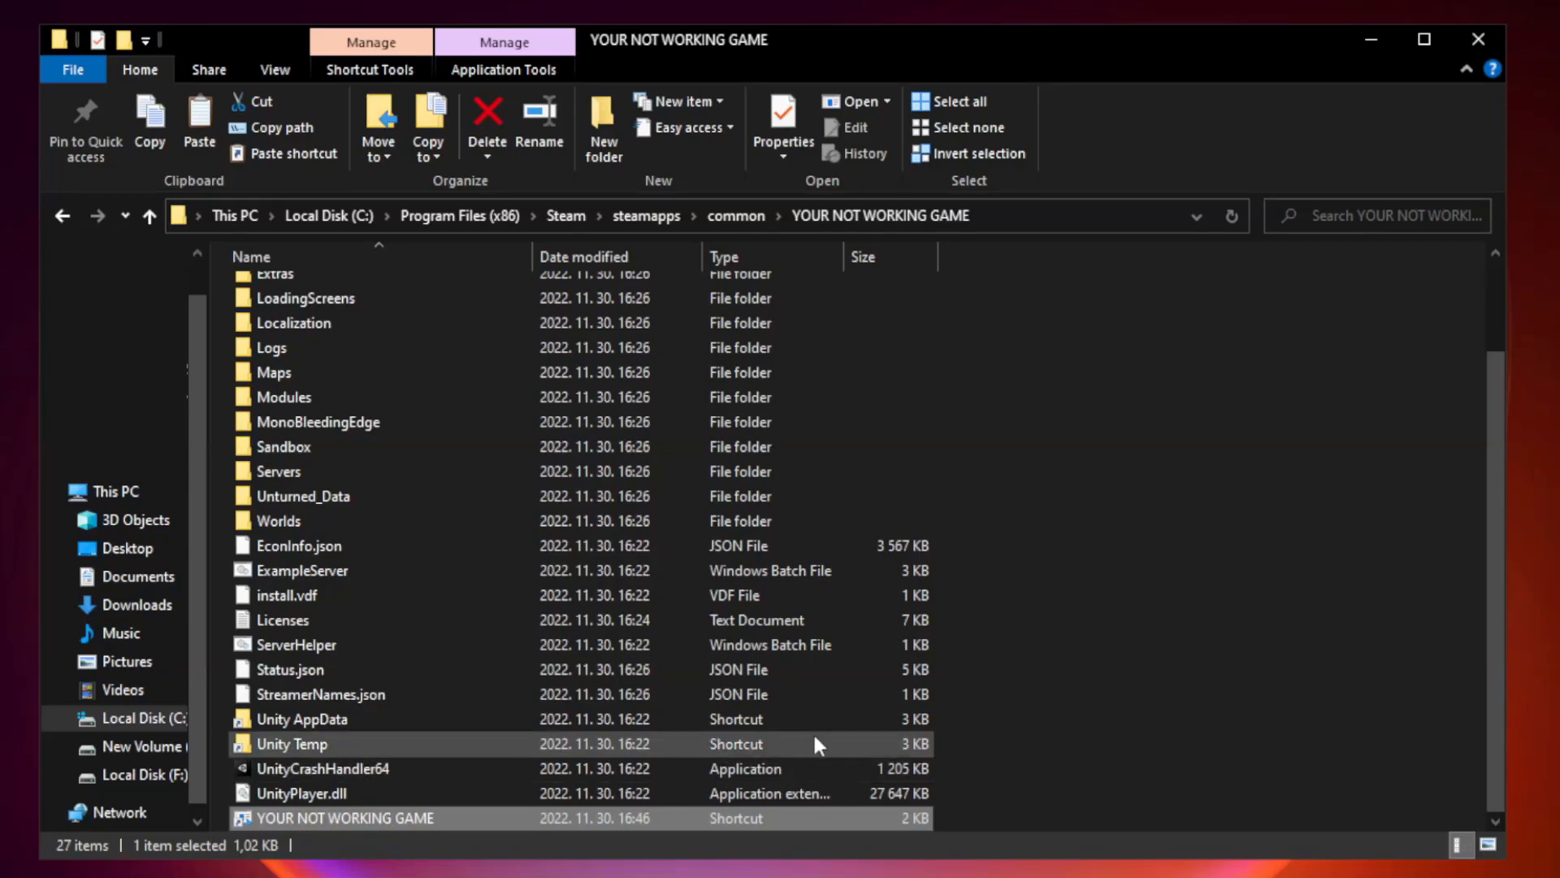
pyautogui.moveTo(1479, 39)
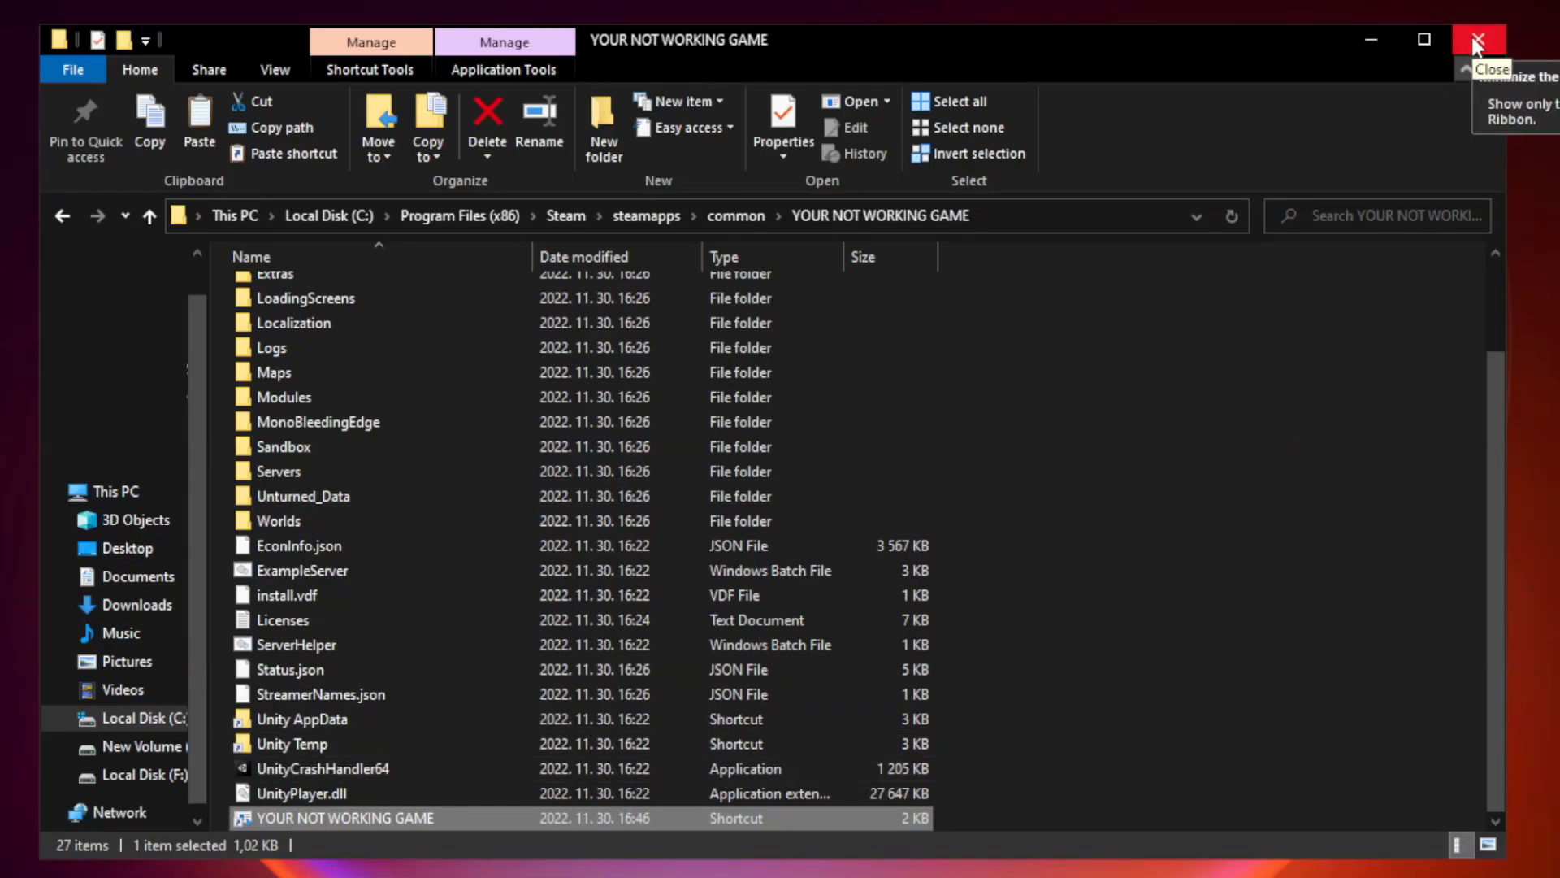
# - Close the game folder window and bring up the Start button's Quick Link menu with Run
pyautogui.click(1478, 39)
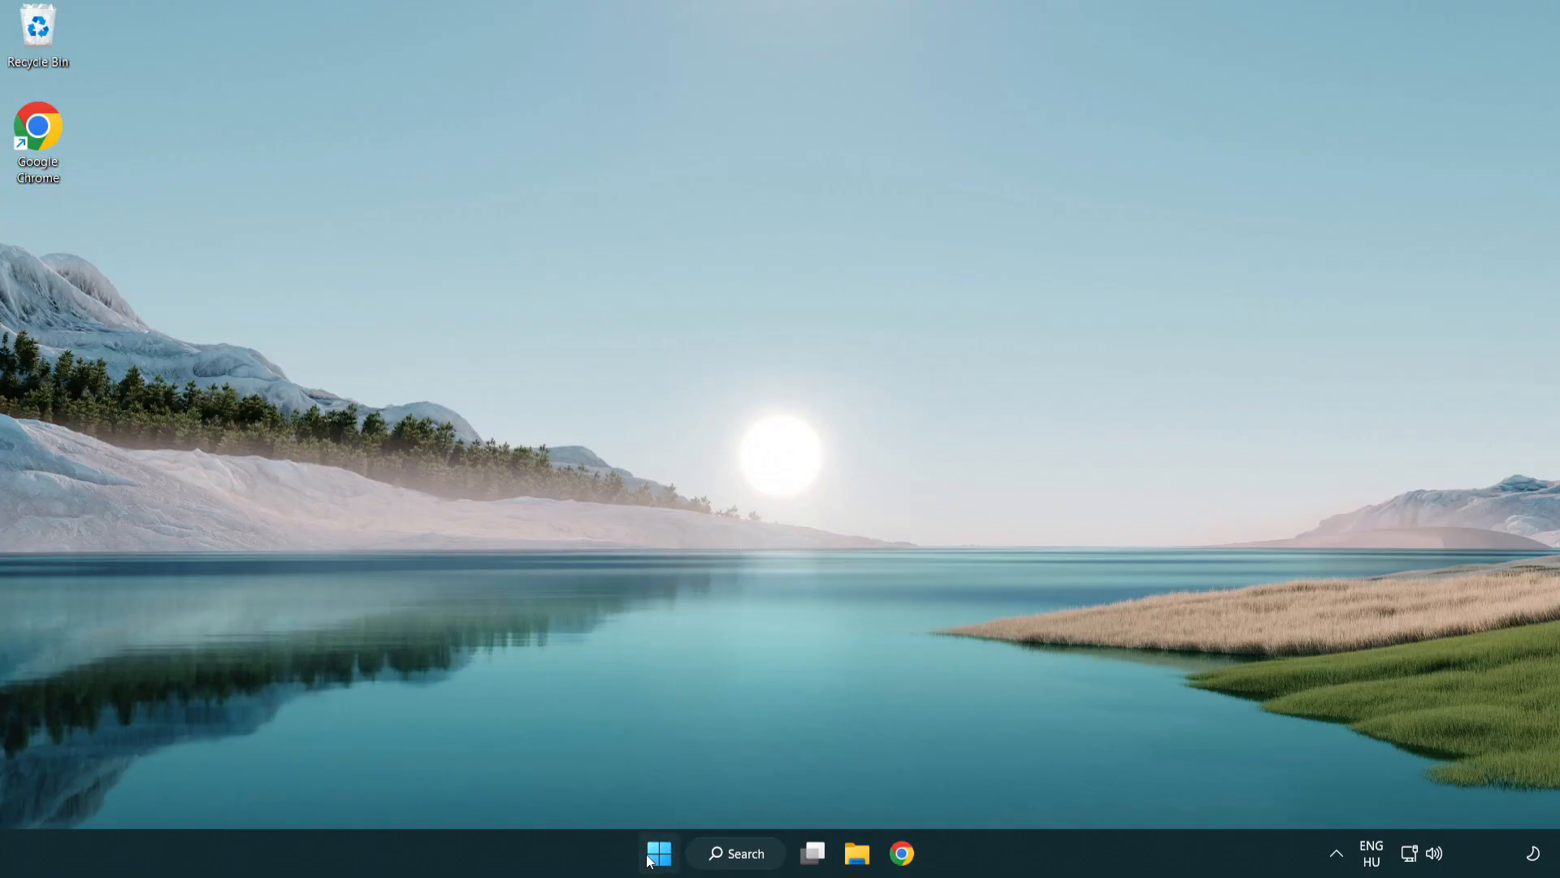
pyautogui.rightClick(659, 853)
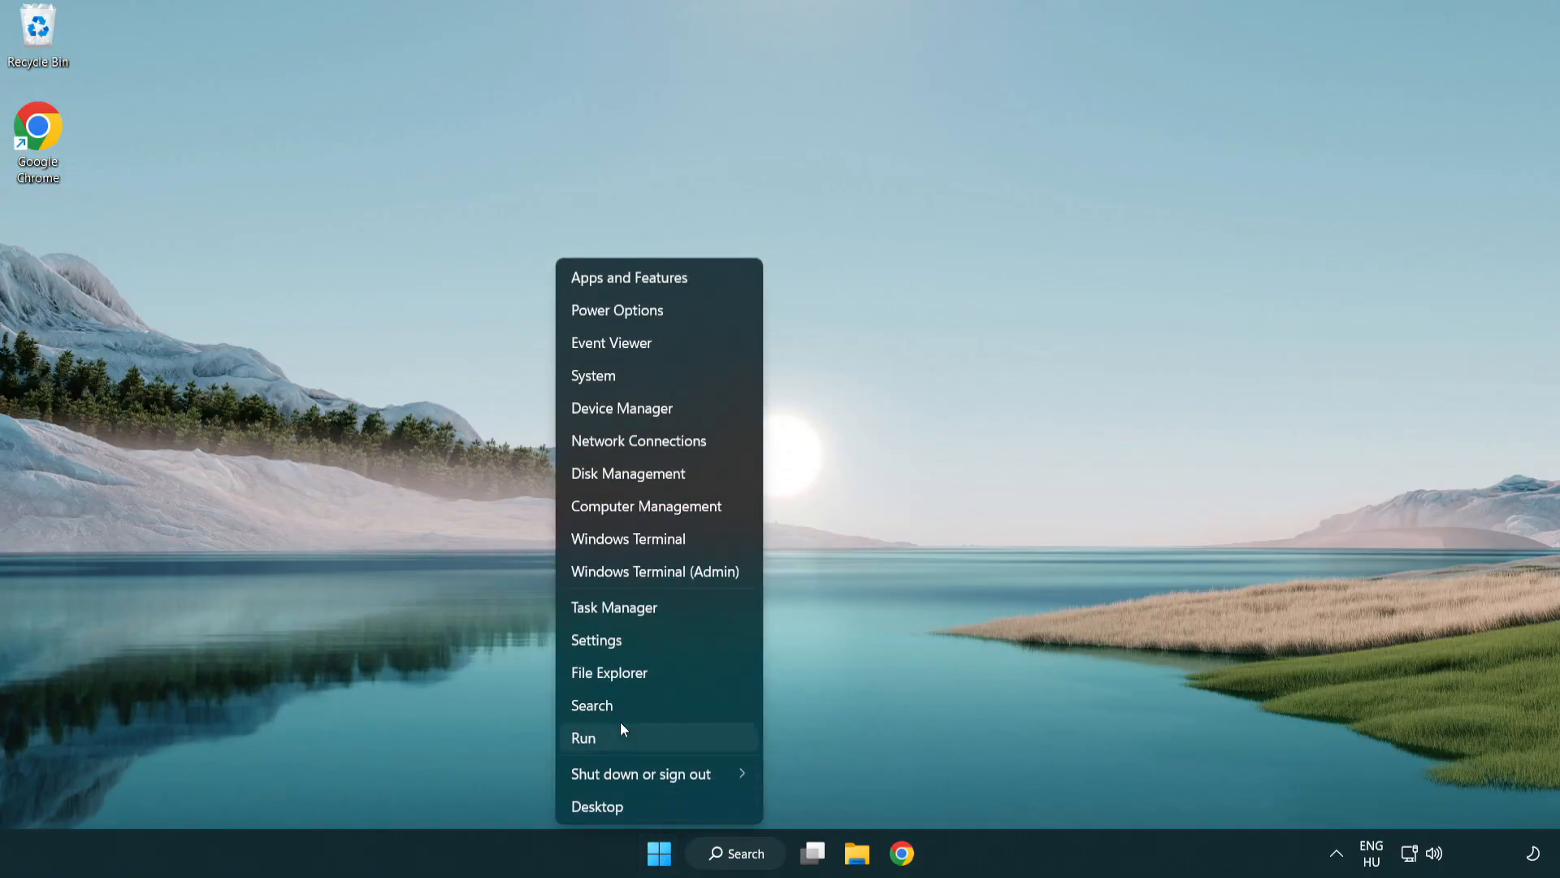
pyautogui.moveTo(675, 614)
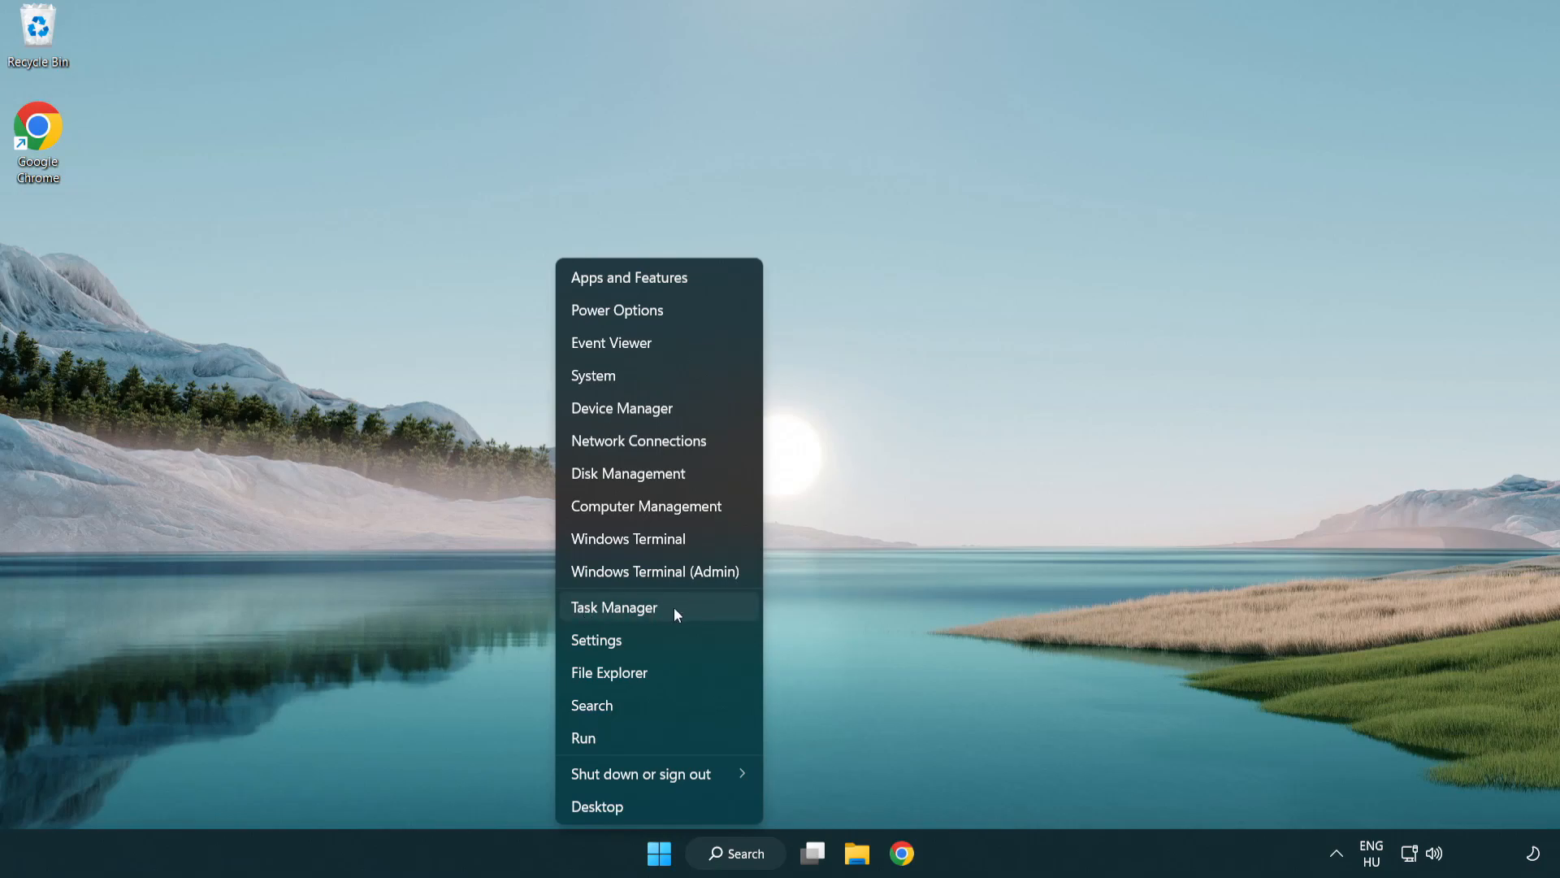
# - Disable the Terminal and Phone Link entries in Task Manager's Startup list
pyautogui.click(614, 606)
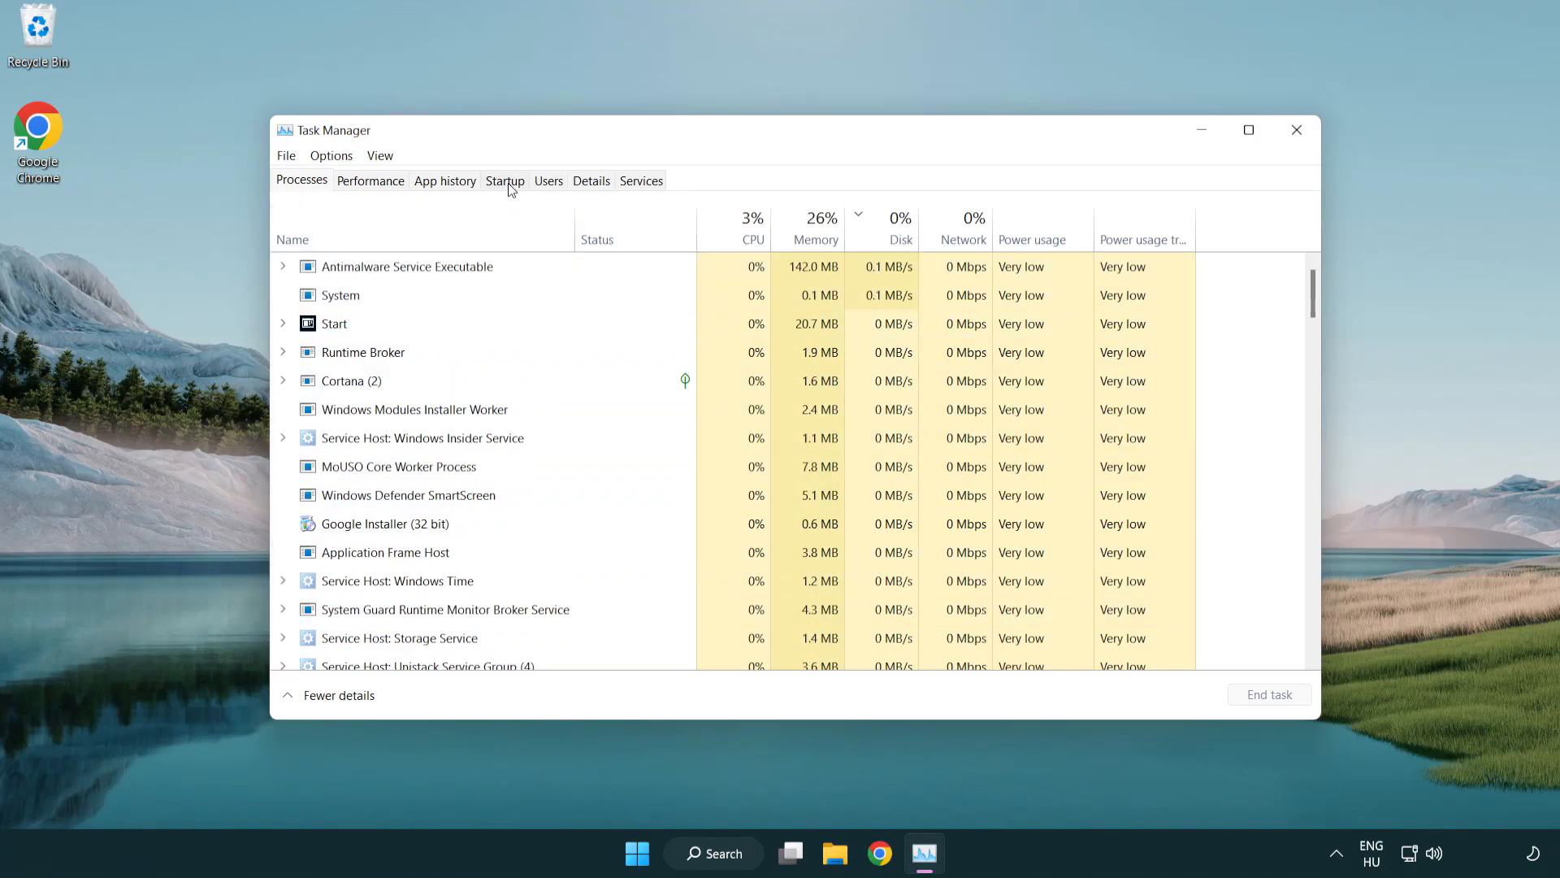
pyautogui.click(503, 181)
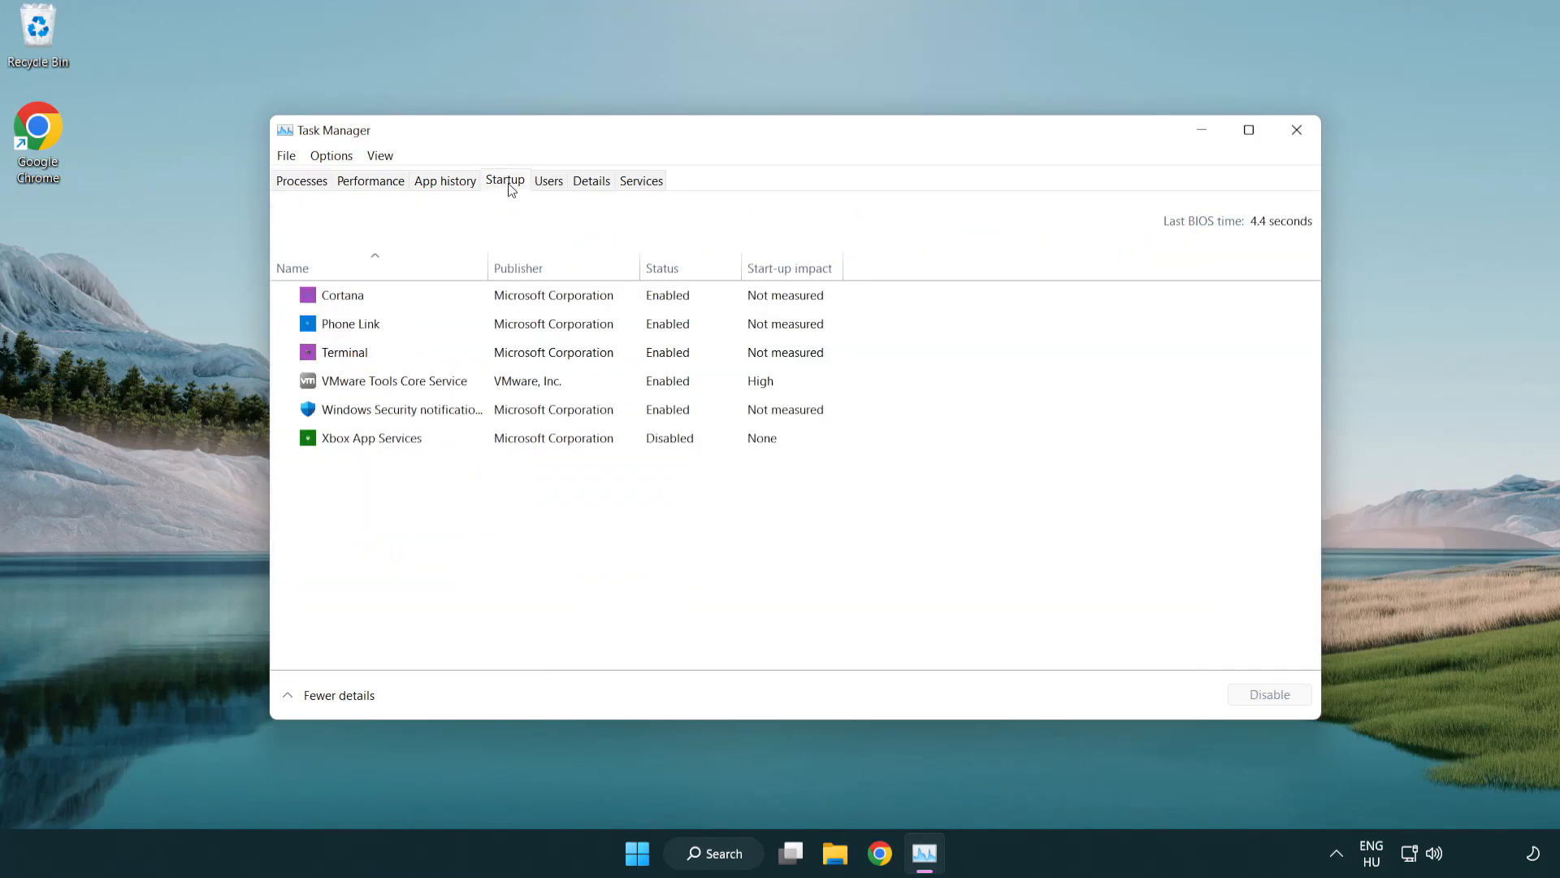
pyautogui.click(343, 351)
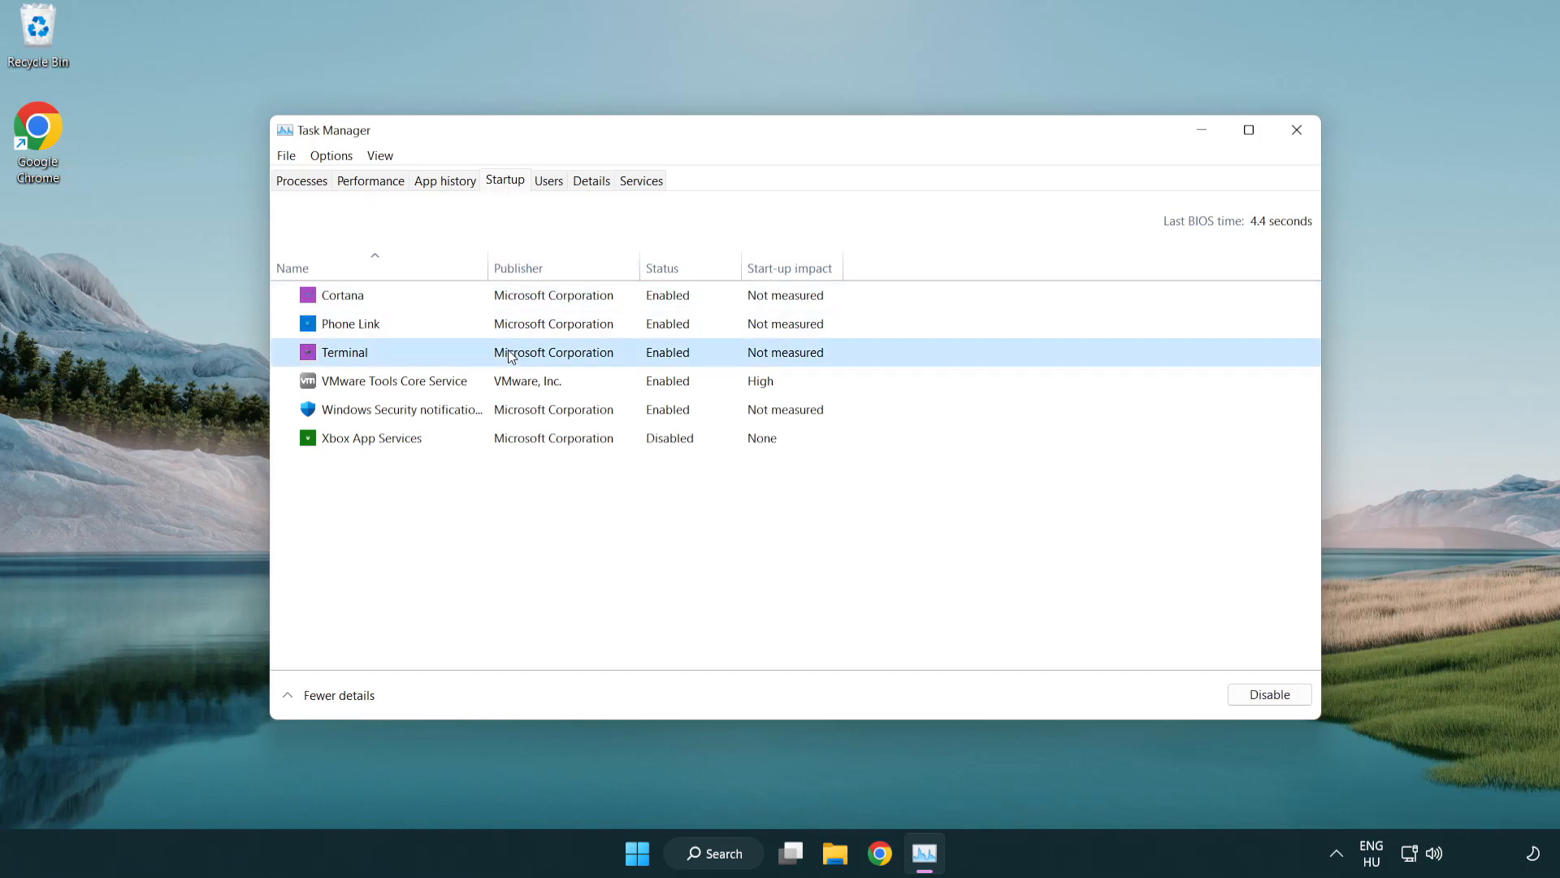
pyautogui.click(1268, 694)
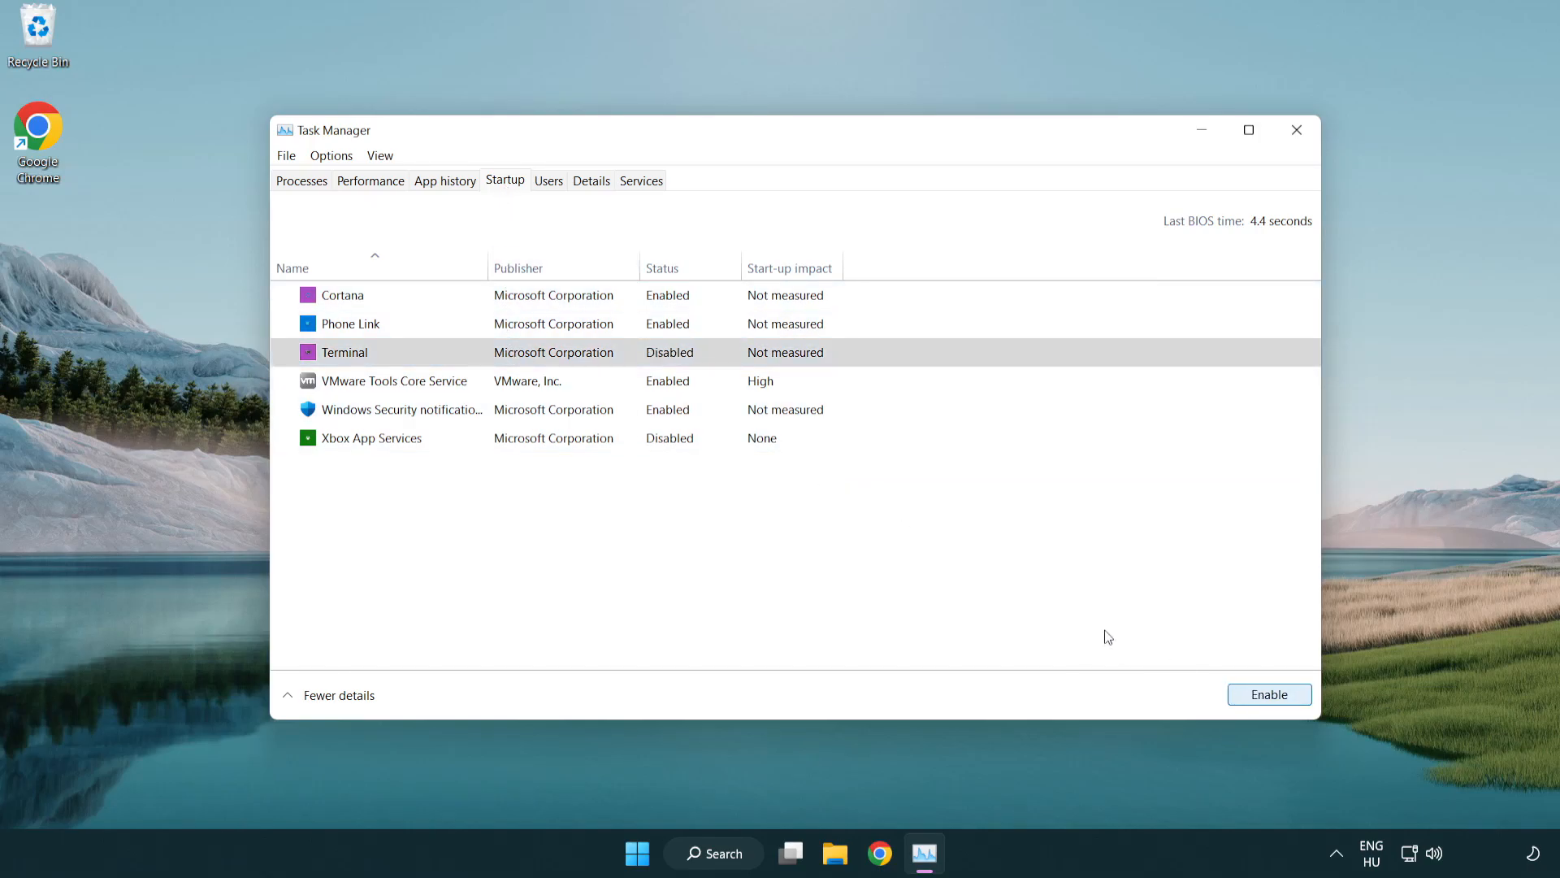
pyautogui.click(349, 324)
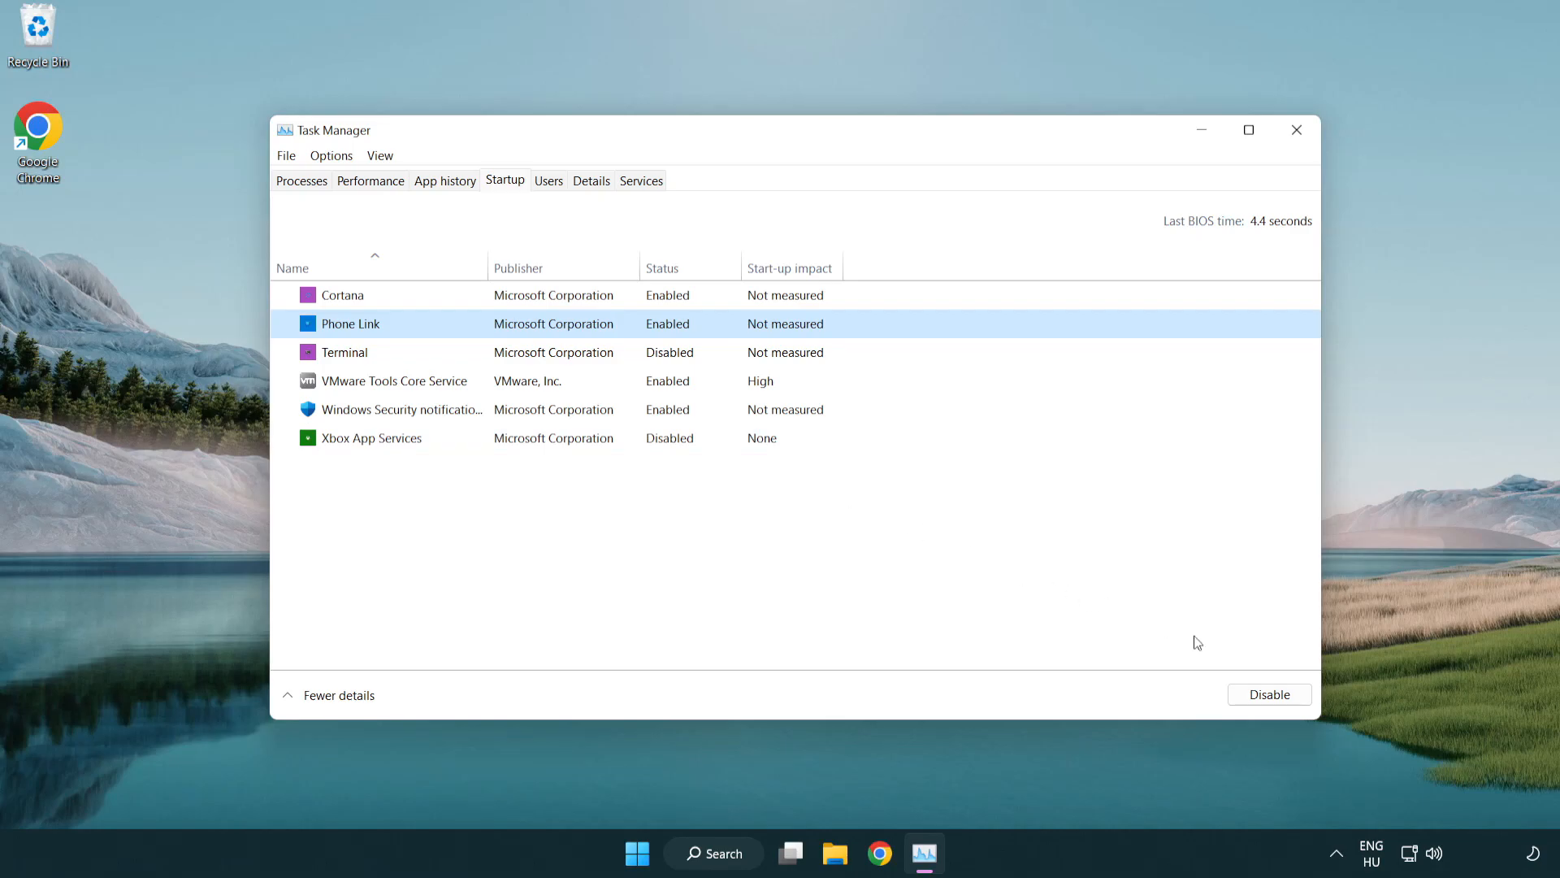
pyautogui.click(1268, 694)
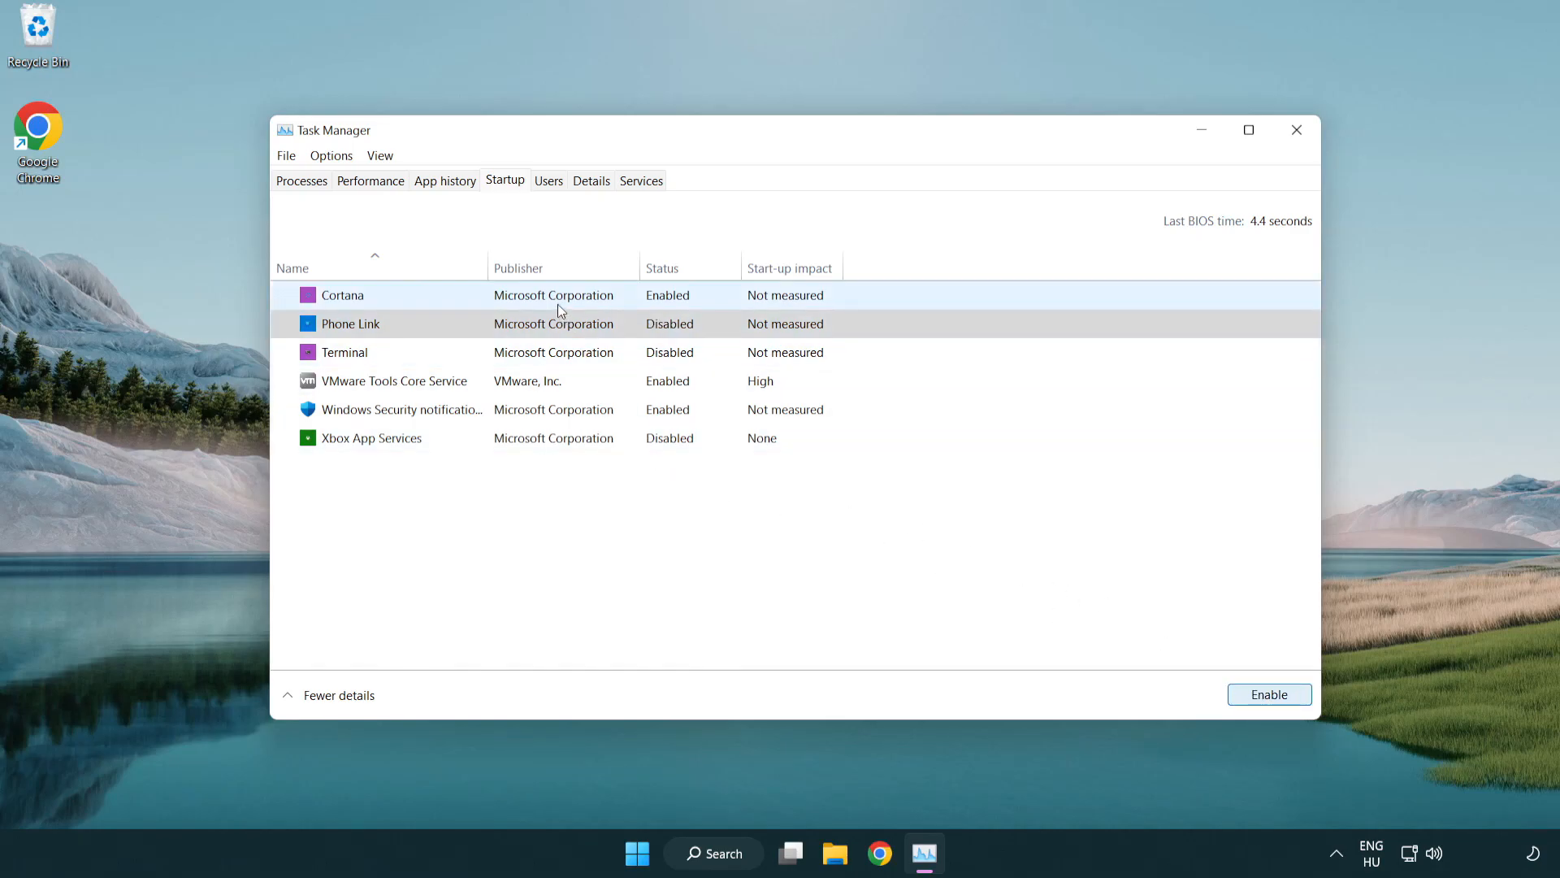
# - Disable Cortana and the Windows Security notification entry, then close Task Manager
pyautogui.click(341, 294)
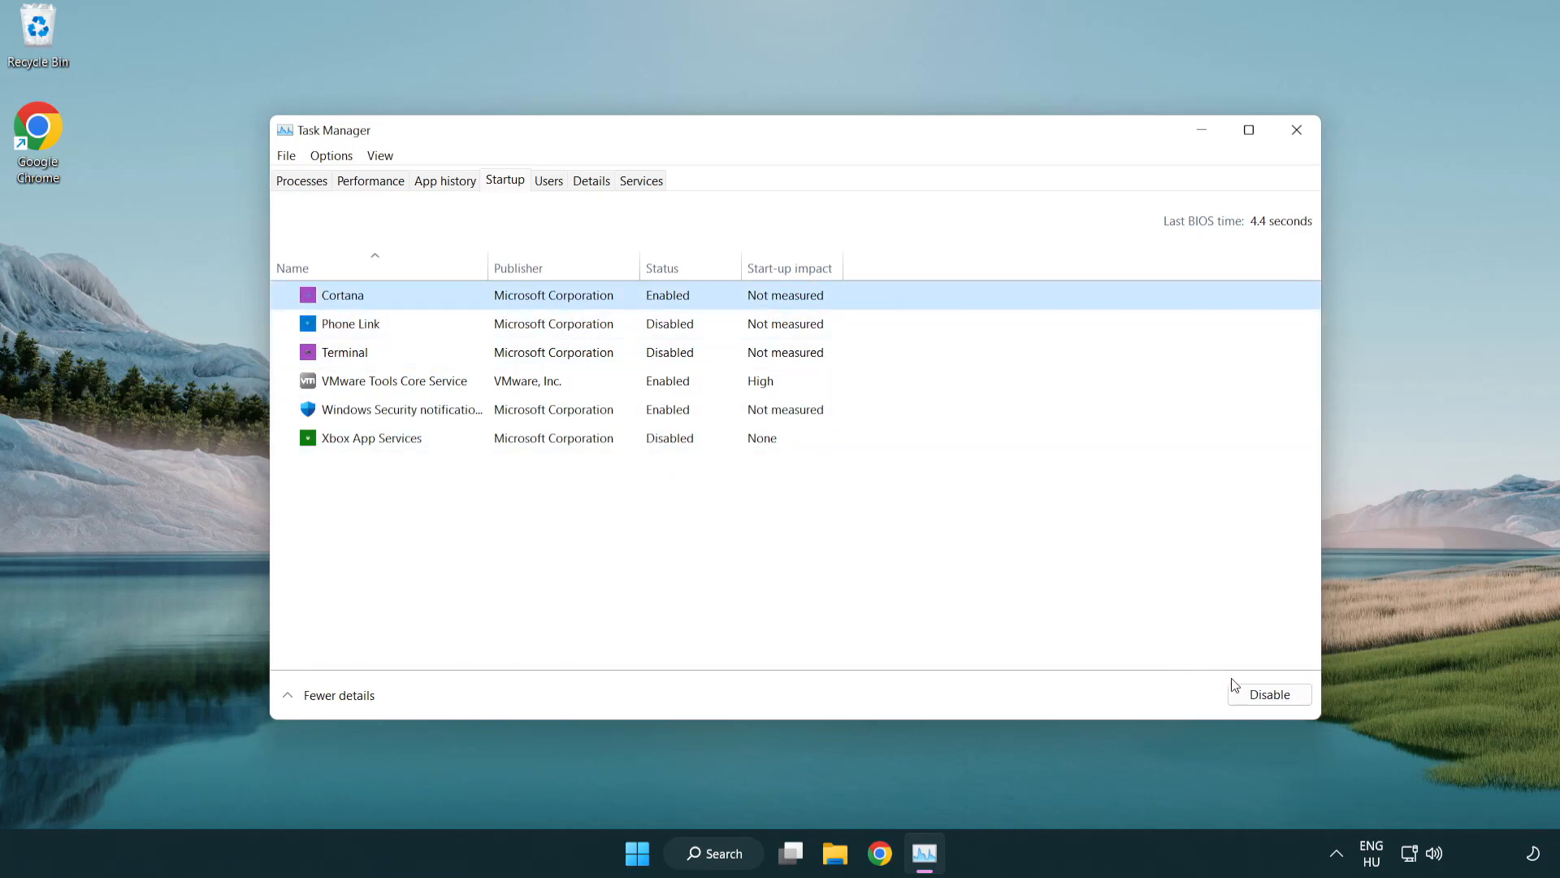
pyautogui.click(1268, 694)
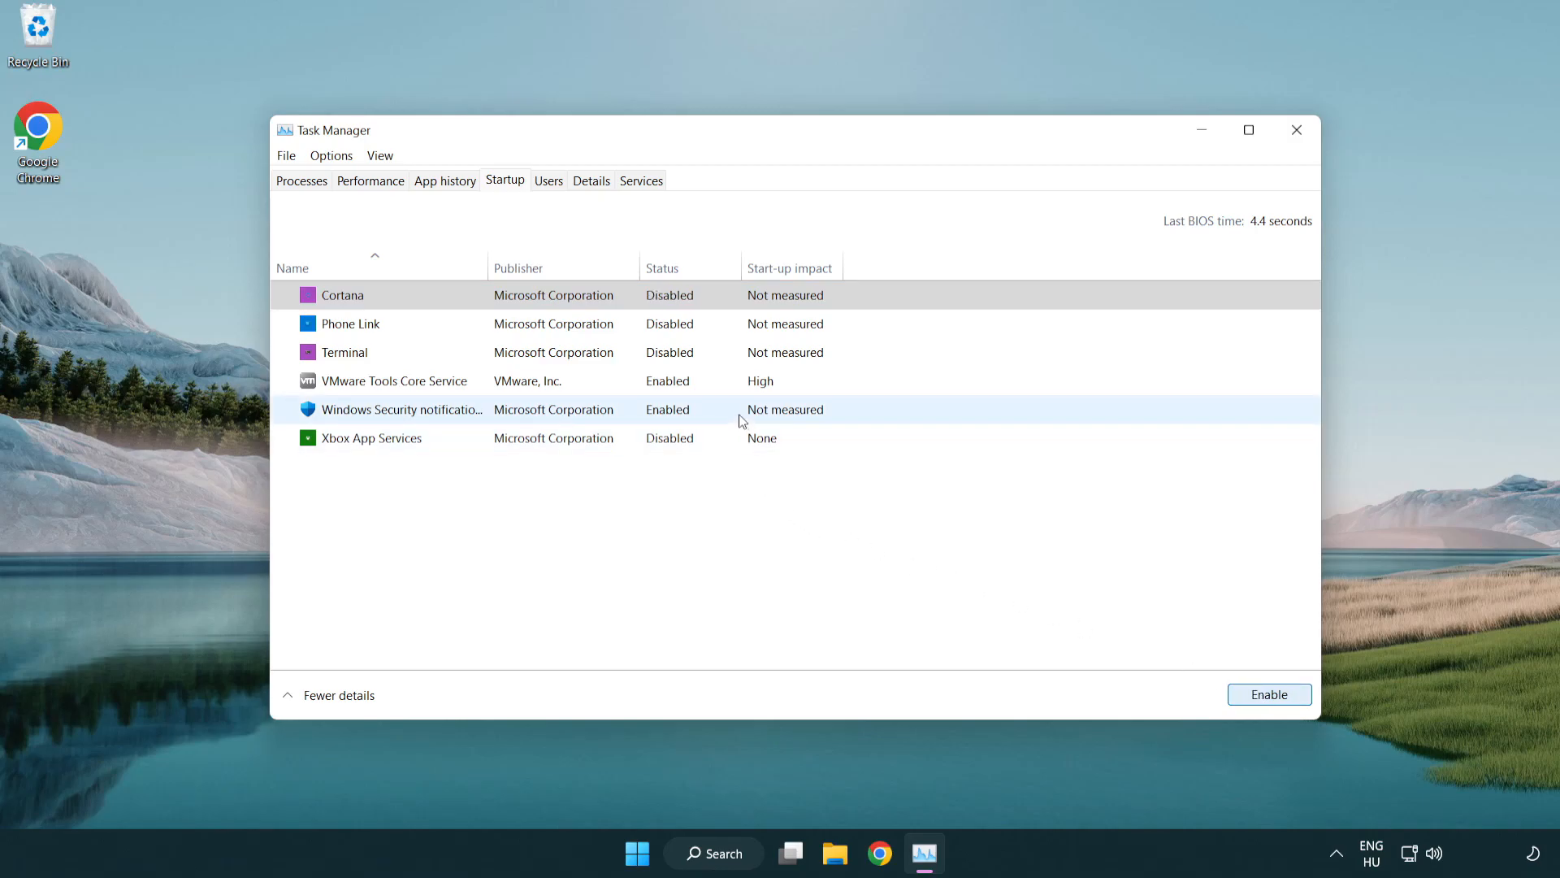
pyautogui.click(1268, 694)
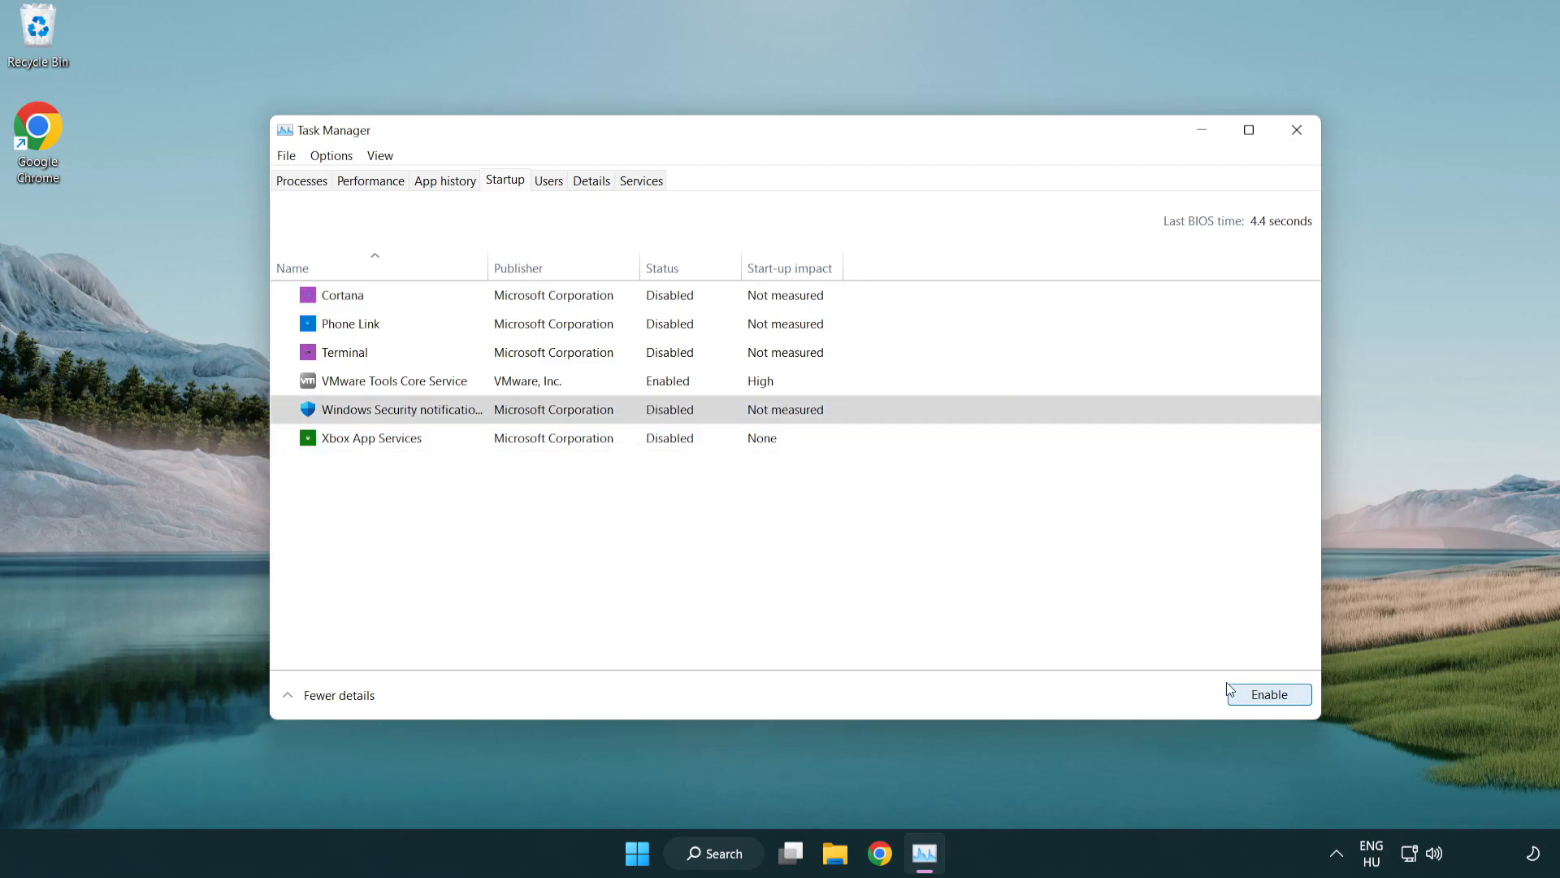
pyautogui.moveTo(1262, 181)
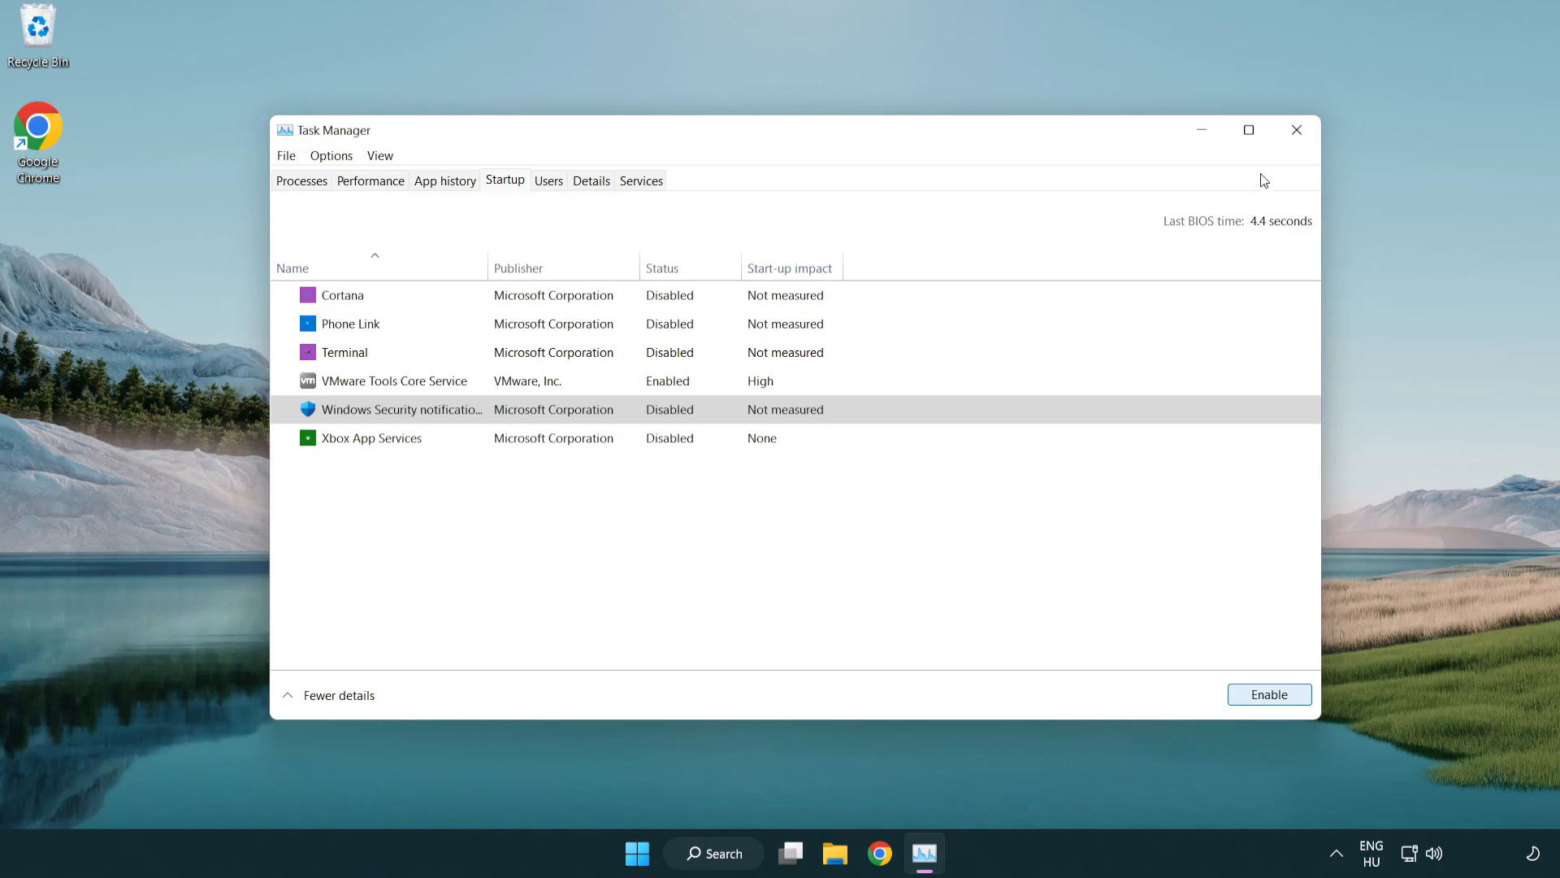
pyautogui.moveTo(1297, 130)
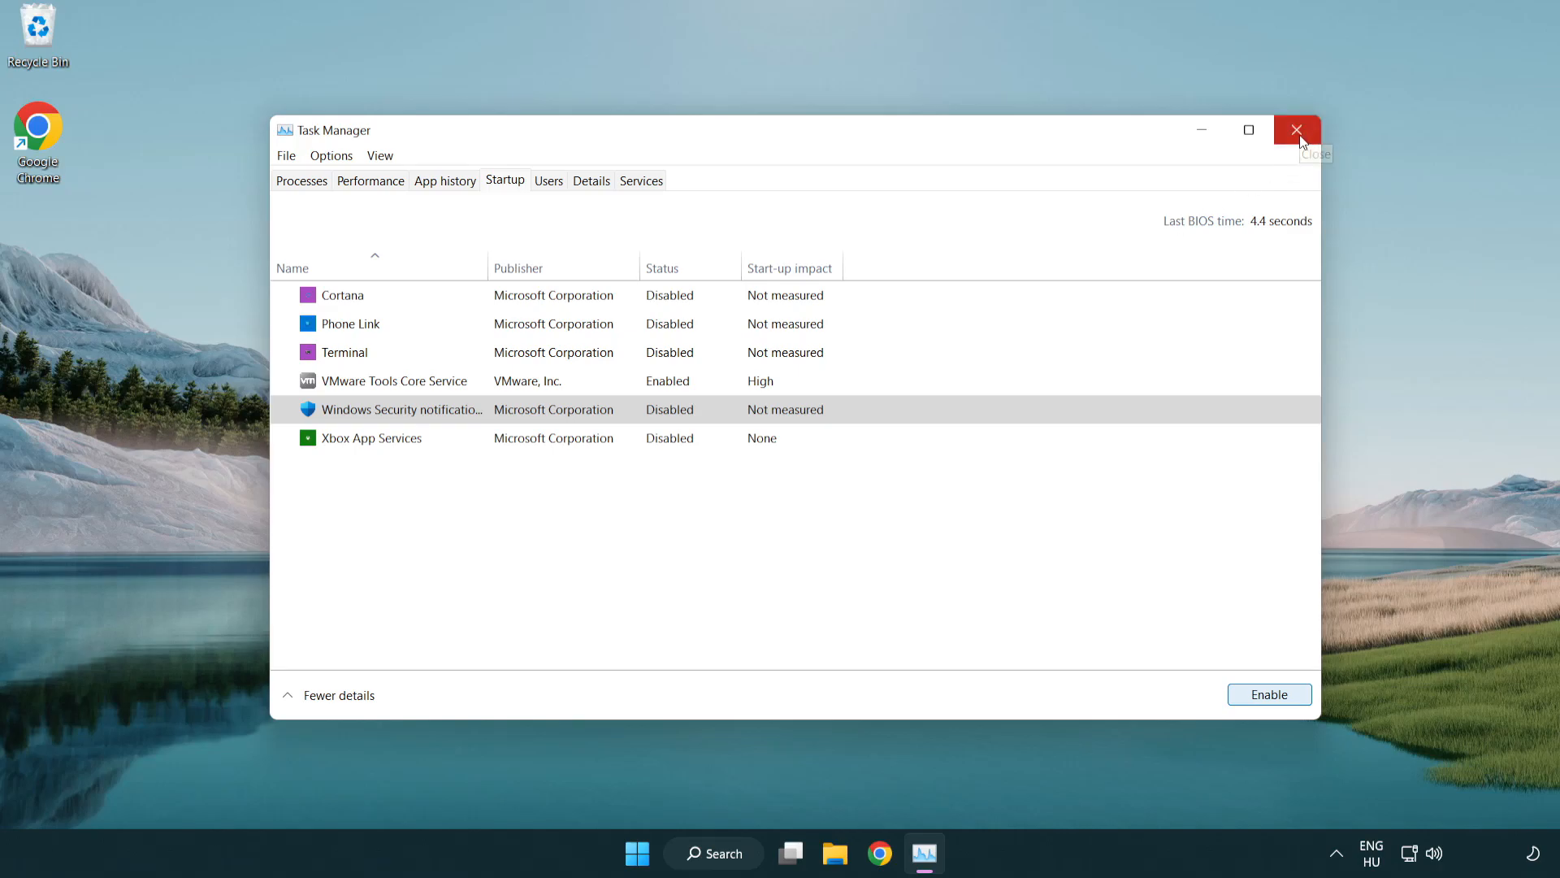
pyautogui.click(1297, 130)
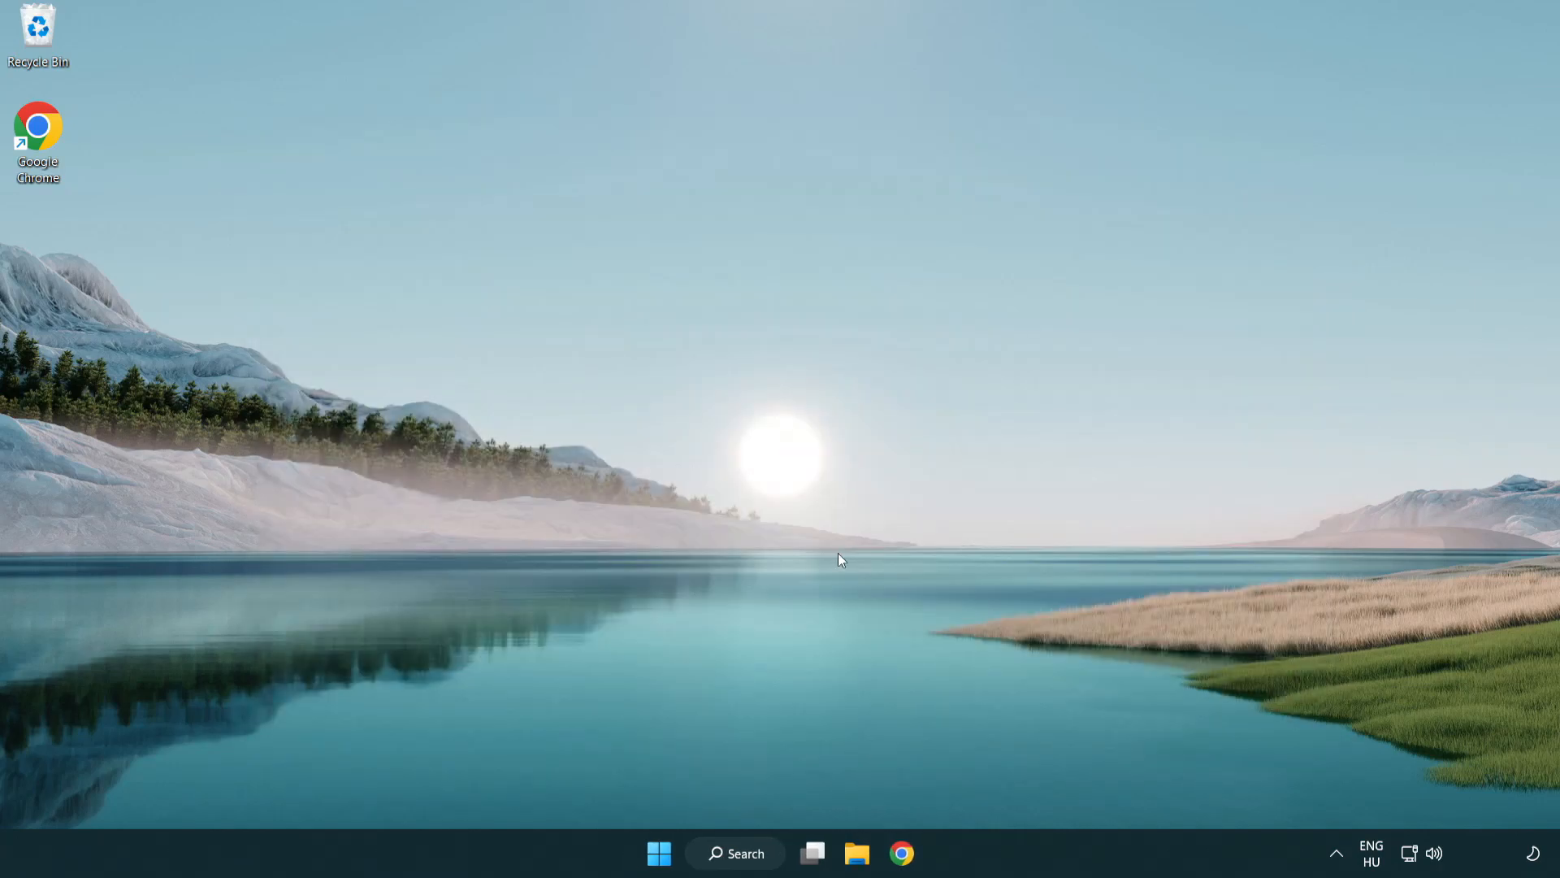
# - Search Windows for 'cmd' so Command Prompt appears as the best match
pyautogui.click(735, 853)
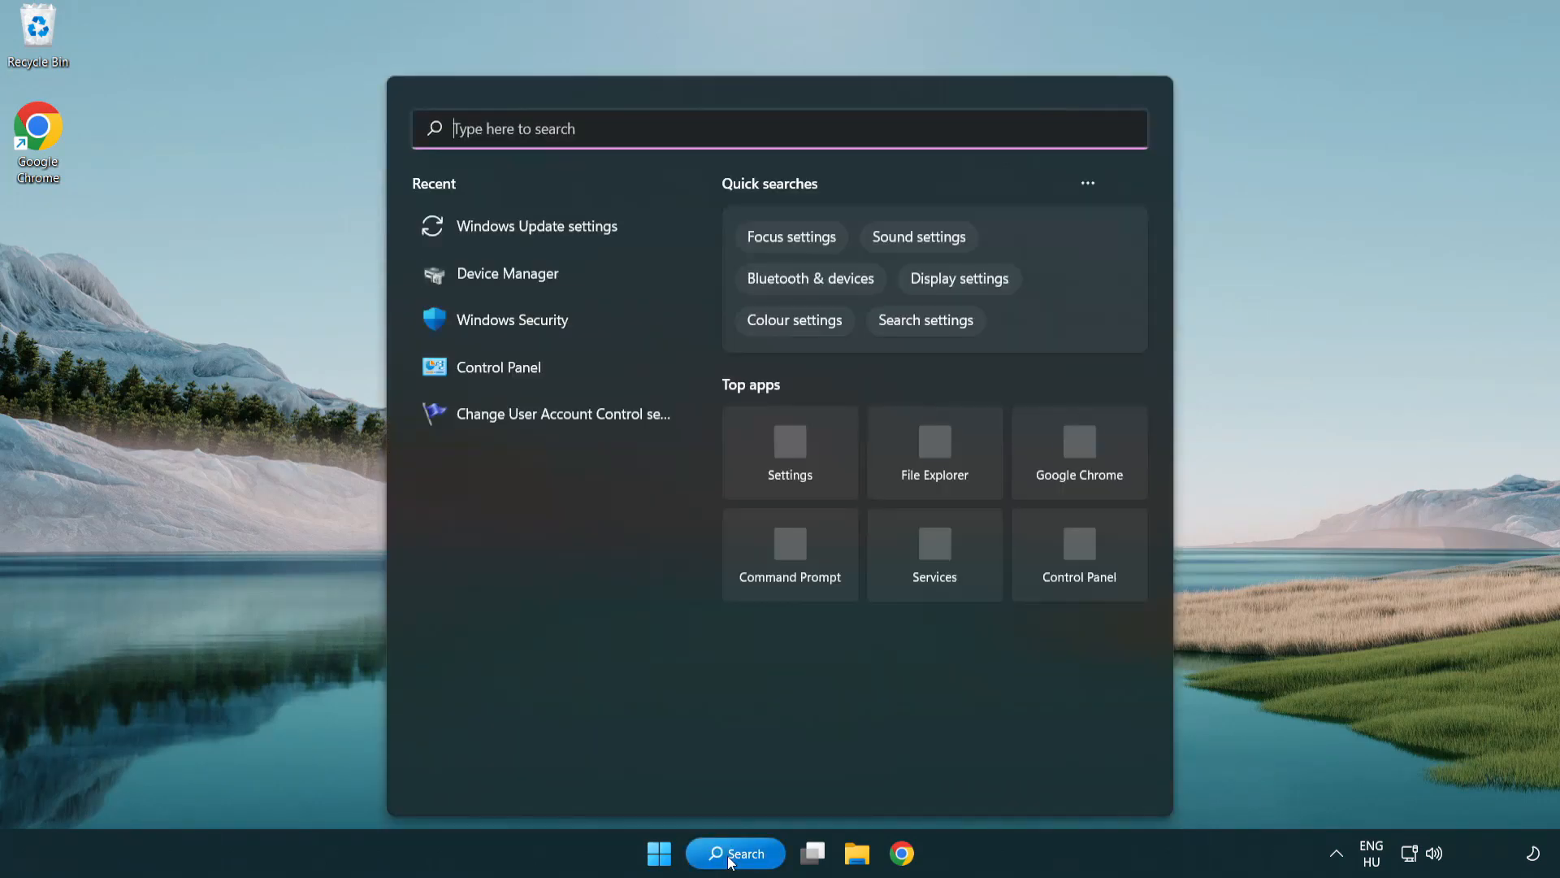
pyautogui.write('c')
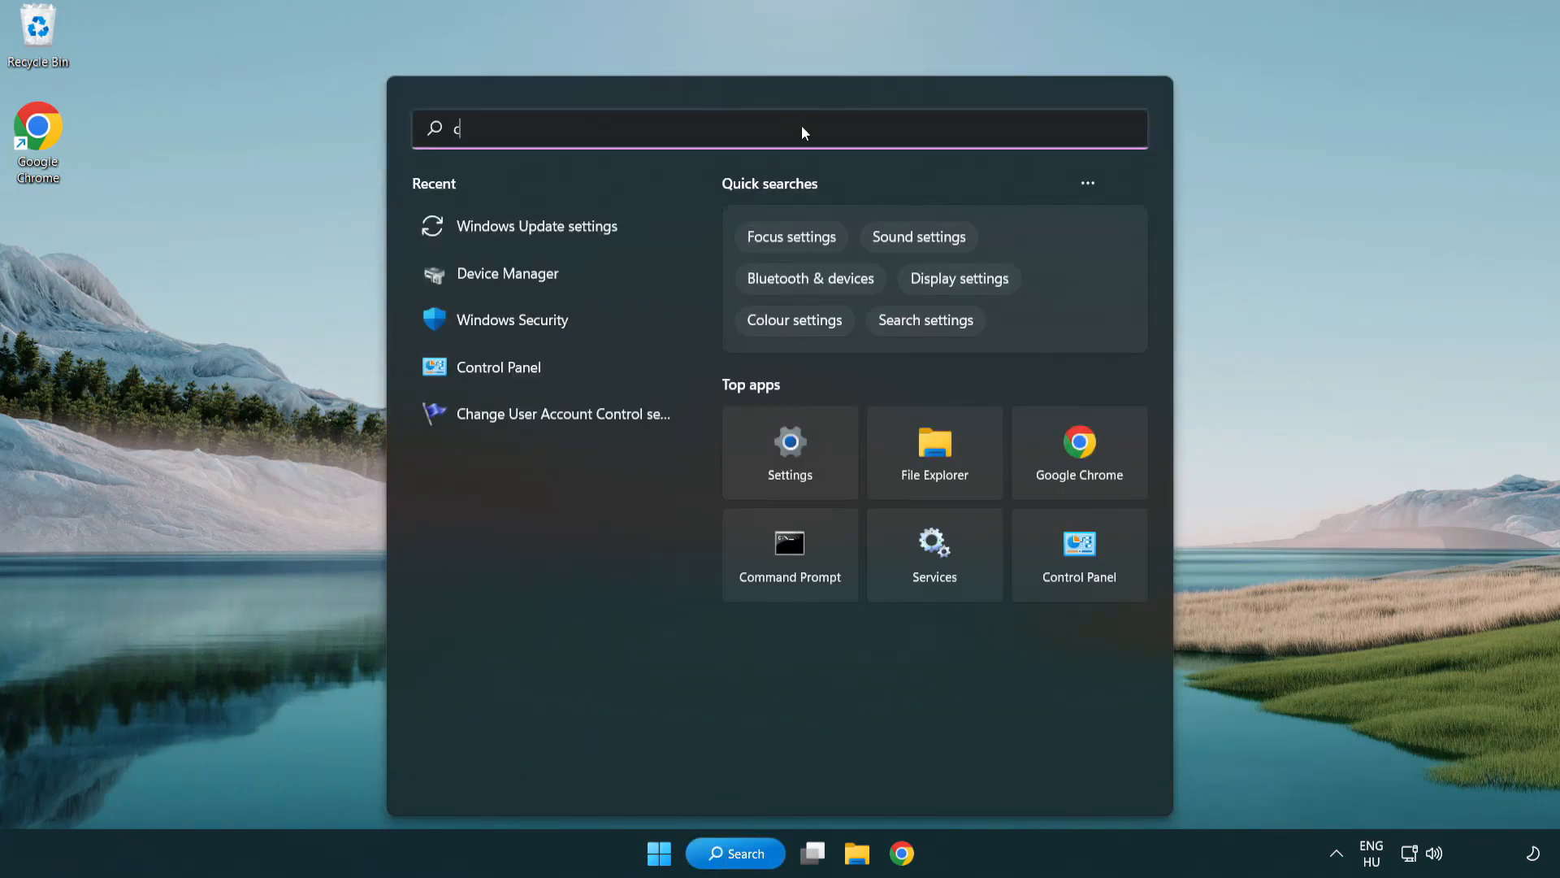
pyautogui.write('md')
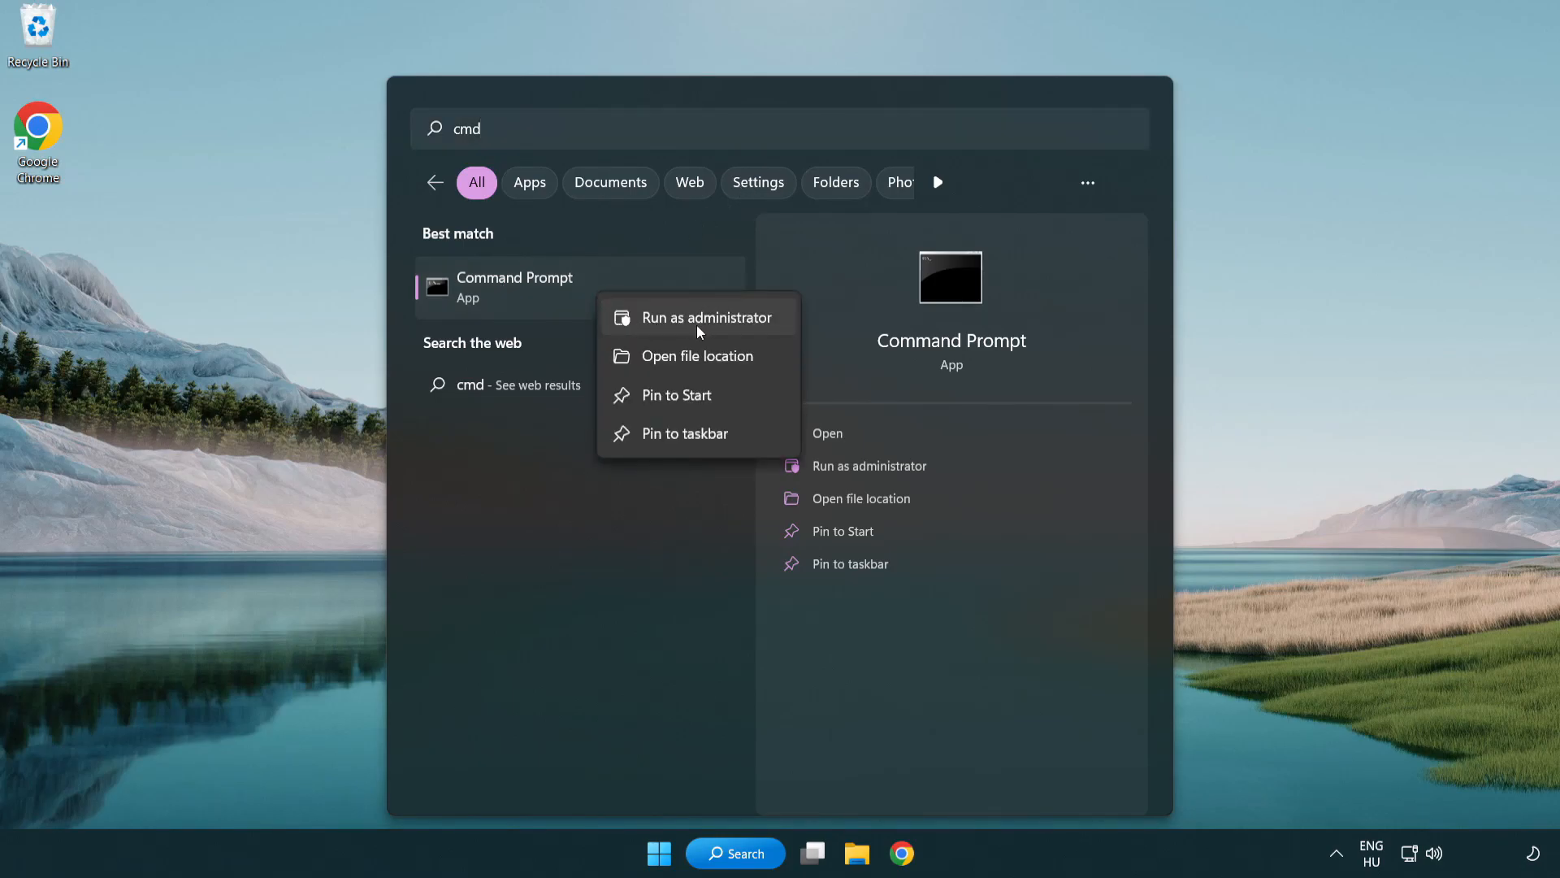
pyautogui.moveTo(707, 330)
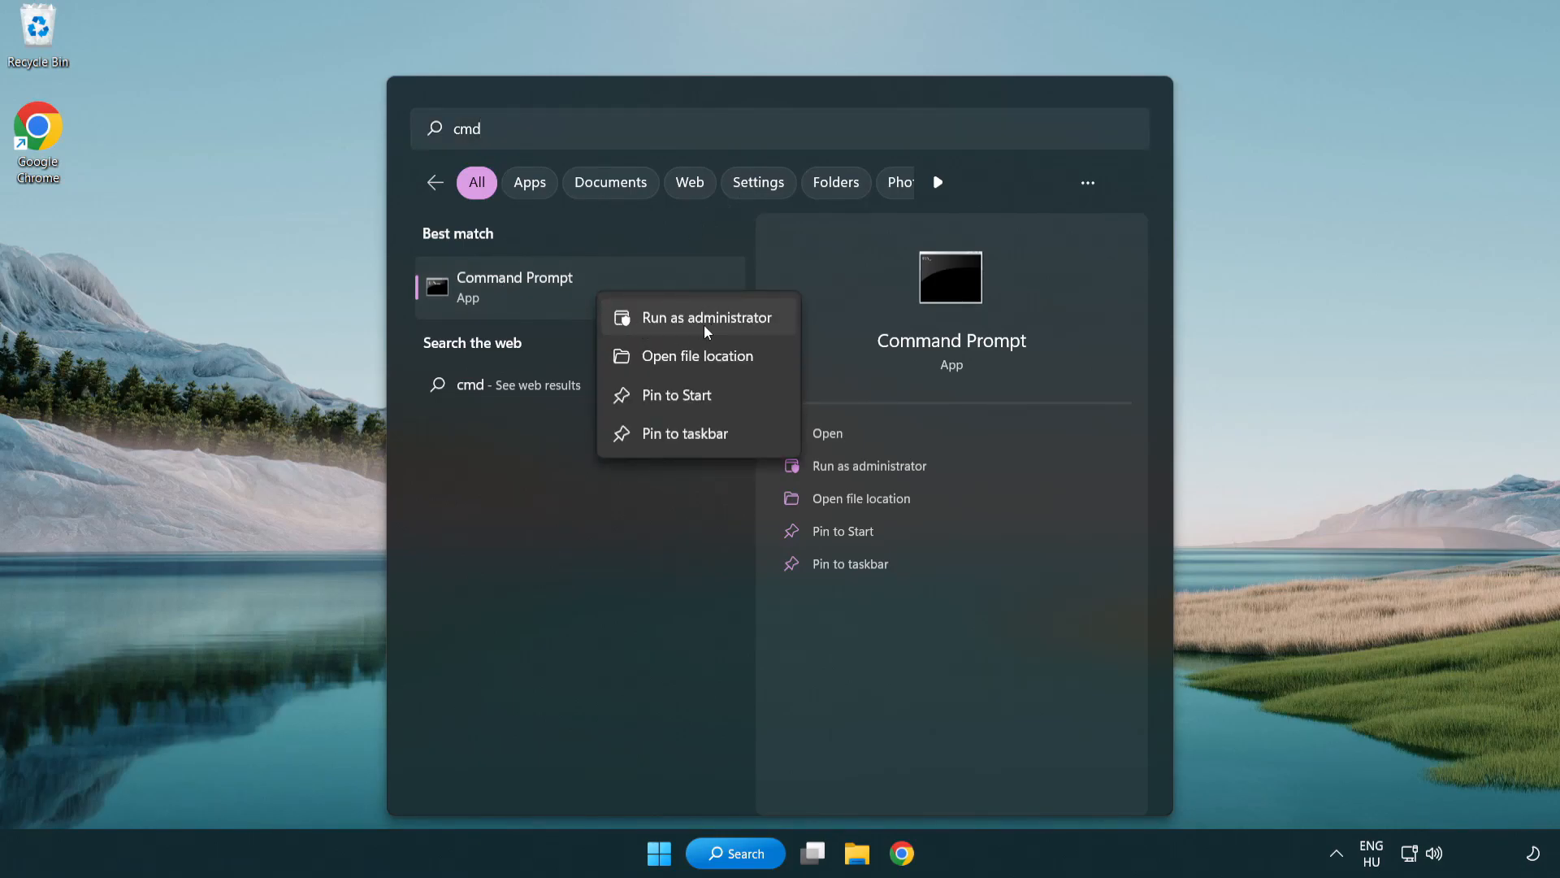
# - Run sfc /scannow in an elevated Command Prompt, see no integrity violations, and close it
pyautogui.click(702, 317)
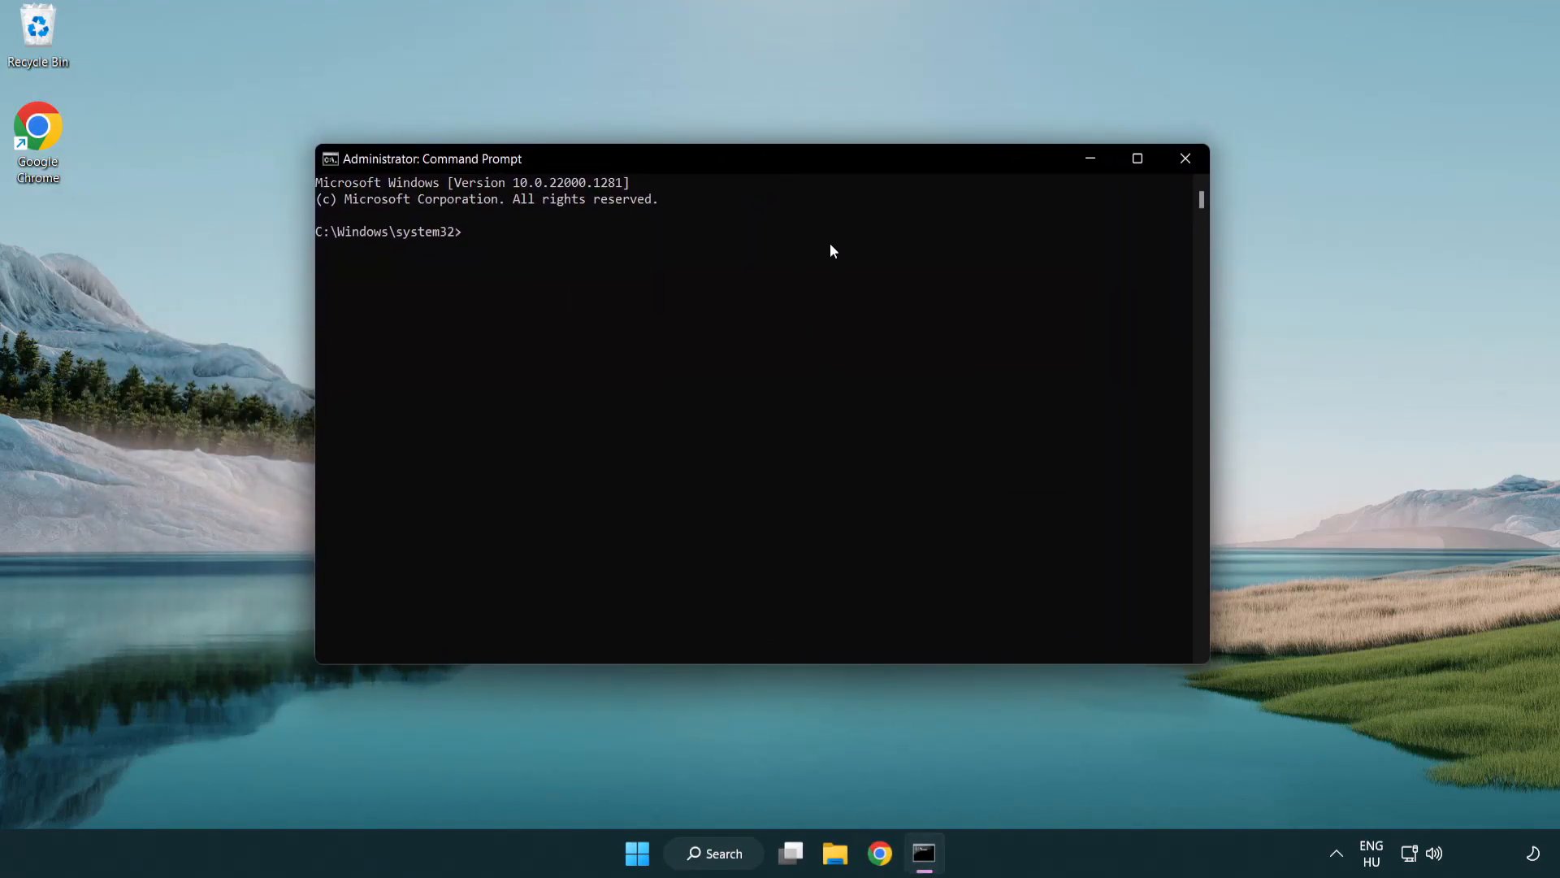
pyautogui.write('sfc')
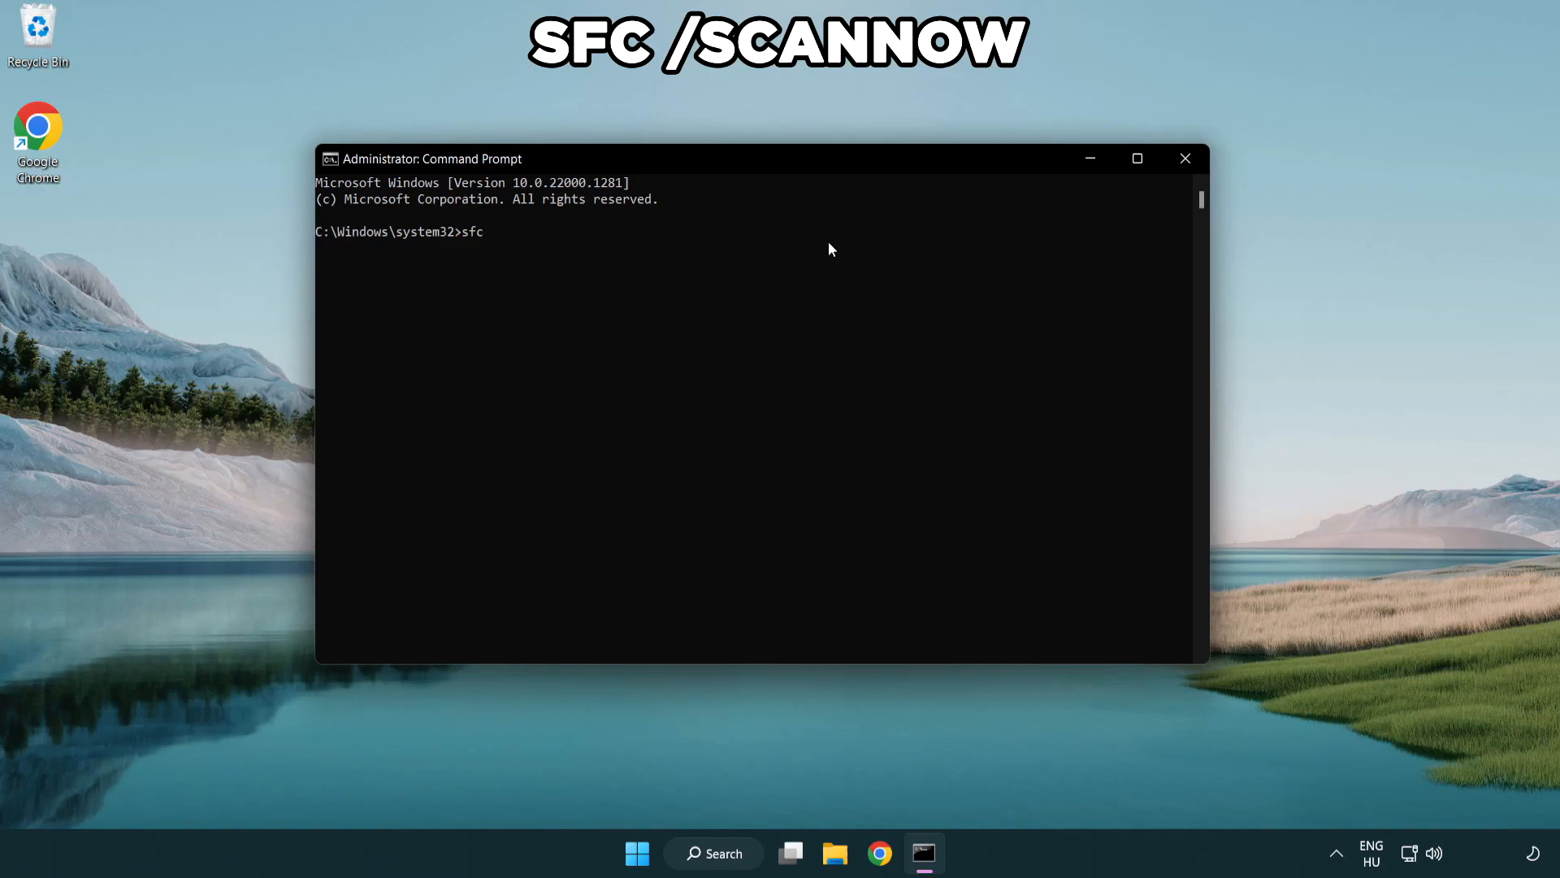
pyautogui.write('/scann')
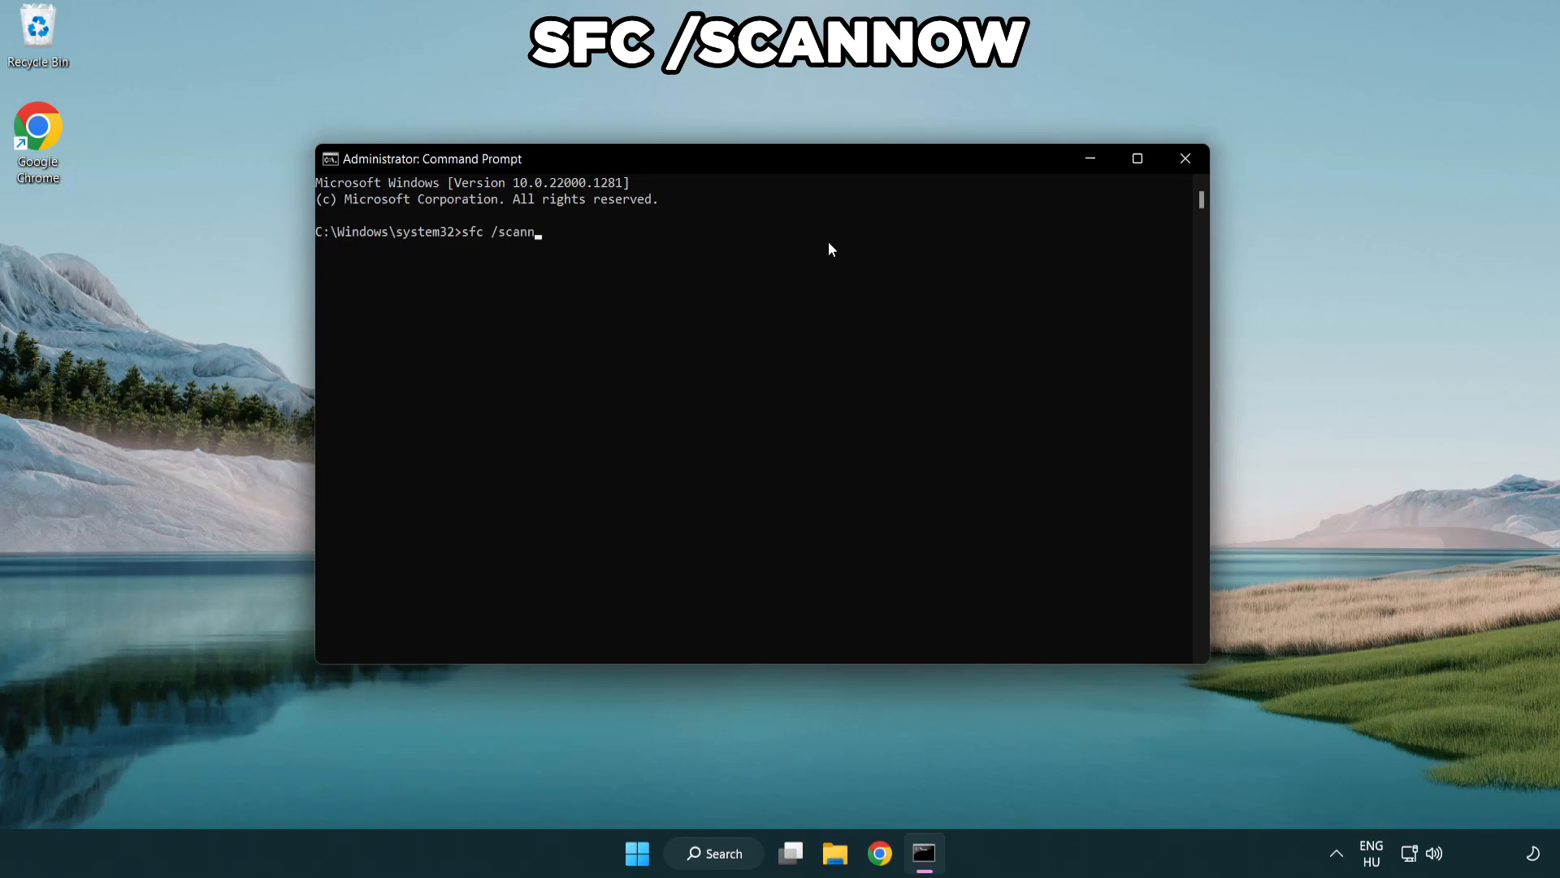
pyautogui.write('ow')
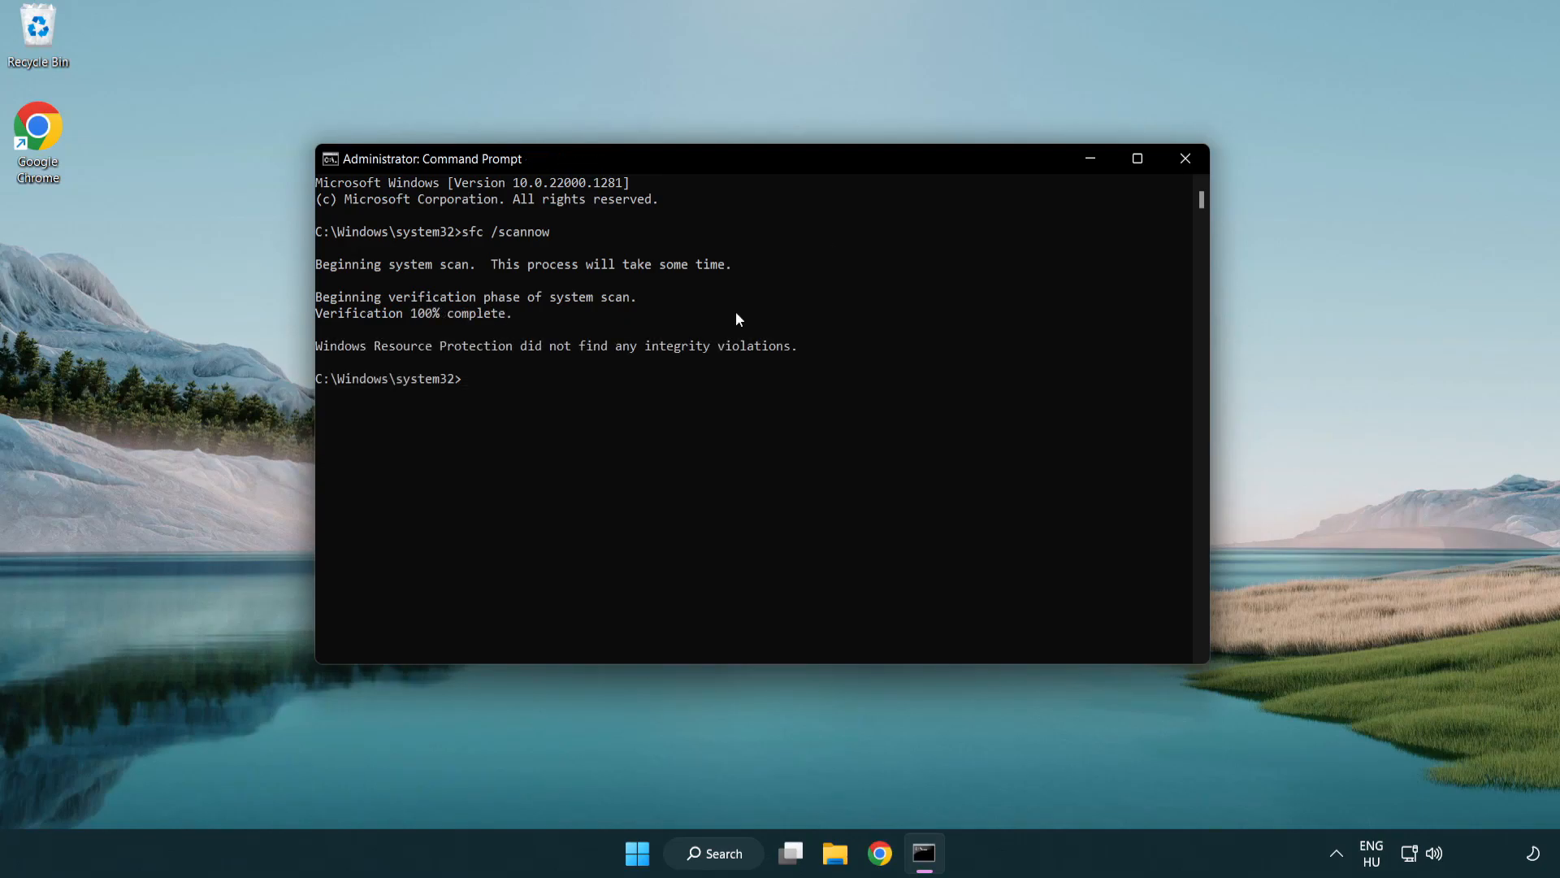
pyautogui.moveTo(747, 269)
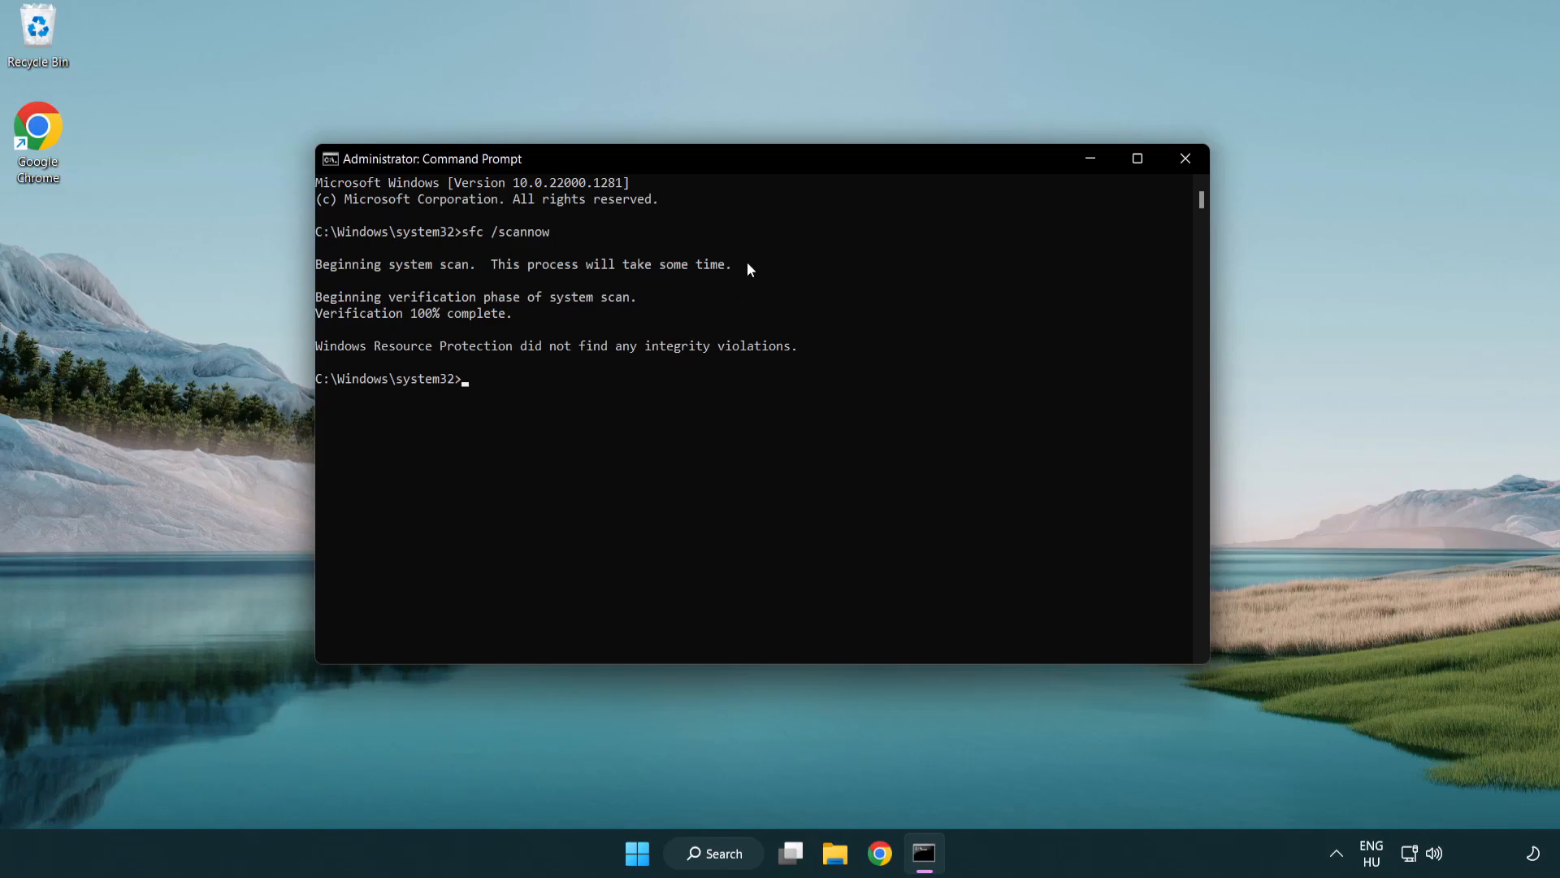
pyautogui.moveTo(1185, 158)
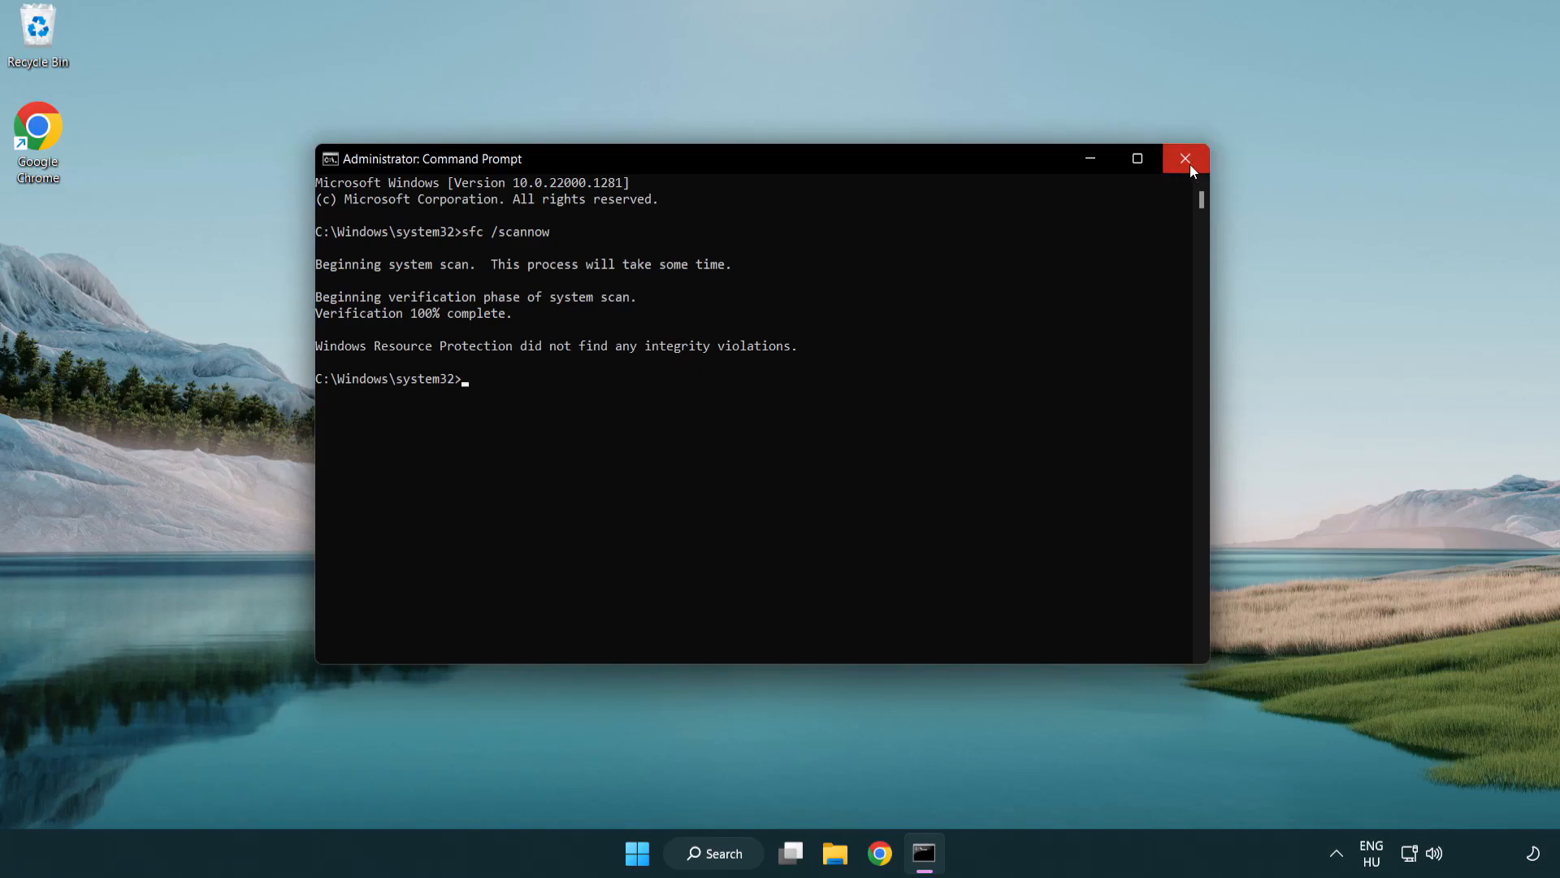
pyautogui.click(1185, 158)
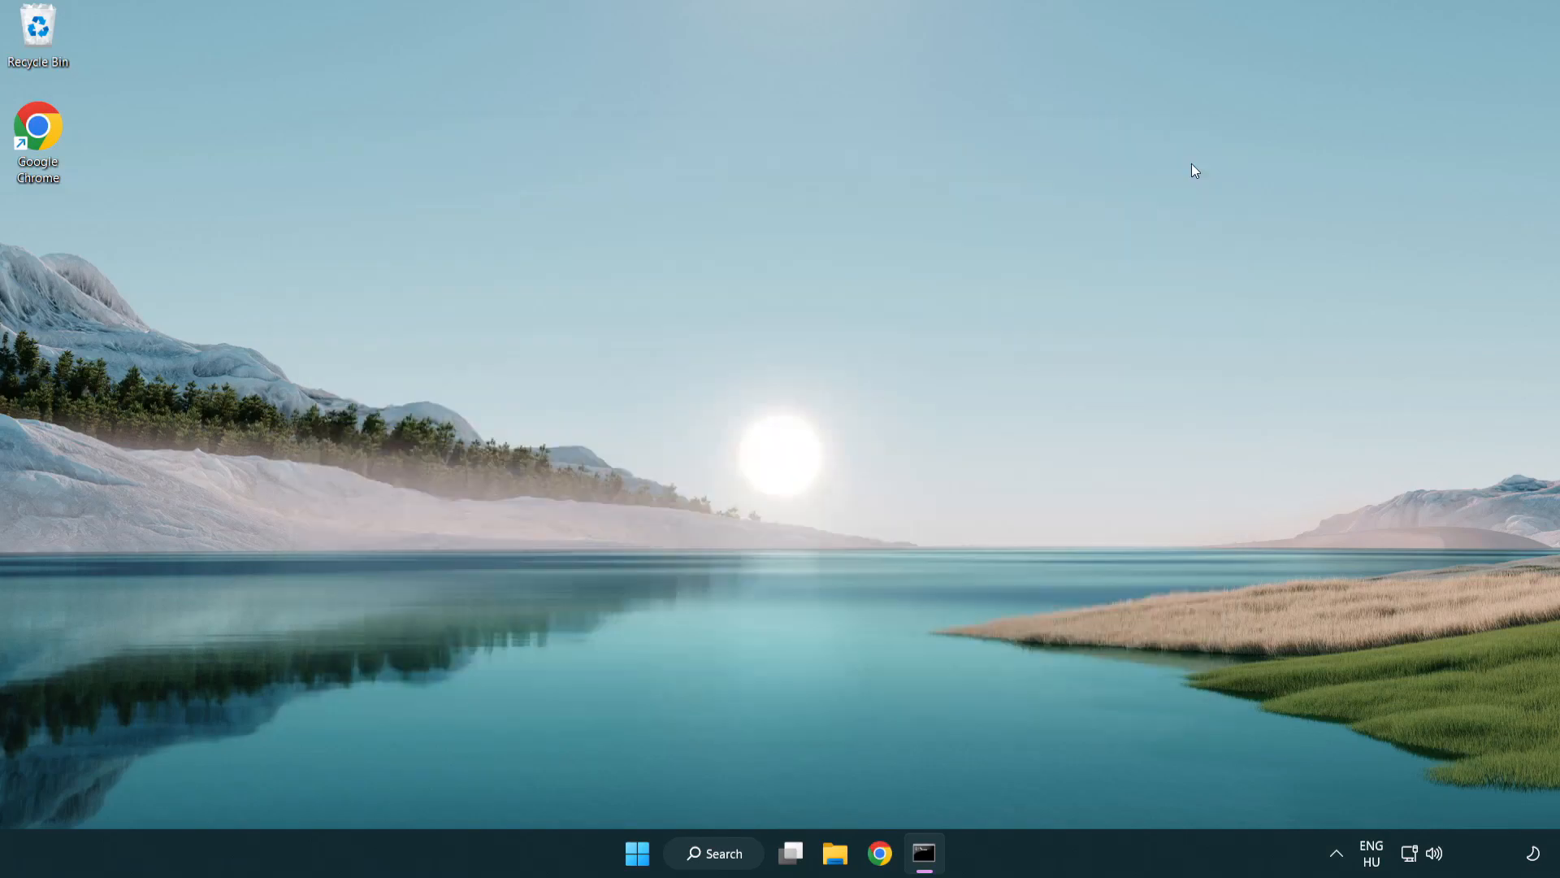
# - Bring up the Start menu's power options, then dismiss them back to the empty desktop
pyautogui.click(637, 853)
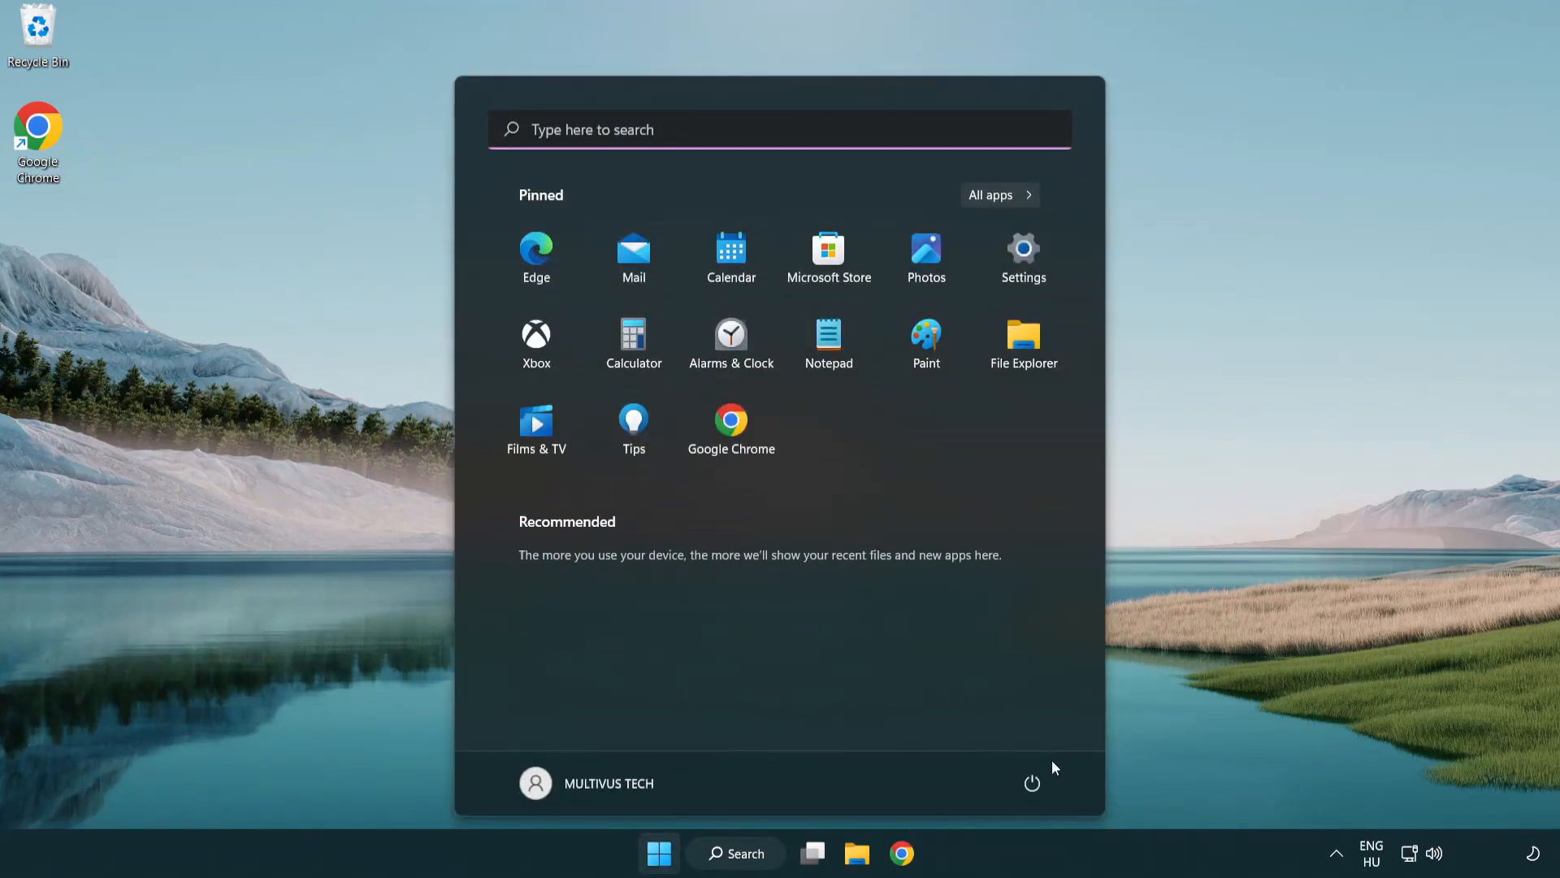
pyautogui.click(1032, 783)
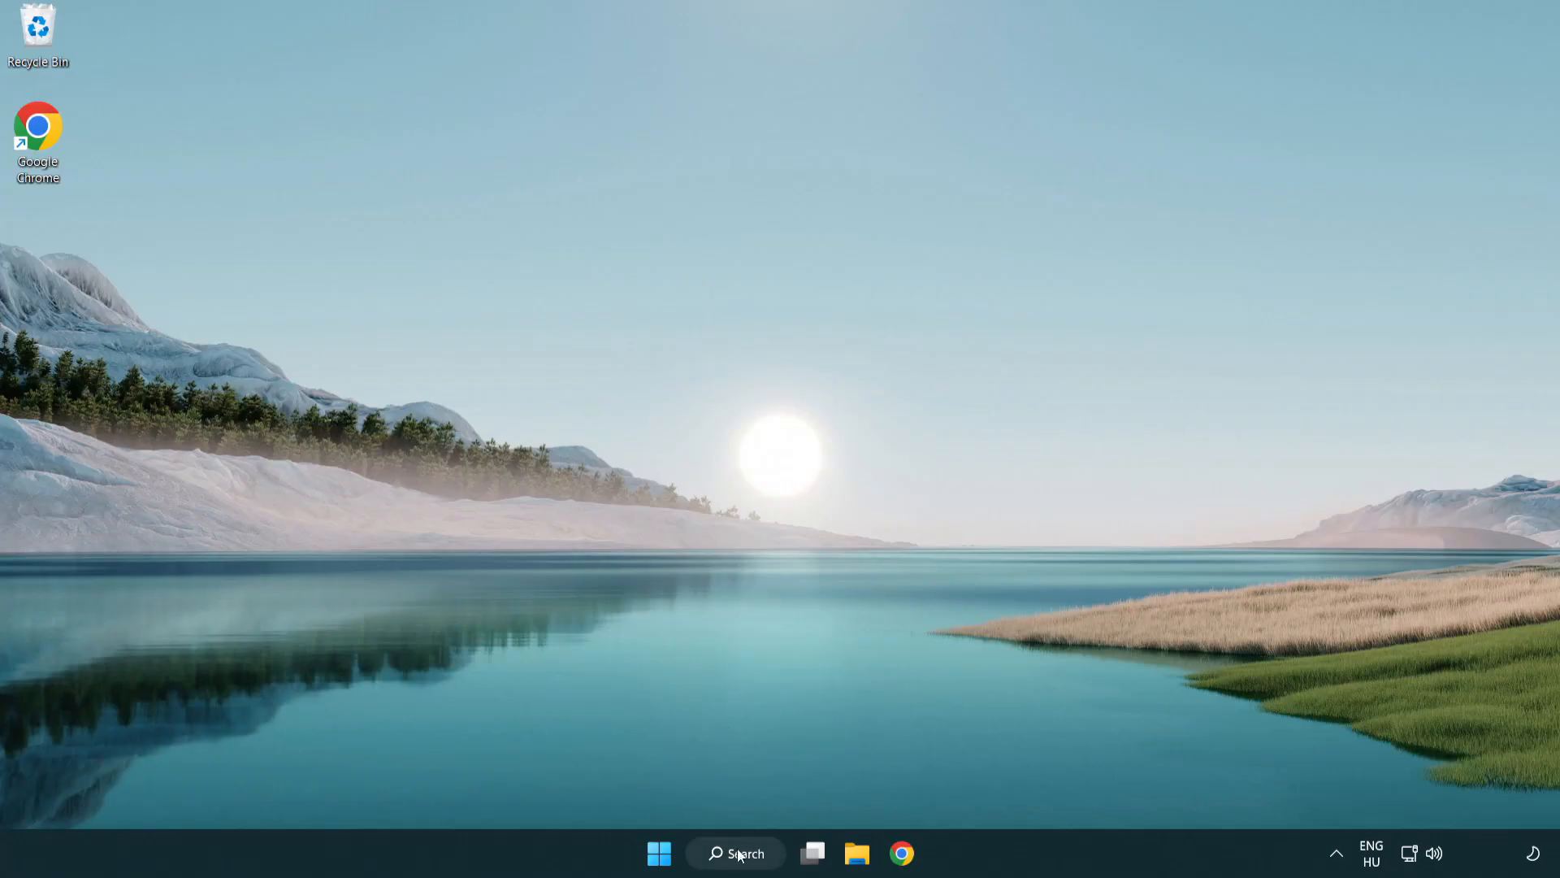
# - Search Windows for 'security' and land on Windows Security's Security at a glance page
pyautogui.click(735, 854)
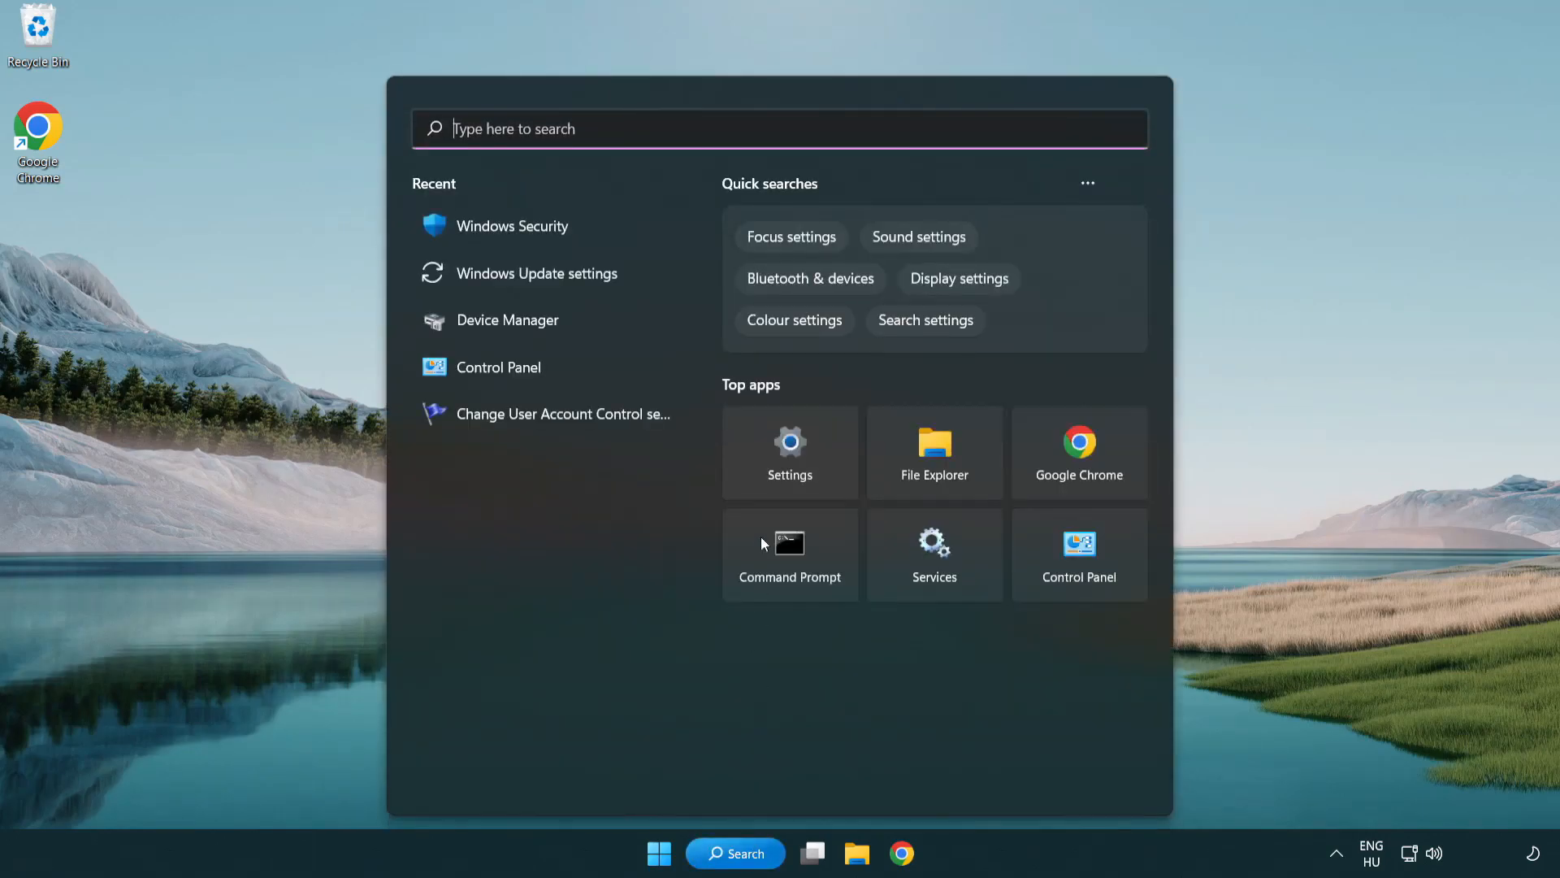
pyautogui.write('se')
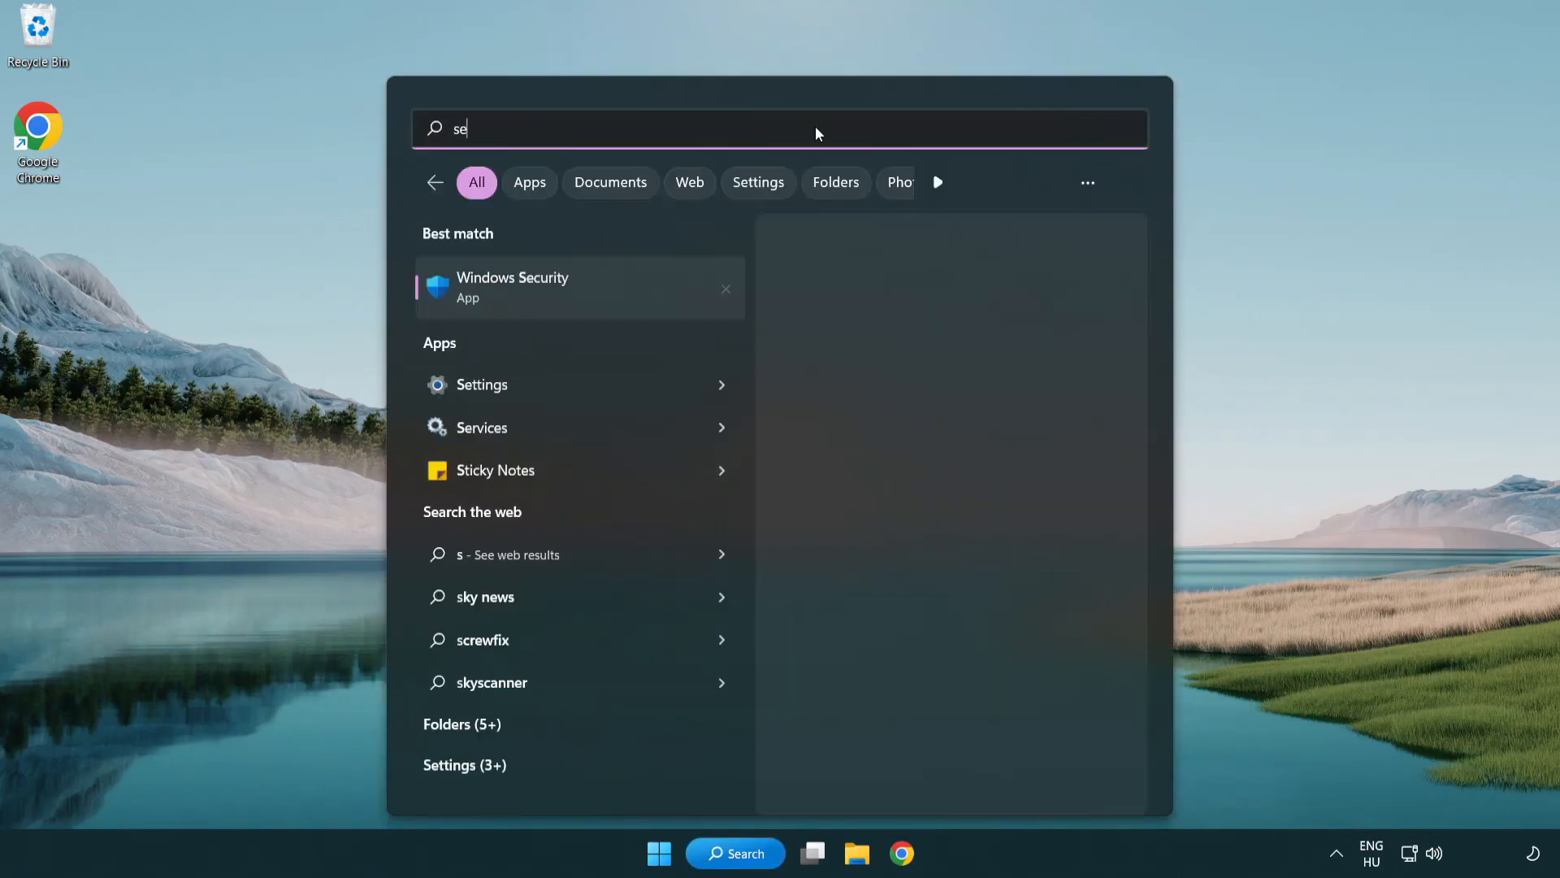
pyautogui.write('curi')
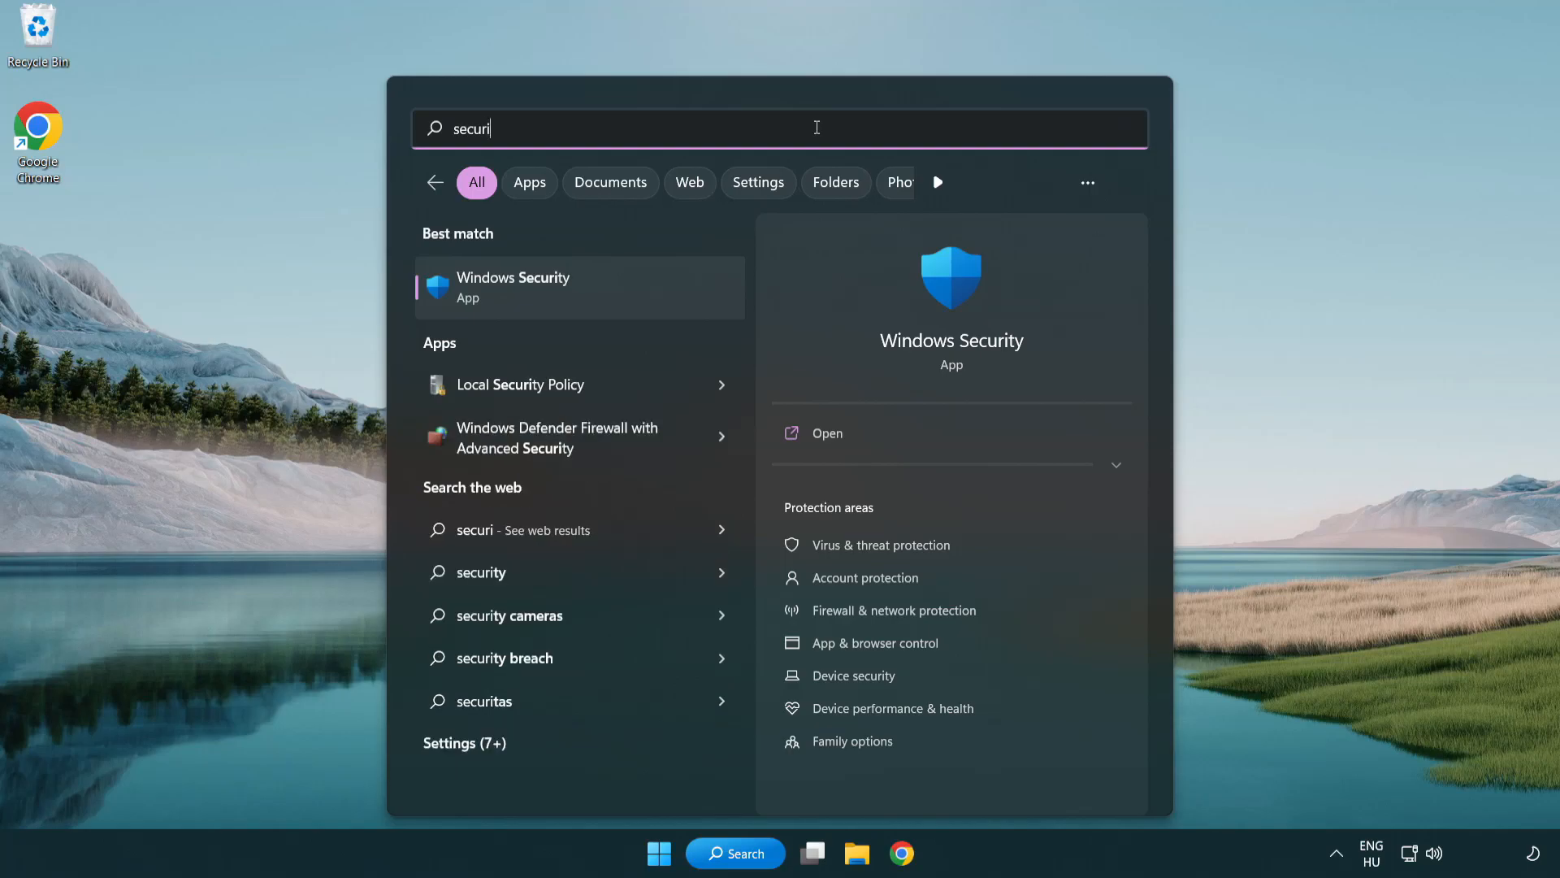
pyautogui.write('ty')
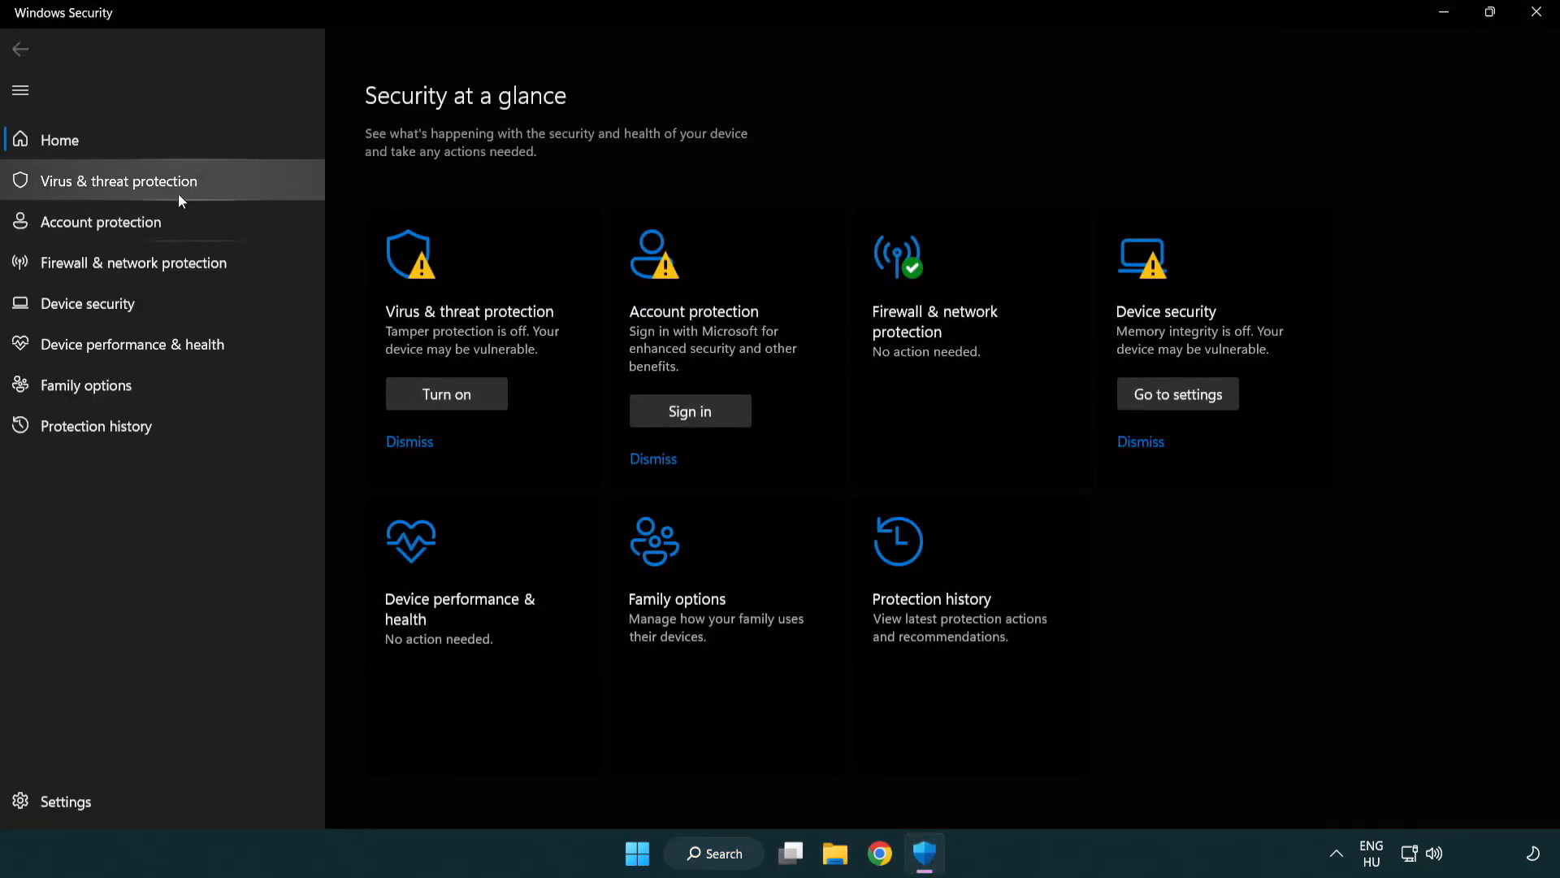
pyautogui.moveTo(197, 189)
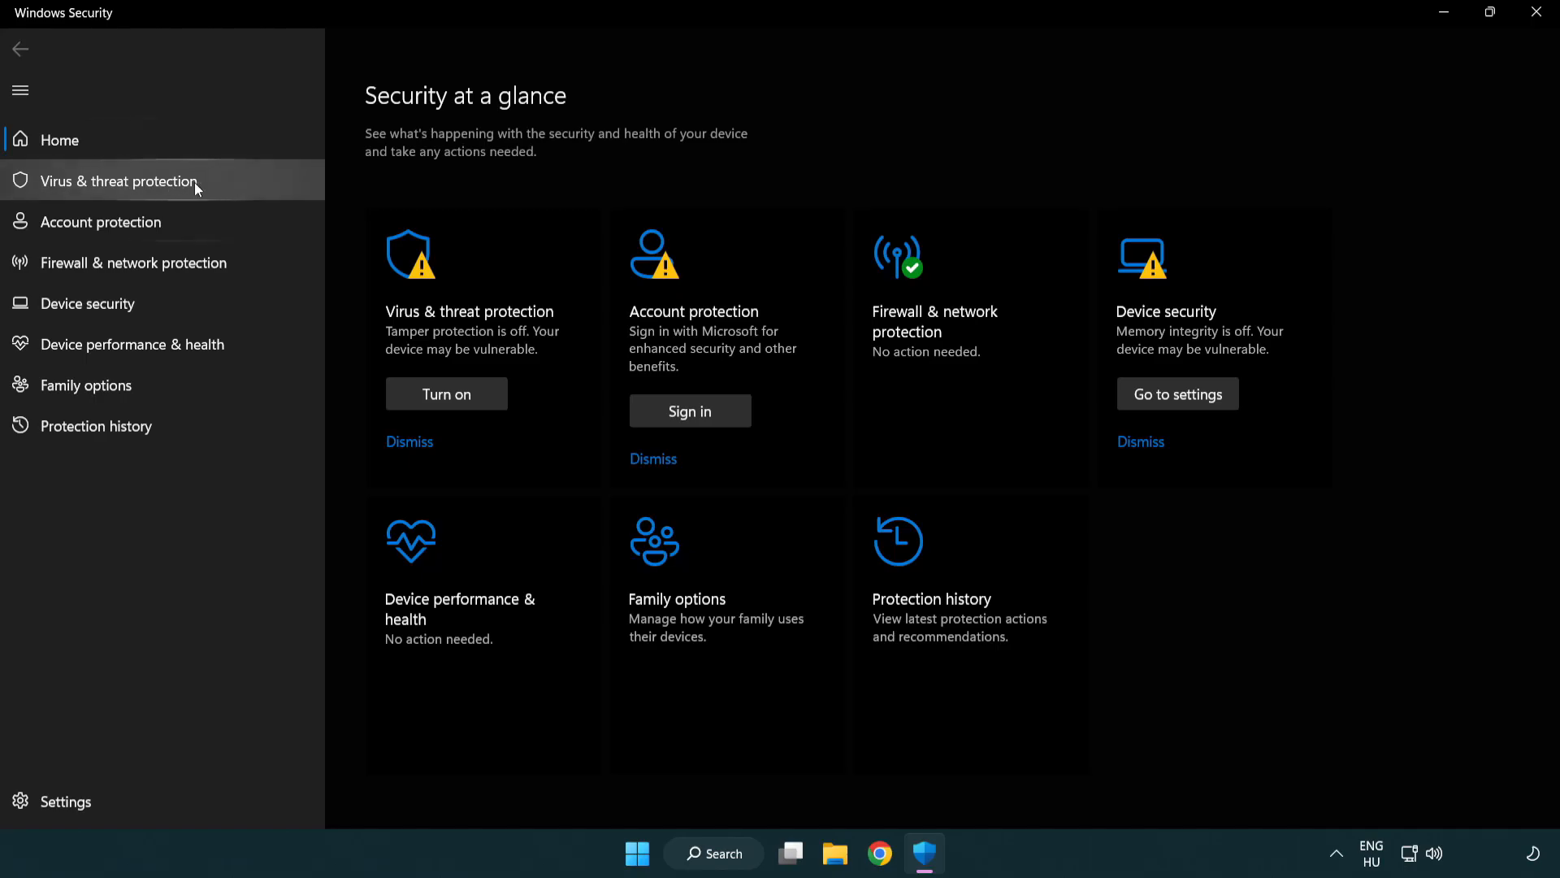
# - Go through Virus & threat protection settings to the Defender Exclusions list showing chrome.exe
pyautogui.click(118, 180)
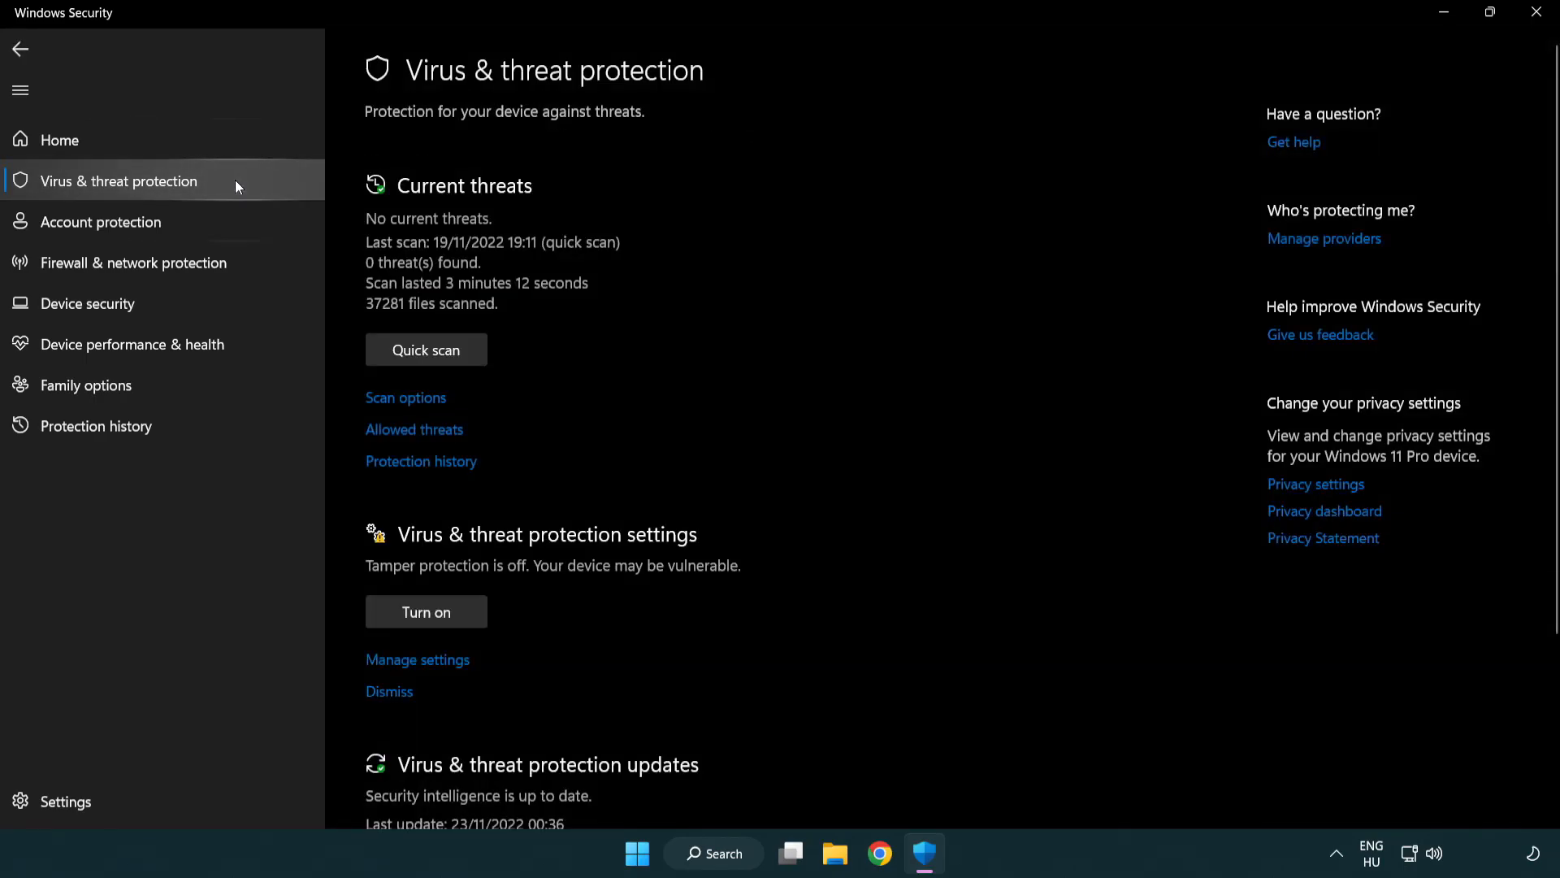
pyautogui.scroll(-3)
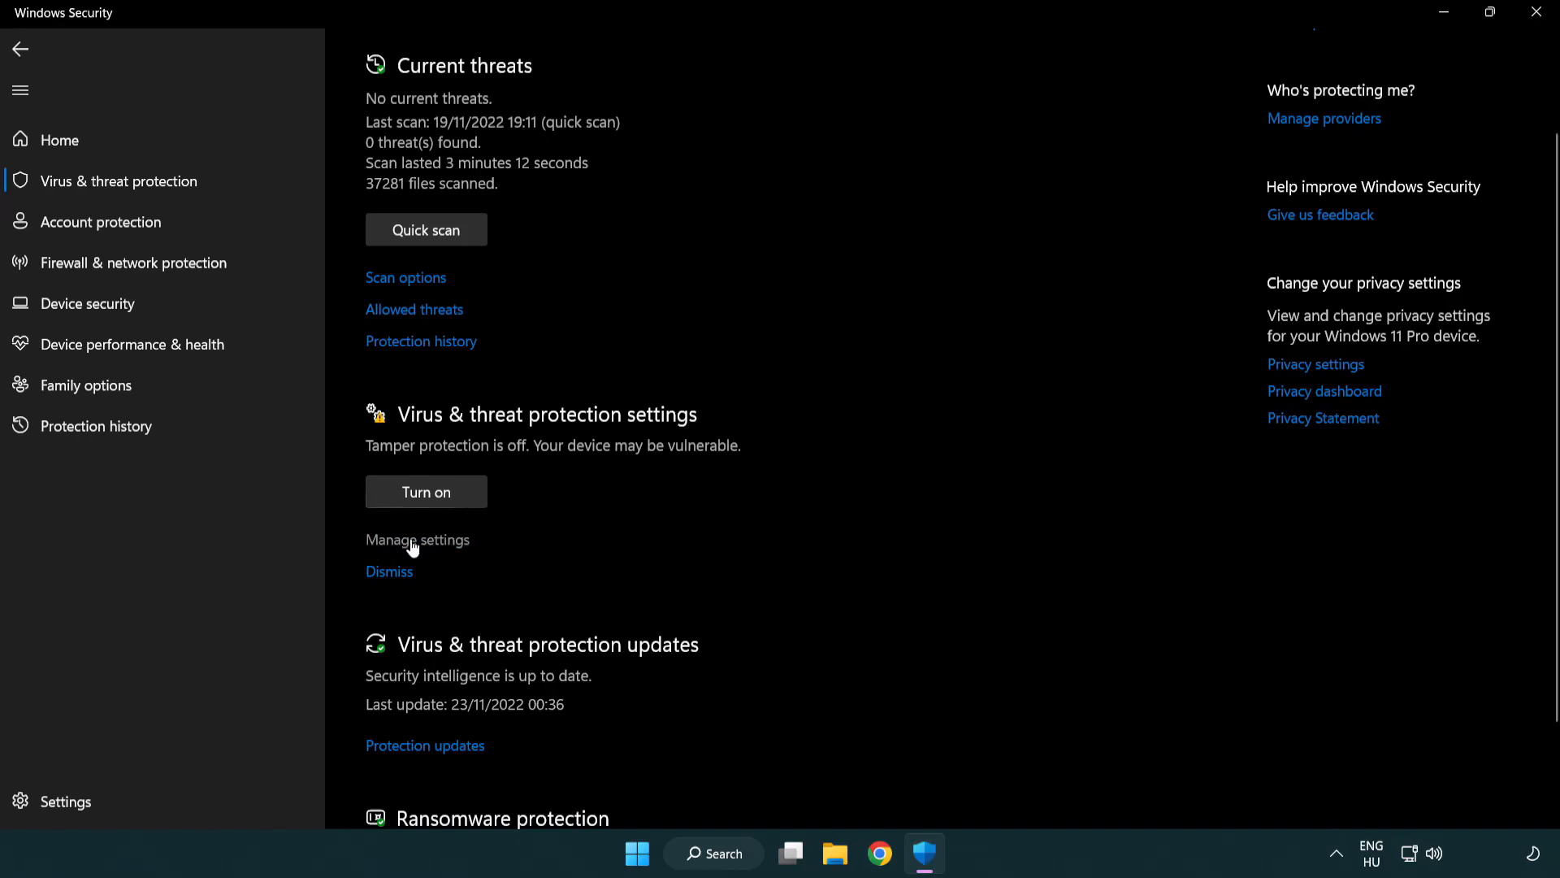
pyautogui.click(418, 540)
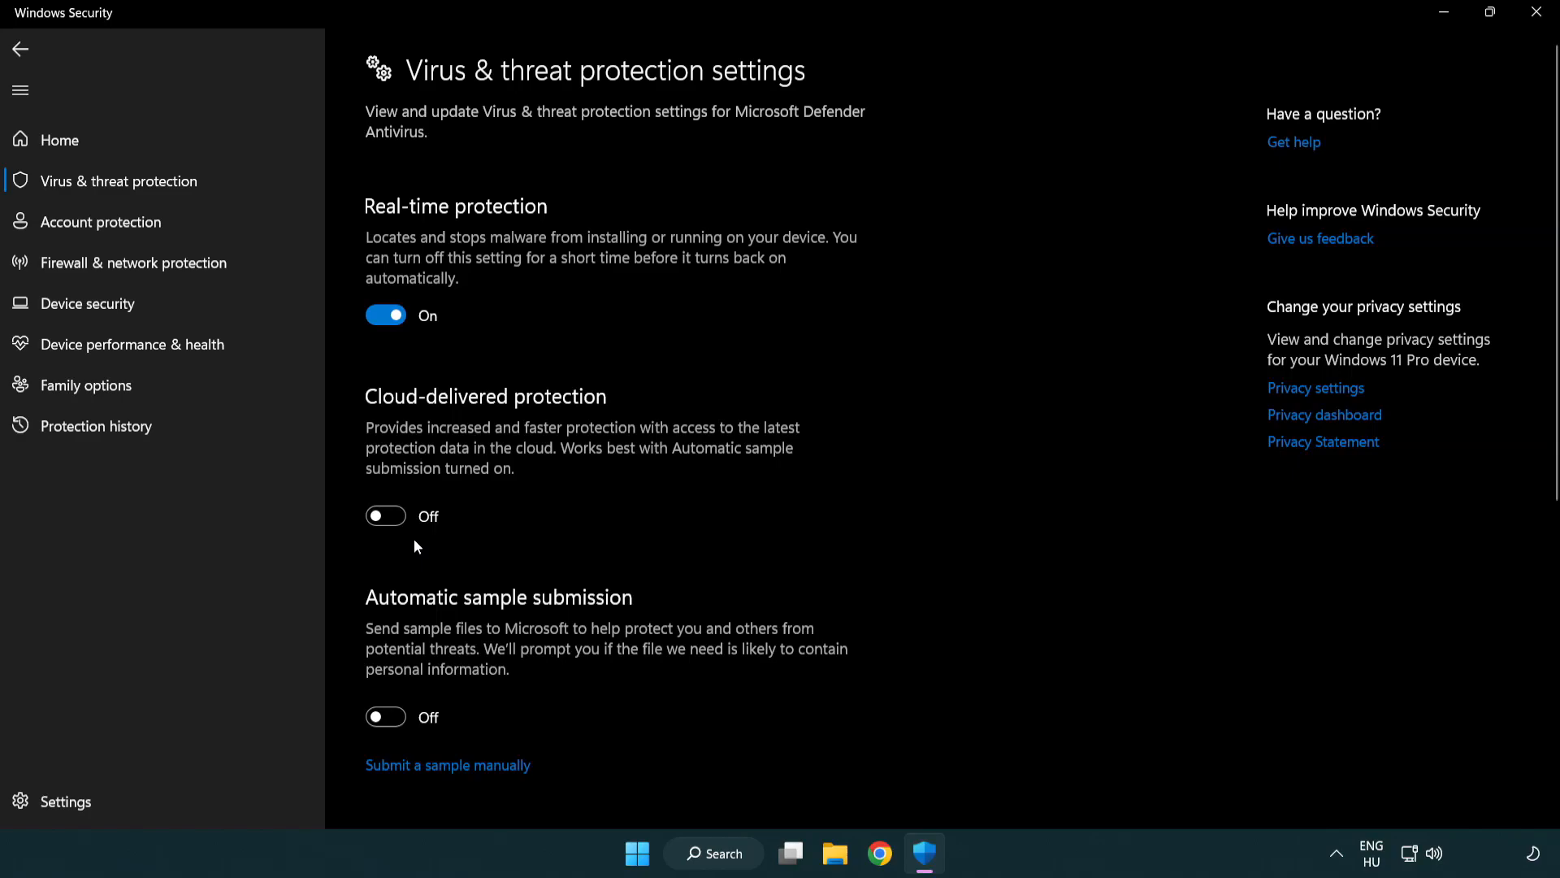
pyautogui.scroll(-3)
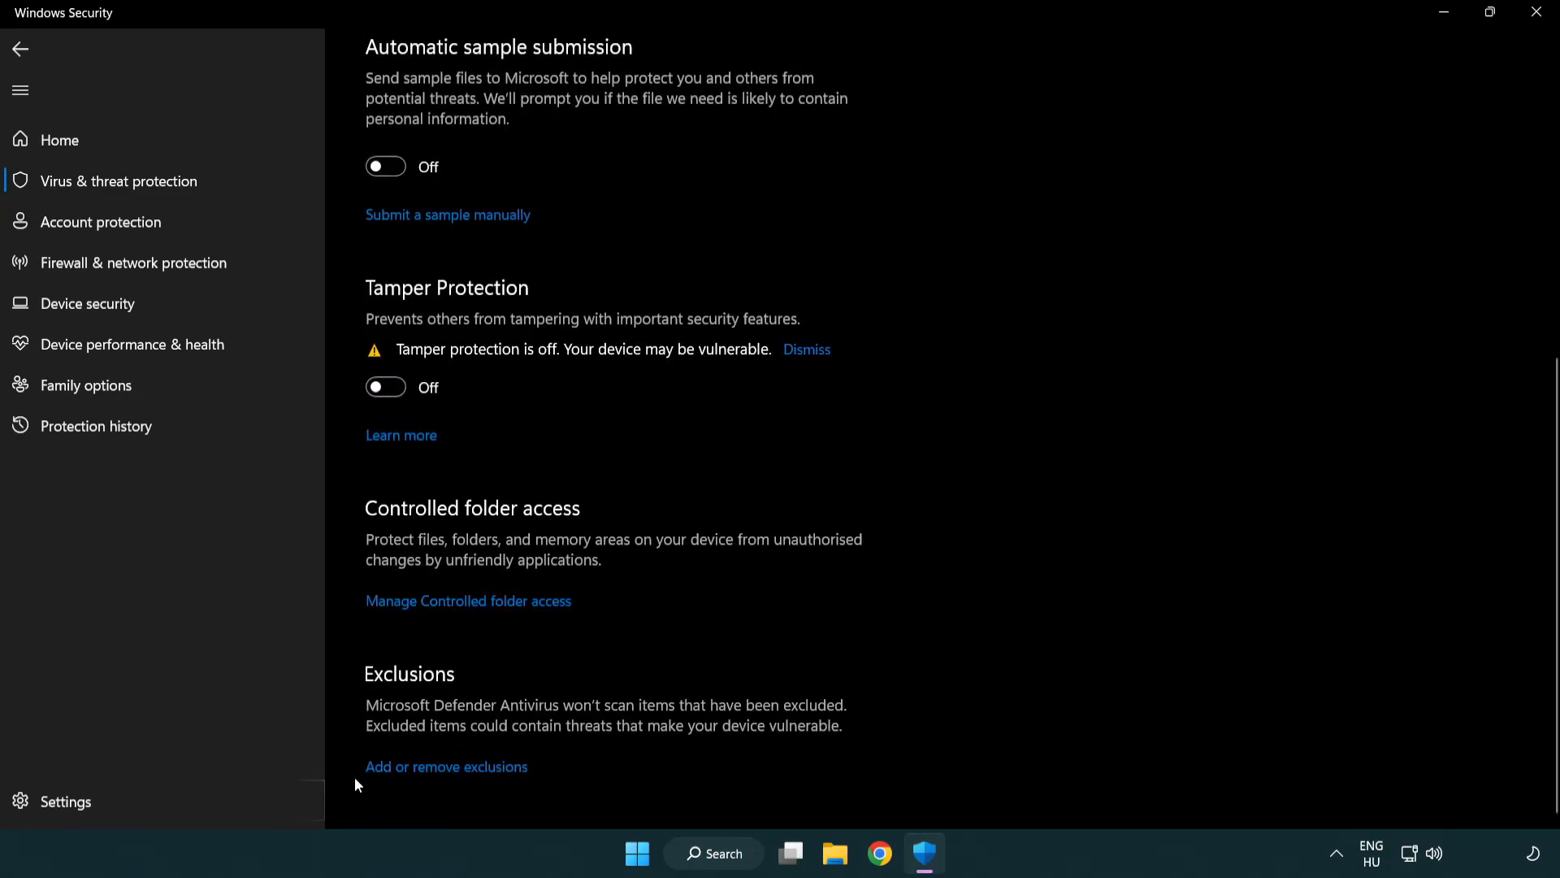
pyautogui.moveTo(481, 776)
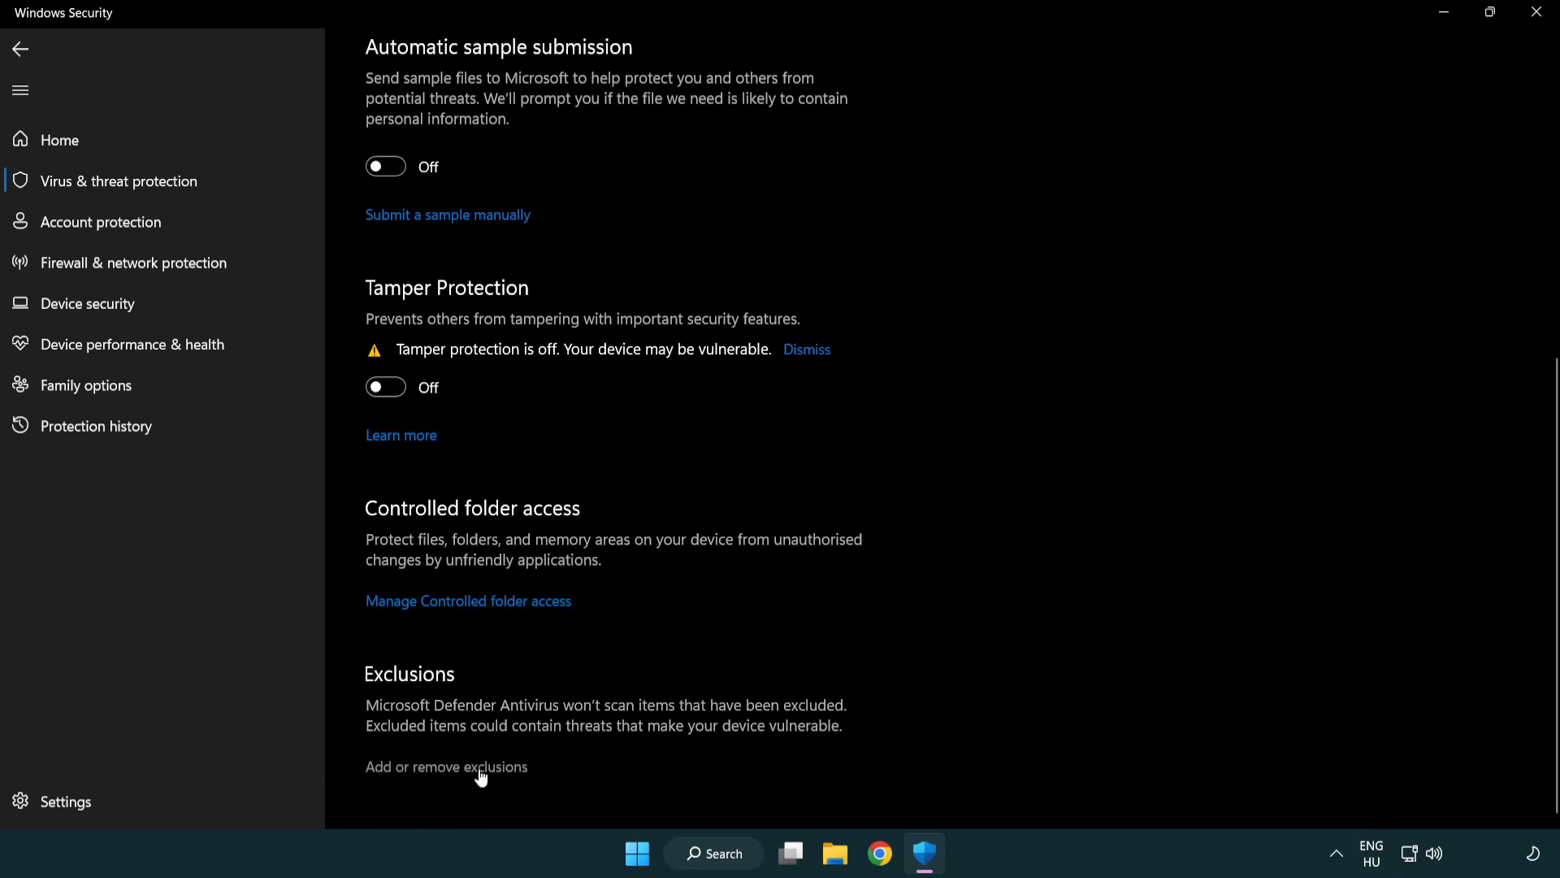
pyautogui.click(445, 766)
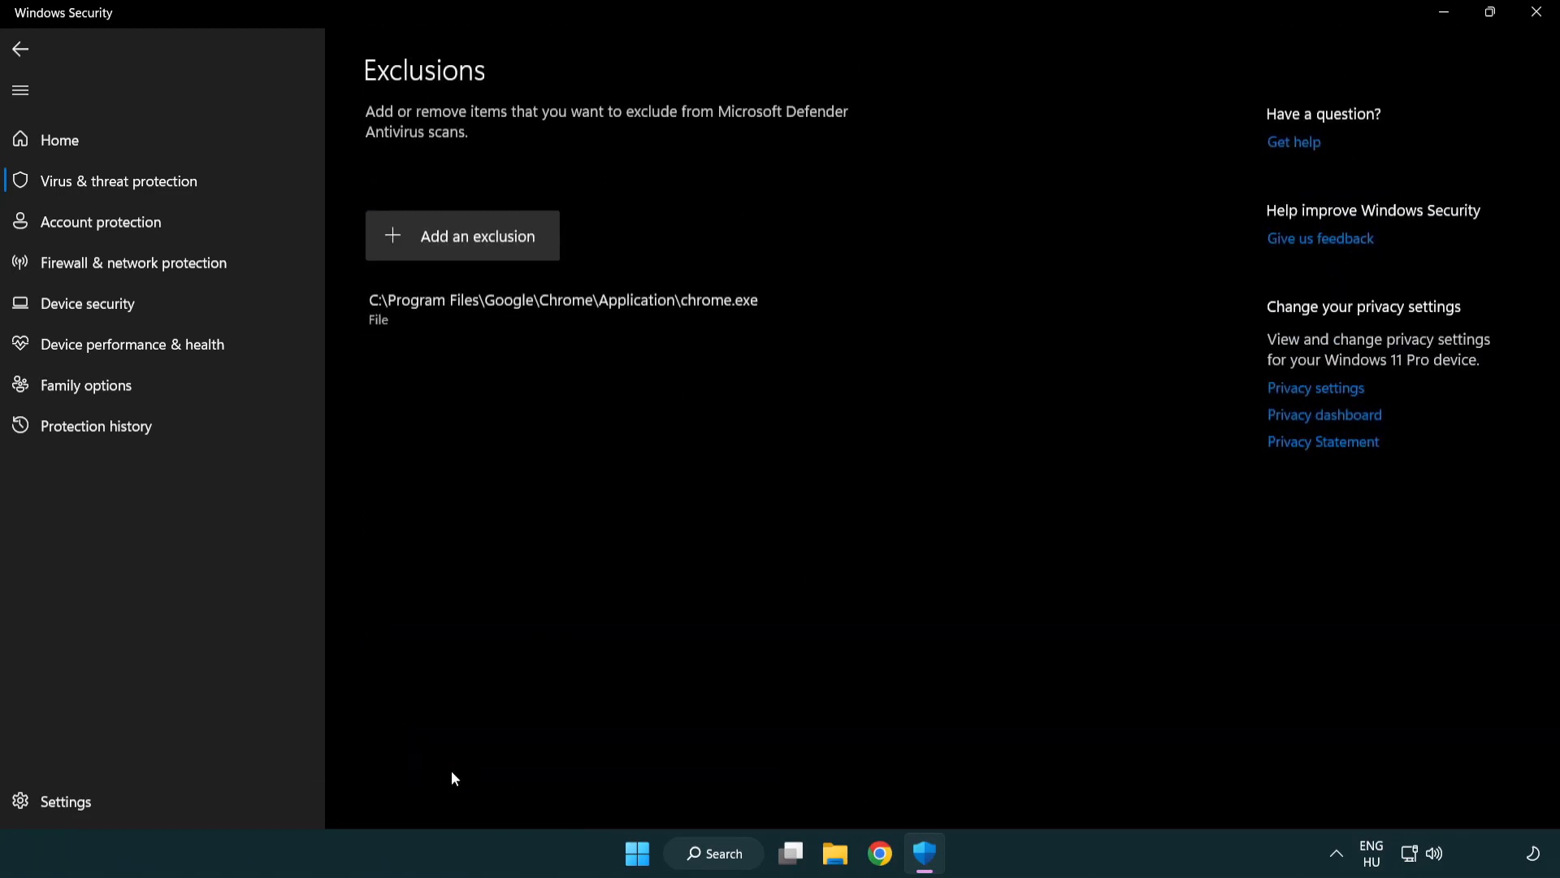
pyautogui.moveTo(435, 490)
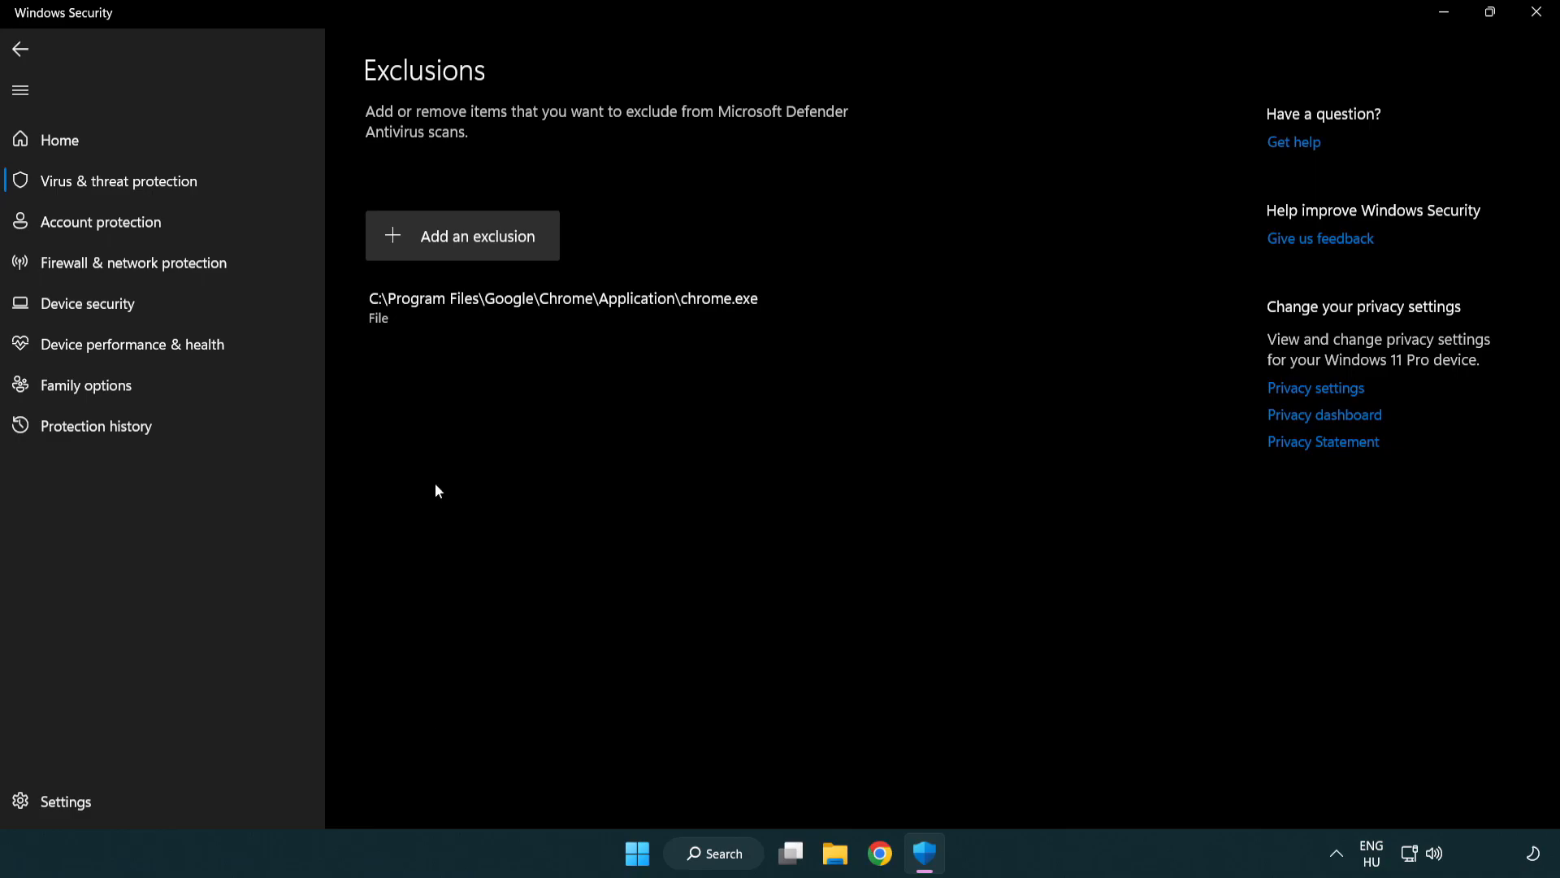
pyautogui.moveTo(468, 244)
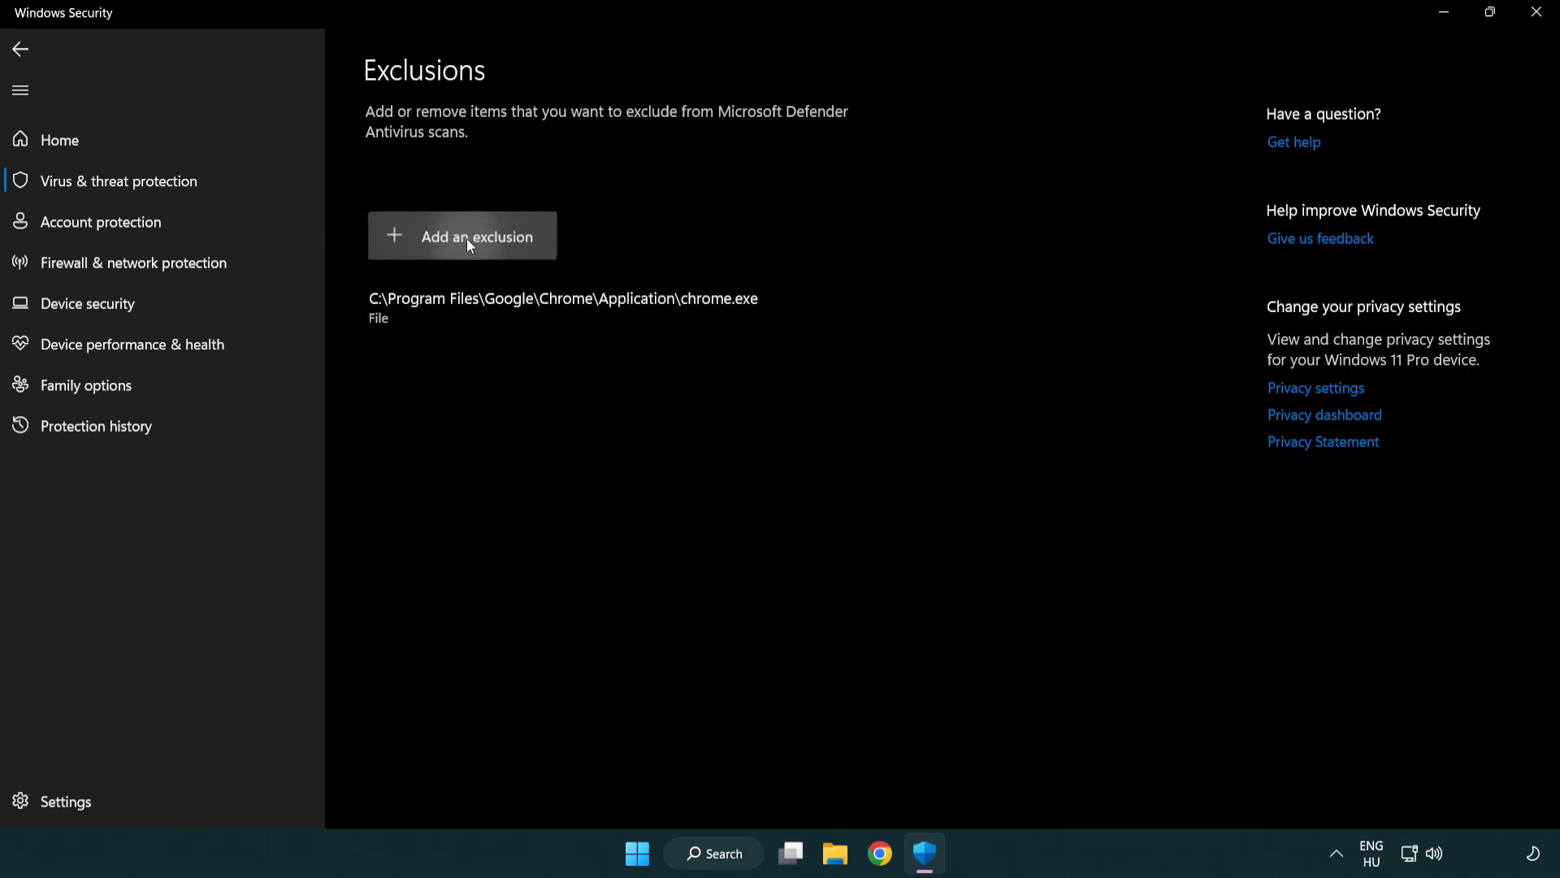
# - Add a File-type exclusion, bringing up a picker on the NOT WORKING APP folder
pyautogui.click(460, 236)
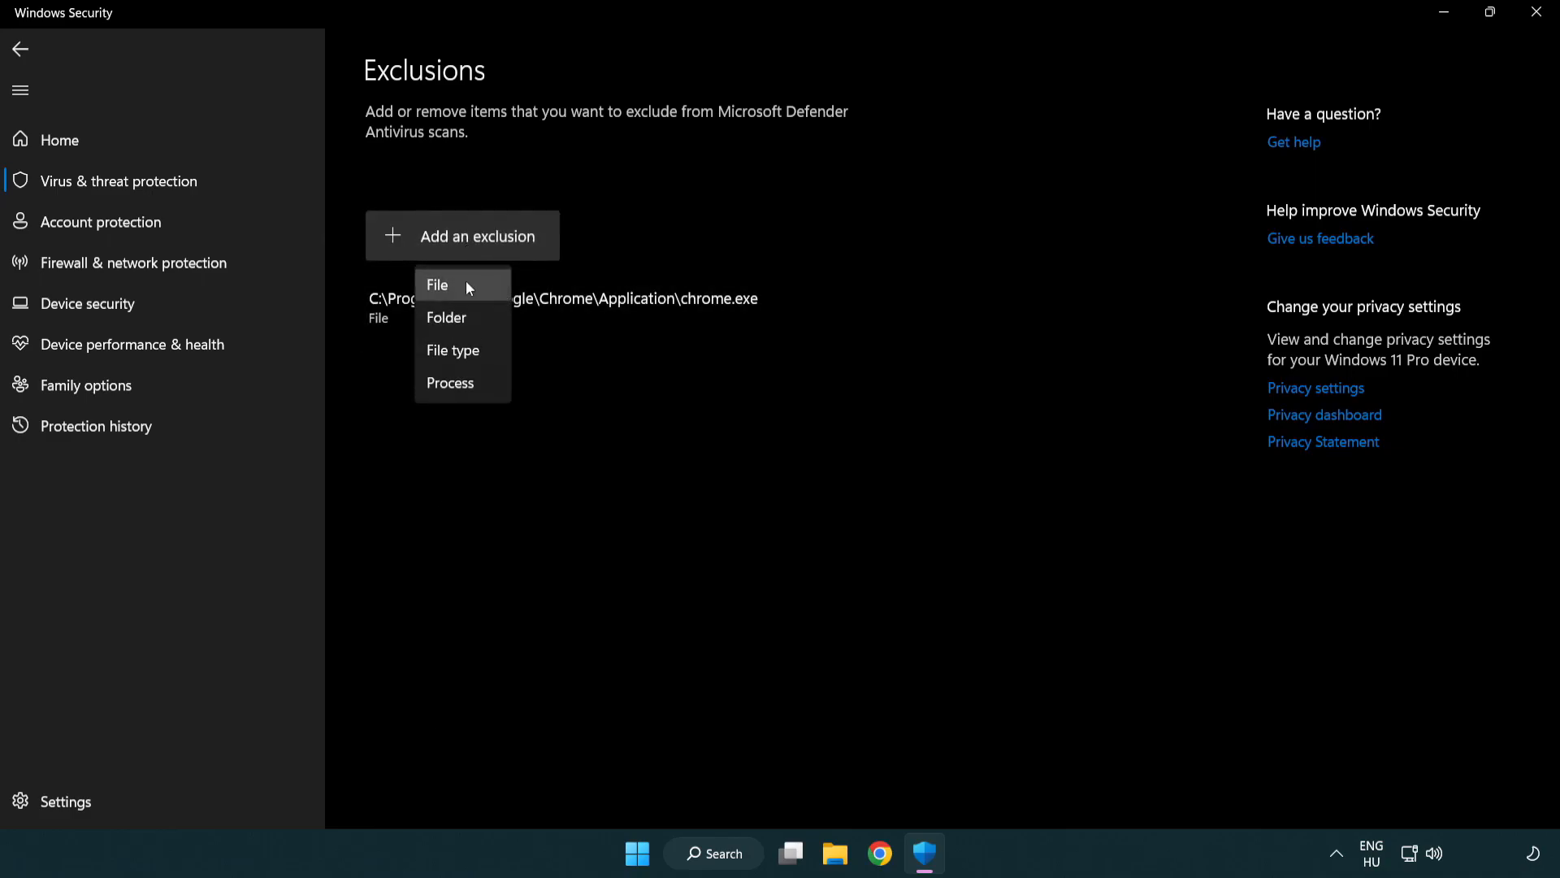
pyautogui.moveTo(445, 317)
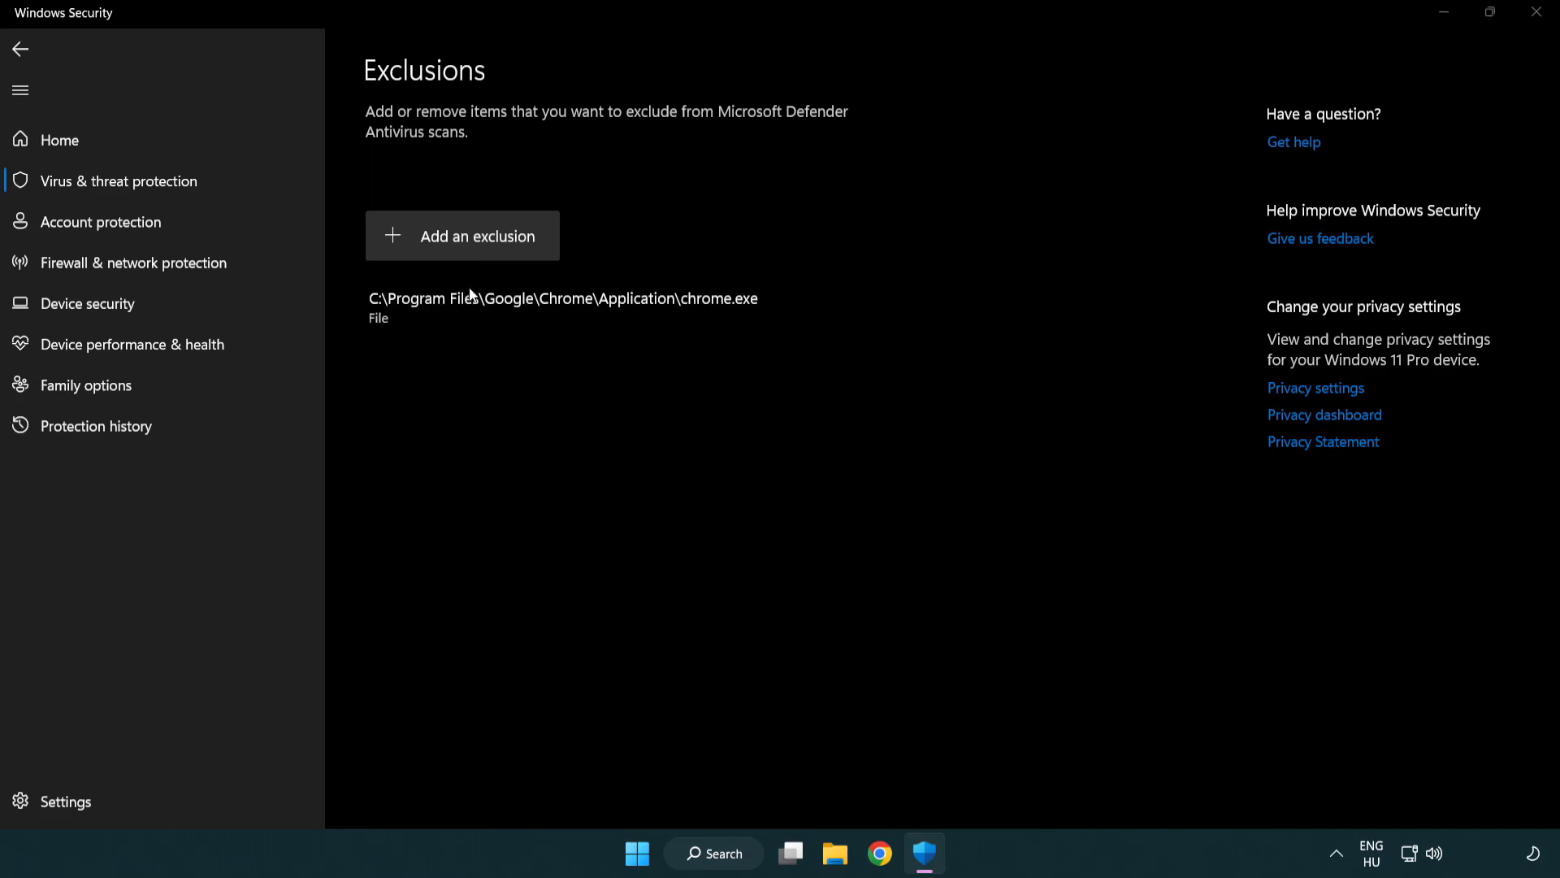
pyautogui.click(462, 236)
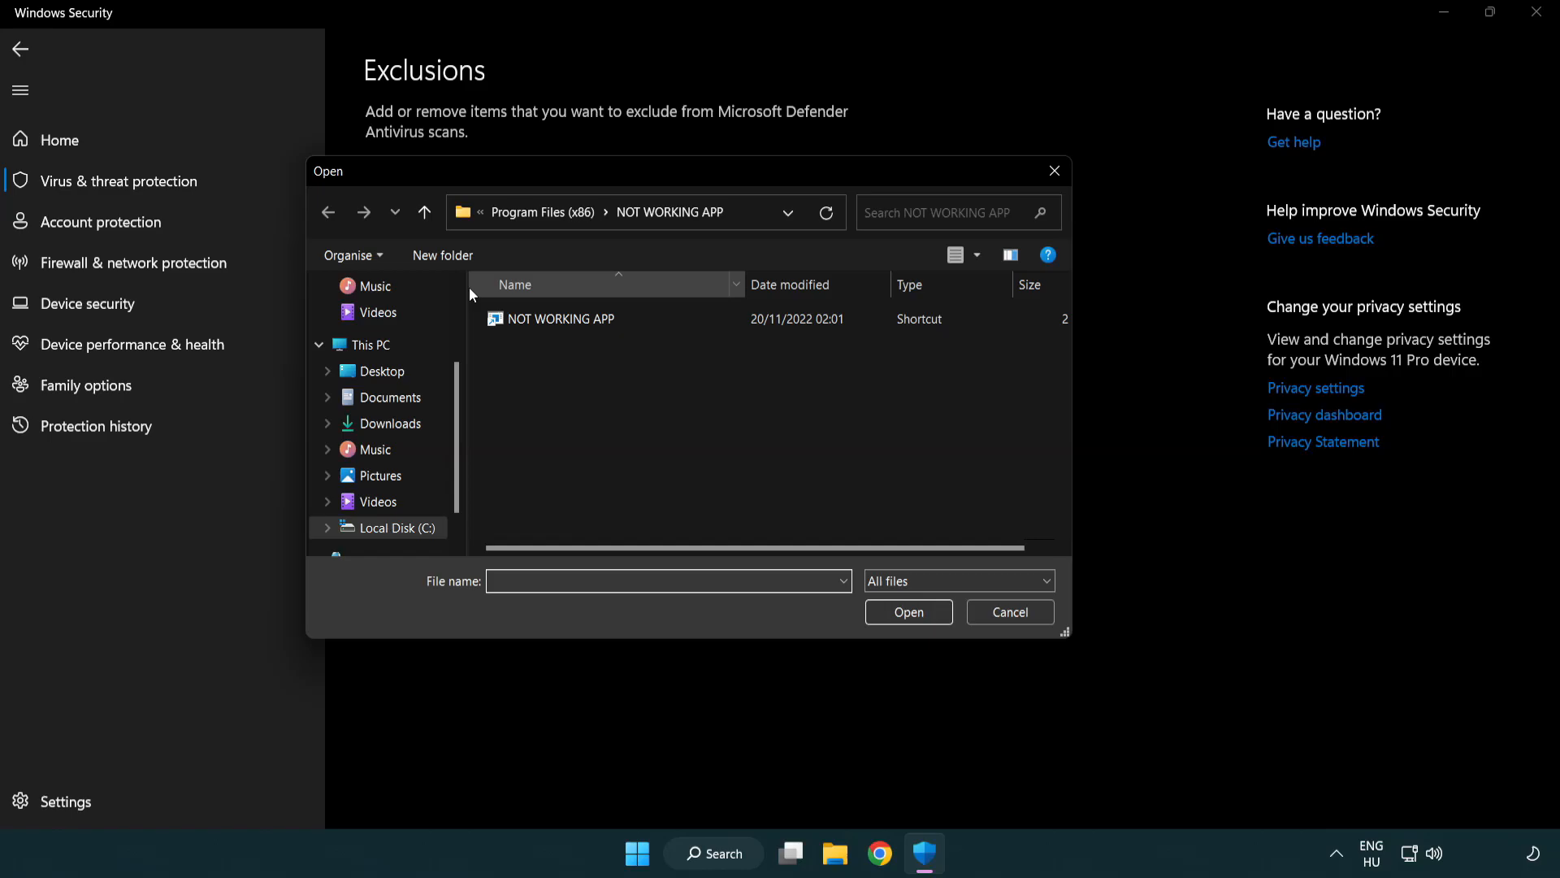
# - Exclude the NOT WORKING APP shortcut under C:\Program Files (x86), then close Windows Security
pyautogui.click(425, 212)
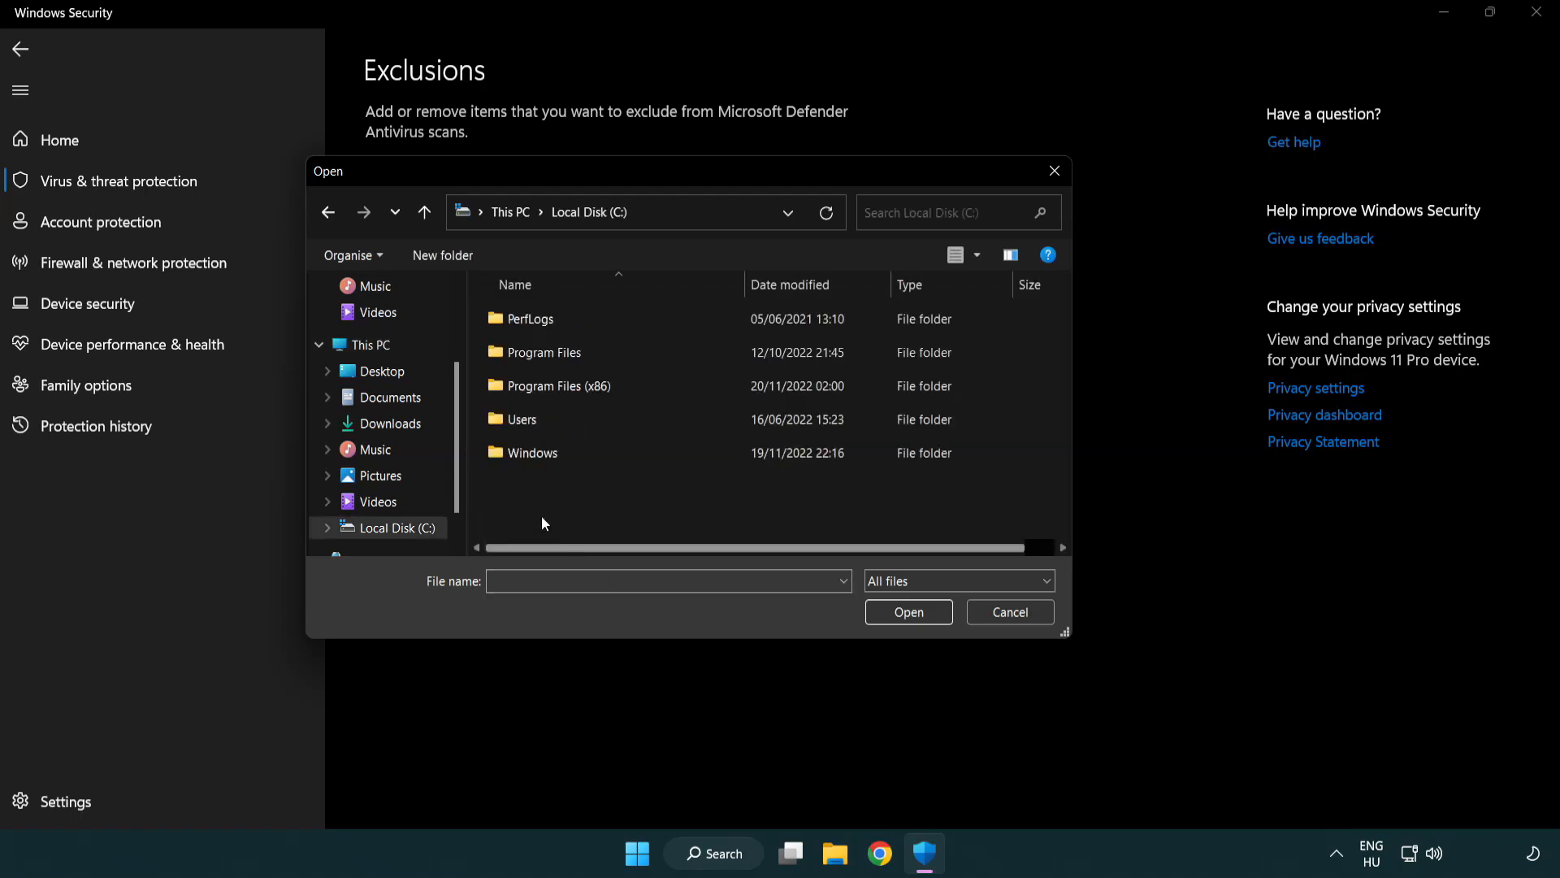
pyautogui.doubleClick(546, 385)
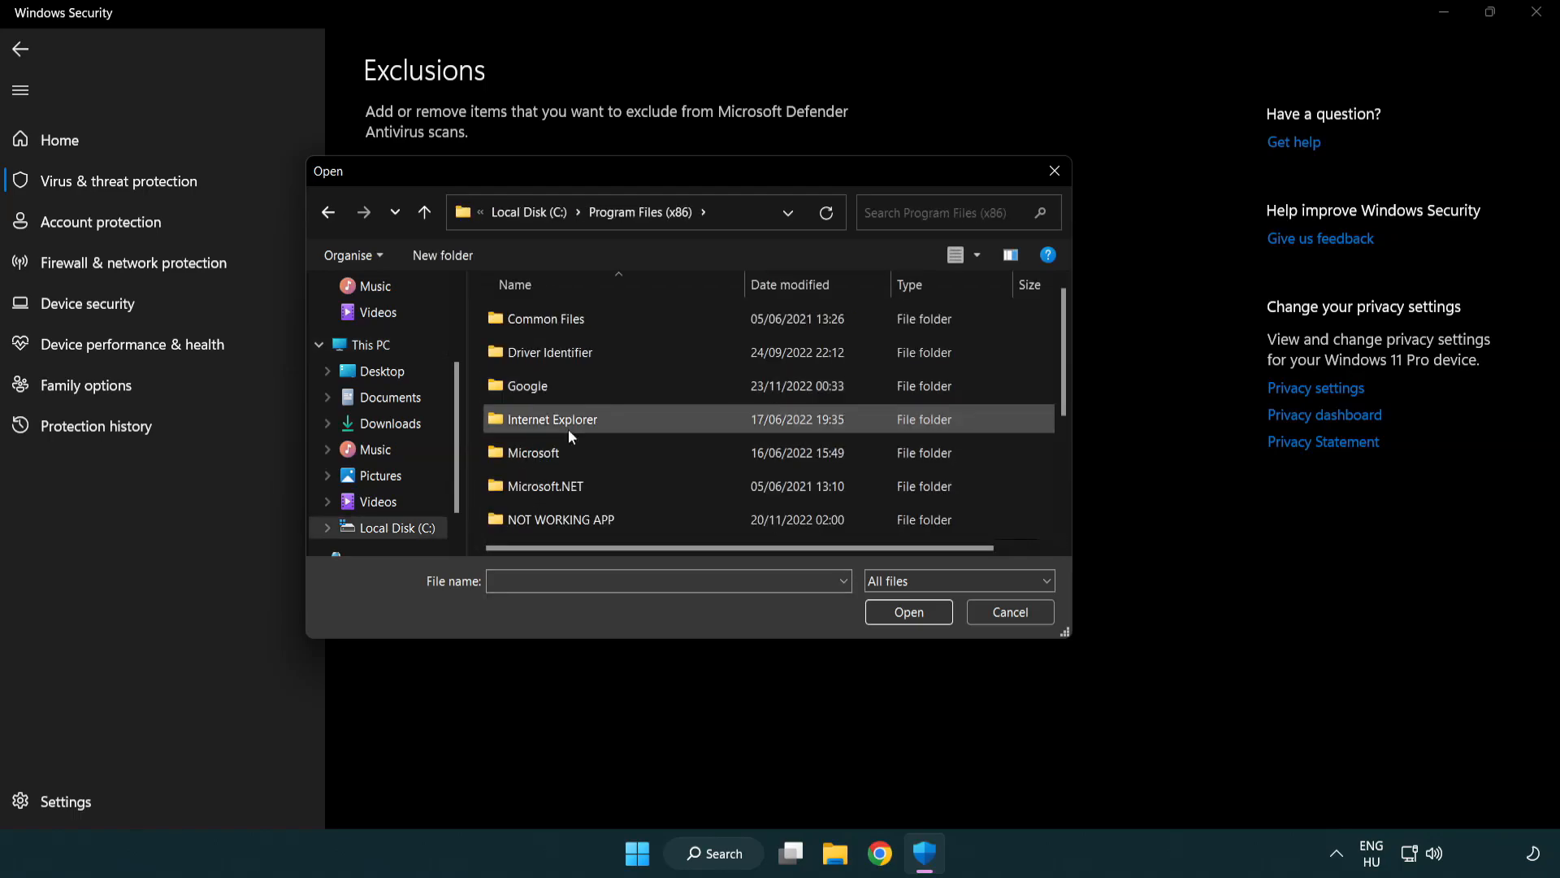
pyautogui.doubleClick(561, 519)
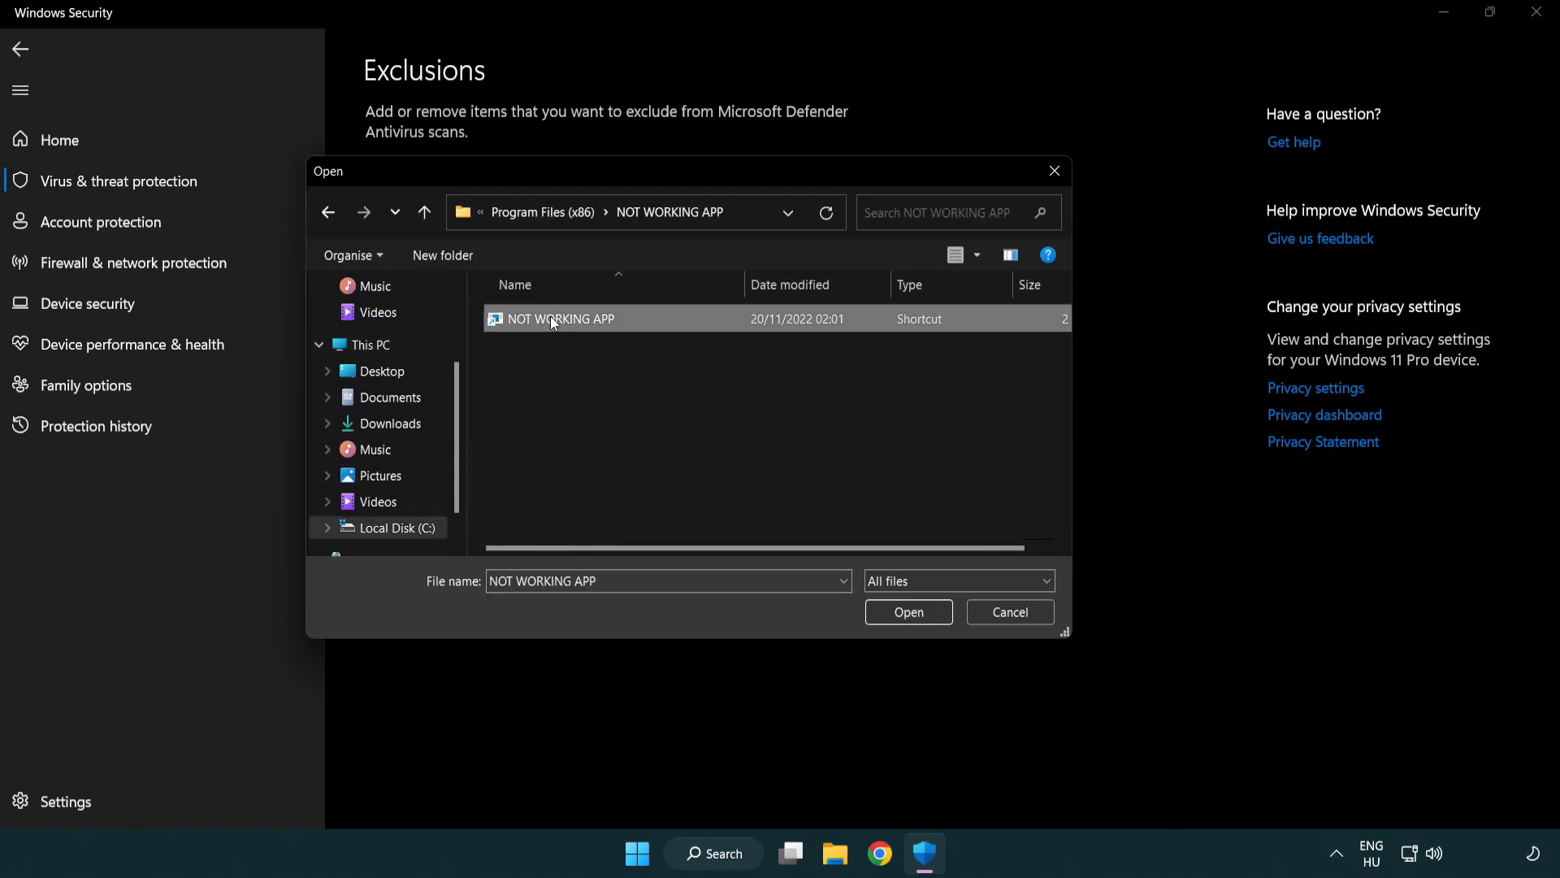
pyautogui.moveTo(907, 612)
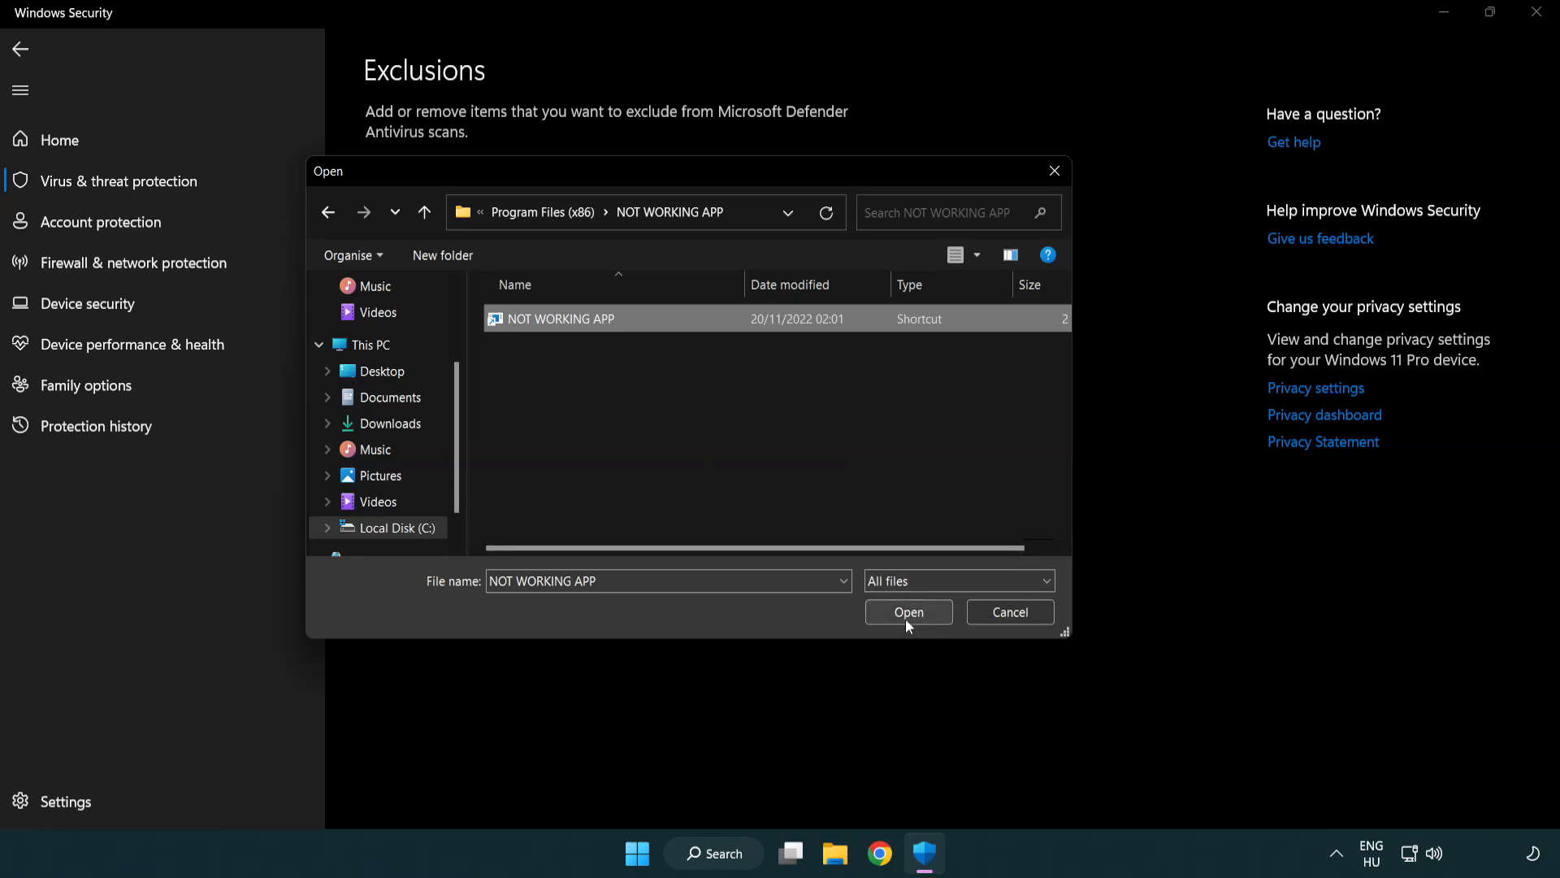
pyautogui.click(907, 611)
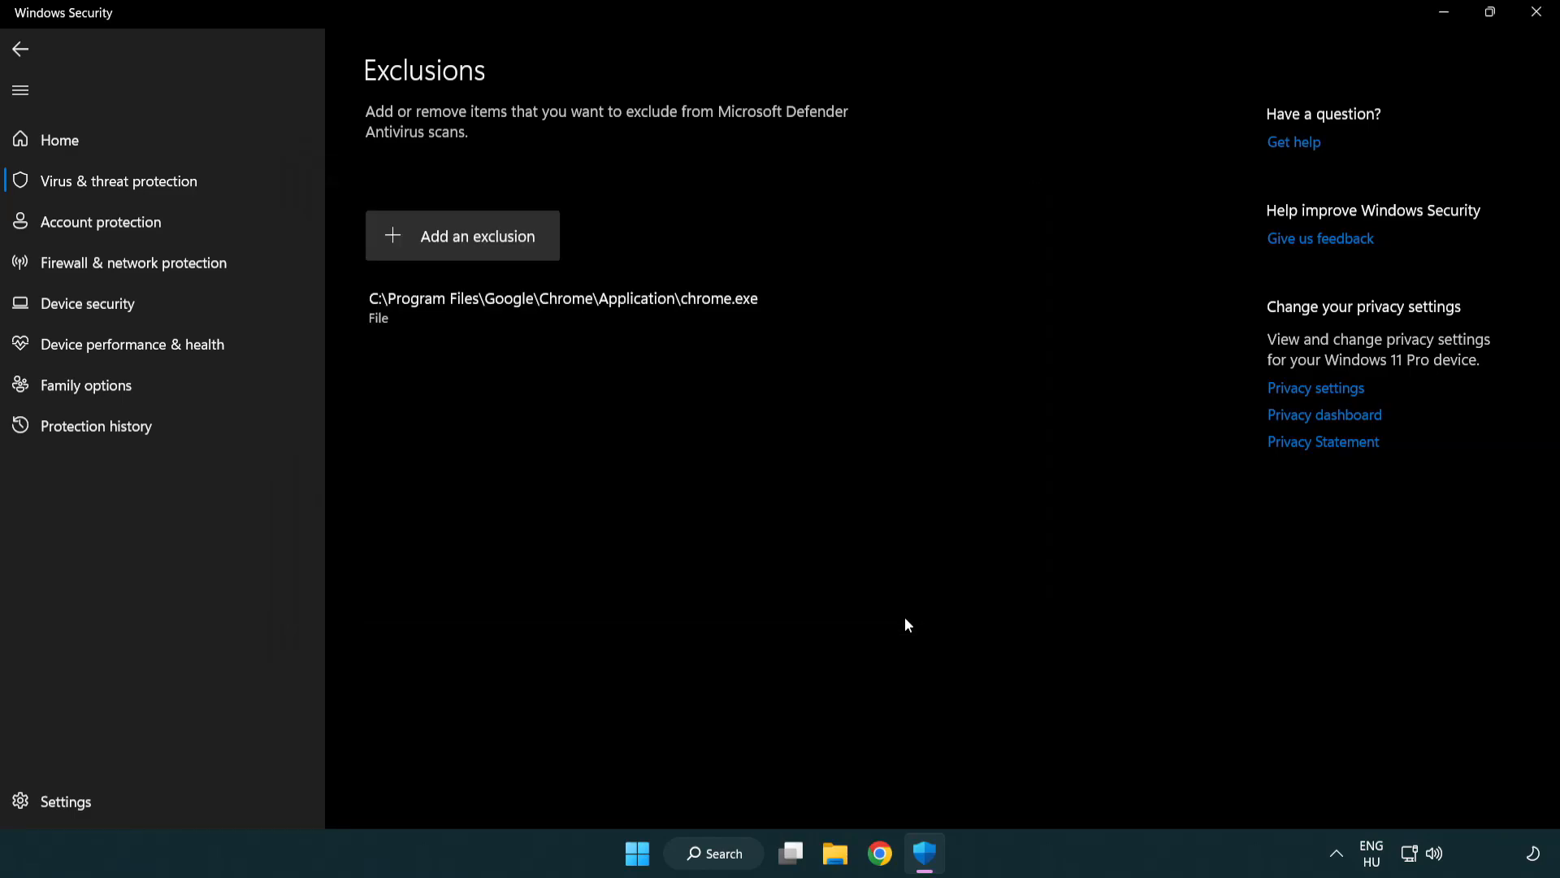
pyautogui.moveTo(572, 371)
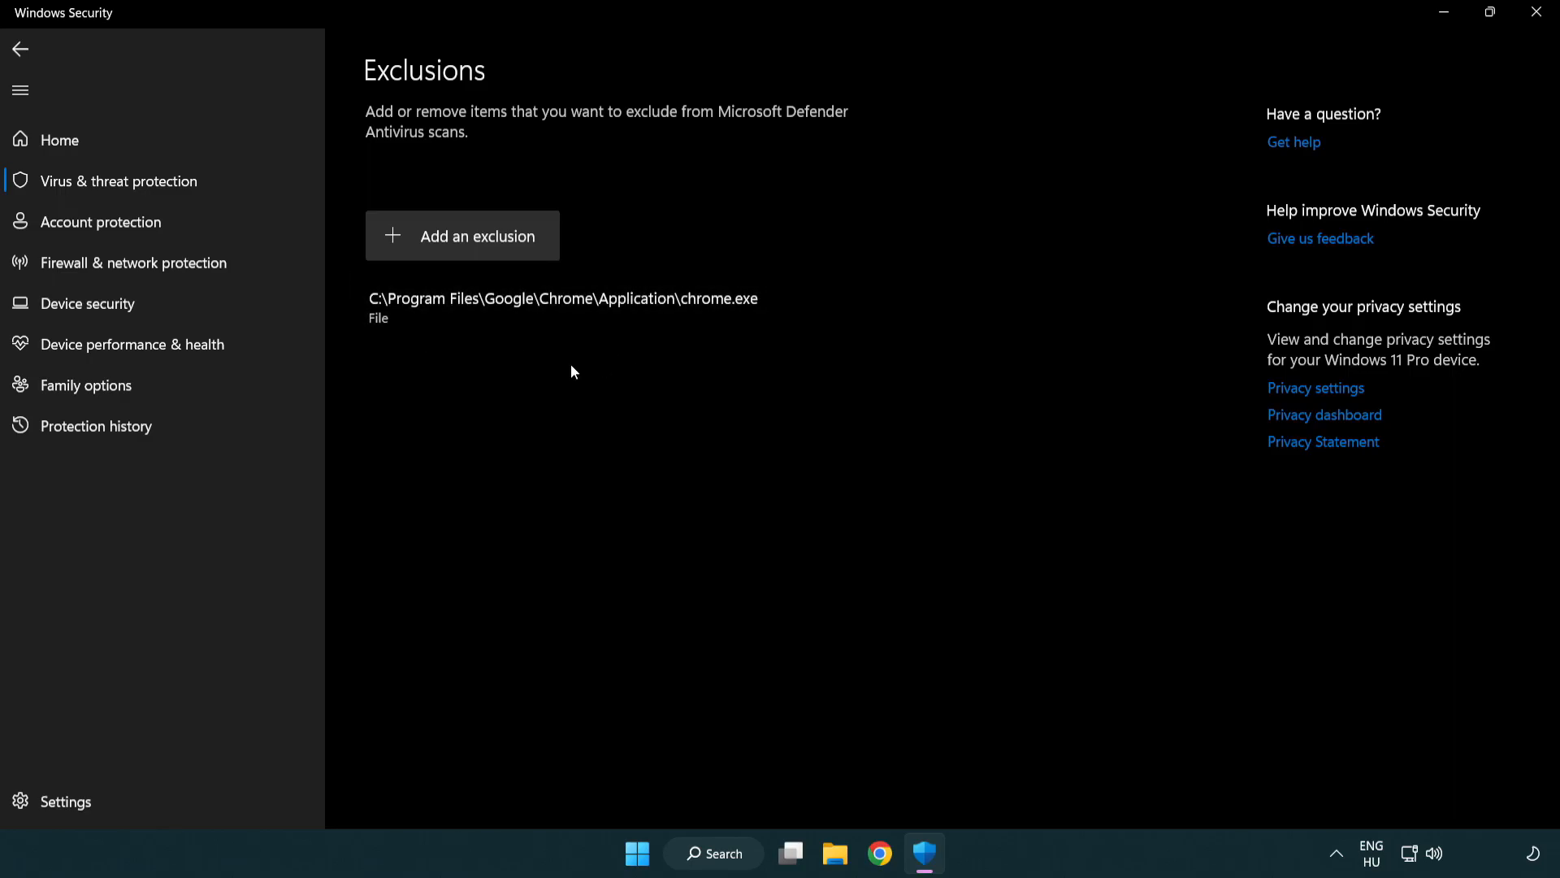
pyautogui.moveTo(1464, 57)
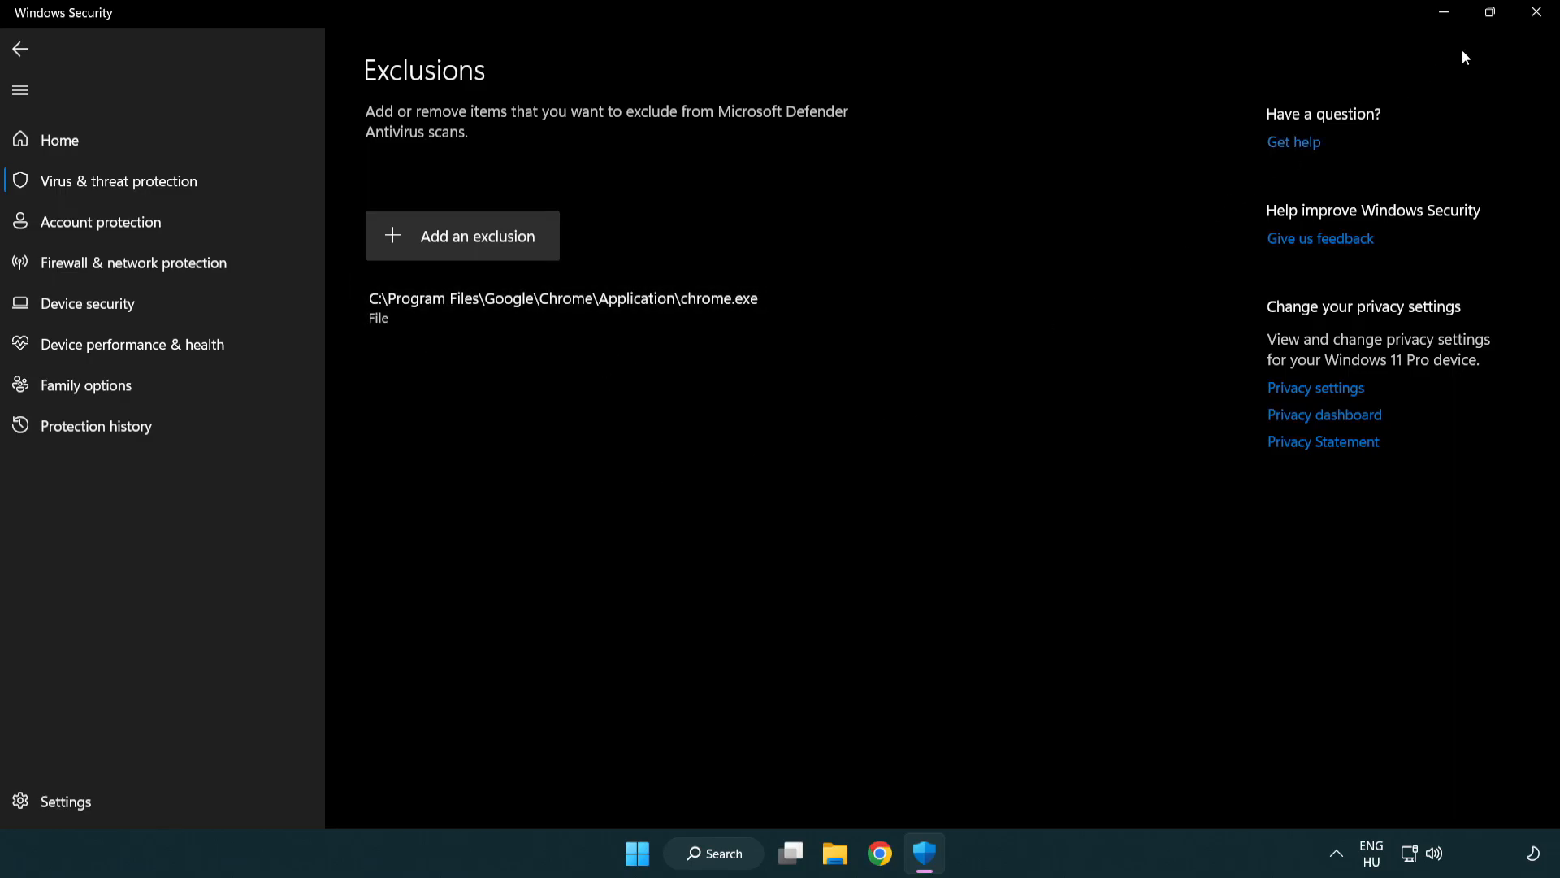
pyautogui.click(1532, 11)
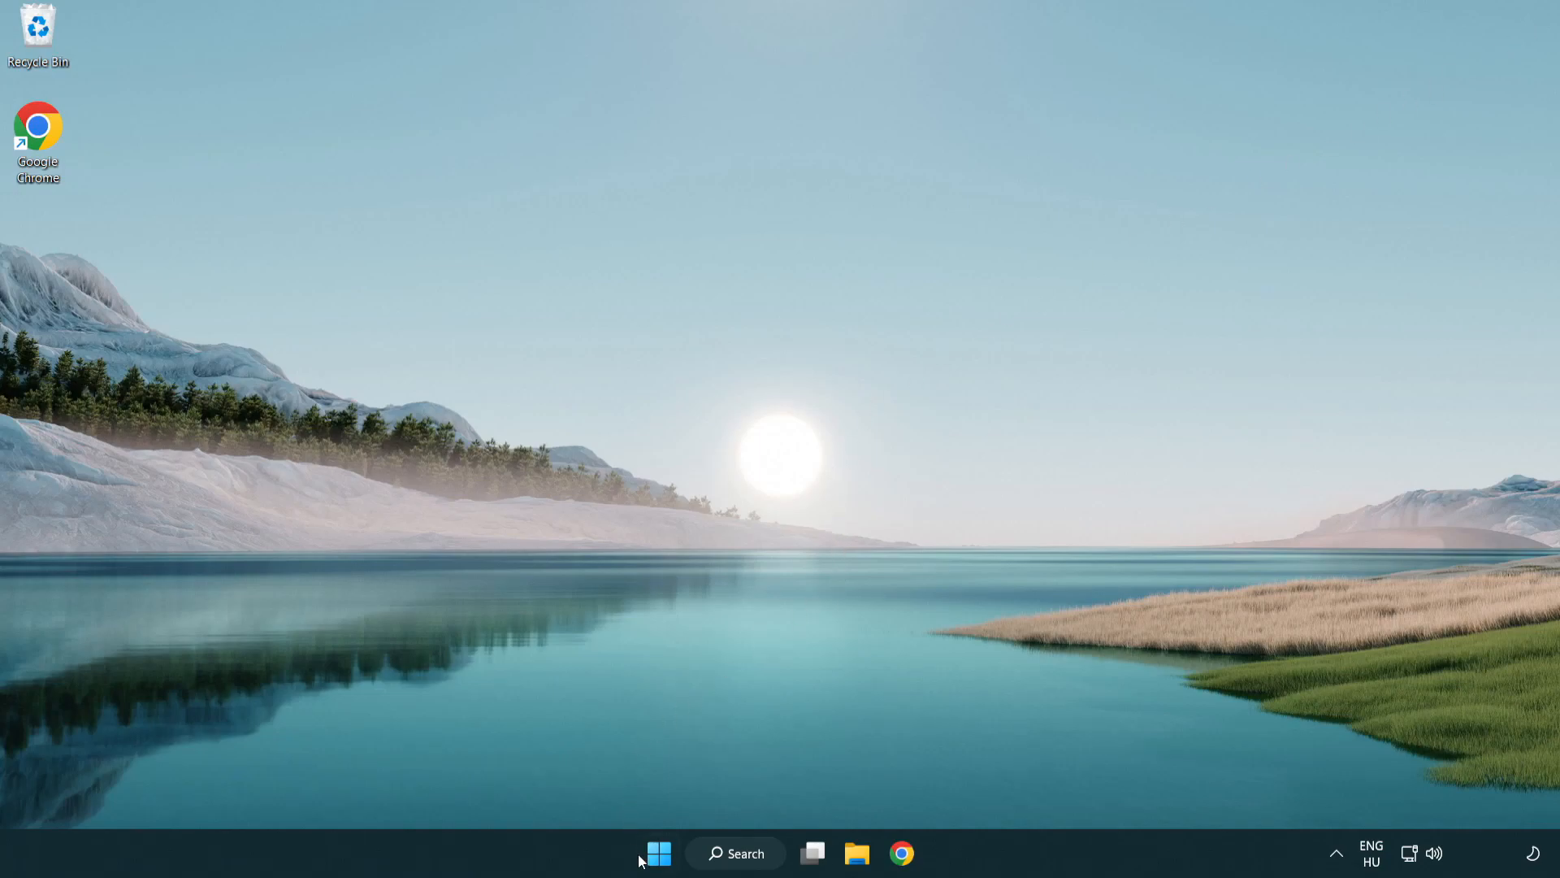
# - Show the Start menu's power options with Restart available
pyautogui.click(658, 854)
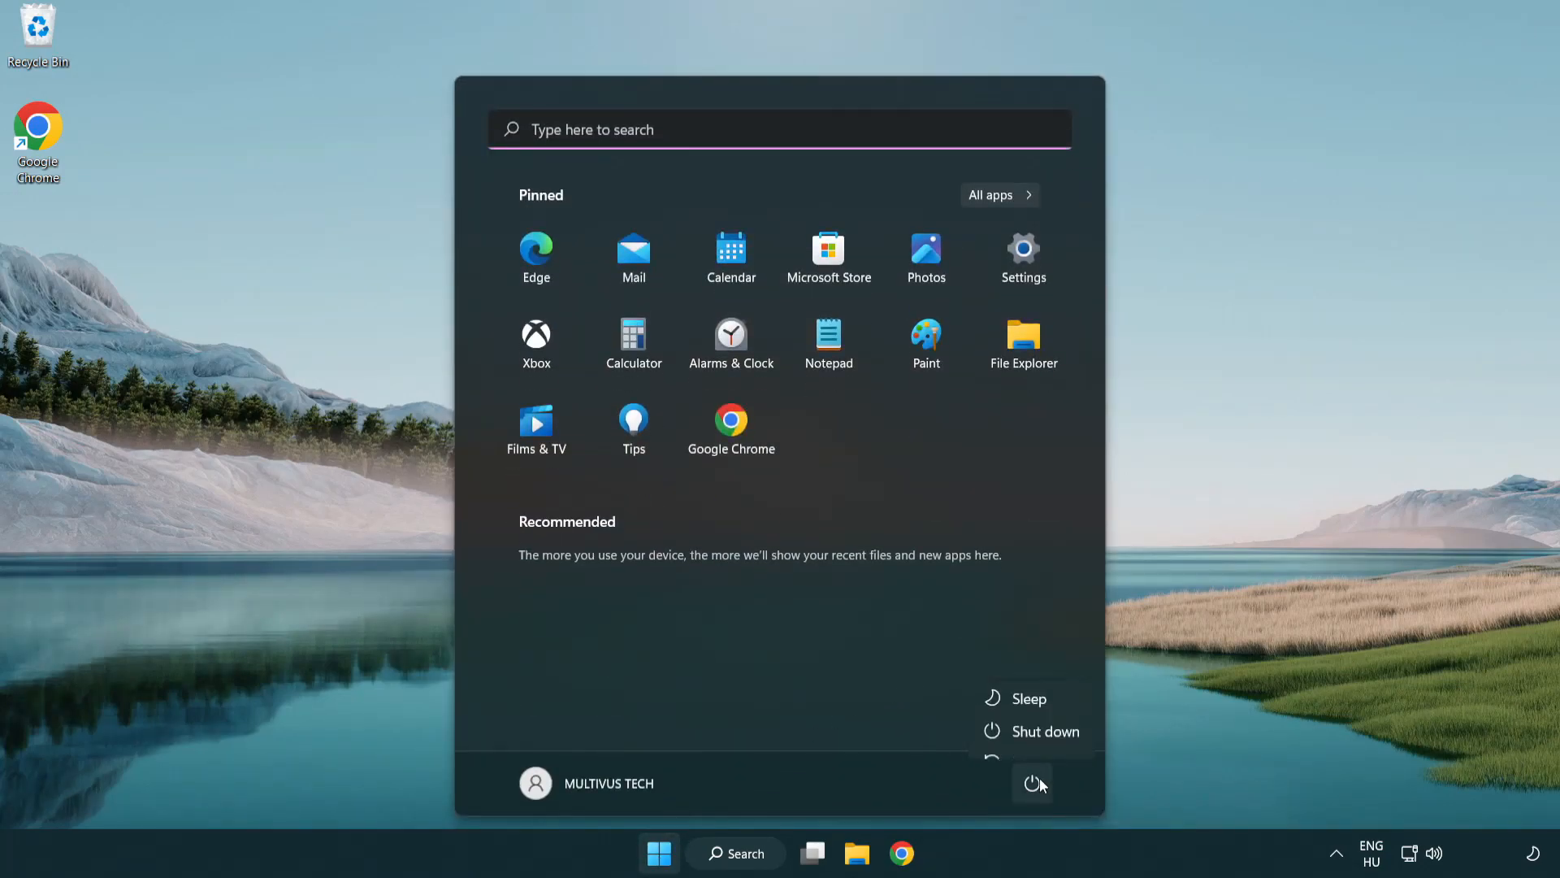
pyautogui.moveTo(1033, 740)
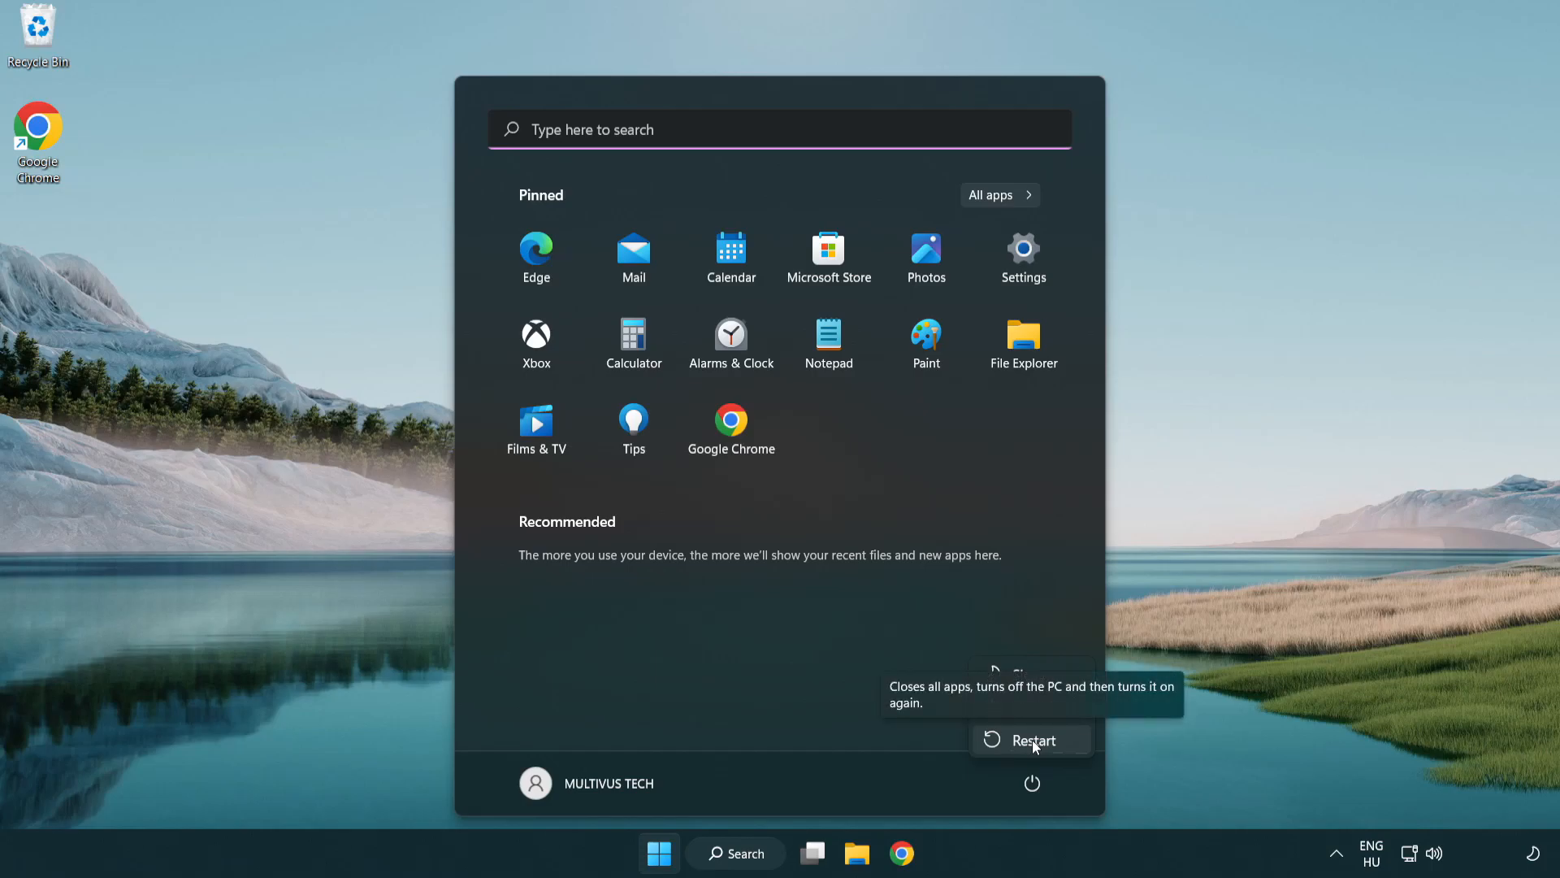